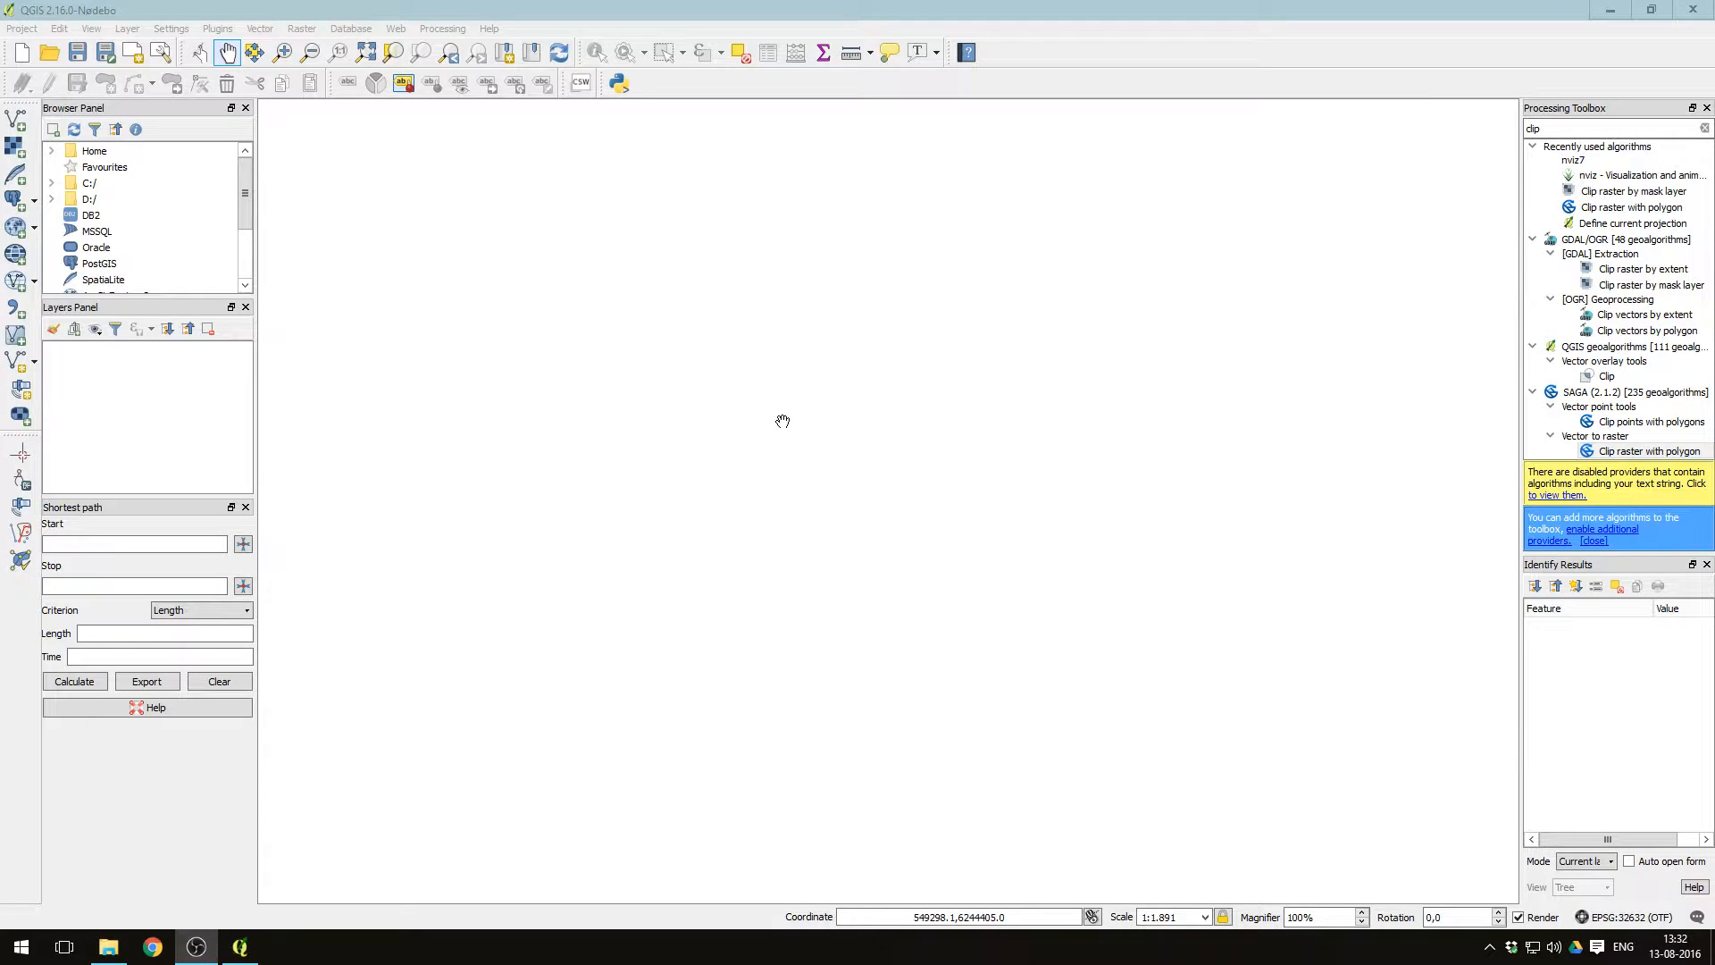
mouse_move(512, 282)
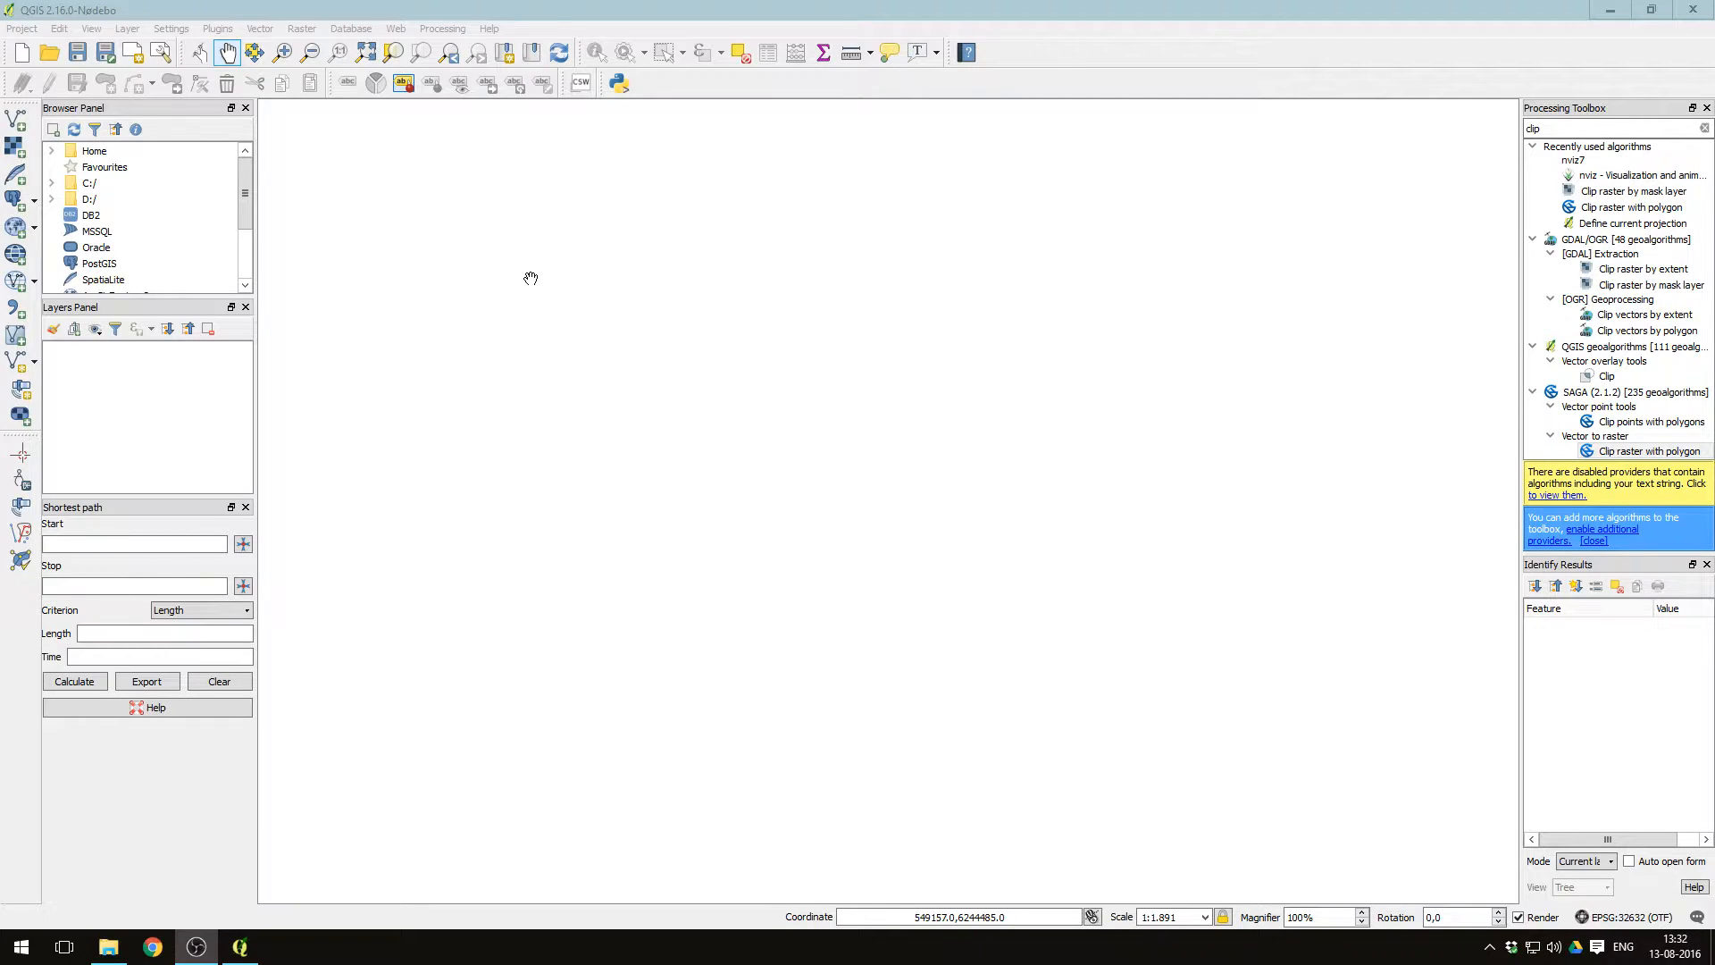
mouse_move(525, 140)
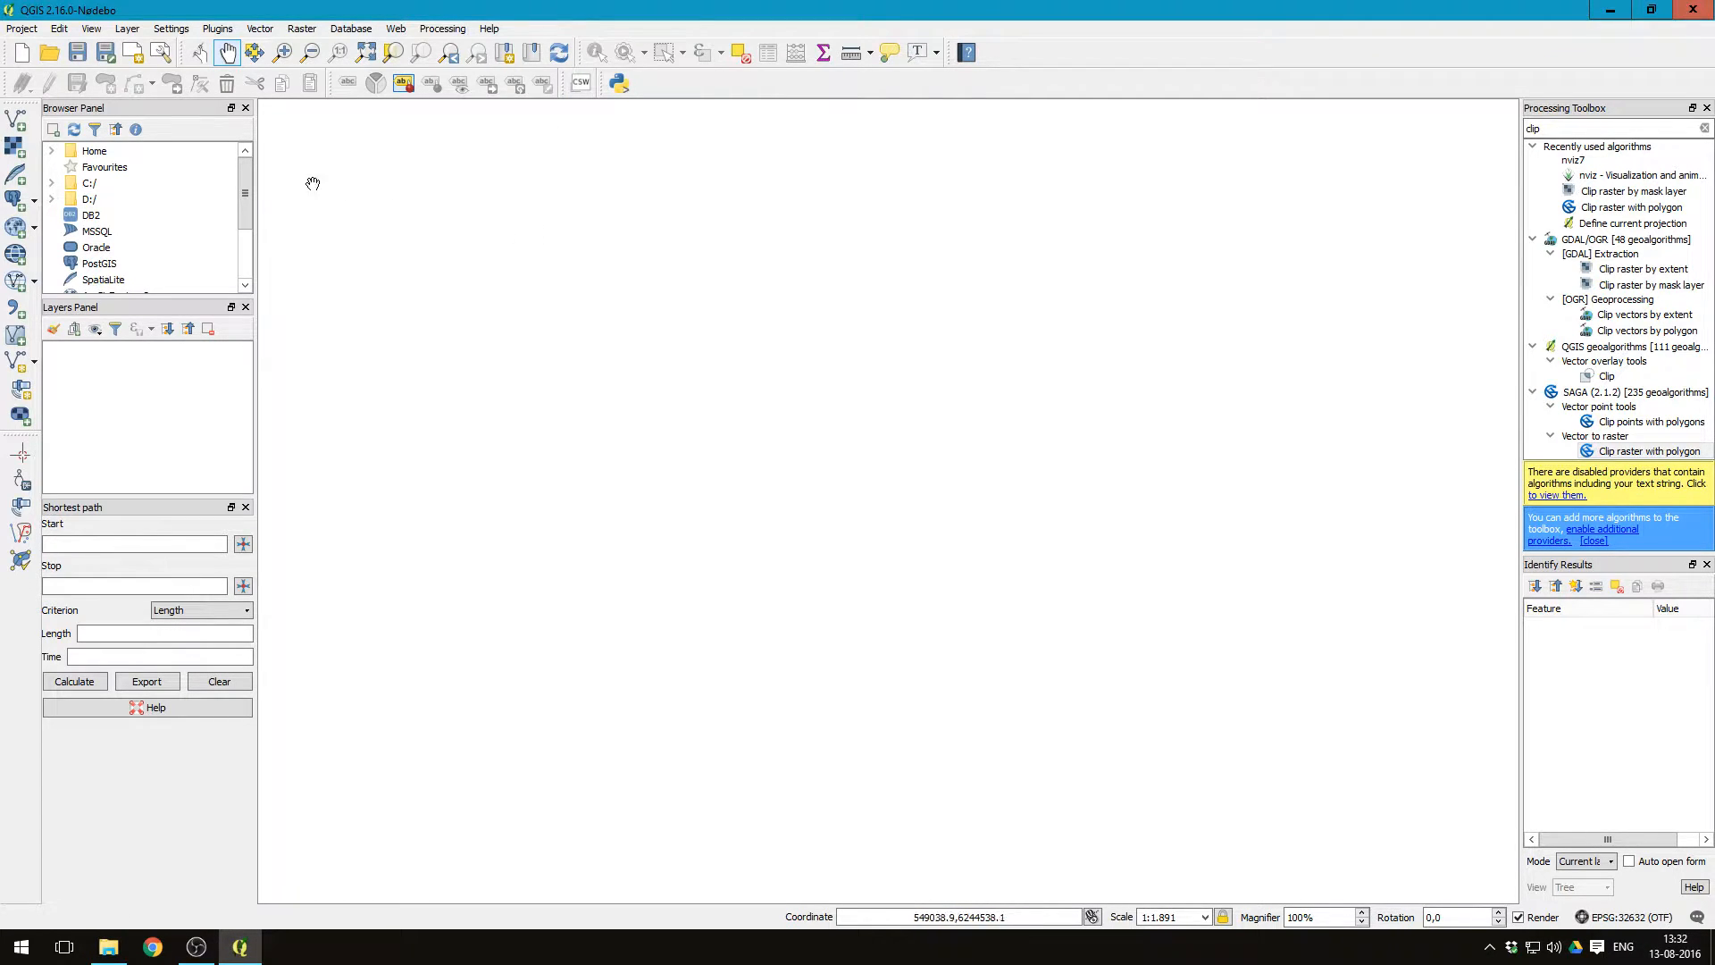
mouse_move(16, 147)
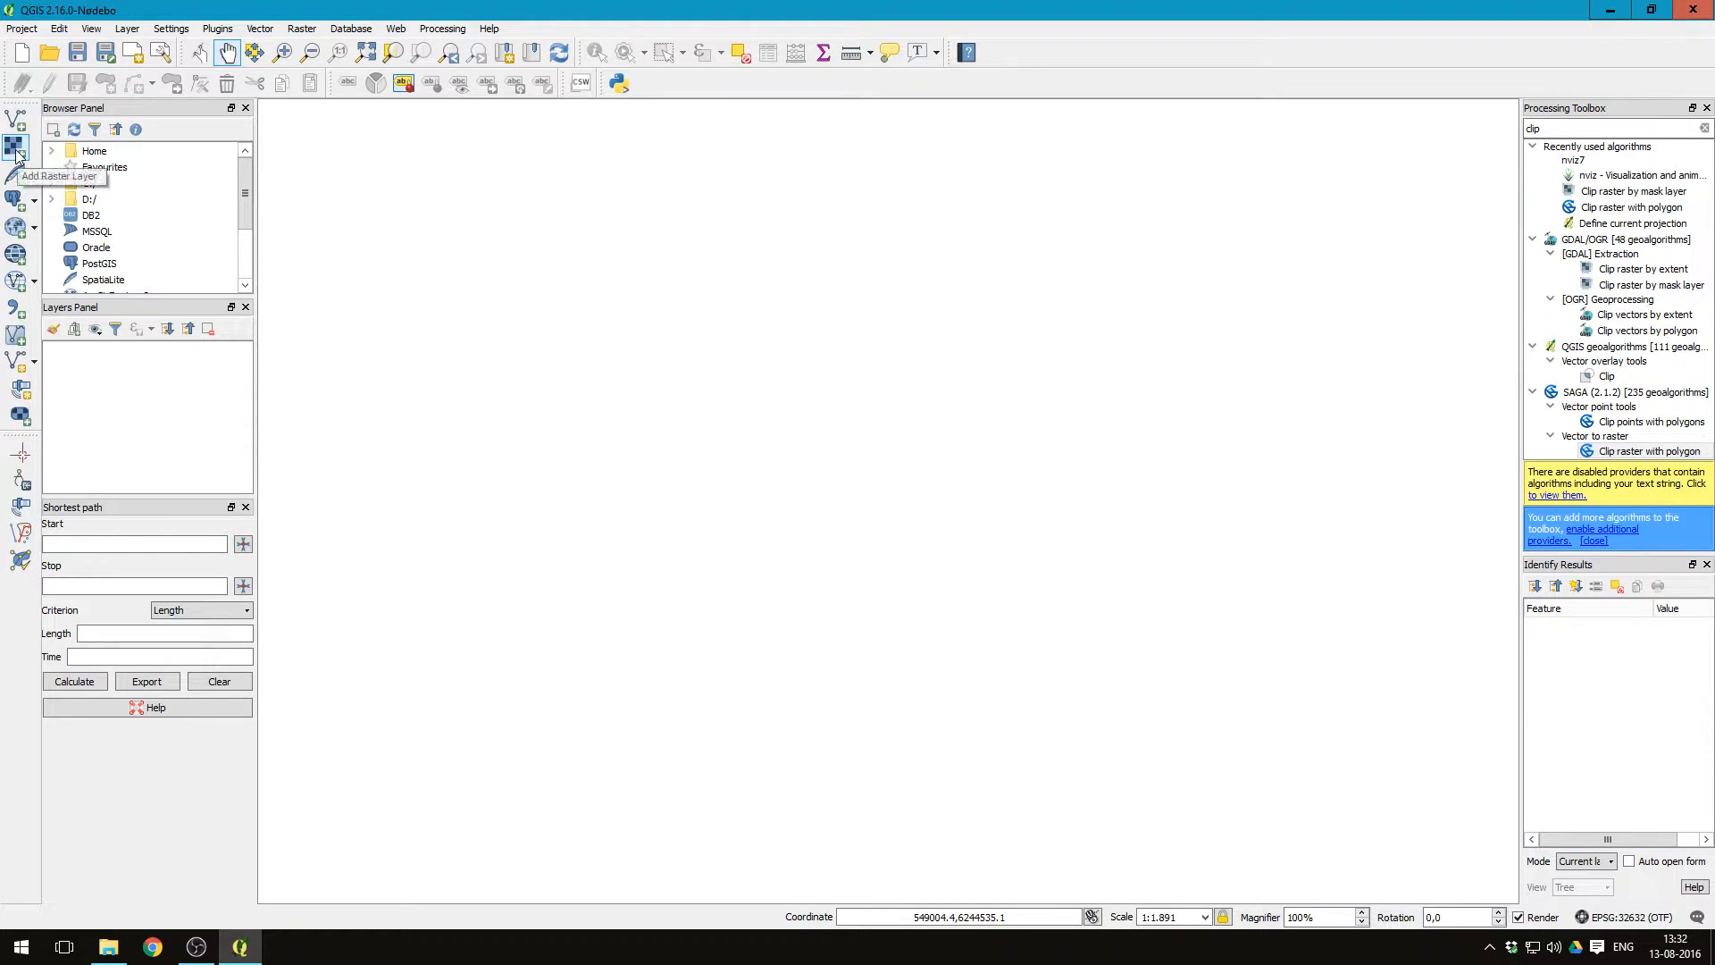
Step: Load the NDVI raster file from the Desktop as a new layer
click(16, 148)
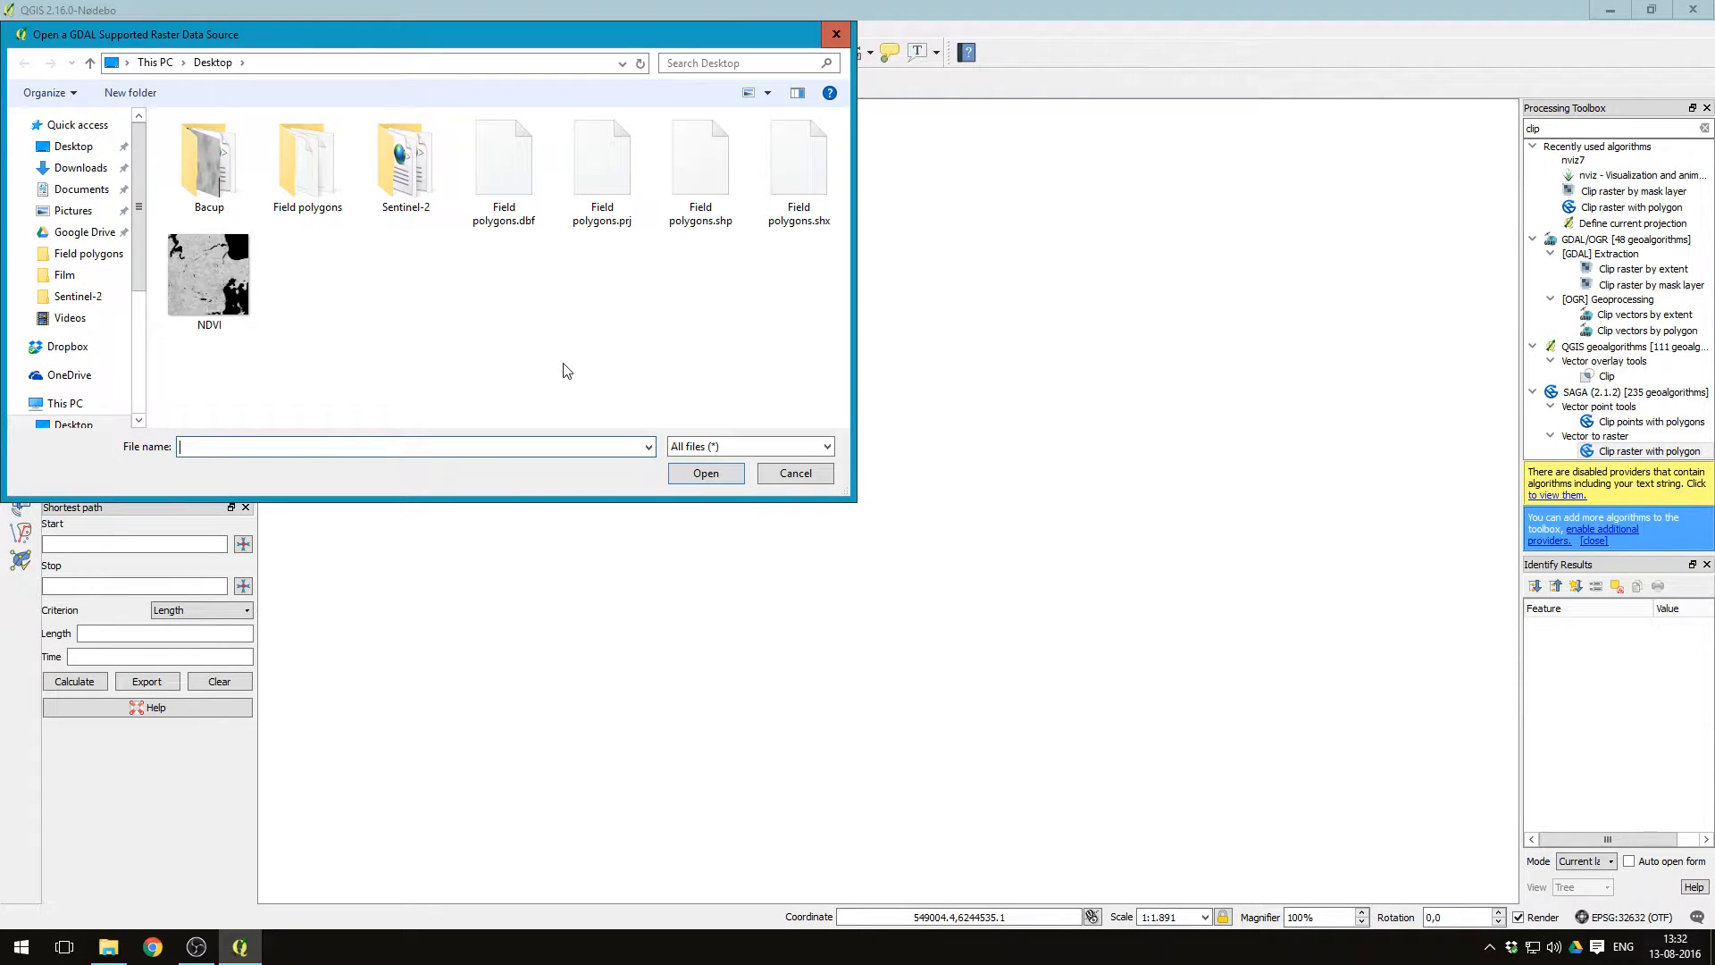
click(208, 165)
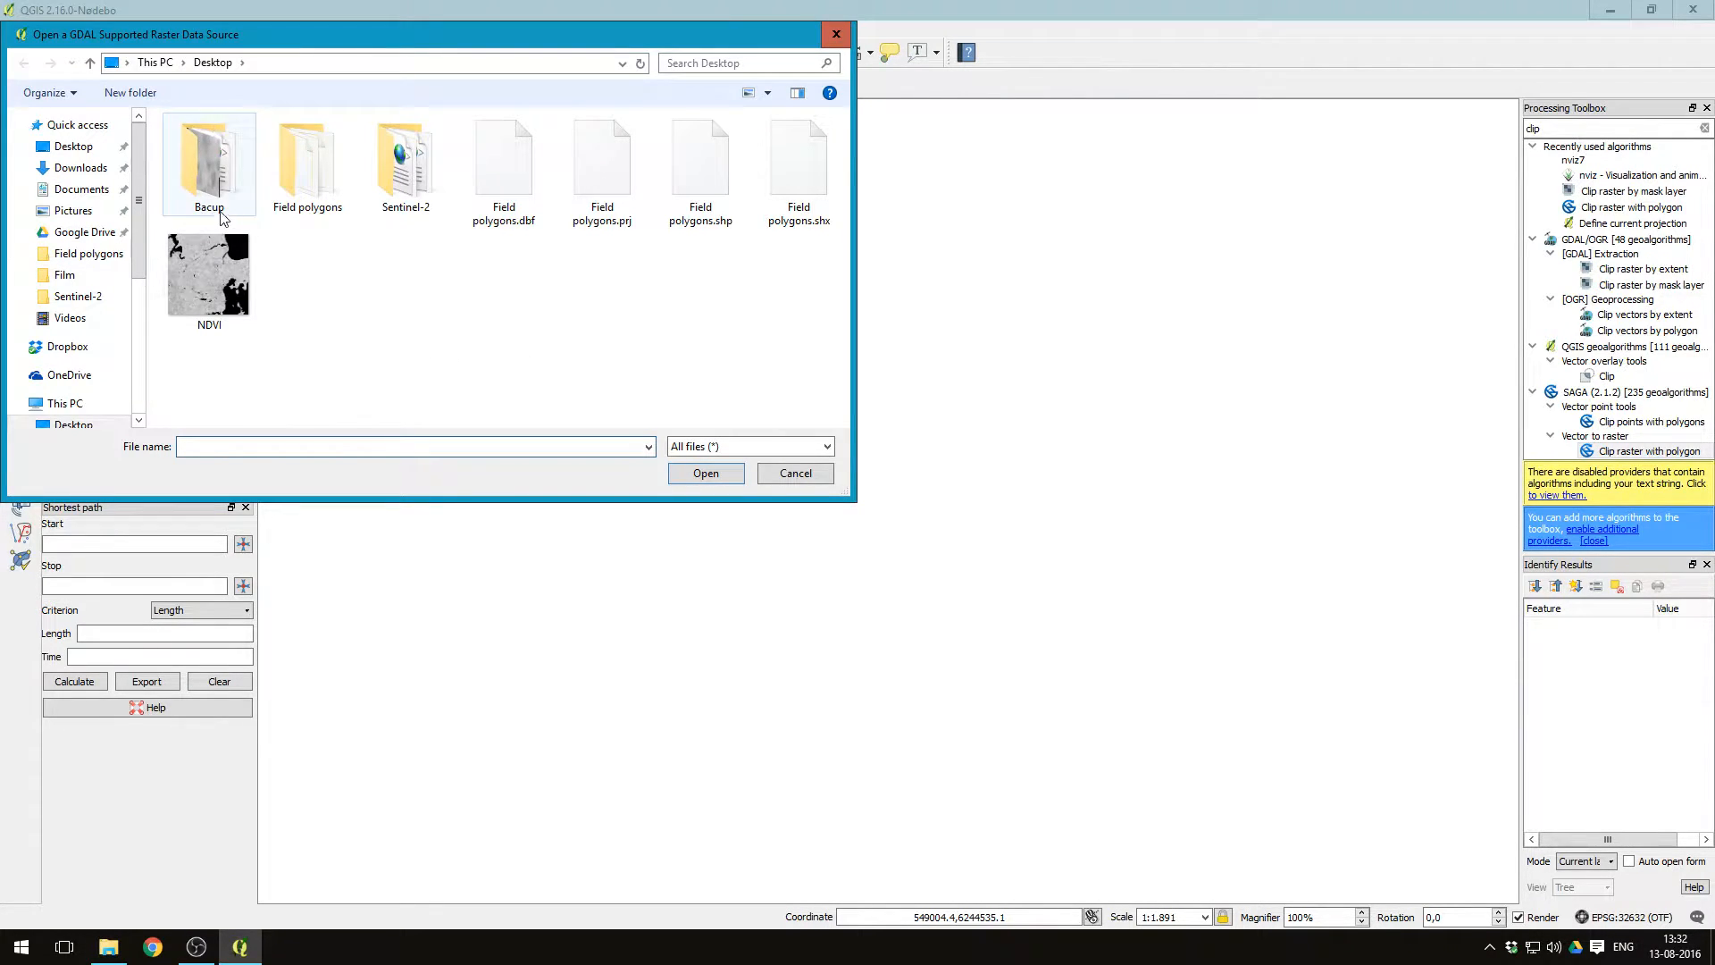
click(208, 273)
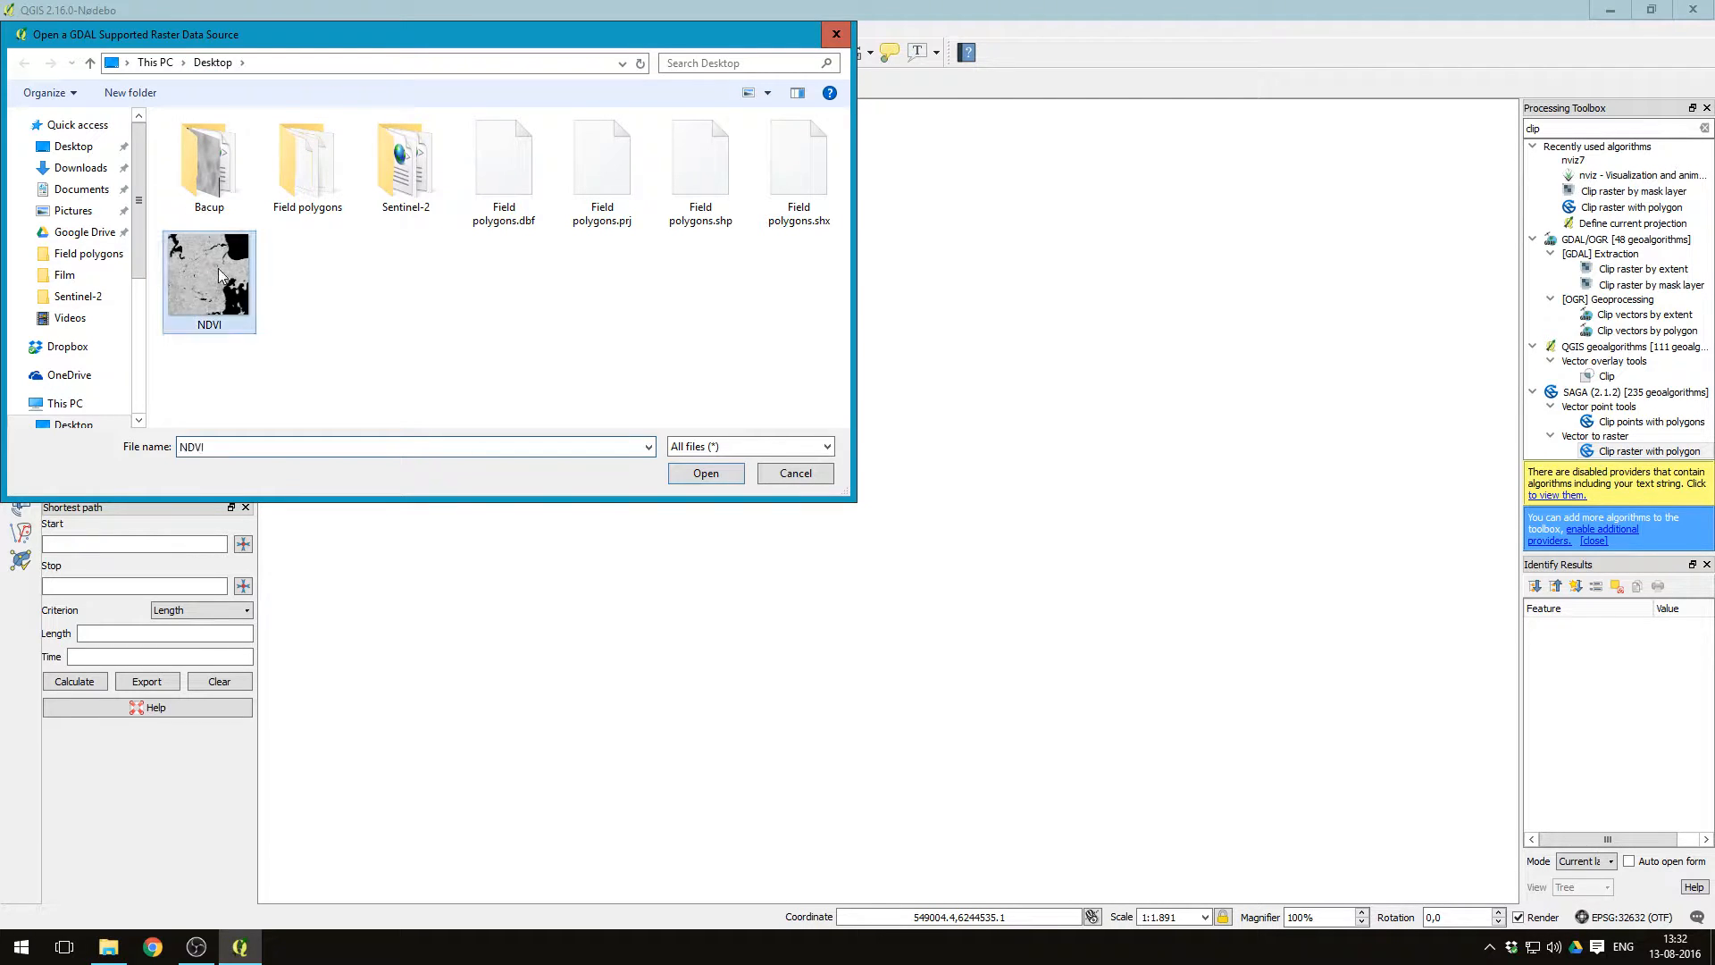
mouse_move(705, 473)
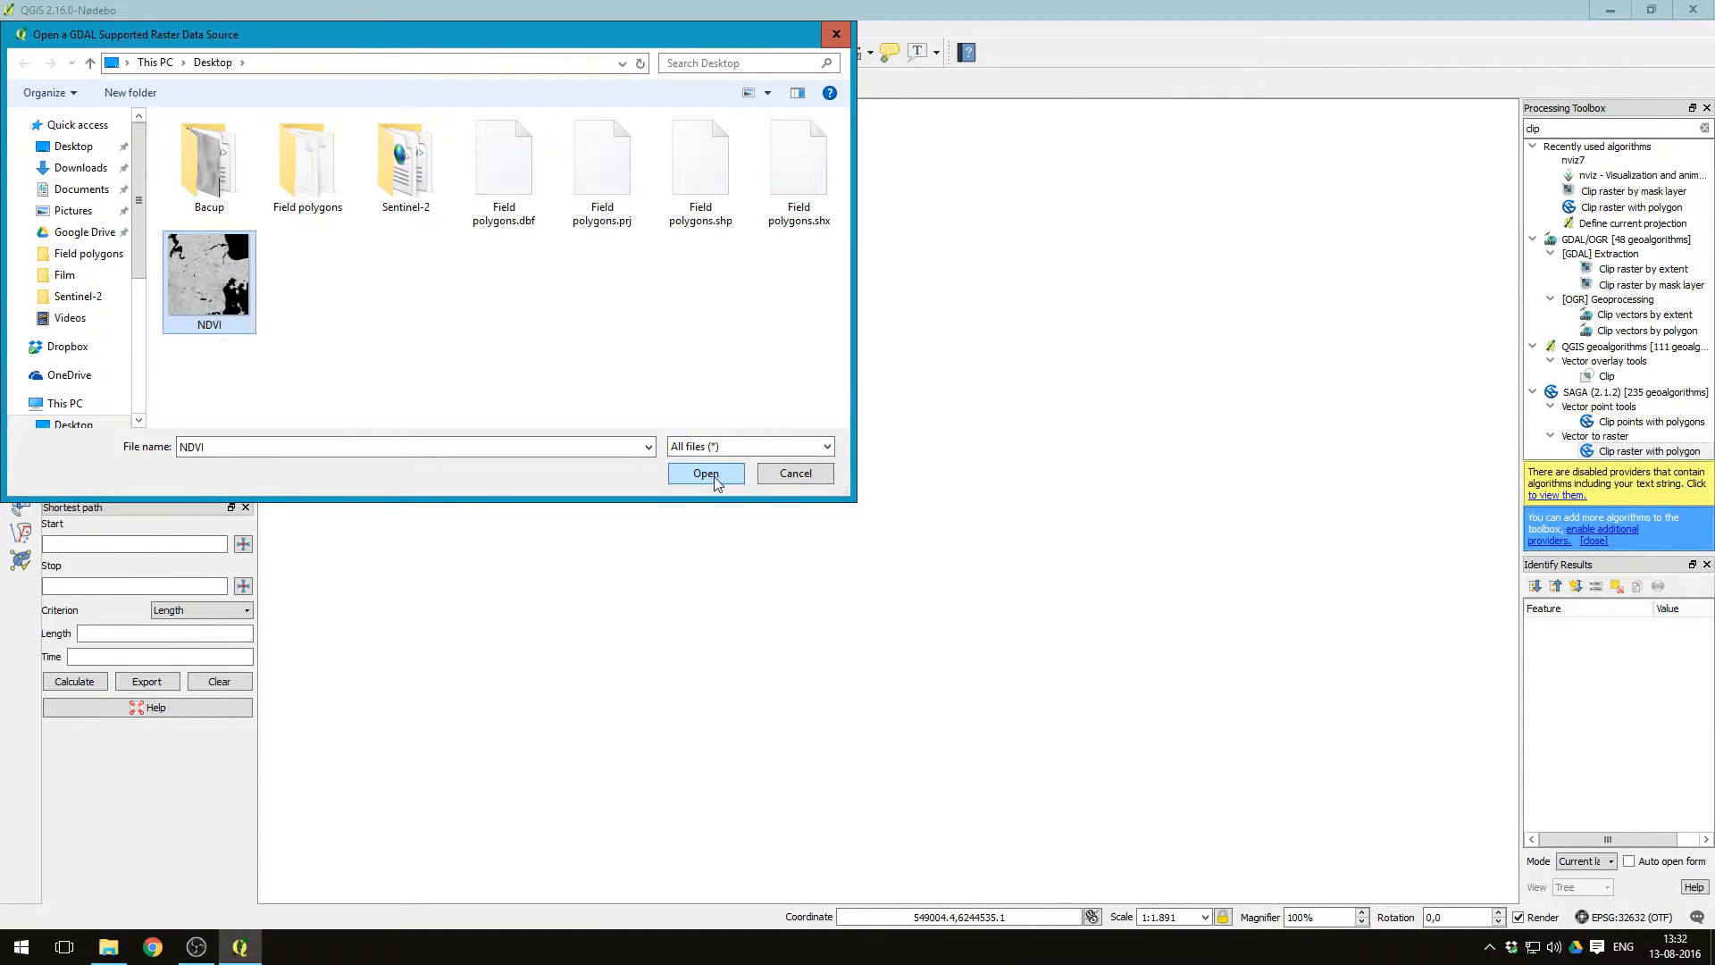
click(706, 473)
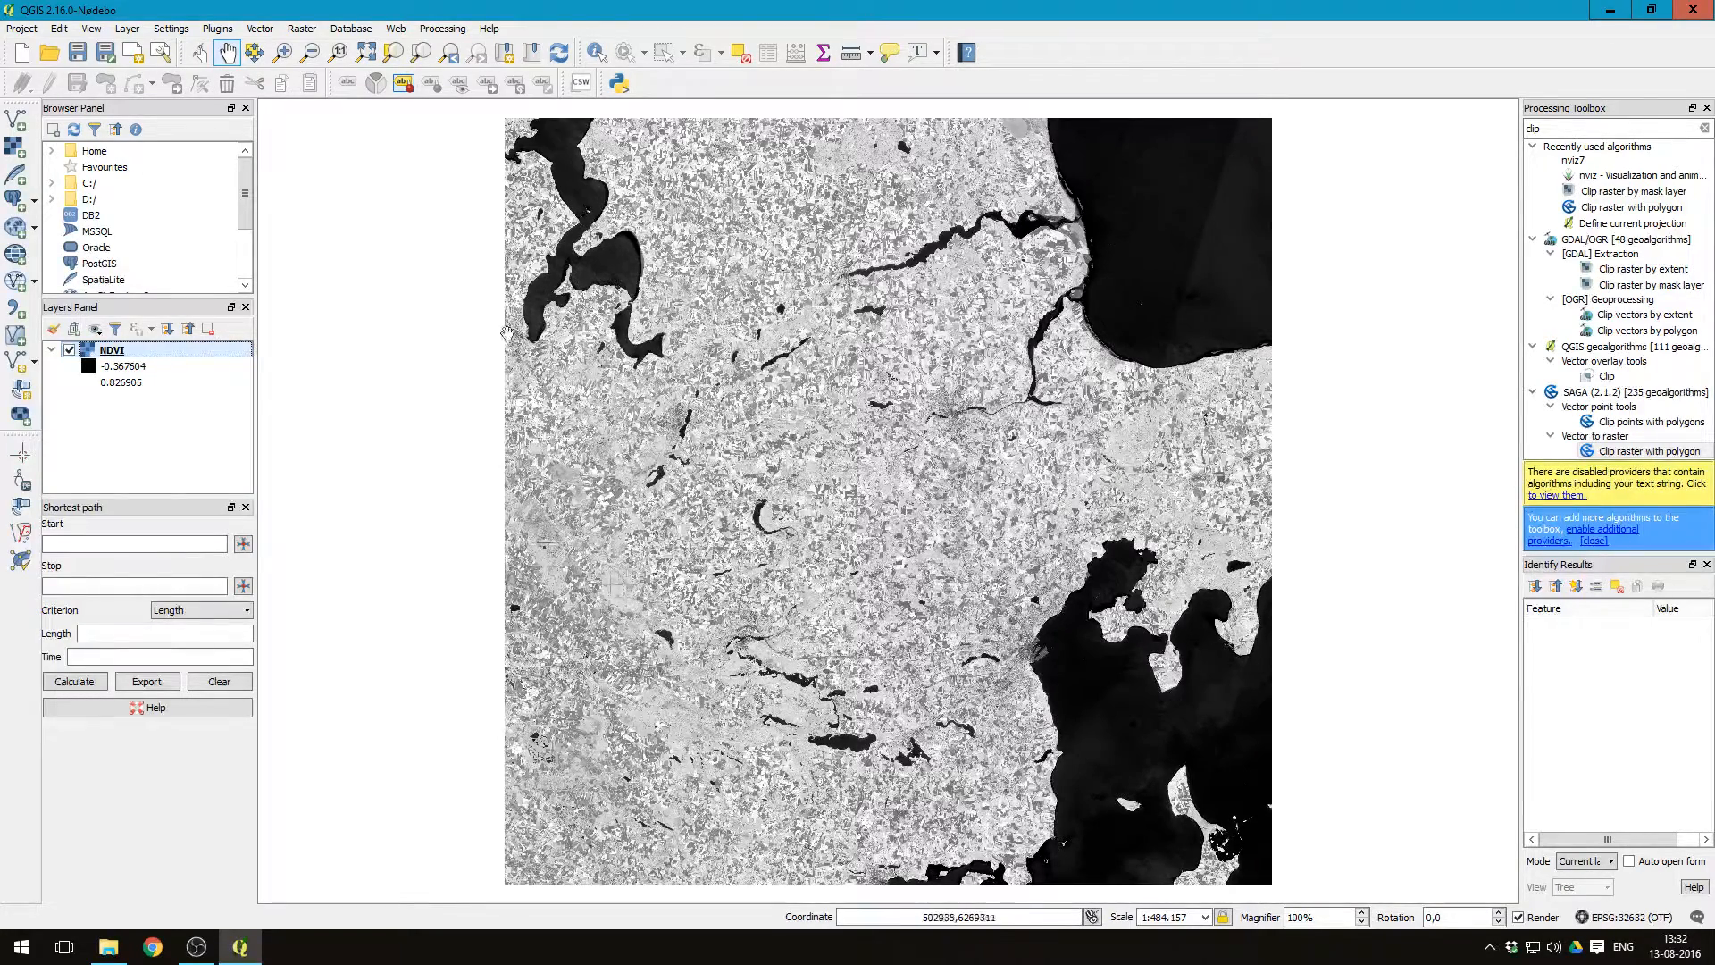
Step: Style NDVI as singleband pseudocolour with a Greens ramp starting at minimum 0
right_click(111, 349)
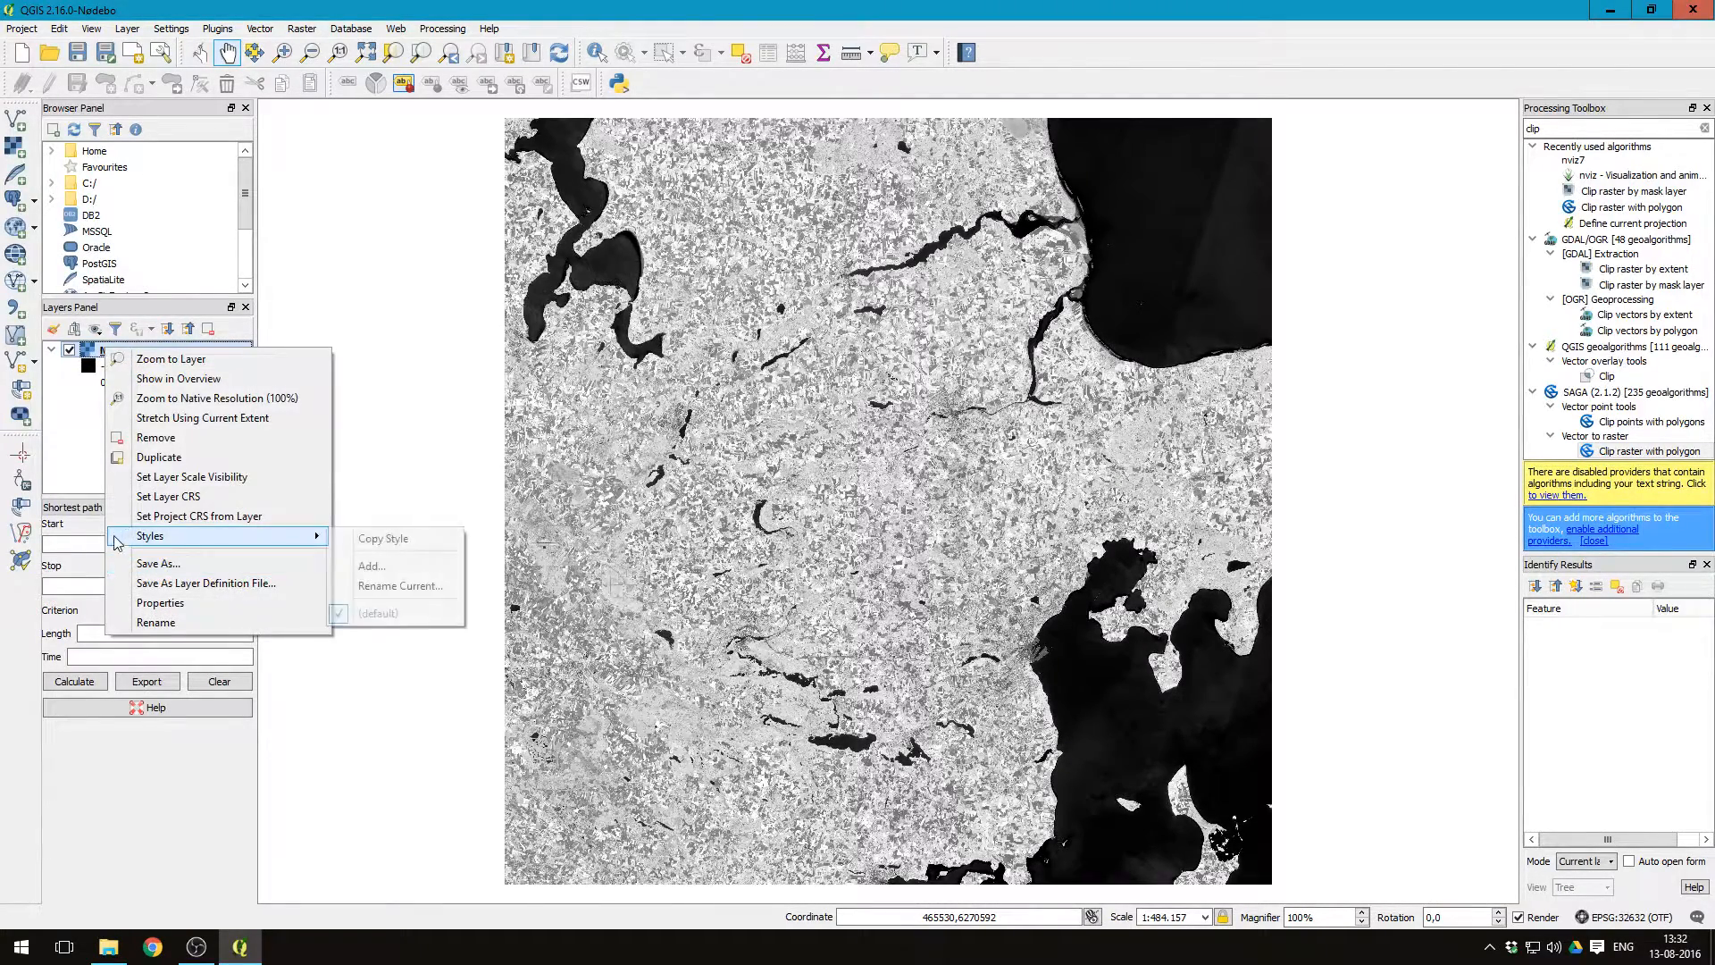
mouse_move(88, 367)
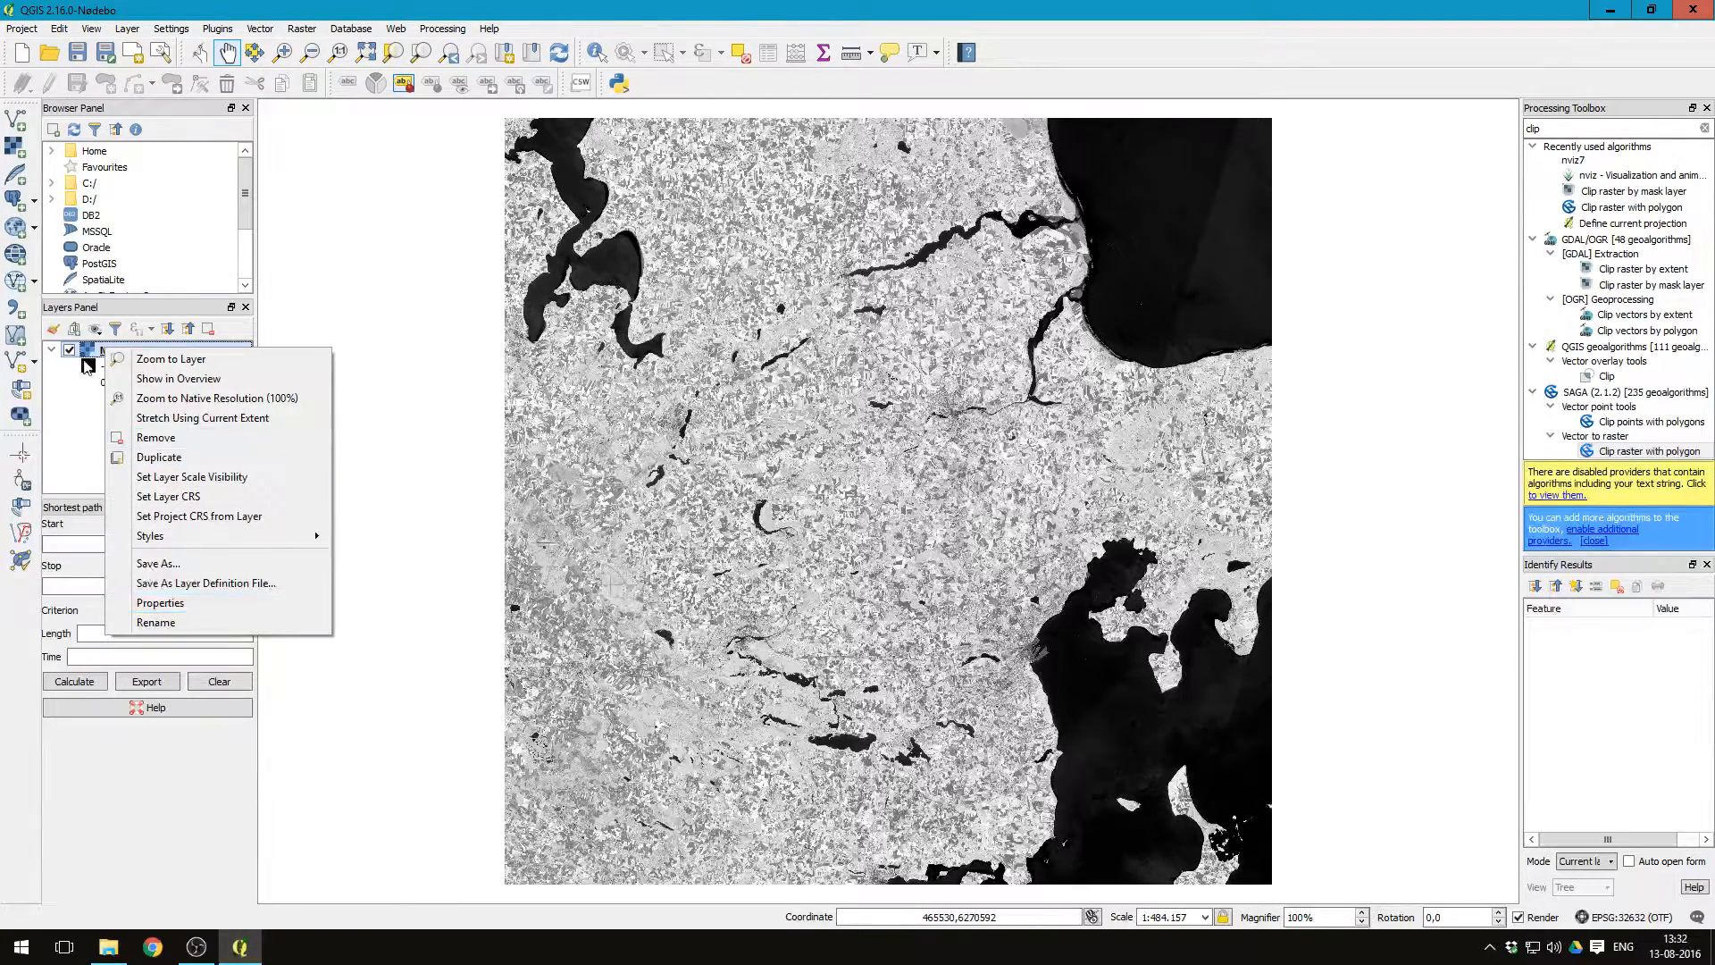
click(160, 603)
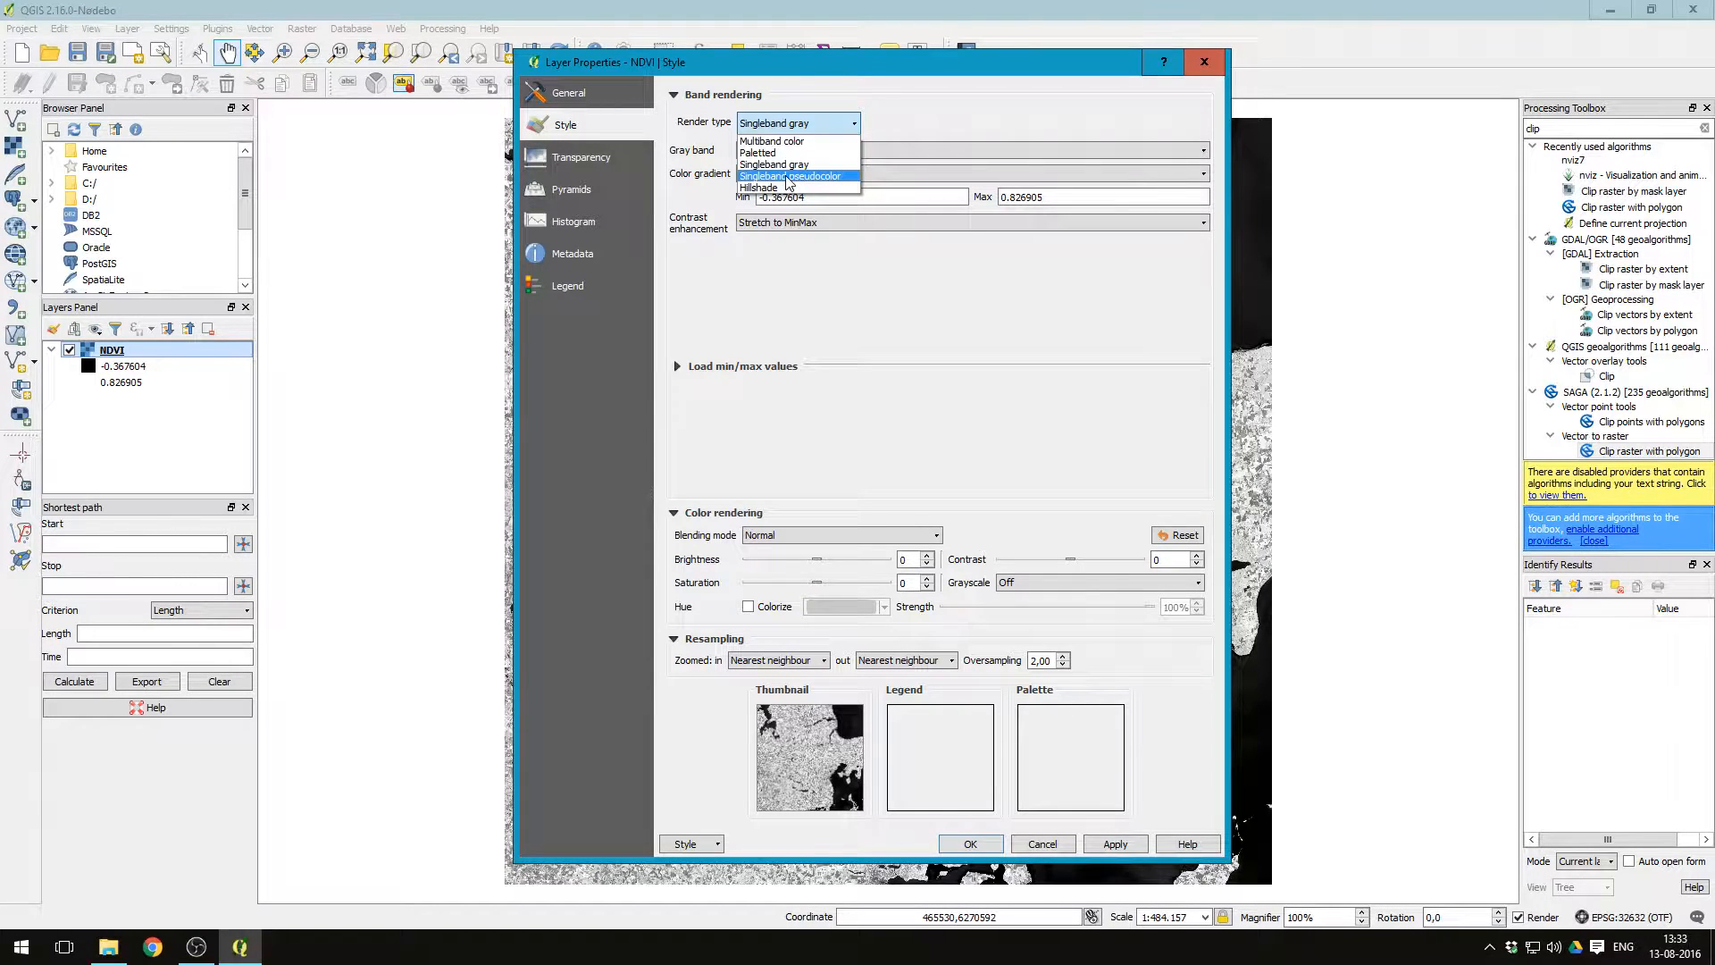
click(790, 176)
text(0)
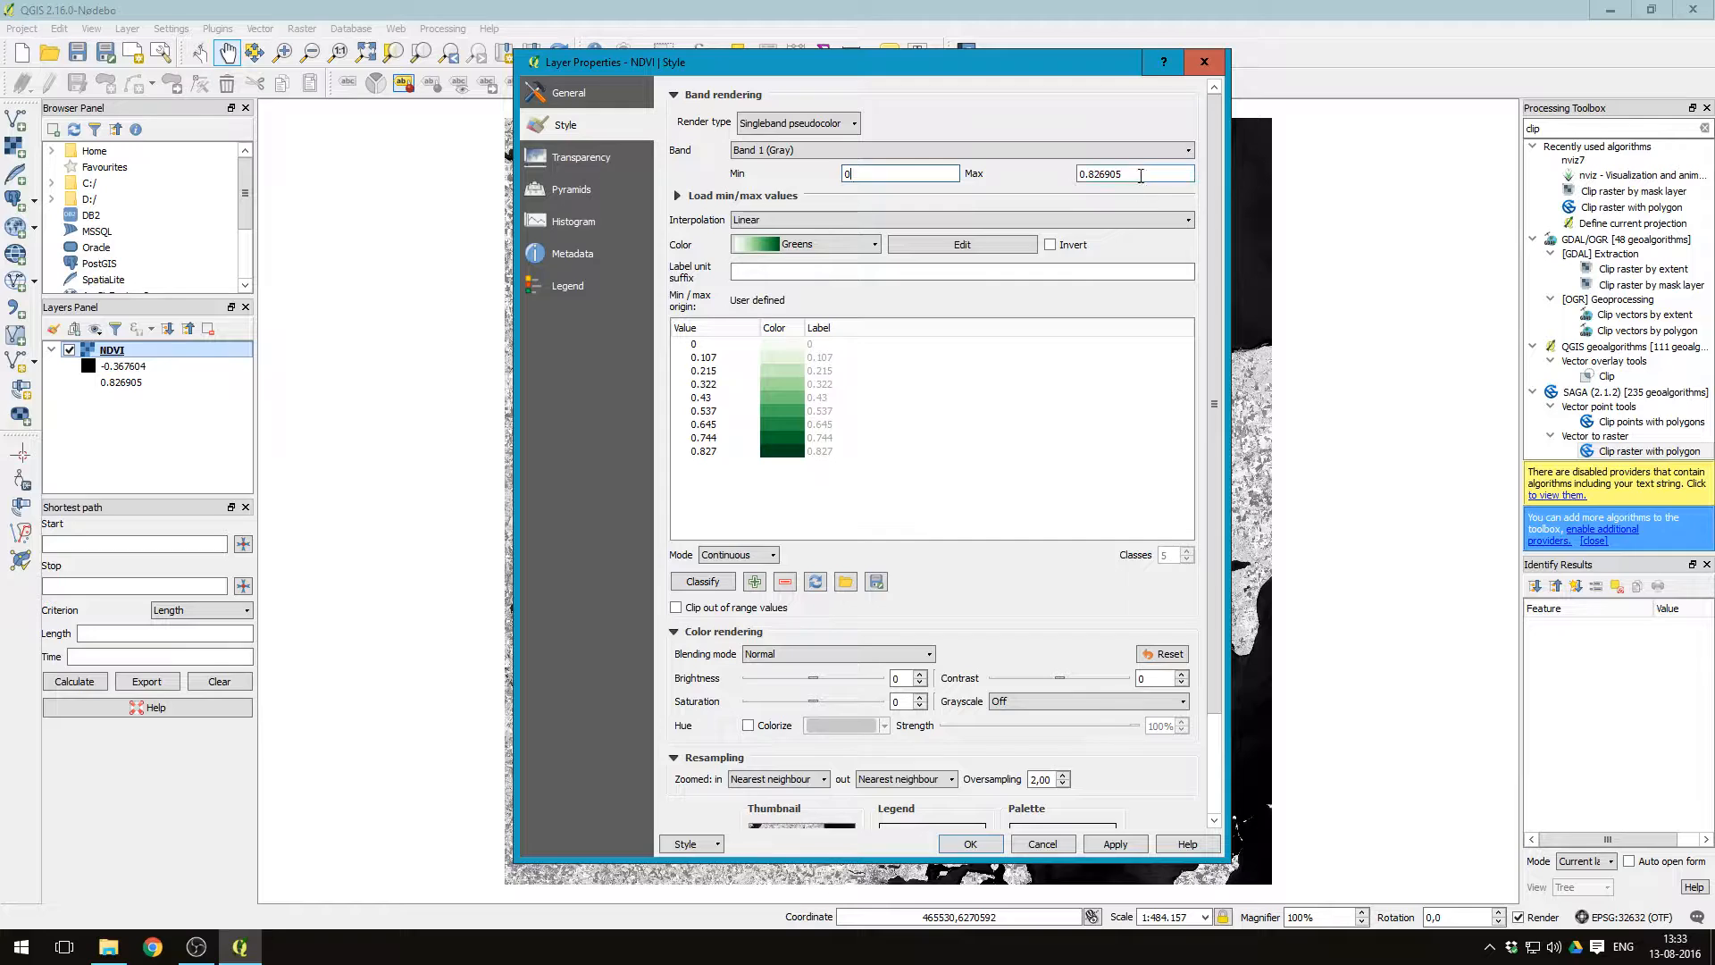
click(1114, 844)
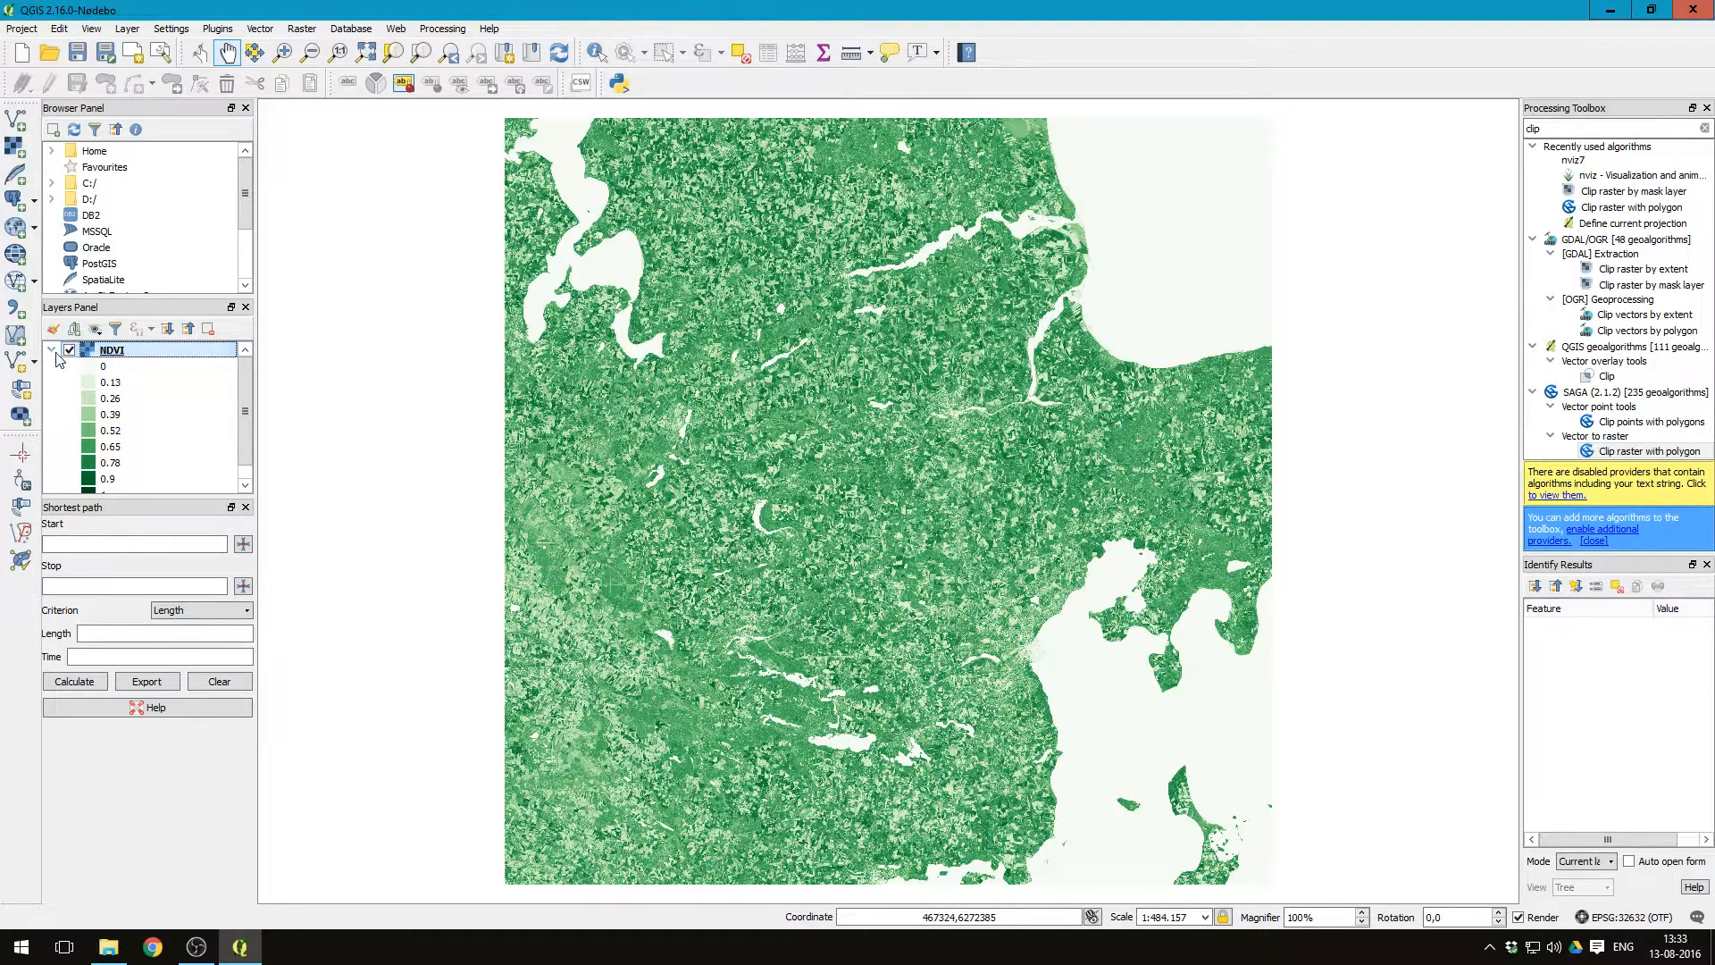
click(50, 350)
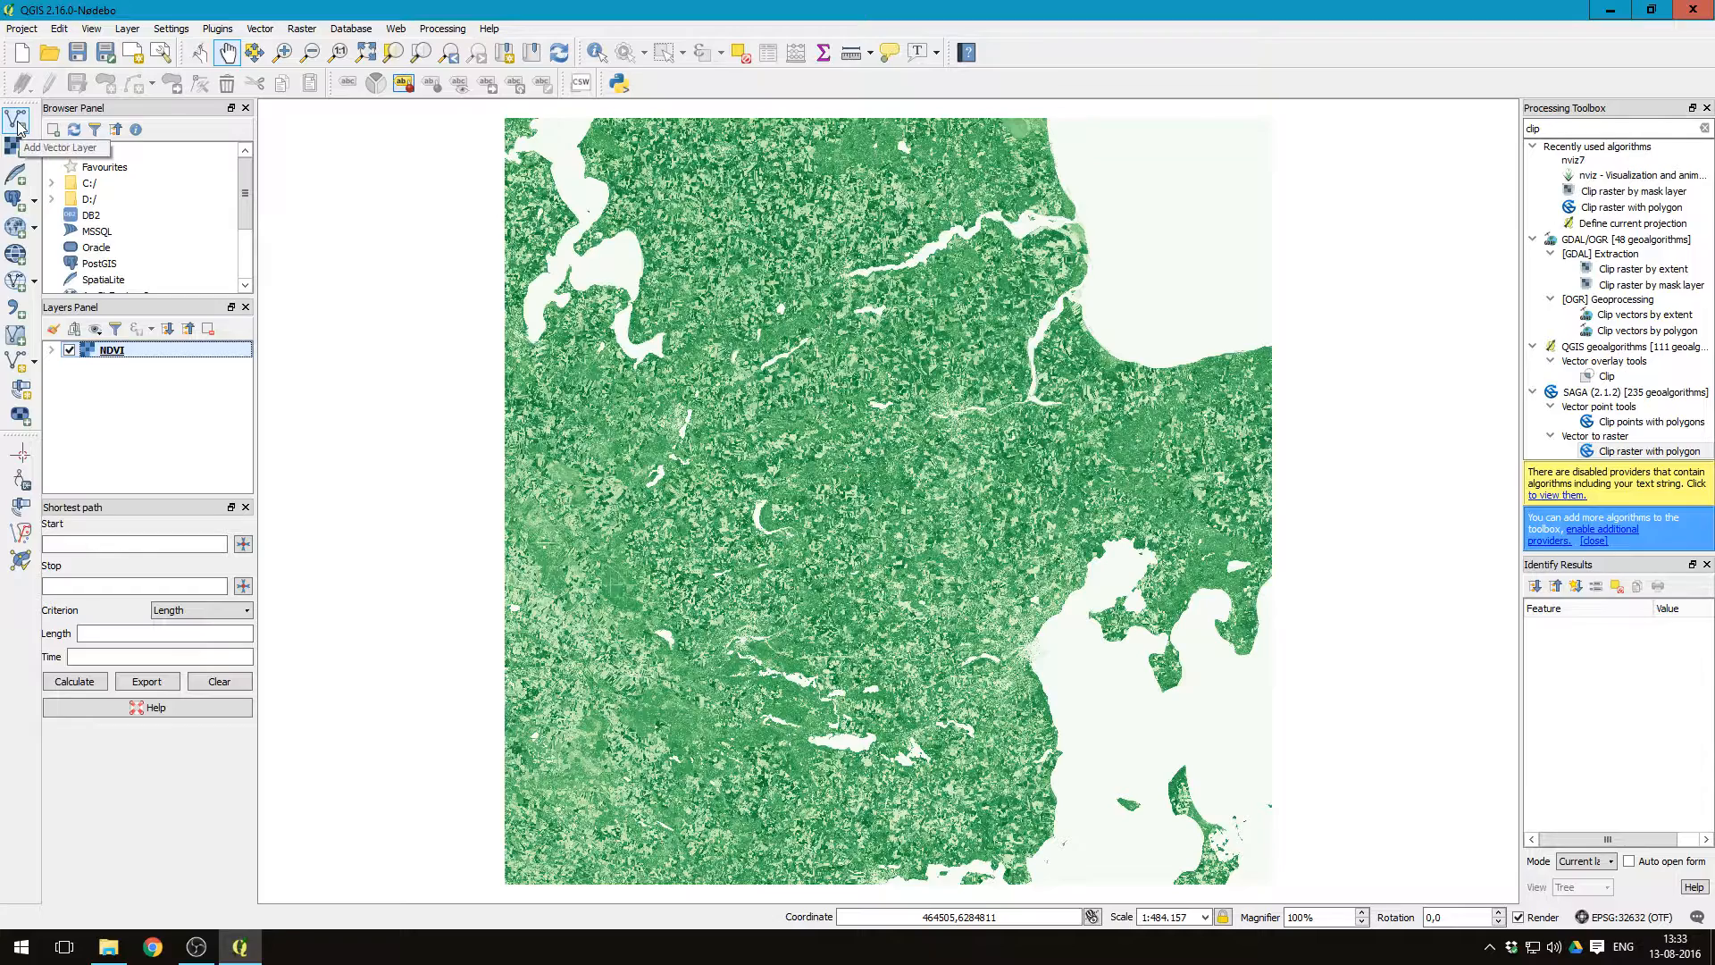
Step: Add the Field polygons.shp shapefile as a vector layer
click(17, 121)
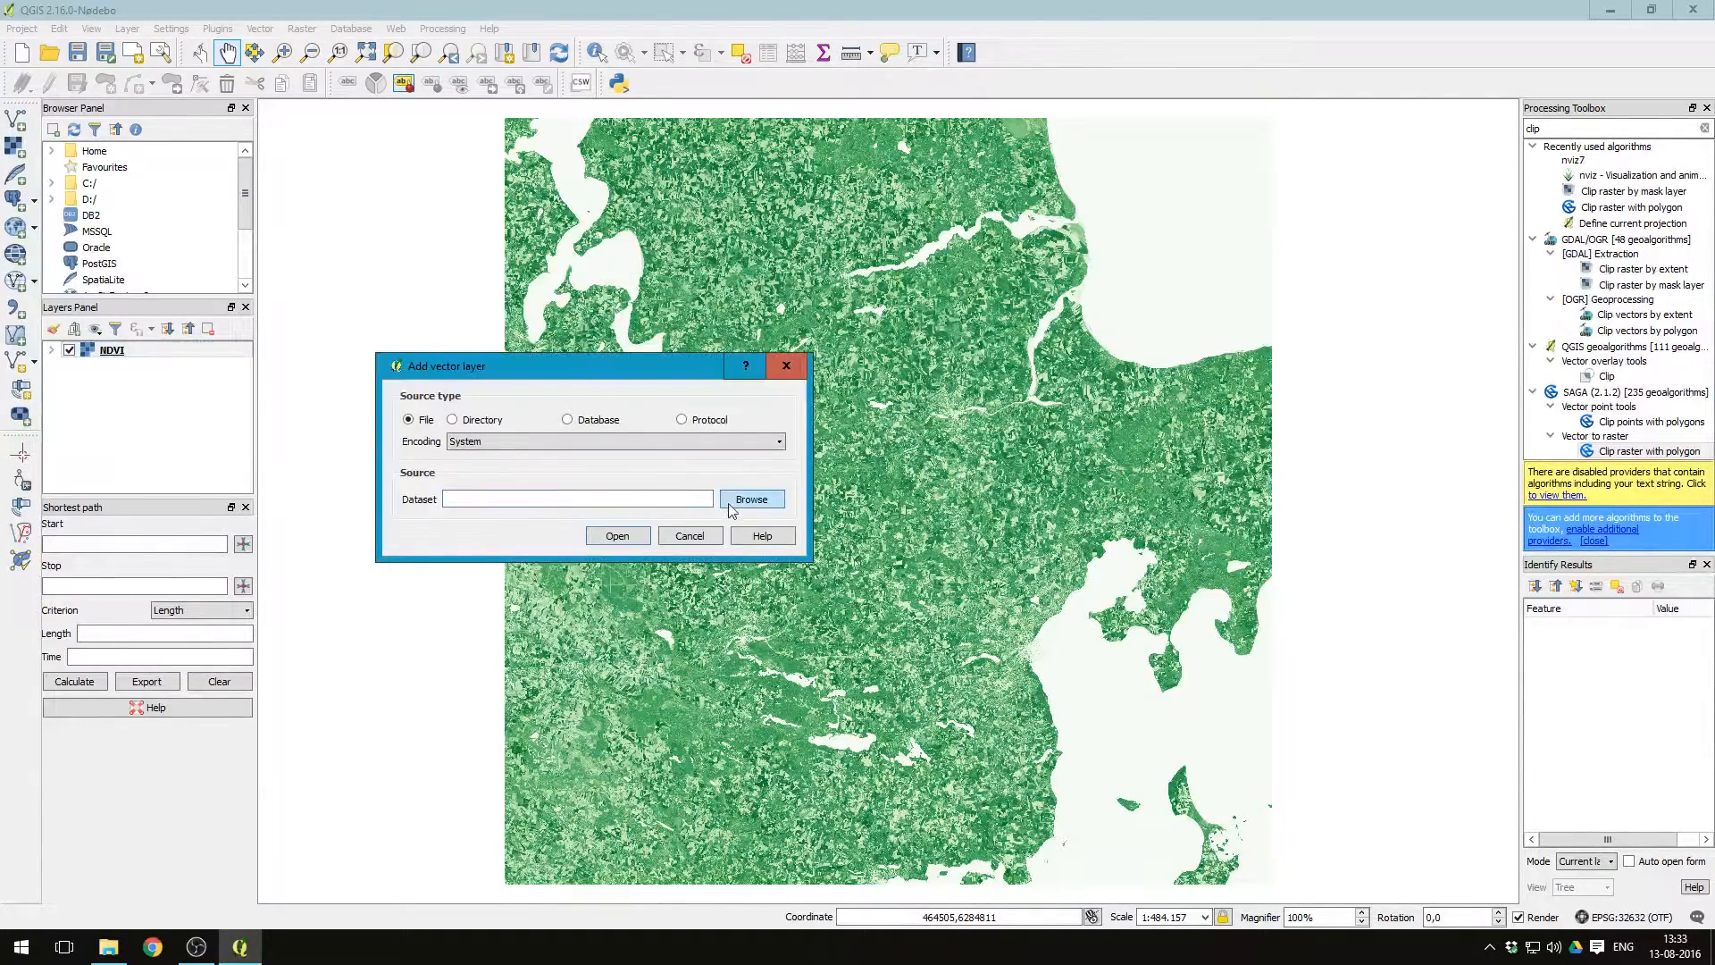
click(751, 499)
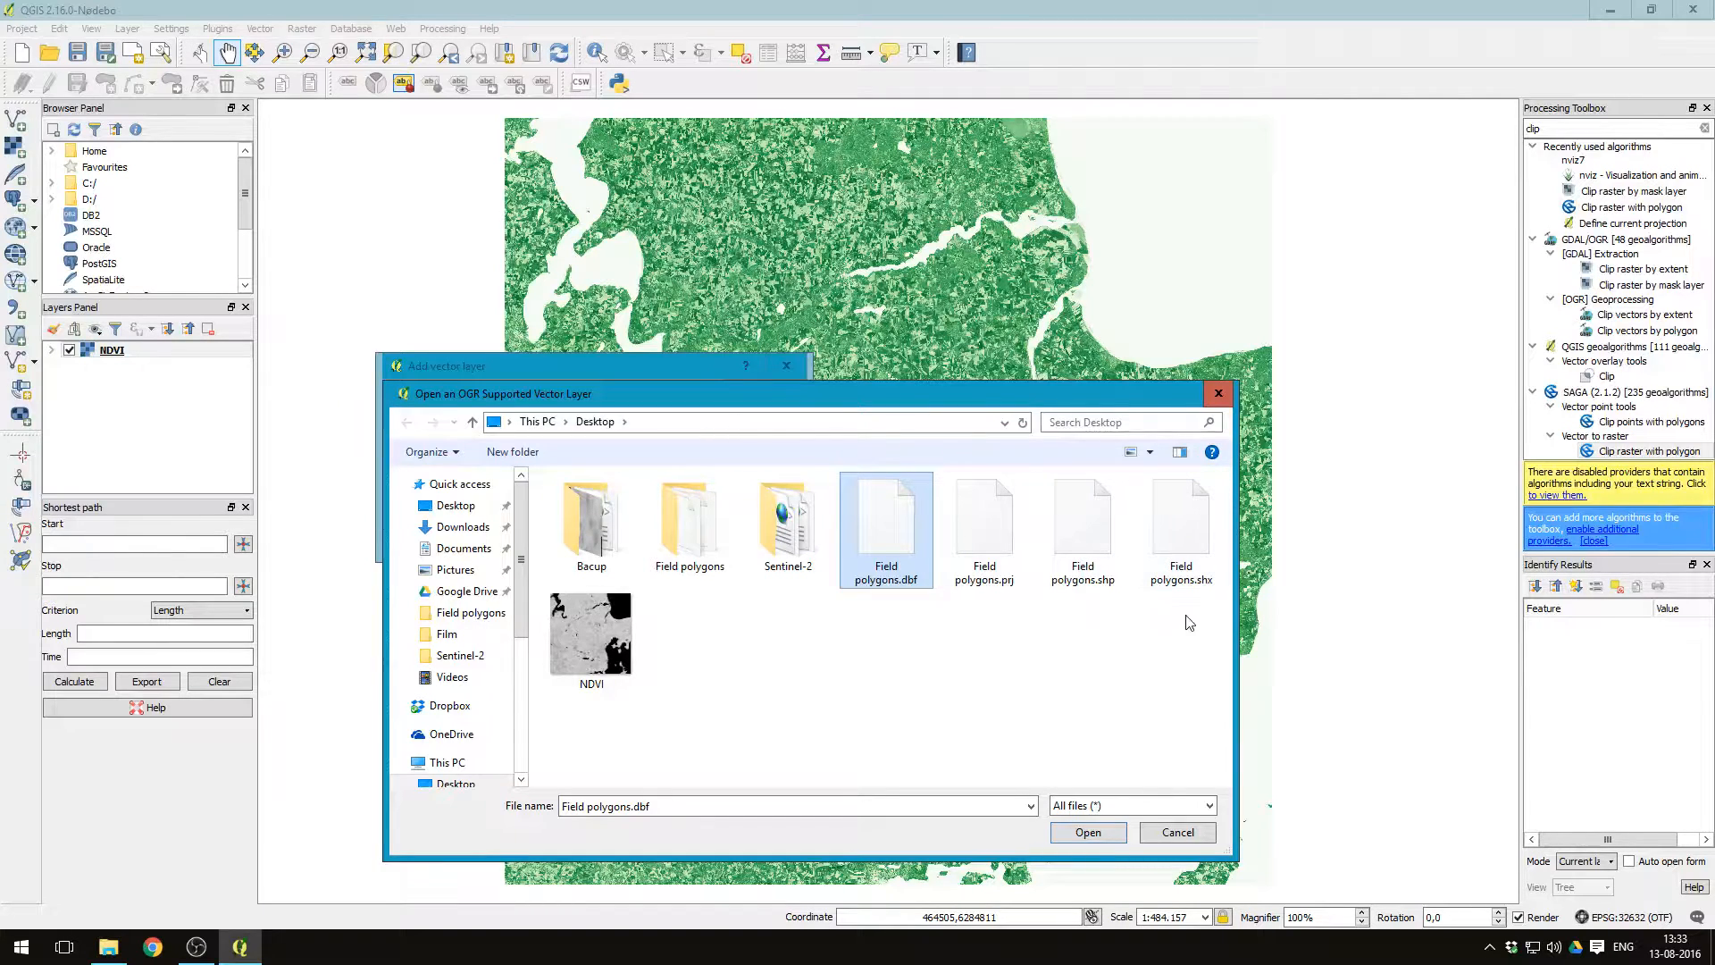
click(1082, 525)
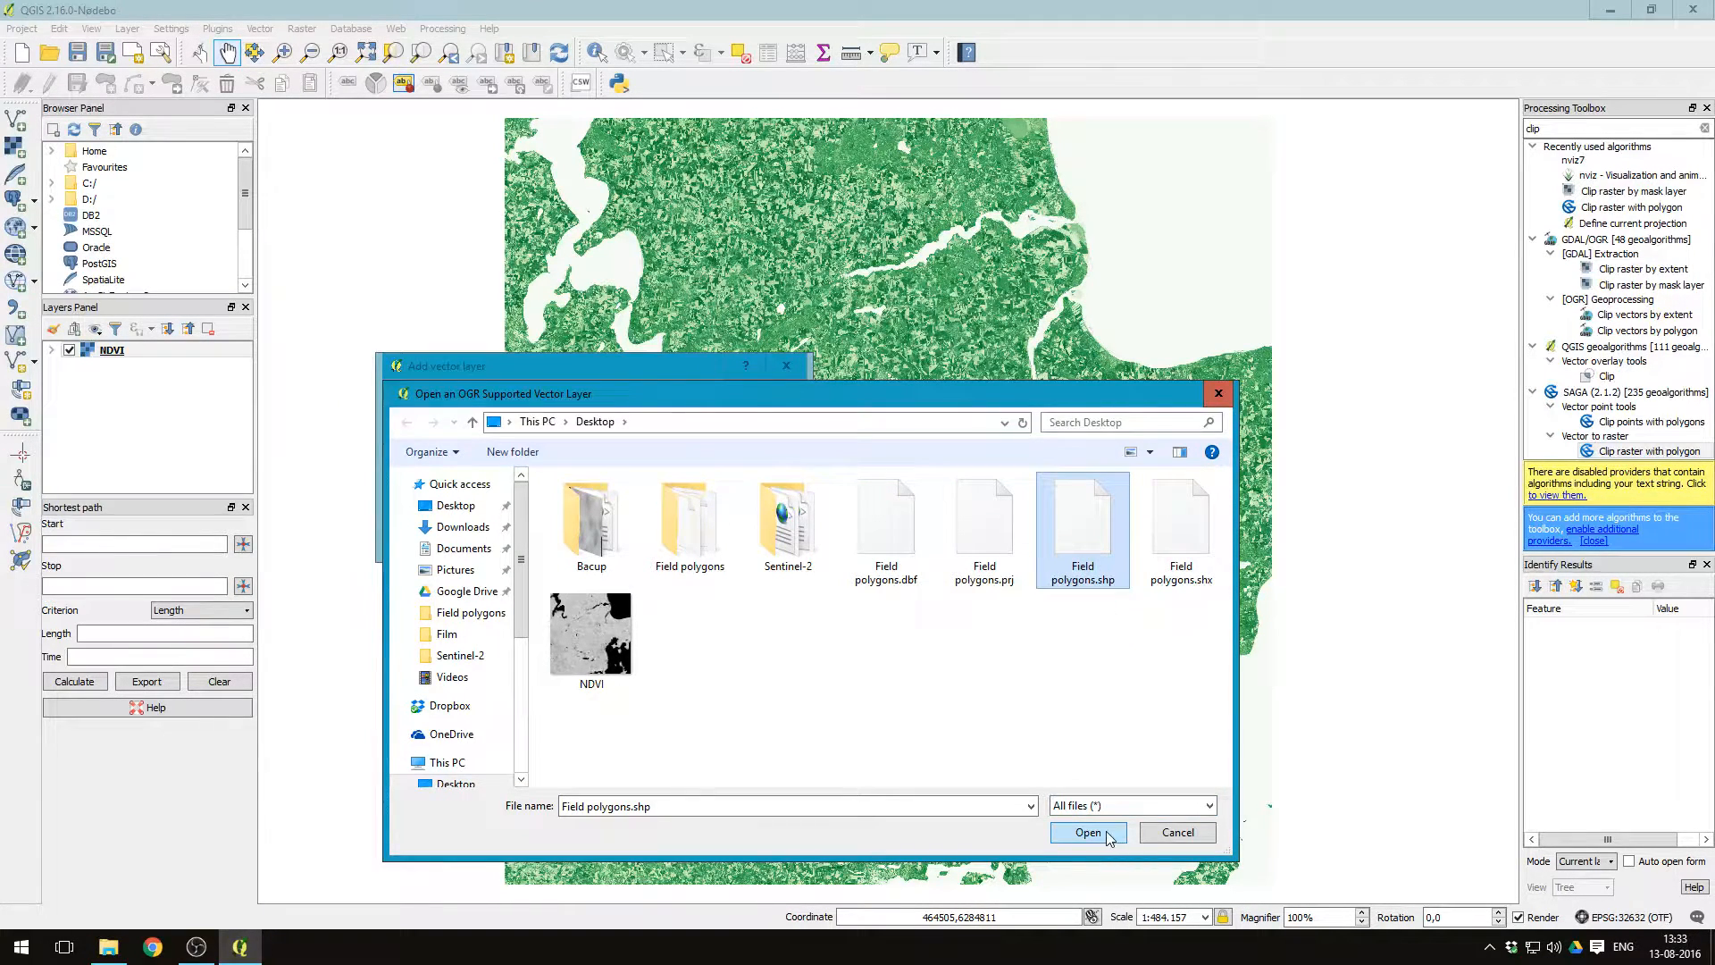
click(1086, 833)
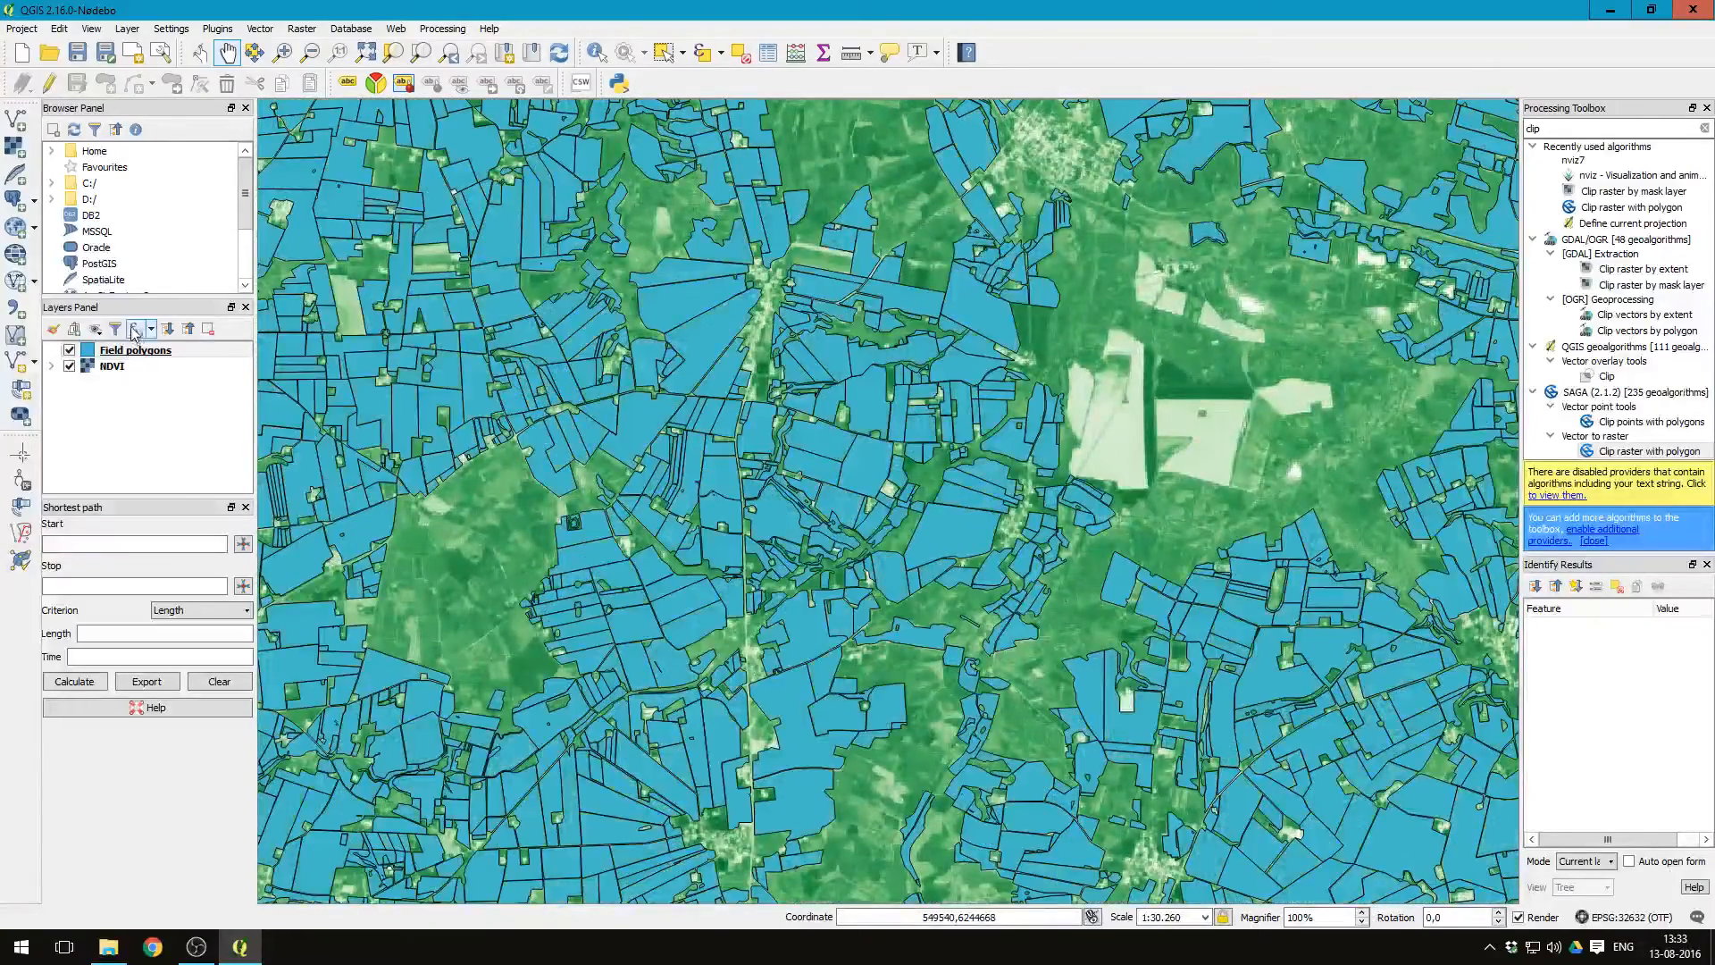
Step: Set the Field polygons fill style to No Brush and zoom in on the fields
right_click(135, 351)
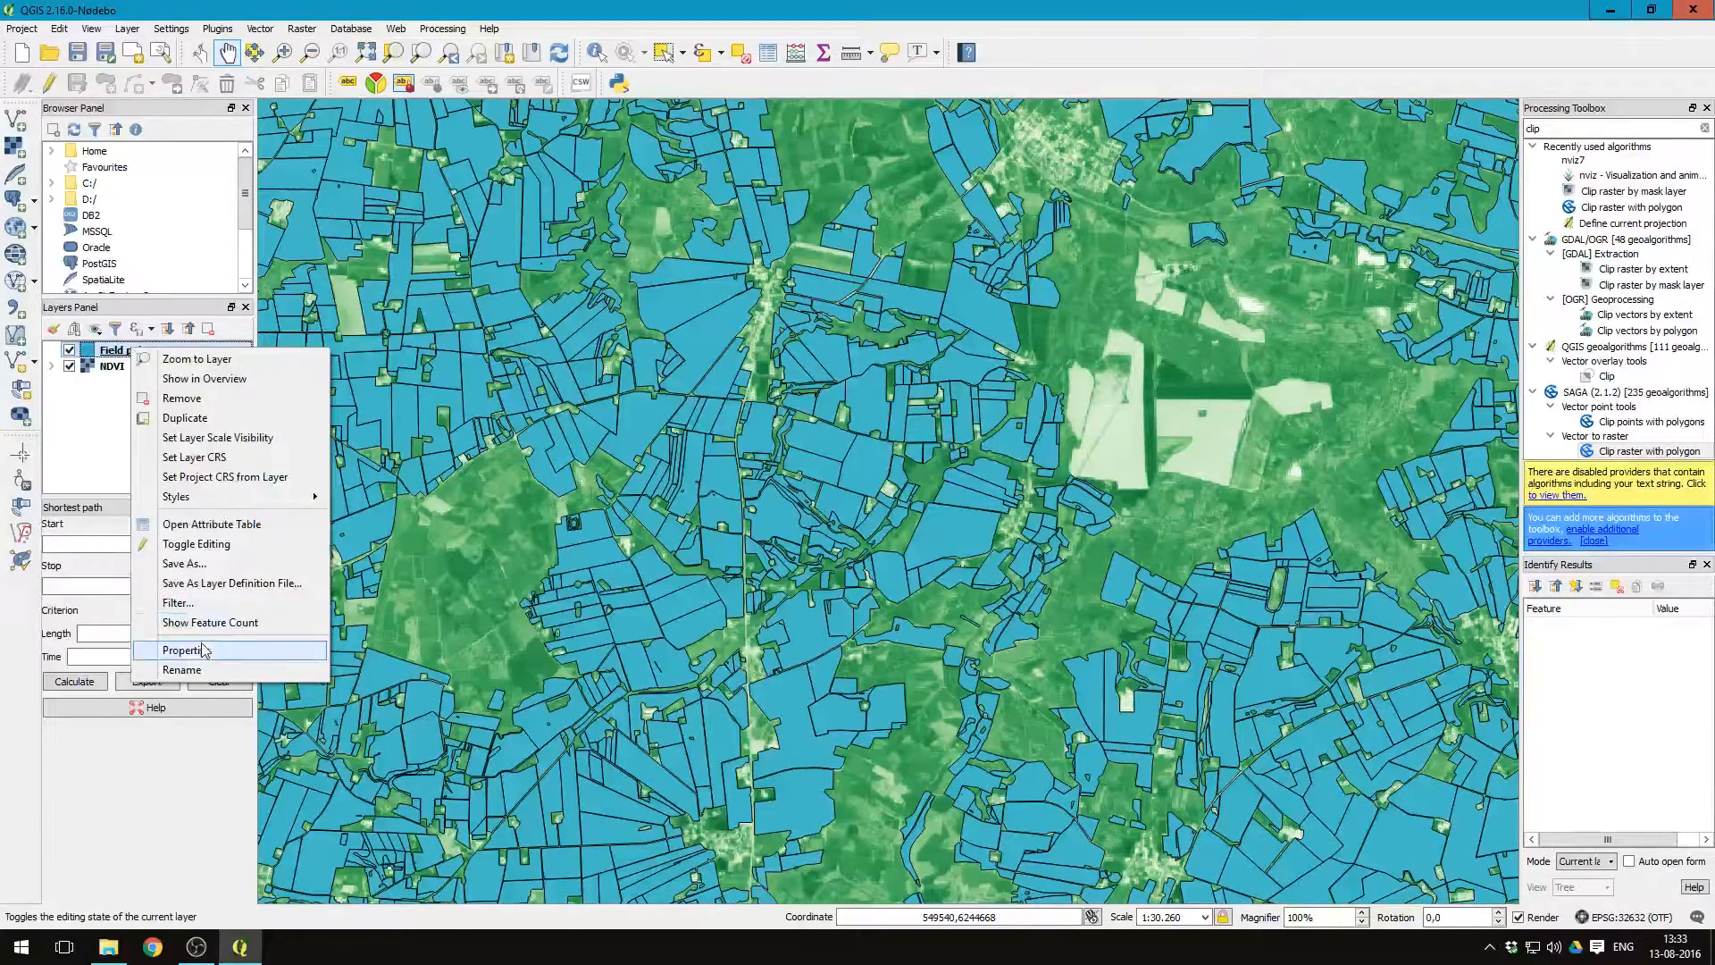
click(184, 650)
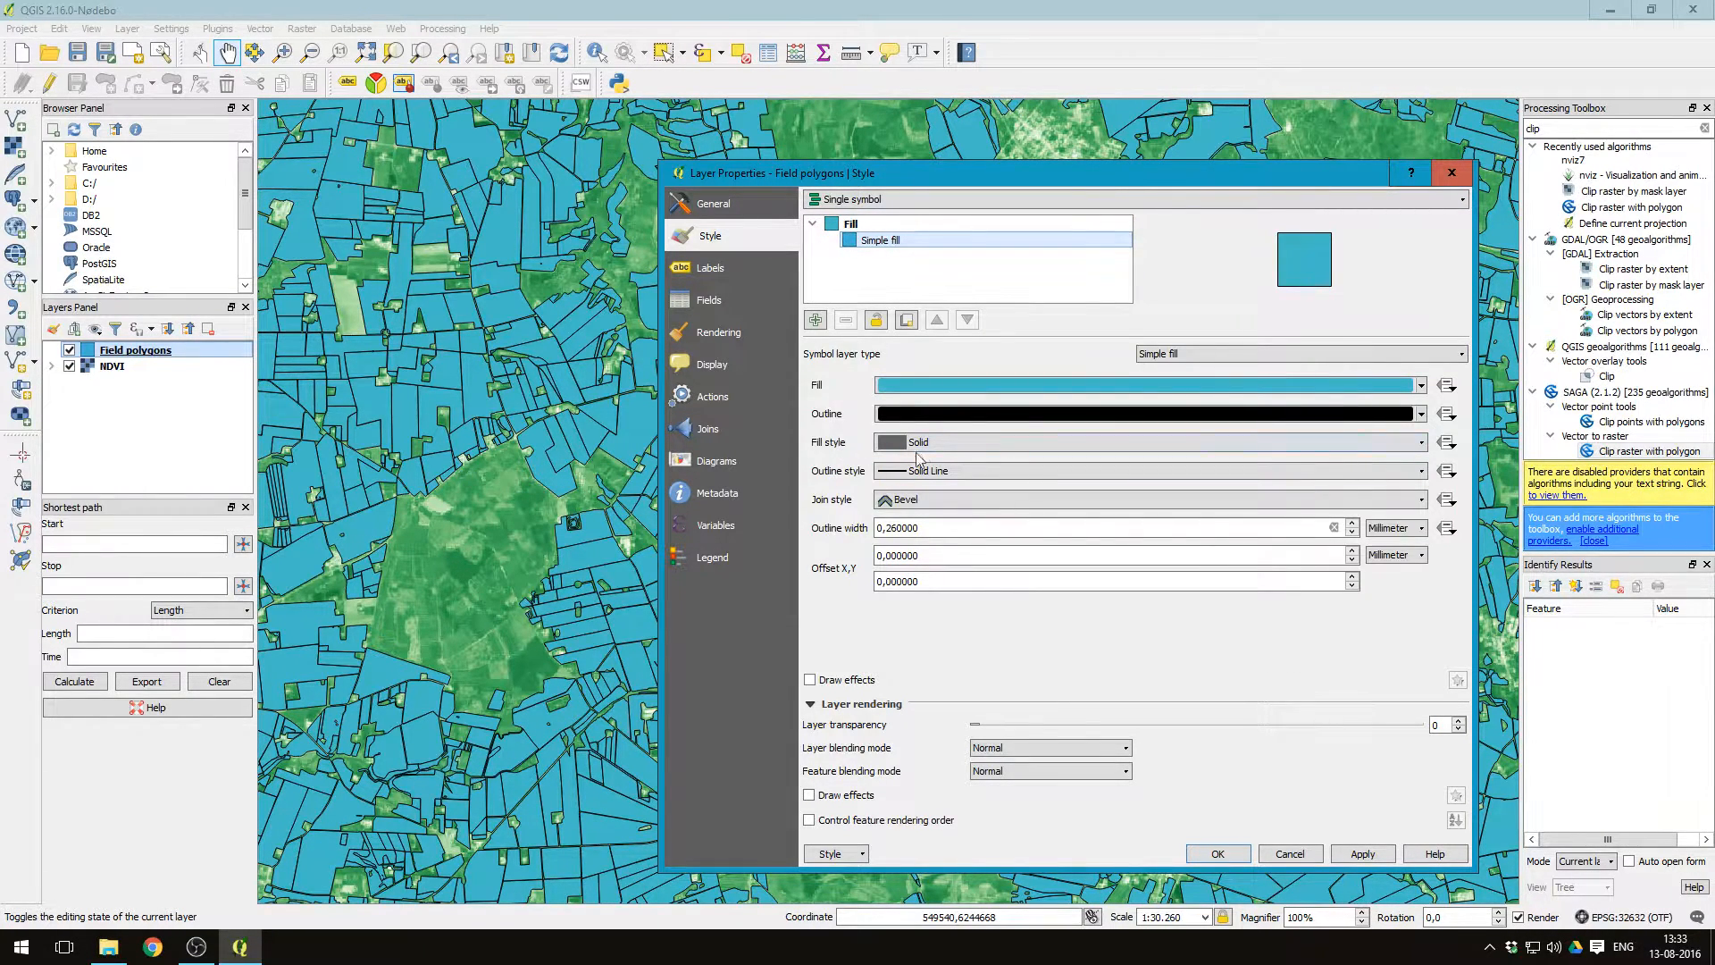
click(1137, 442)
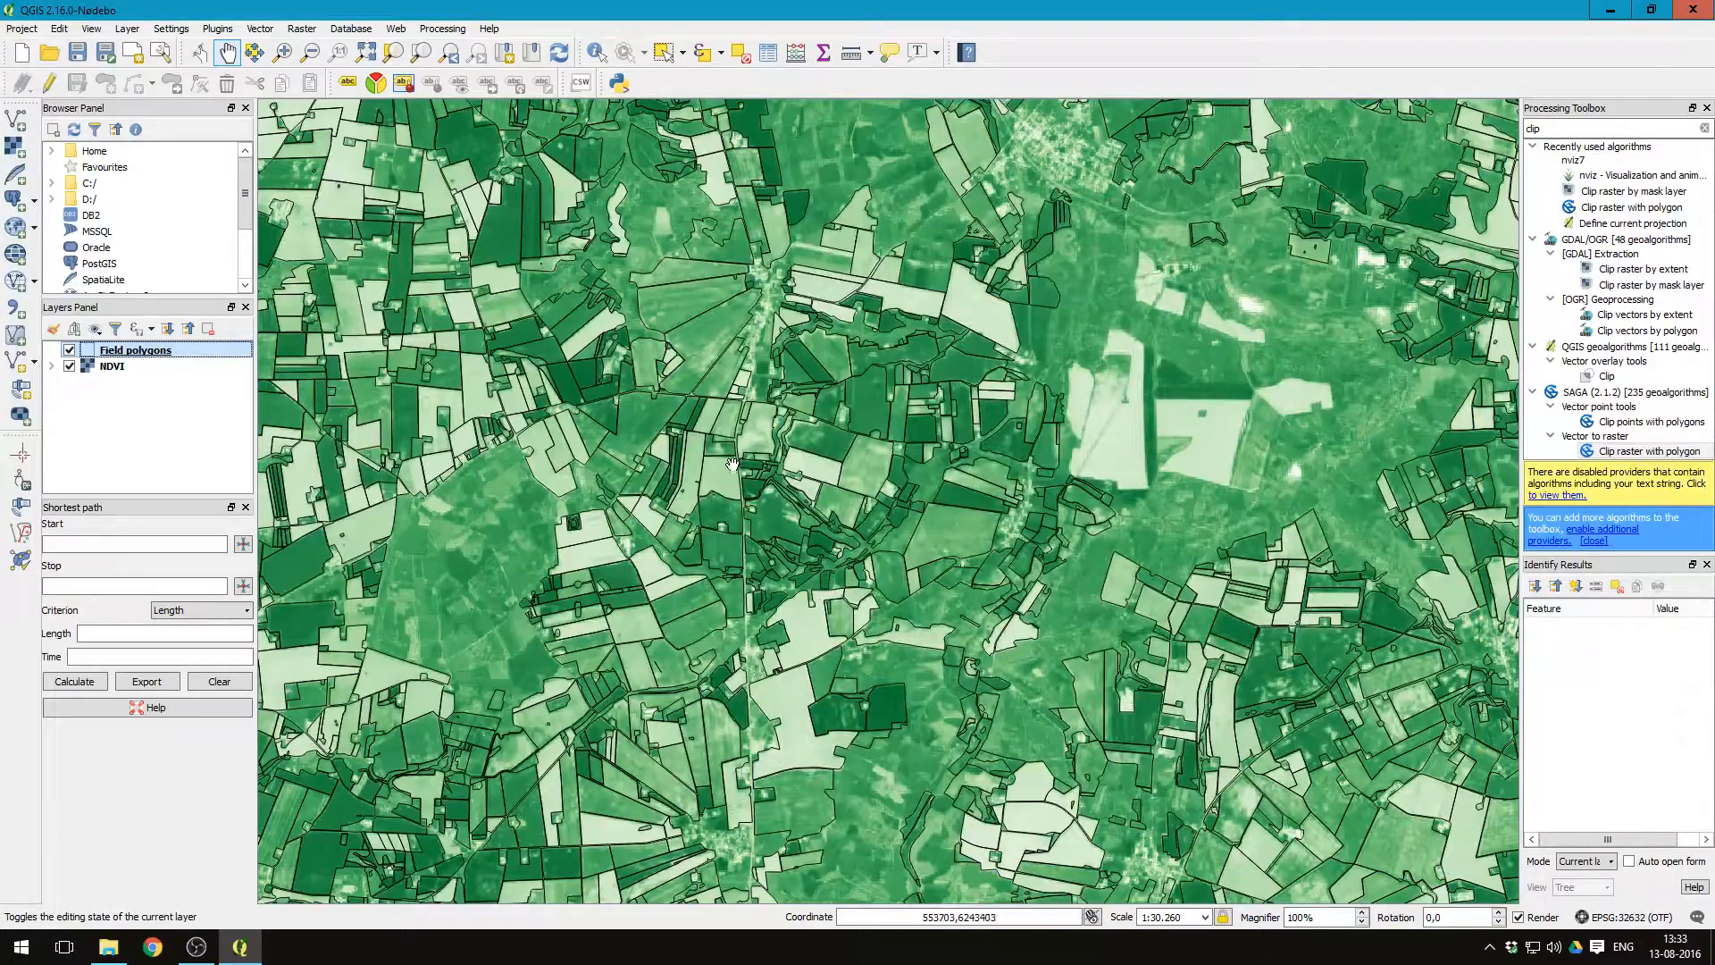
scroll(up, 3)
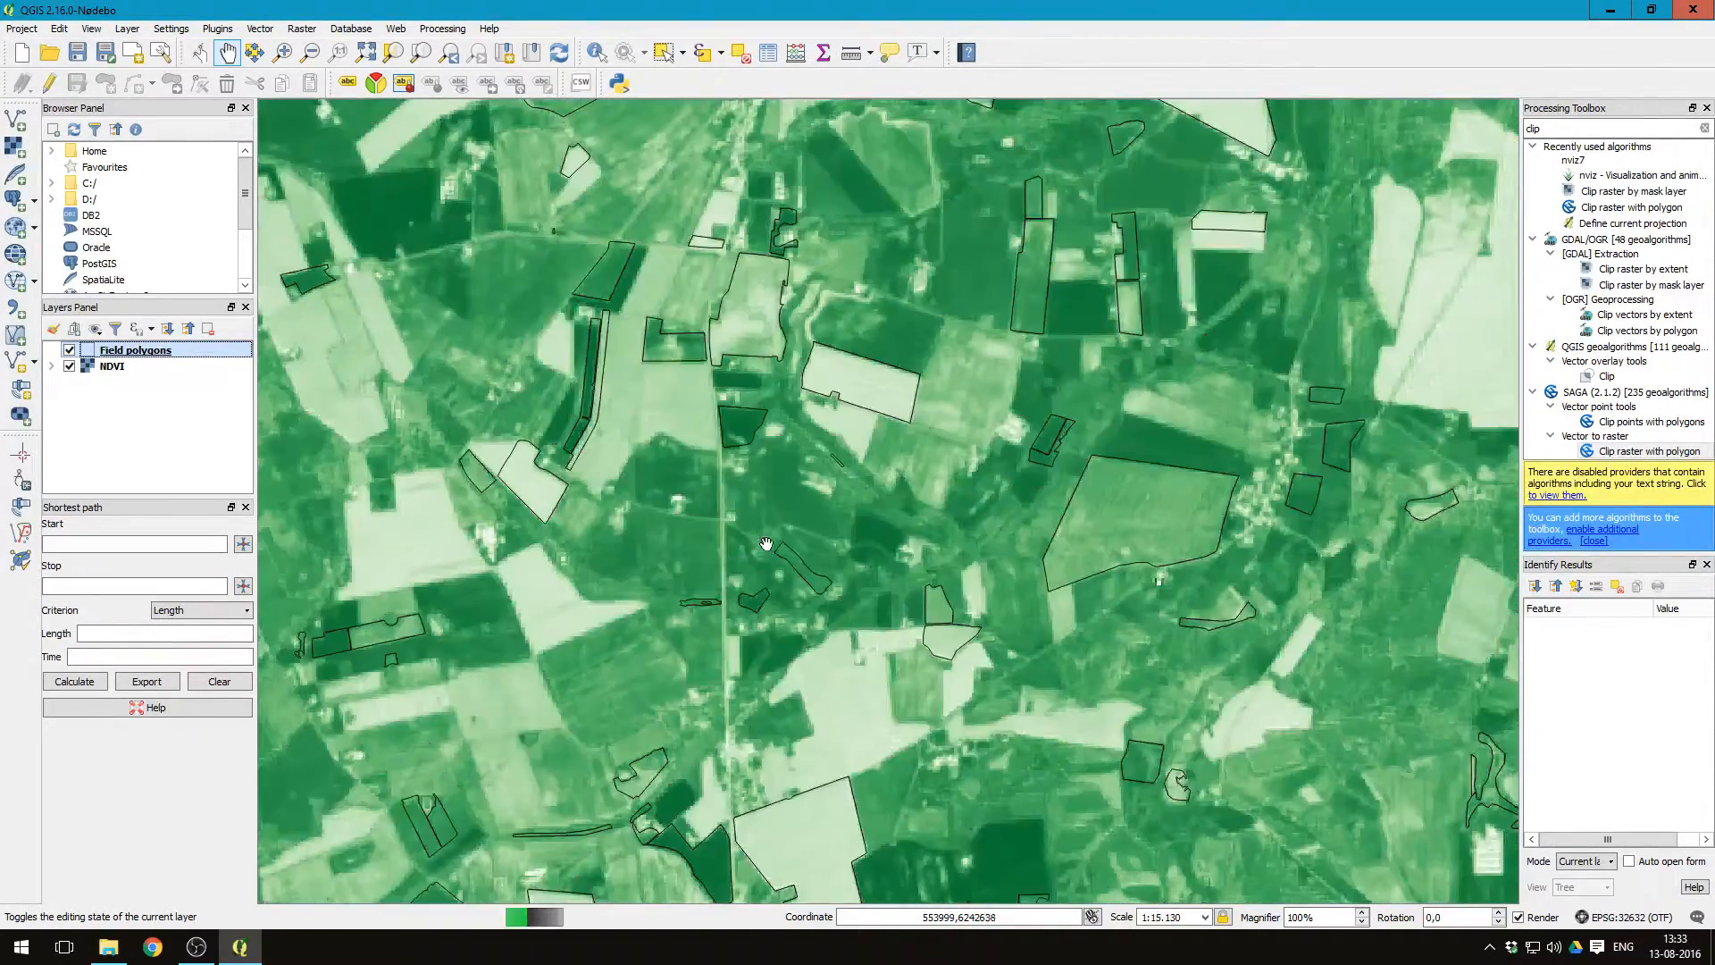
scroll(up, 3)
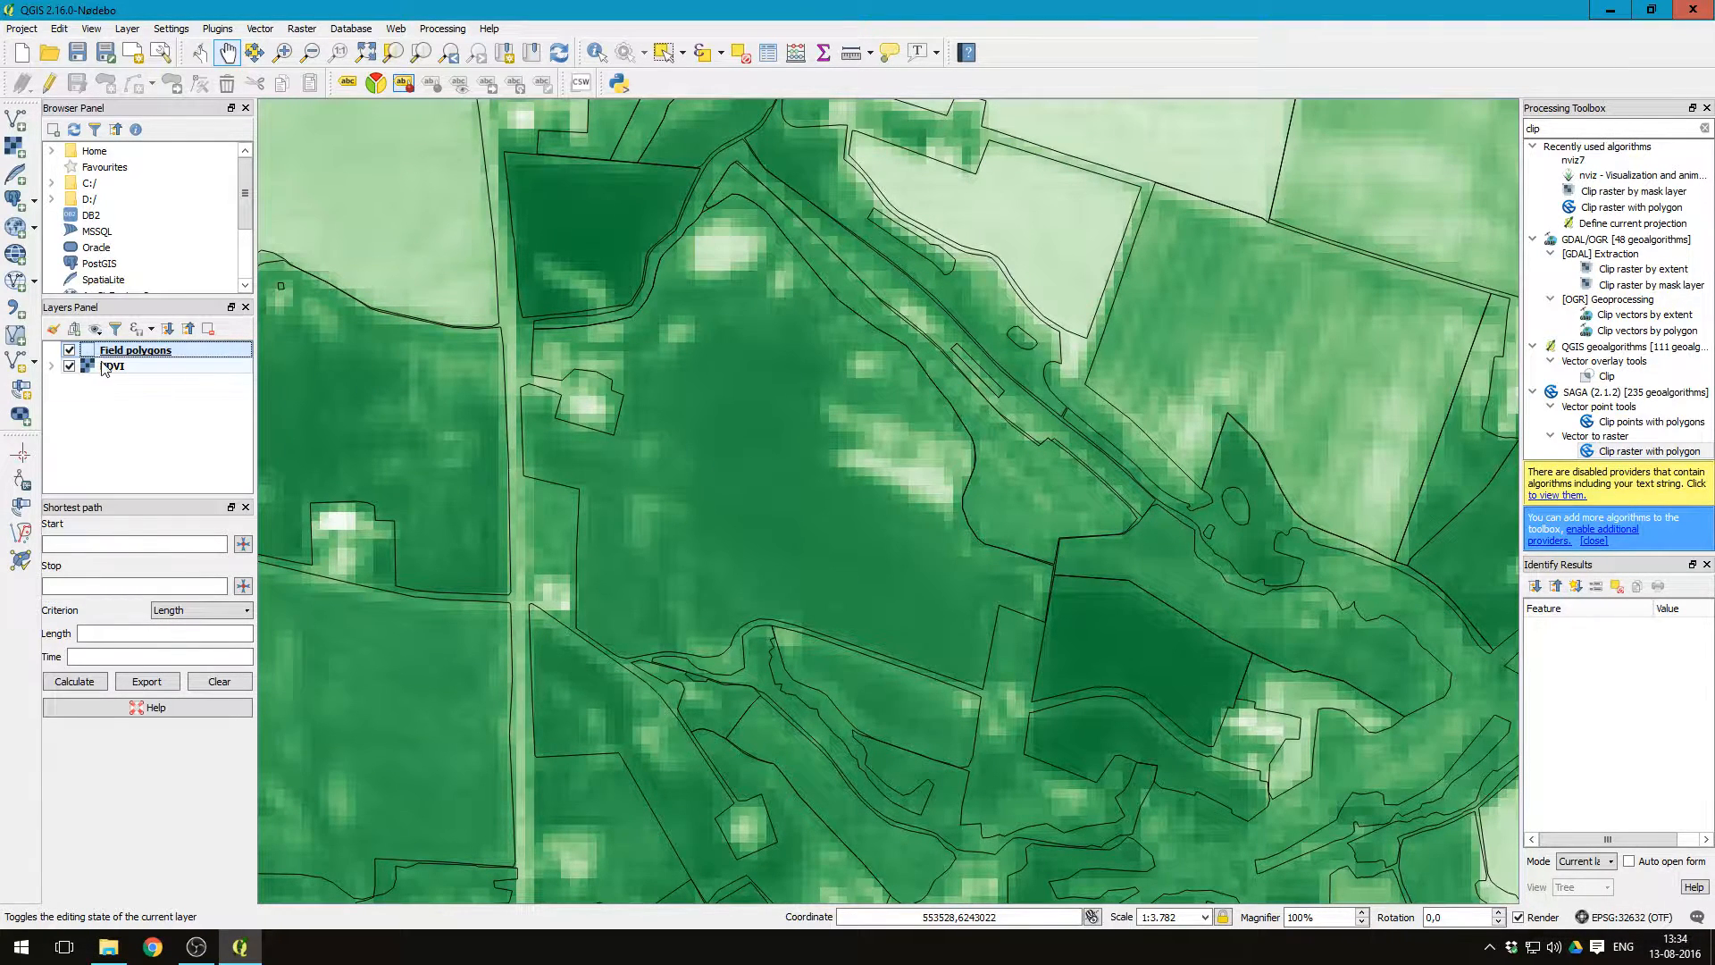
Step: Save only the selected Field polygons feature as a new shapefile named Field1
click(133, 350)
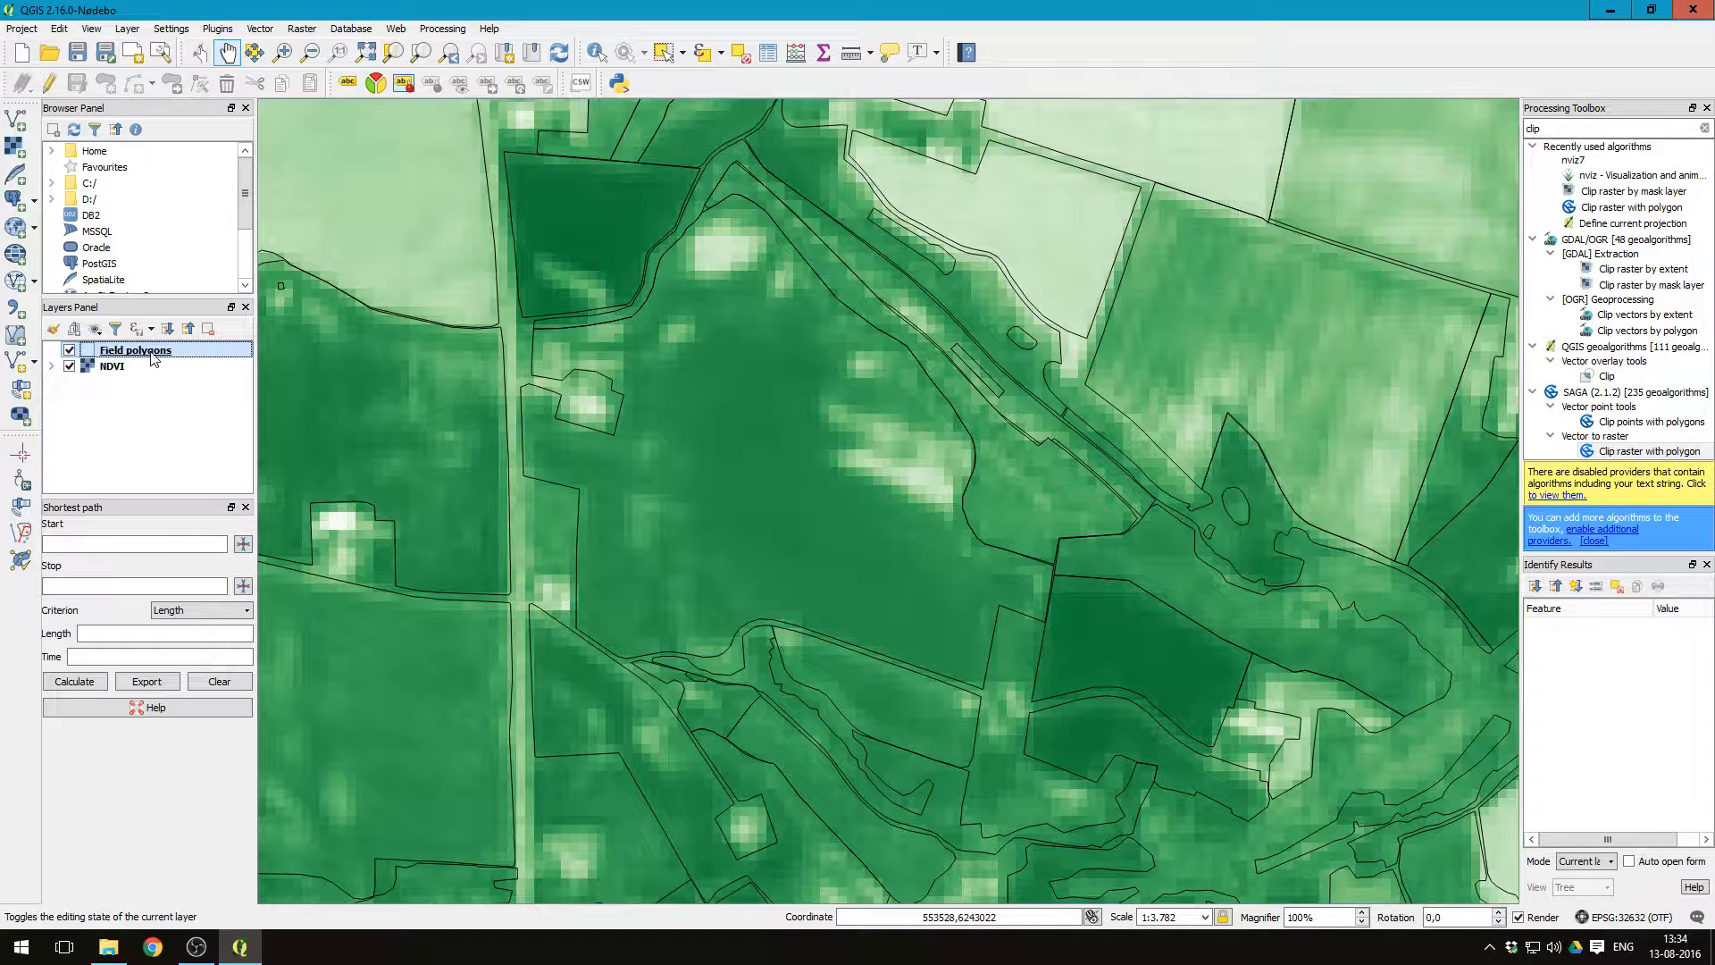
mouse_move(661, 52)
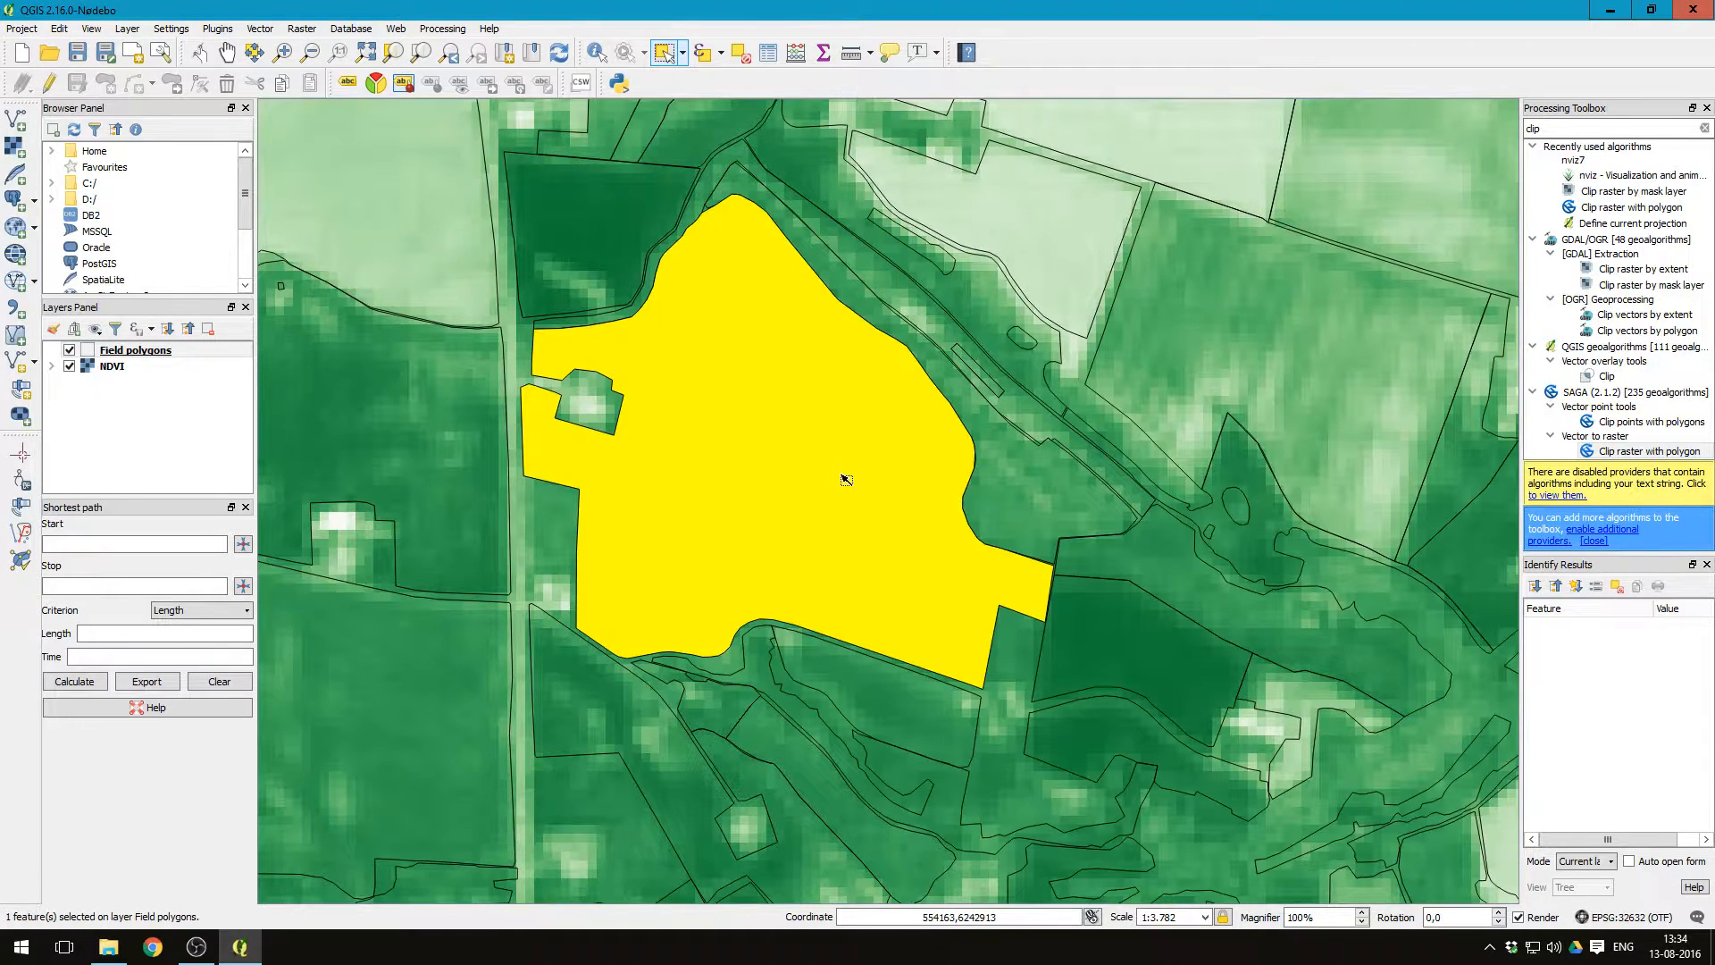
right_click(134, 350)
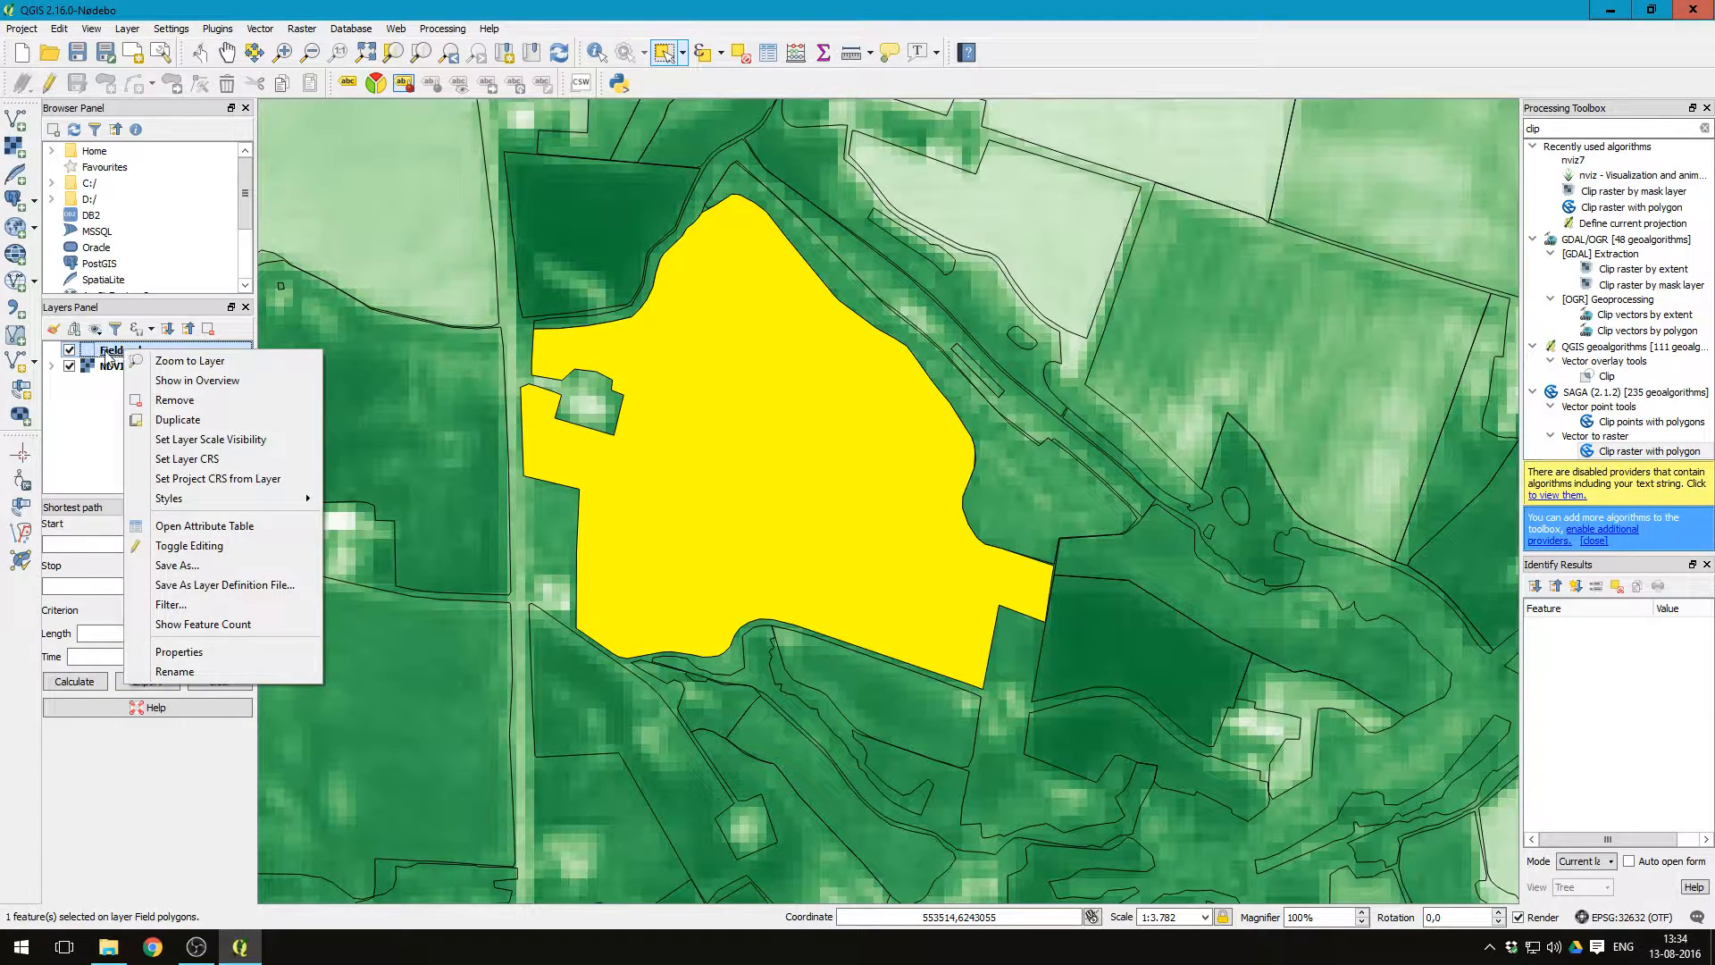
mouse_move(175, 565)
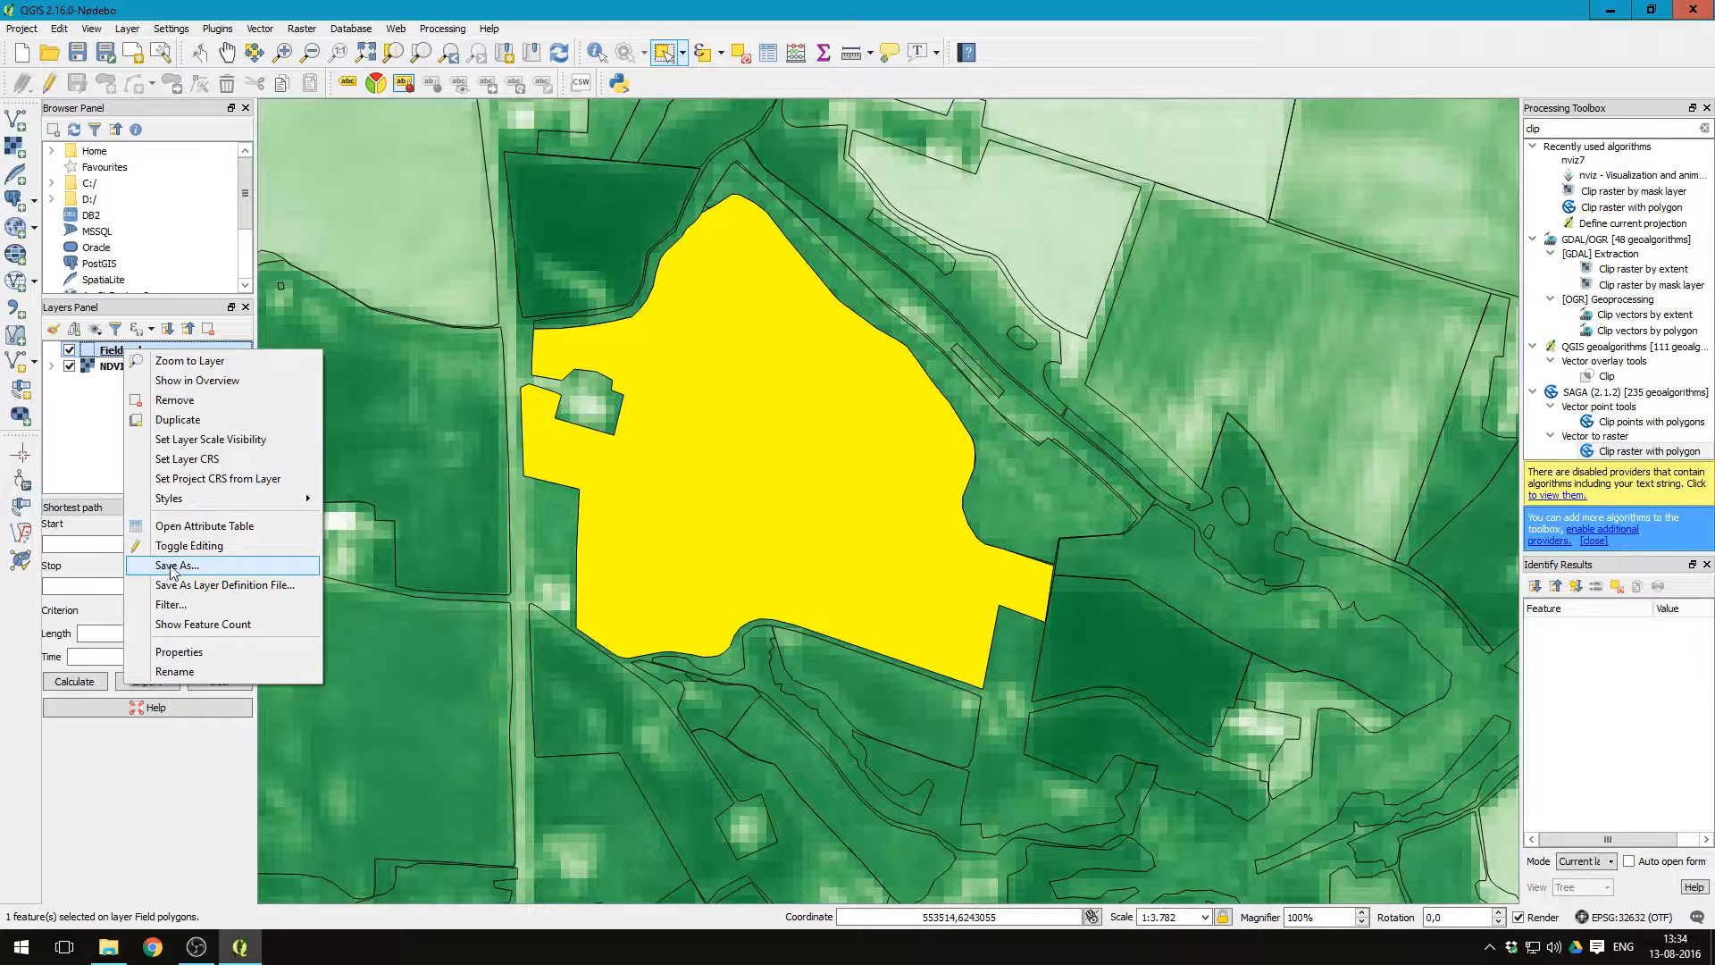
click(176, 566)
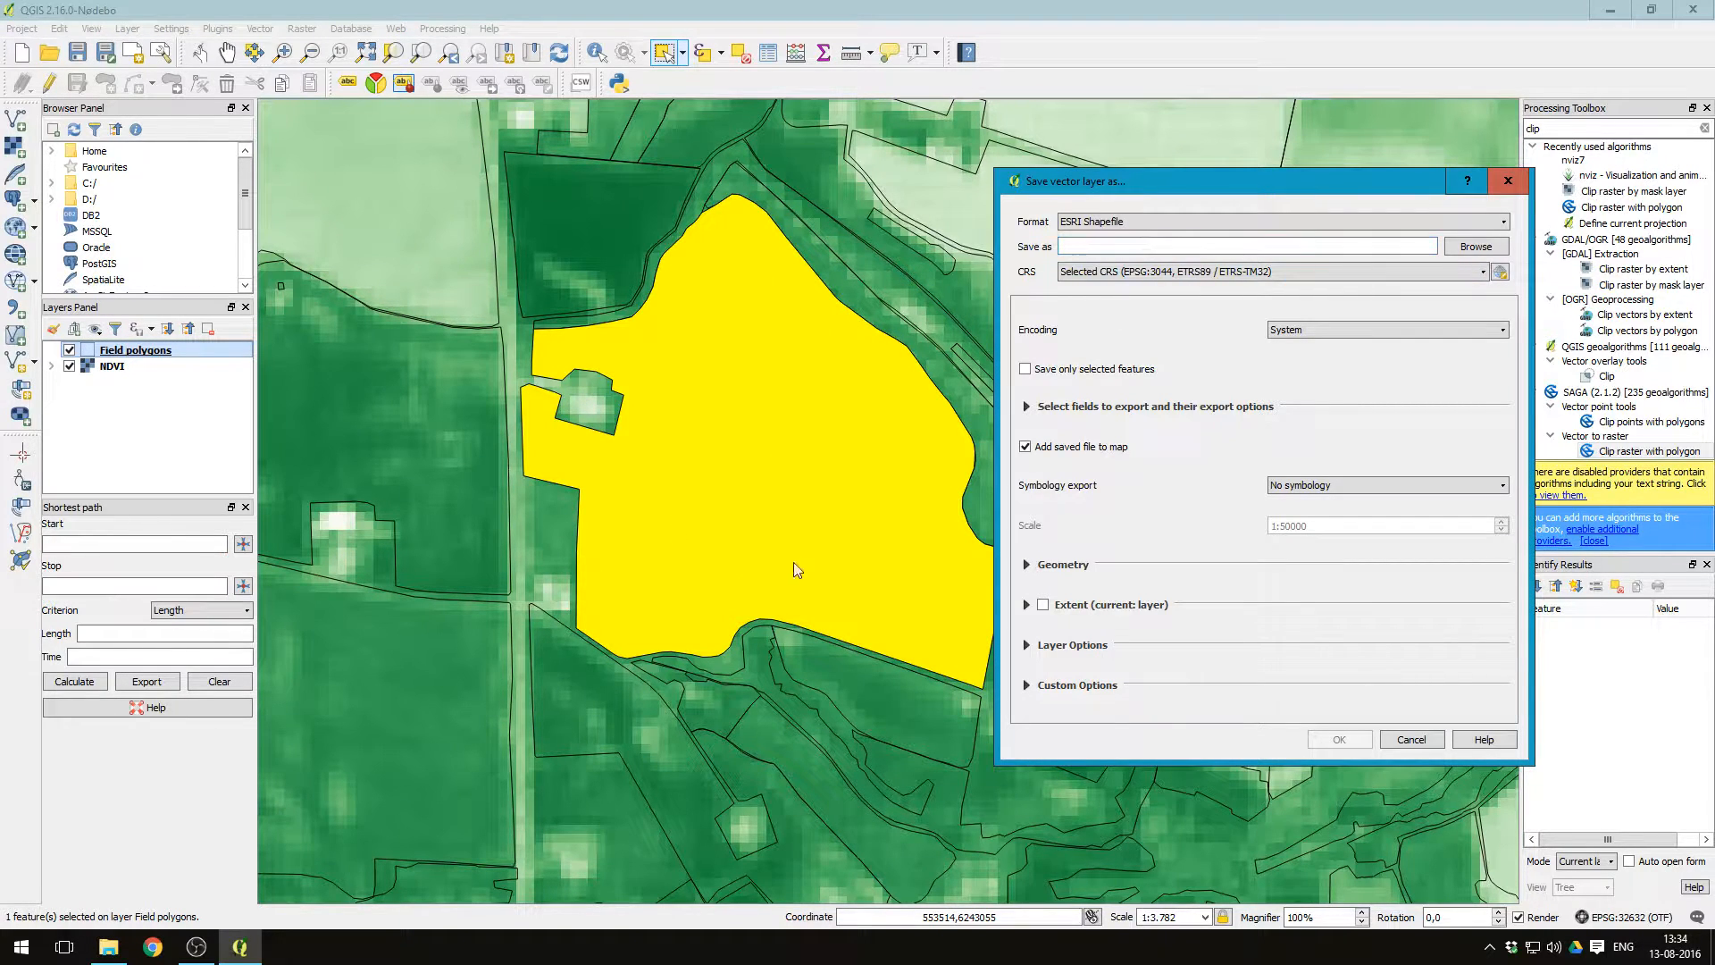
click(1476, 245)
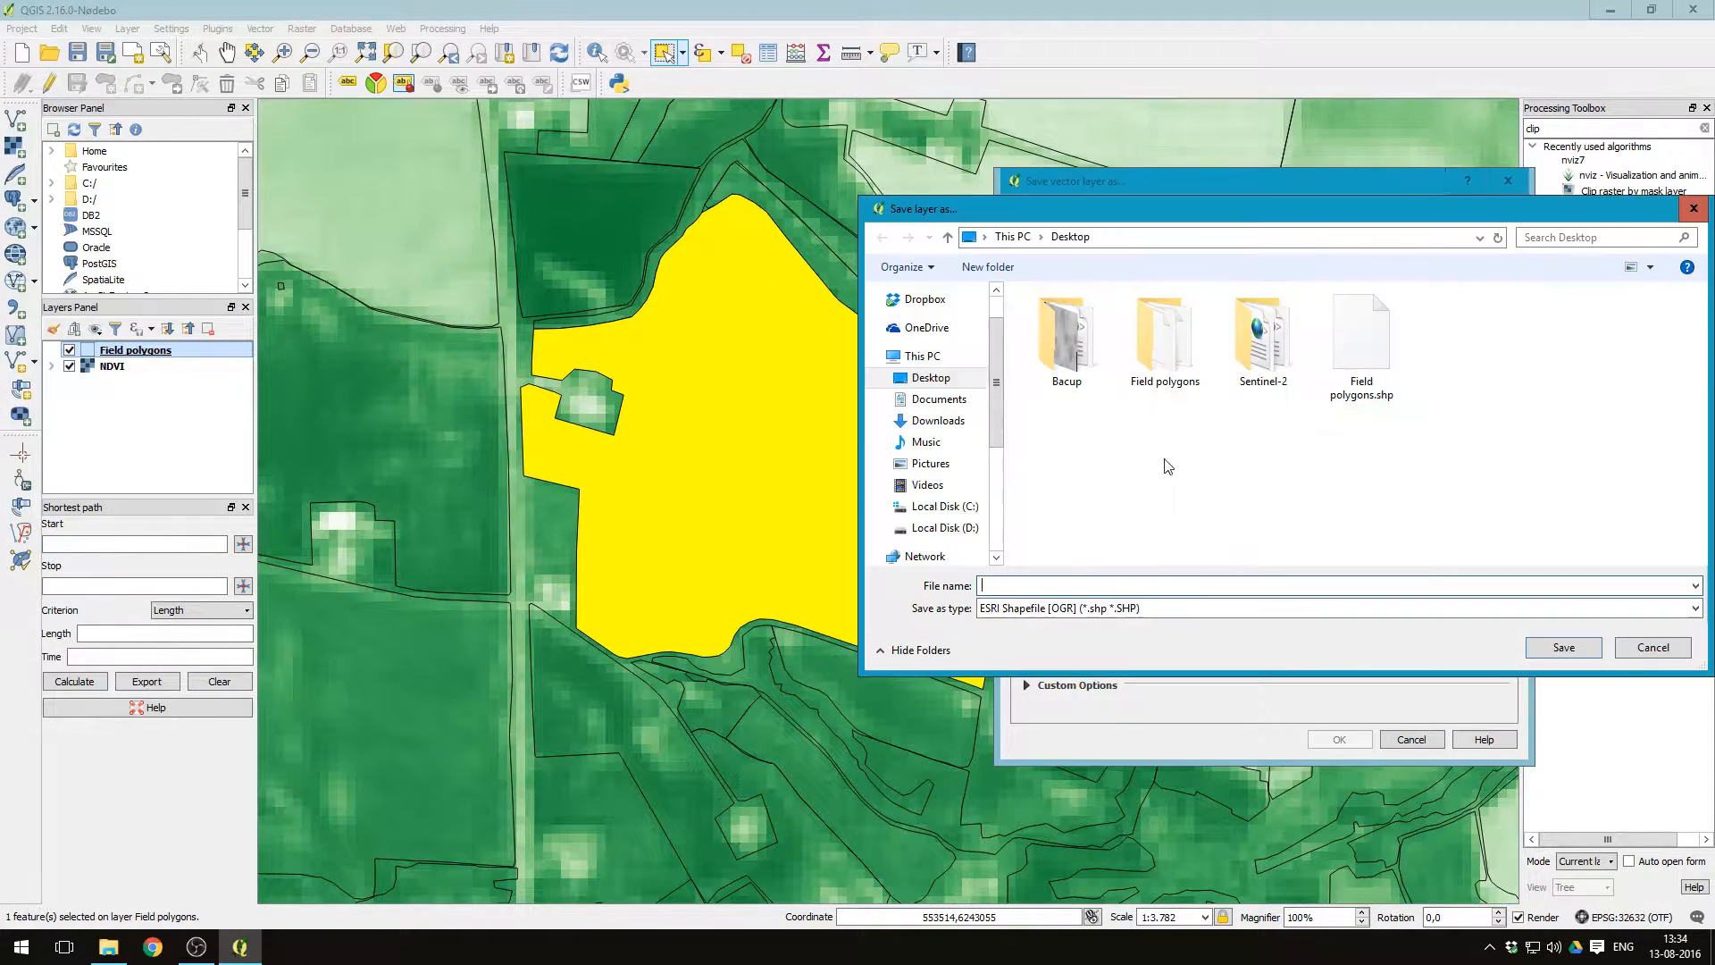
text(Field1.shp)
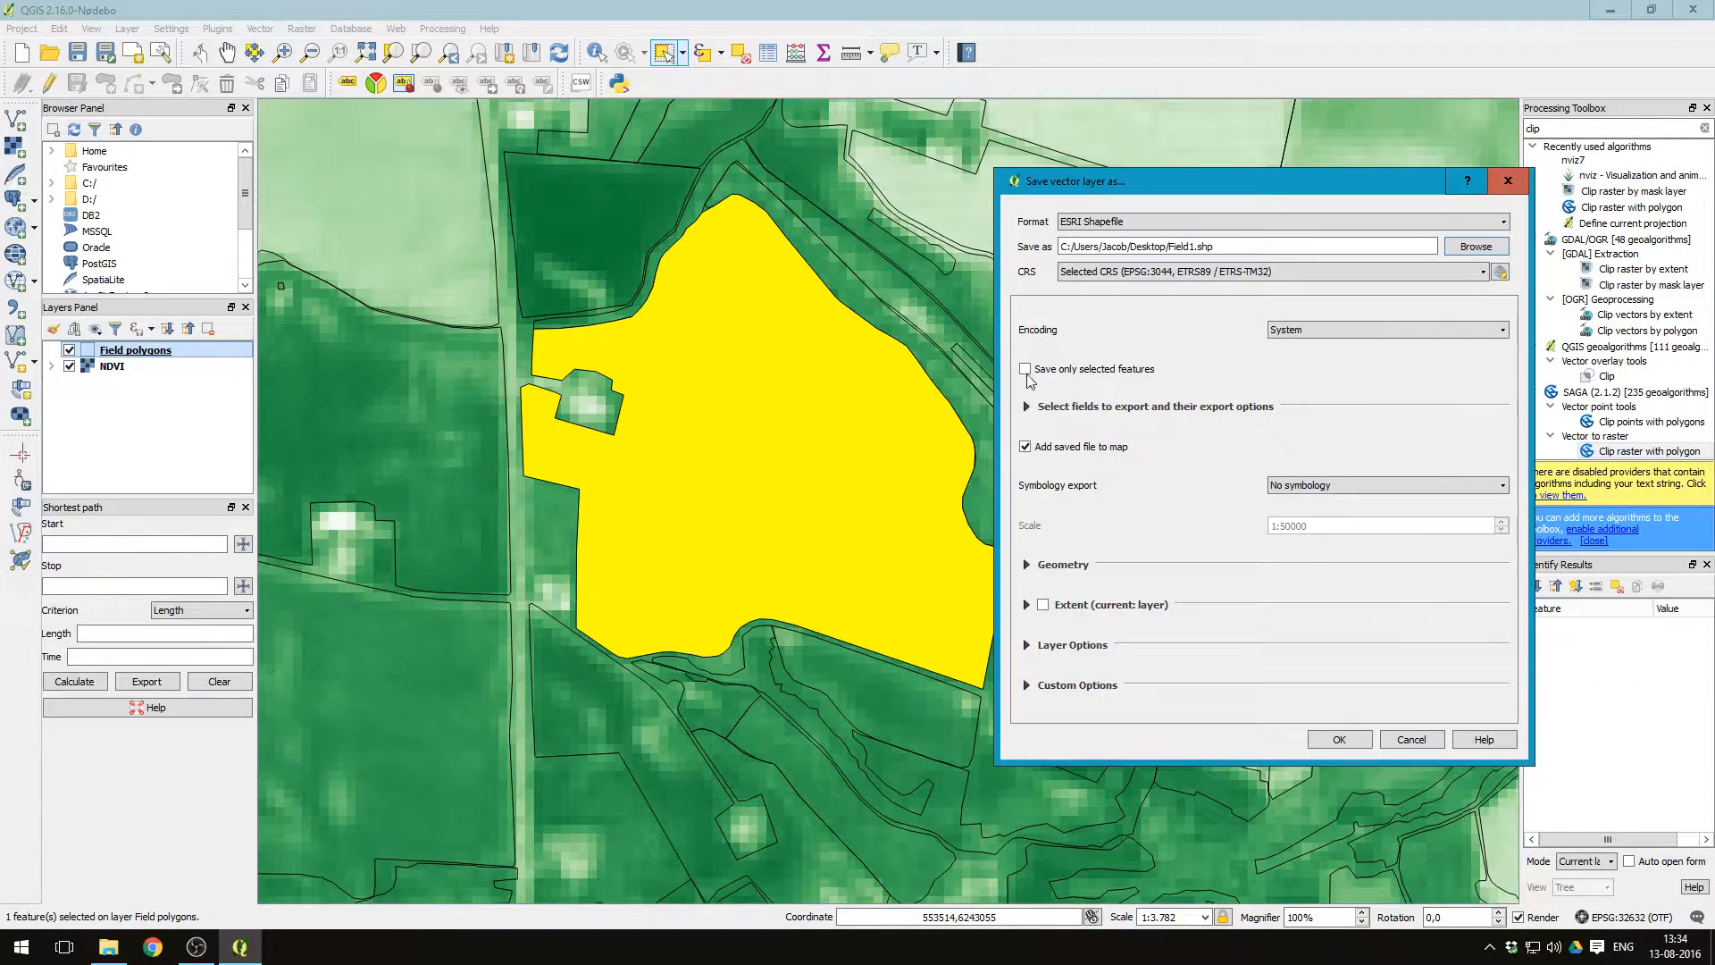
click(1027, 369)
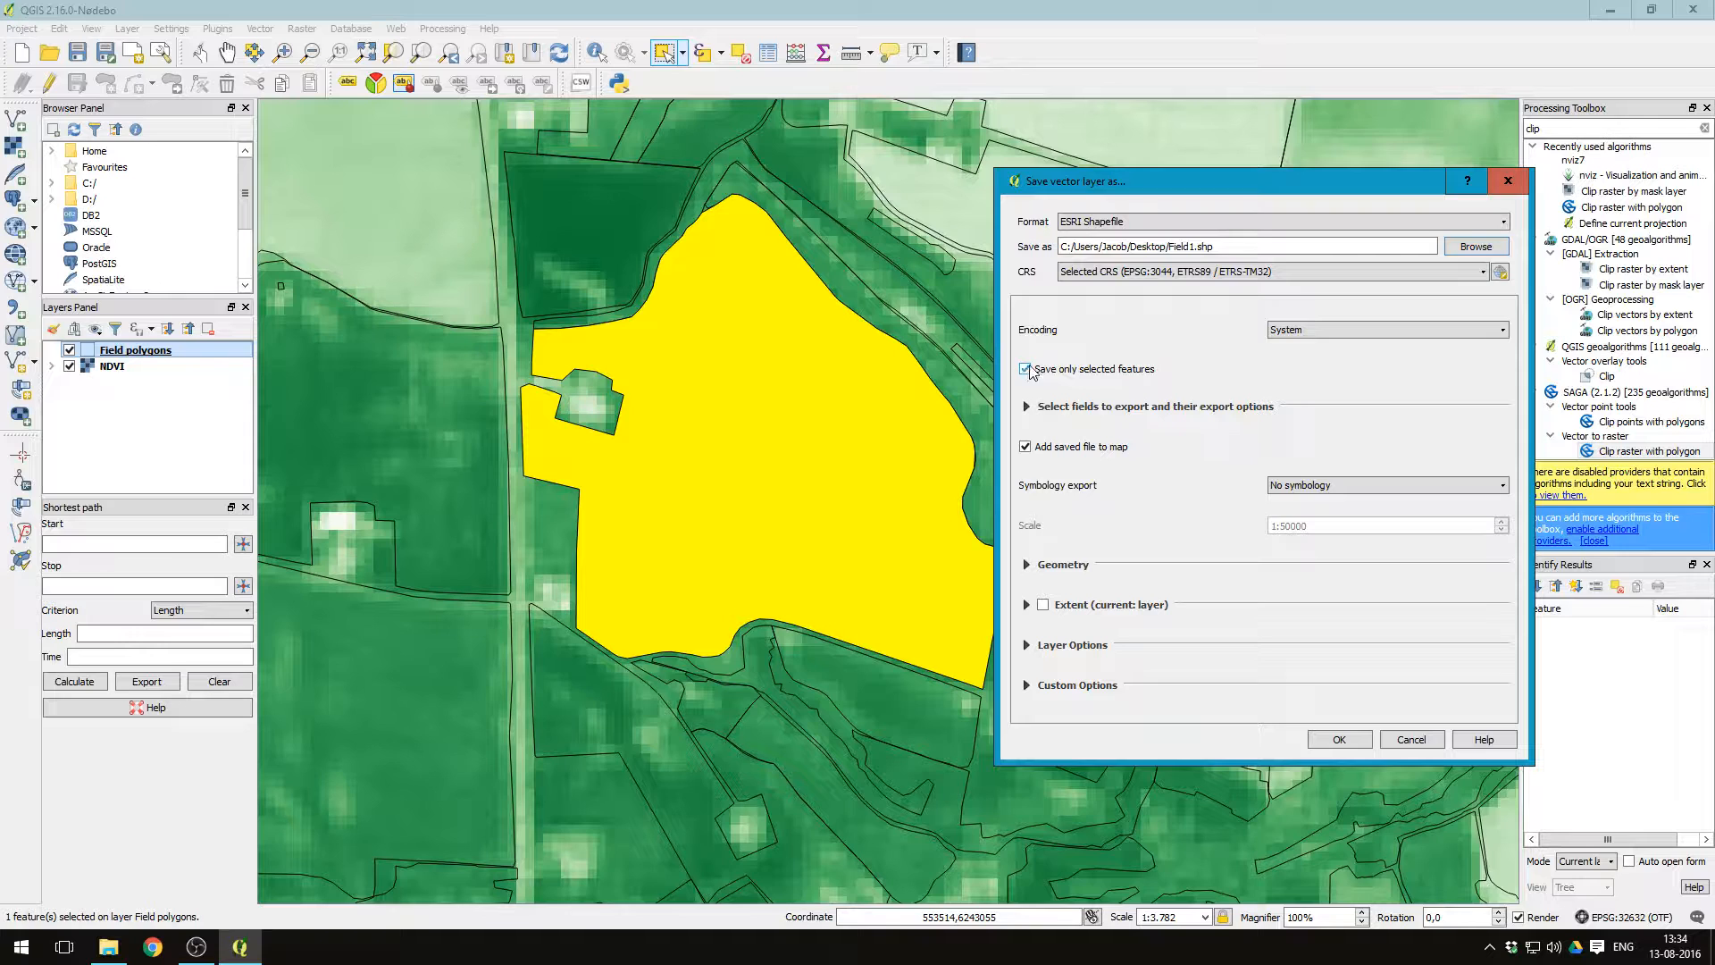
click(1337, 739)
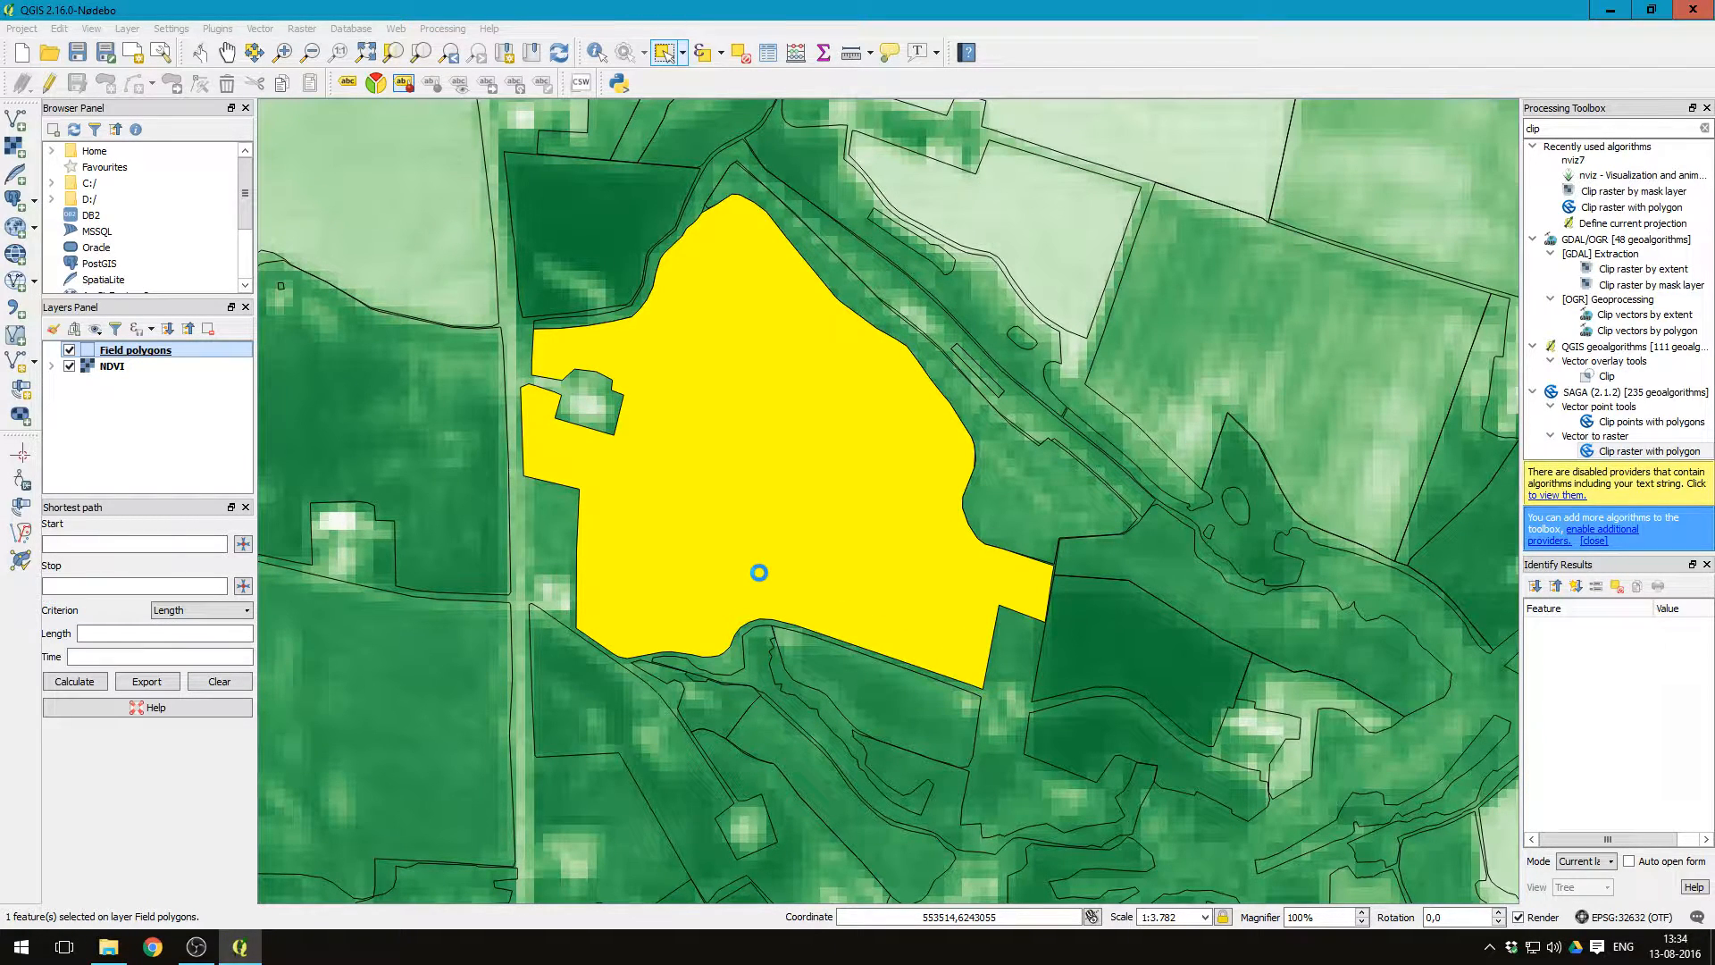
mouse_move(585, 445)
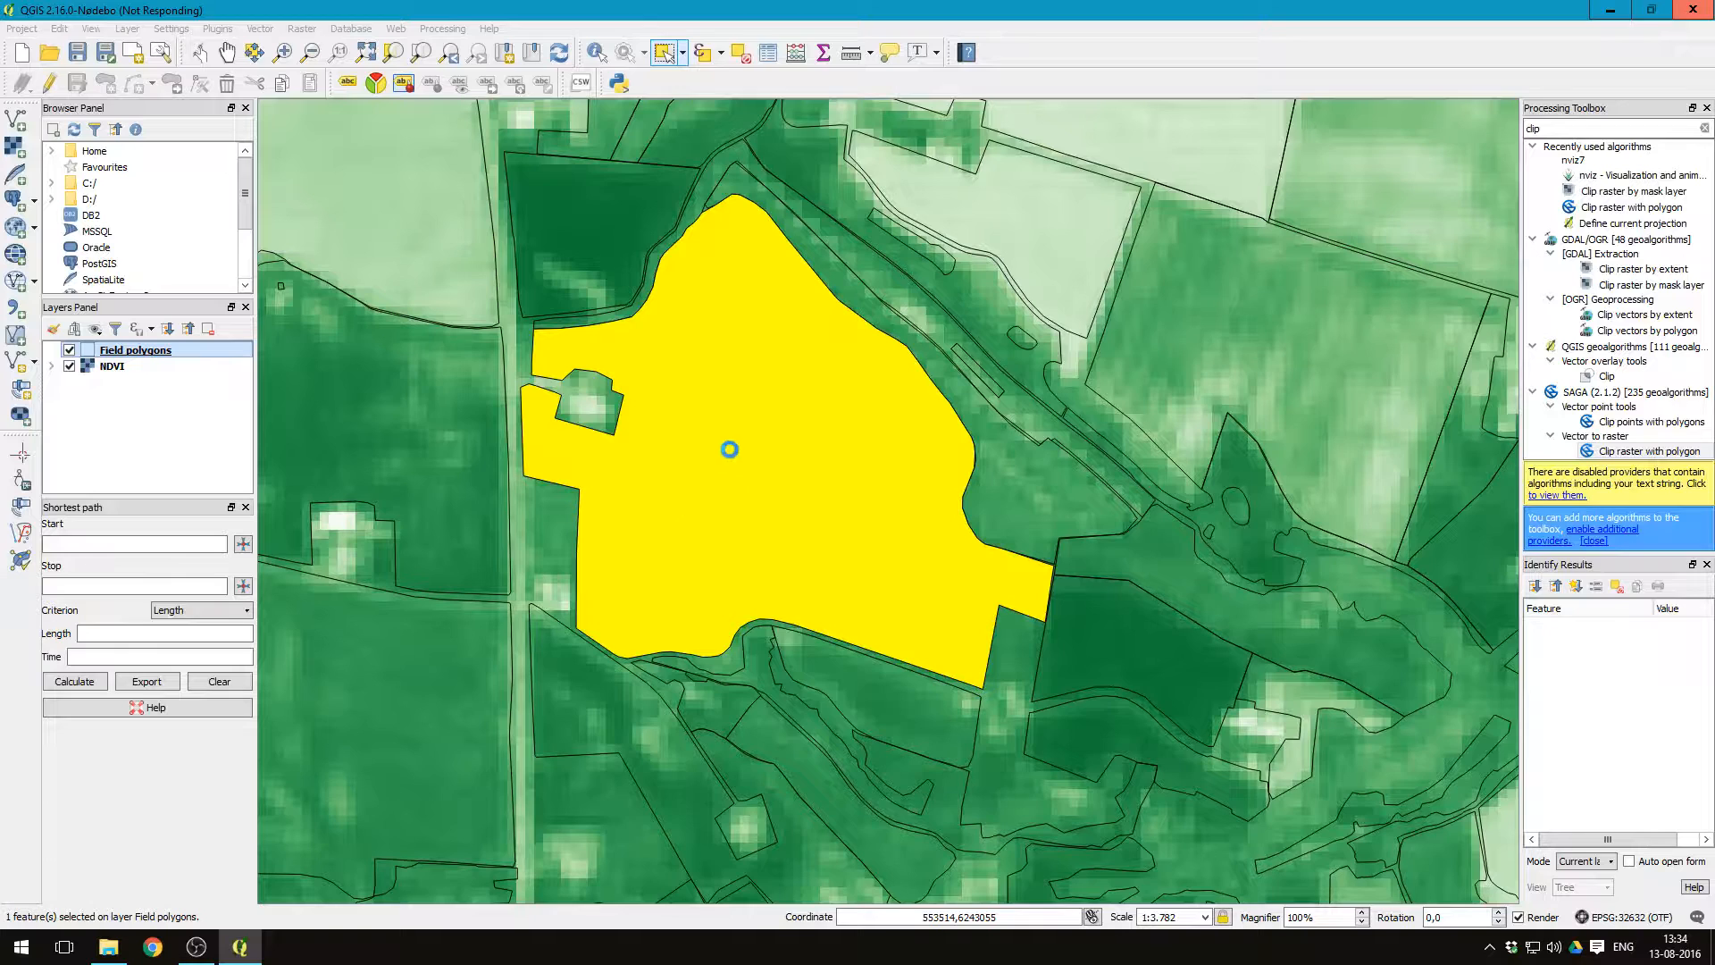
mouse_move(807, 482)
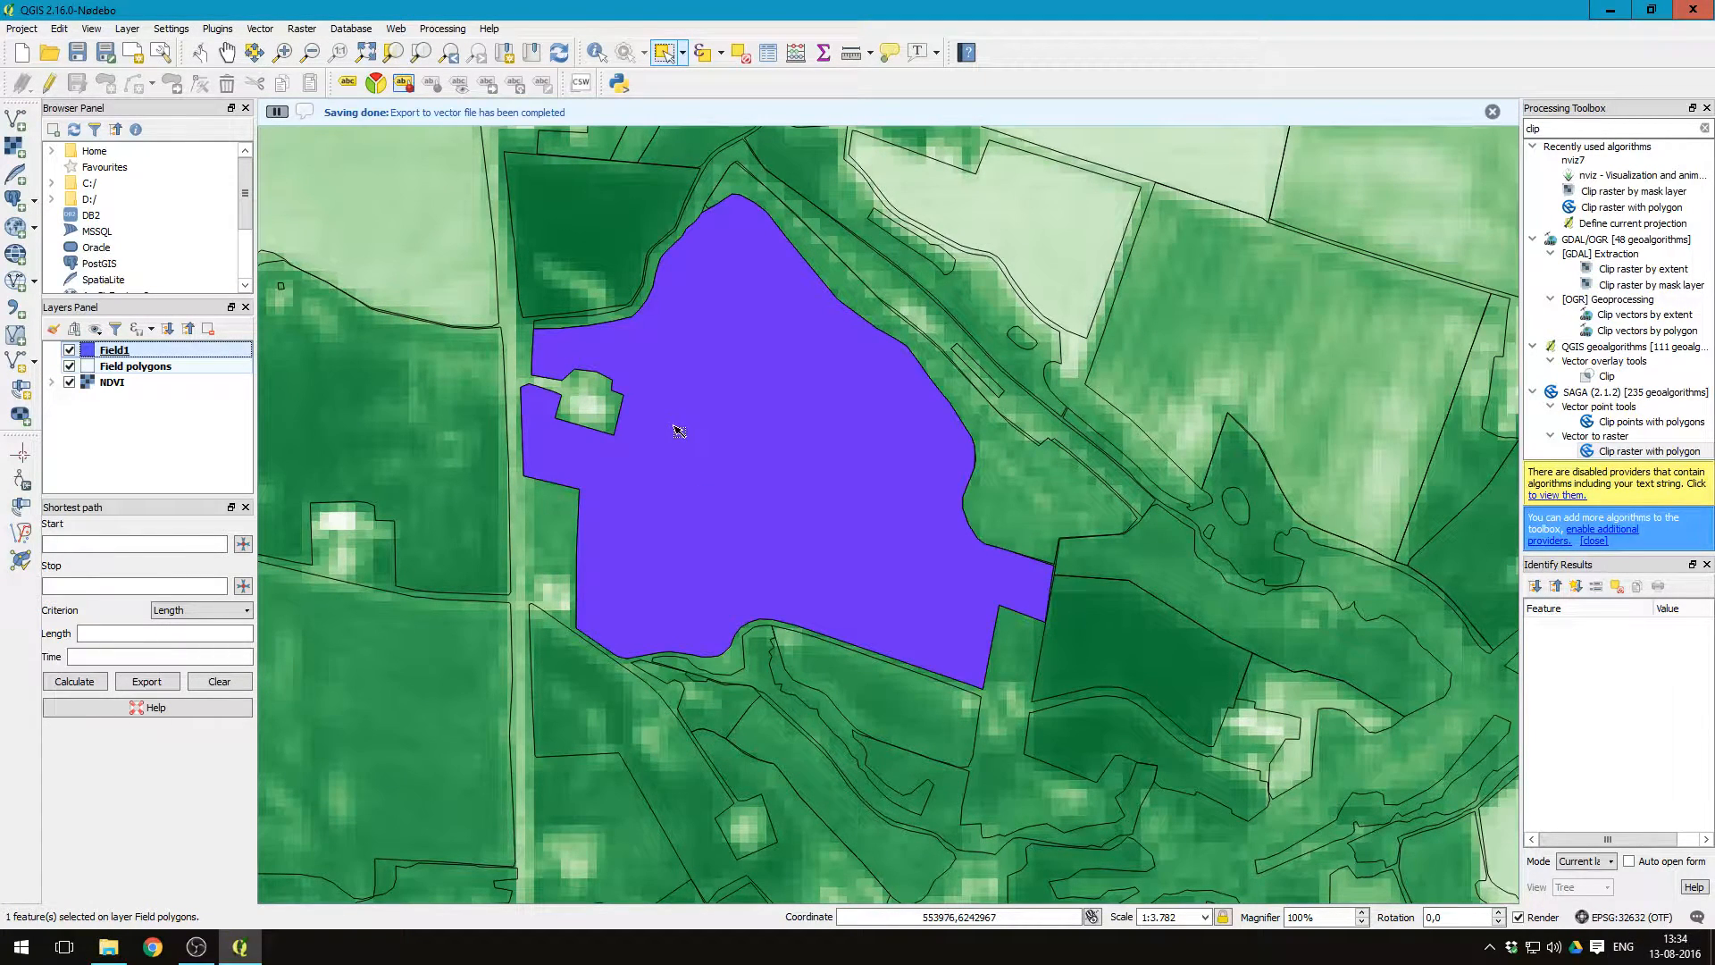
Step: Give Field1 a No Brush fill so only its outline shows
right_click(114, 349)
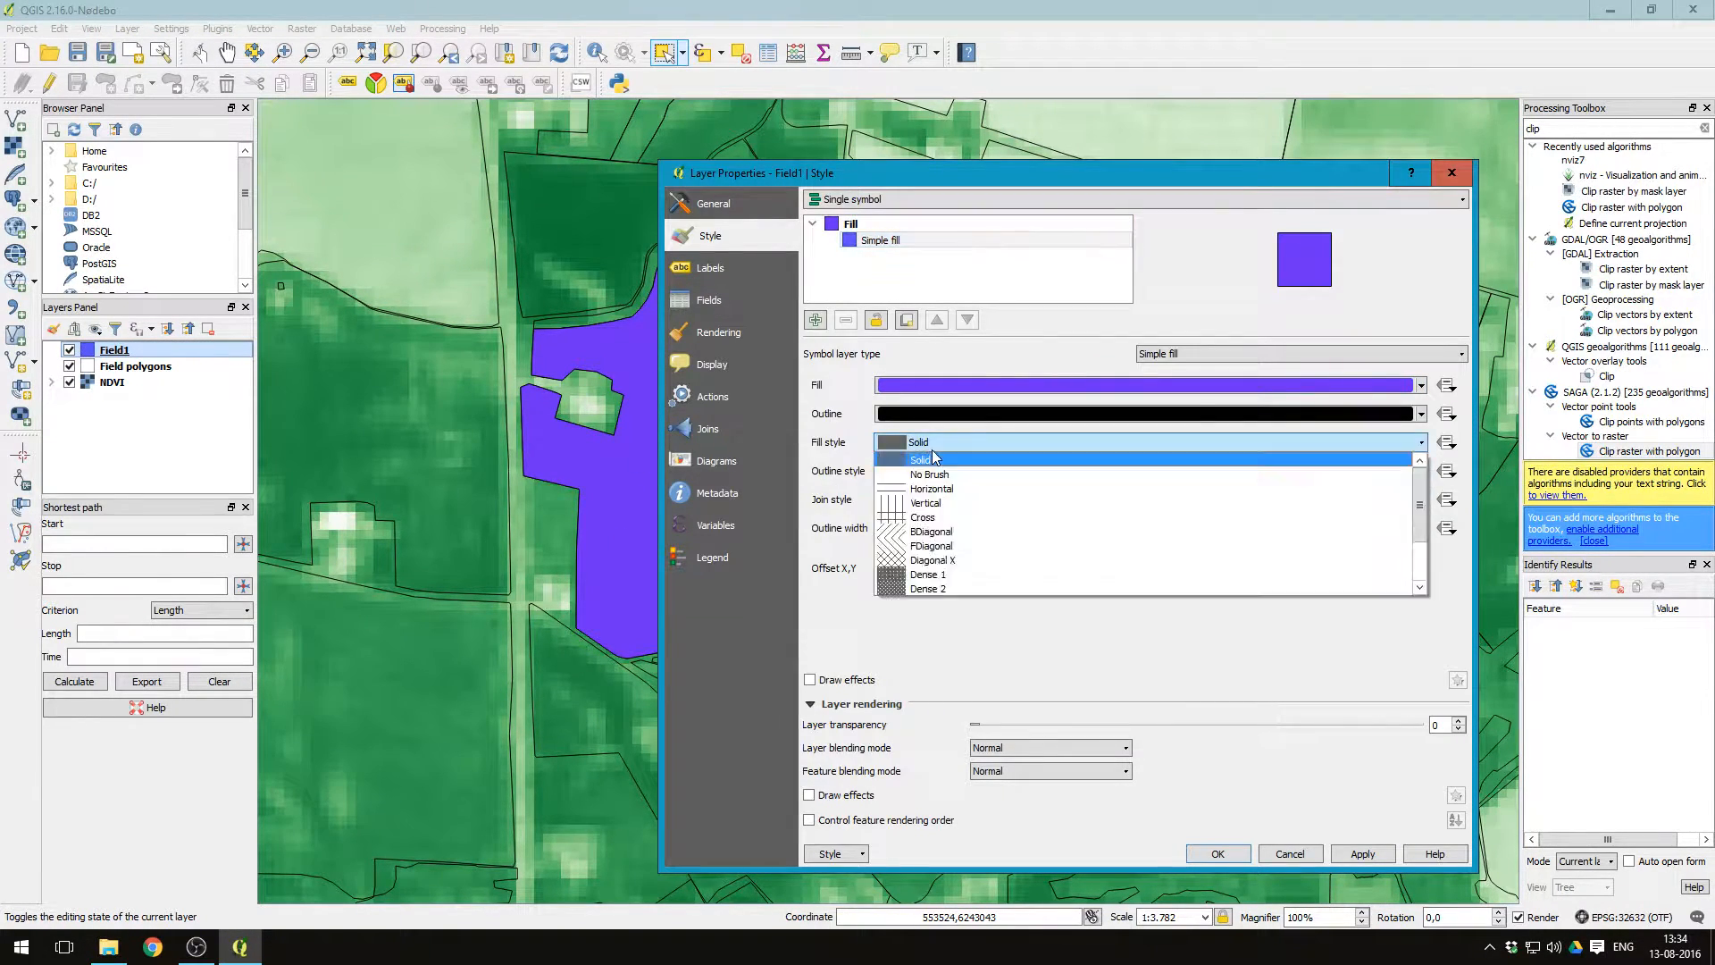
click(931, 458)
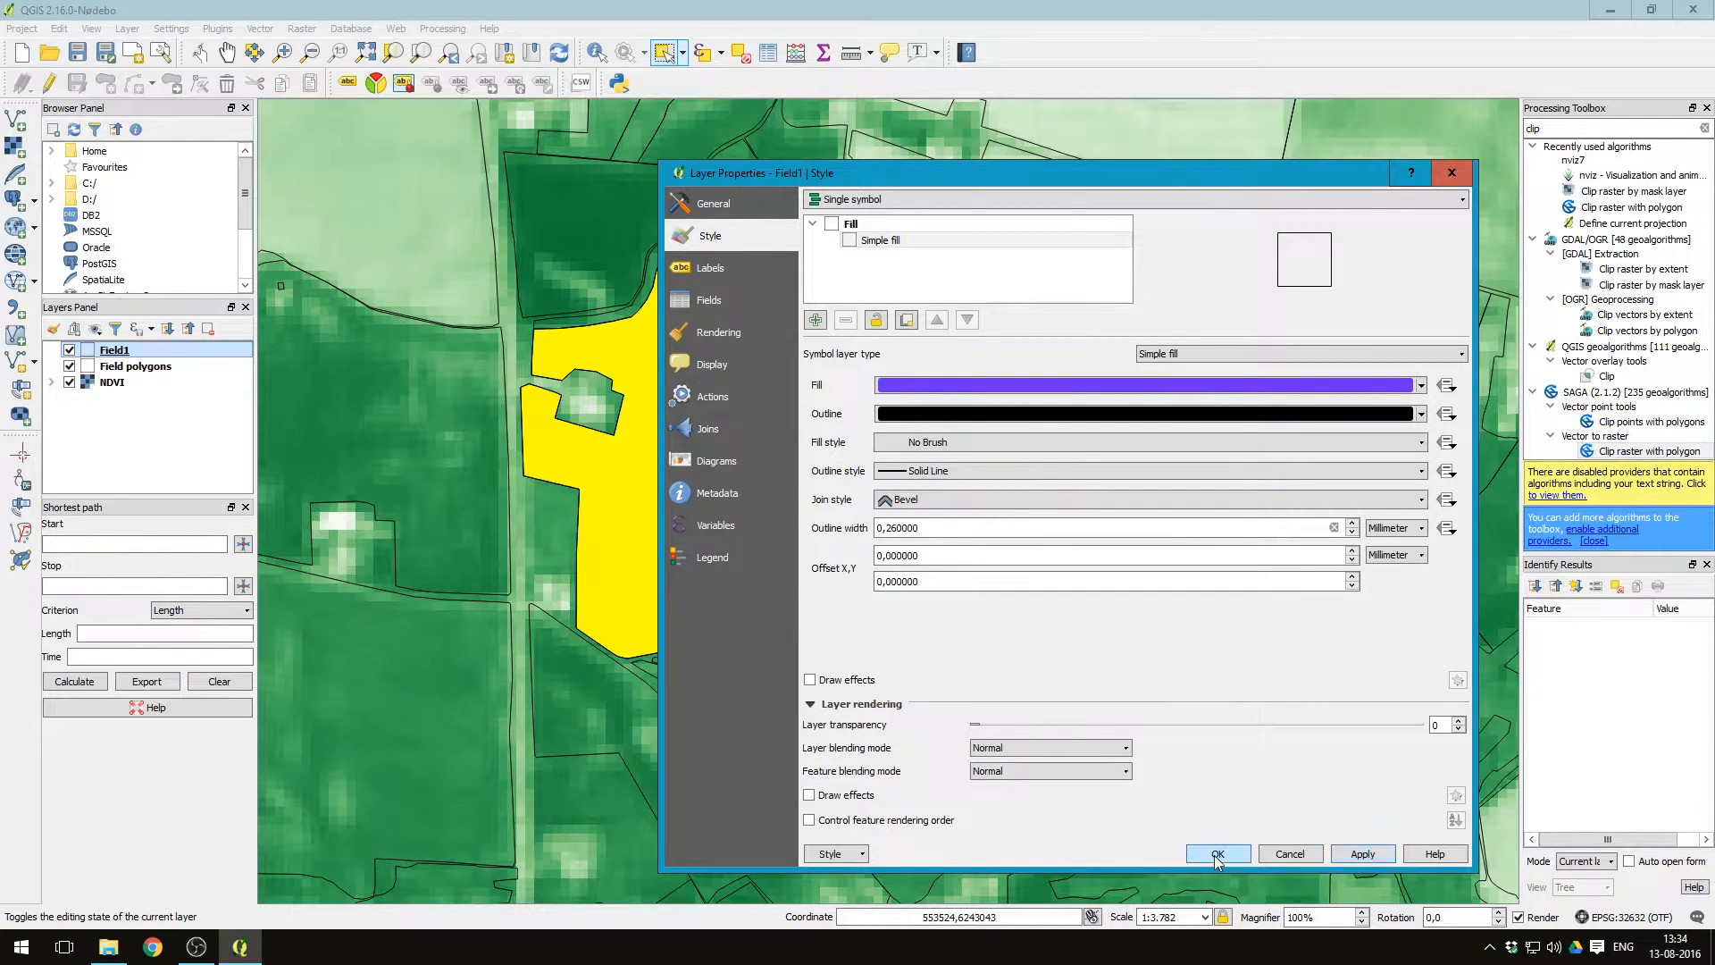
click(1217, 853)
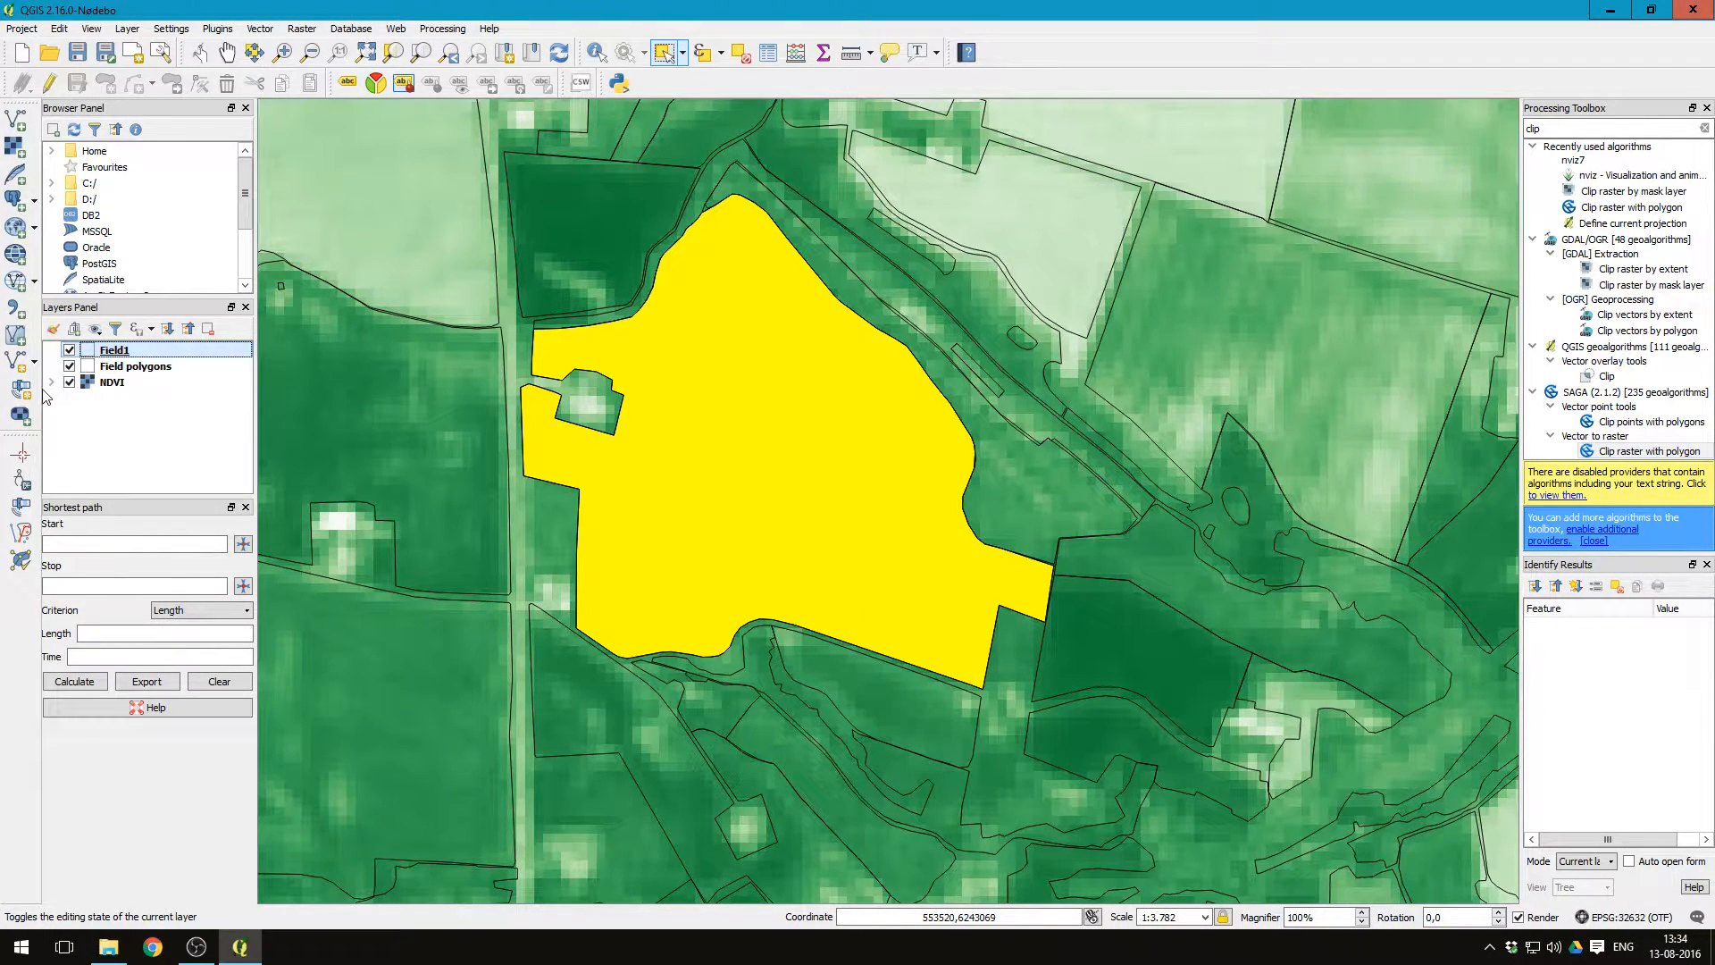
Step: Hide the Field polygons layer in the Layers Panel
click(135, 365)
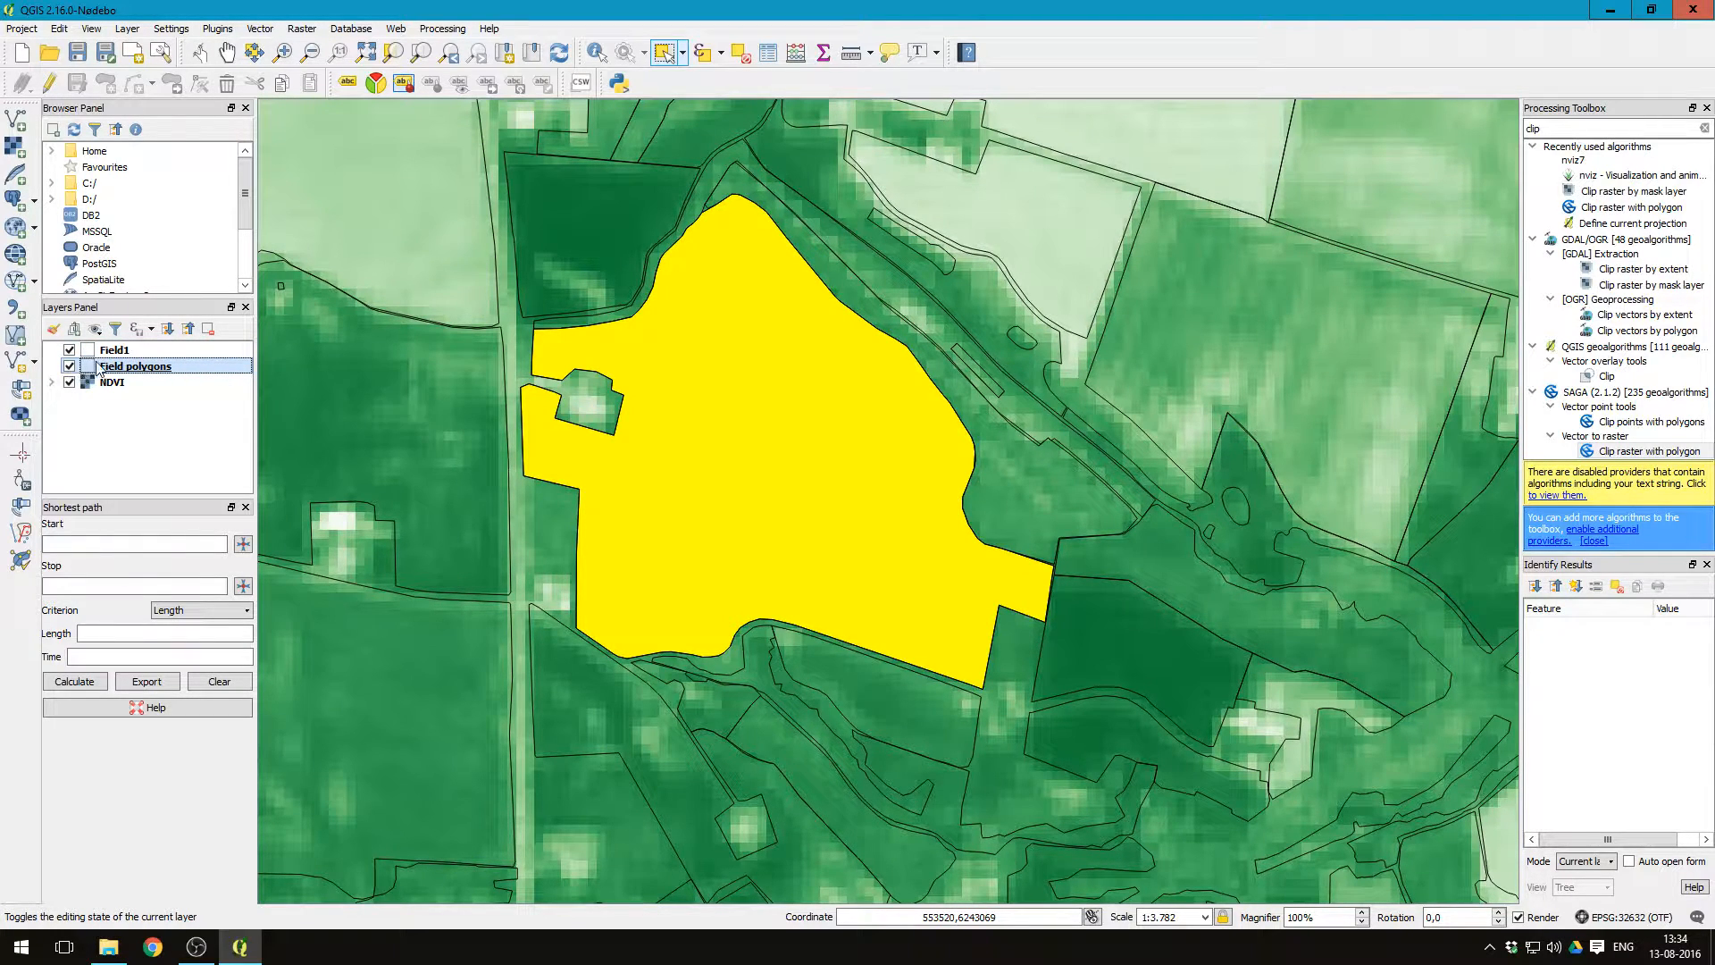
click(69, 366)
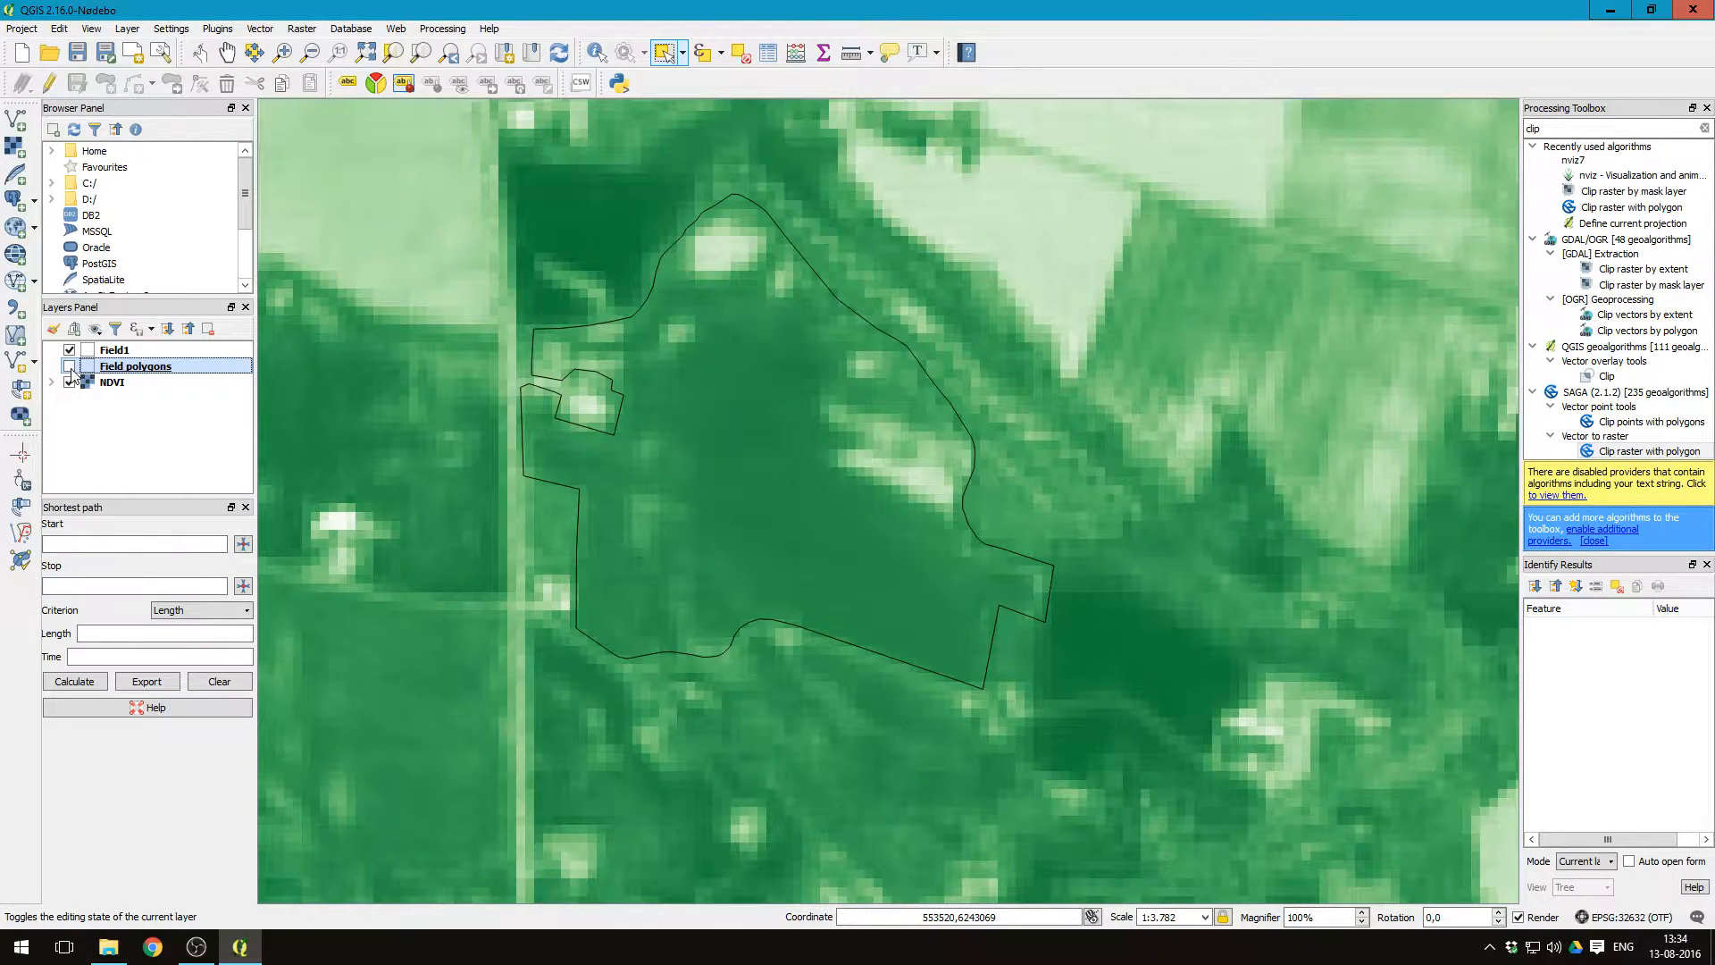
click(114, 350)
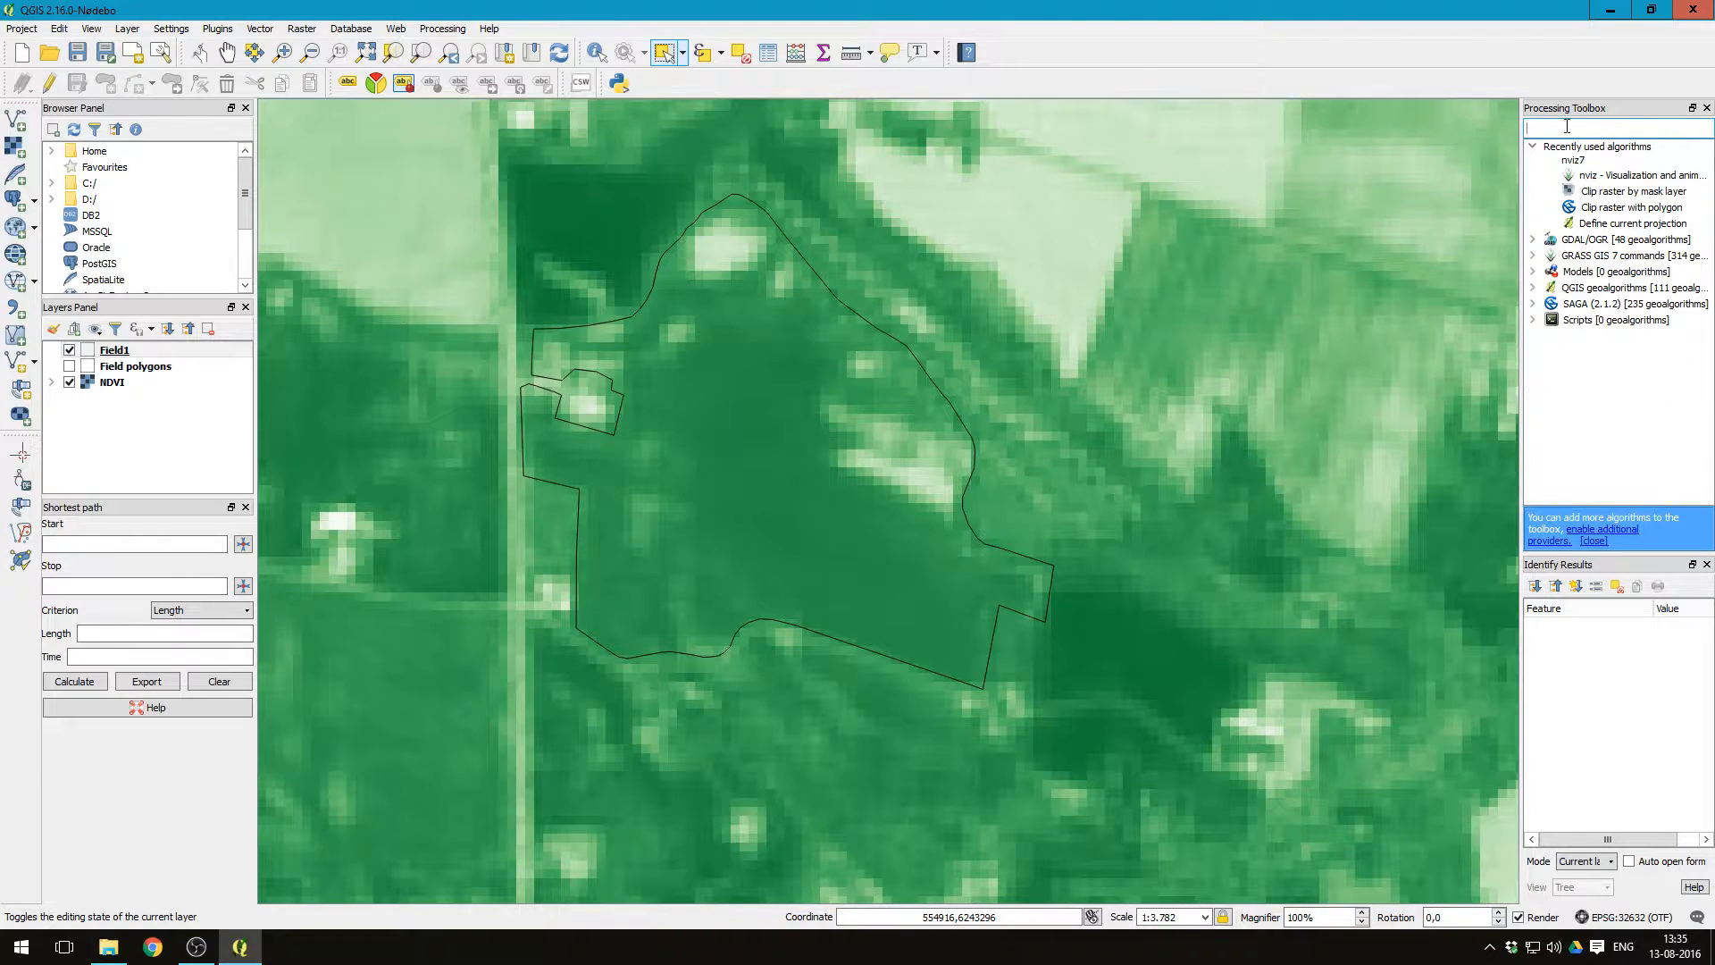
mouse_move(1566, 127)
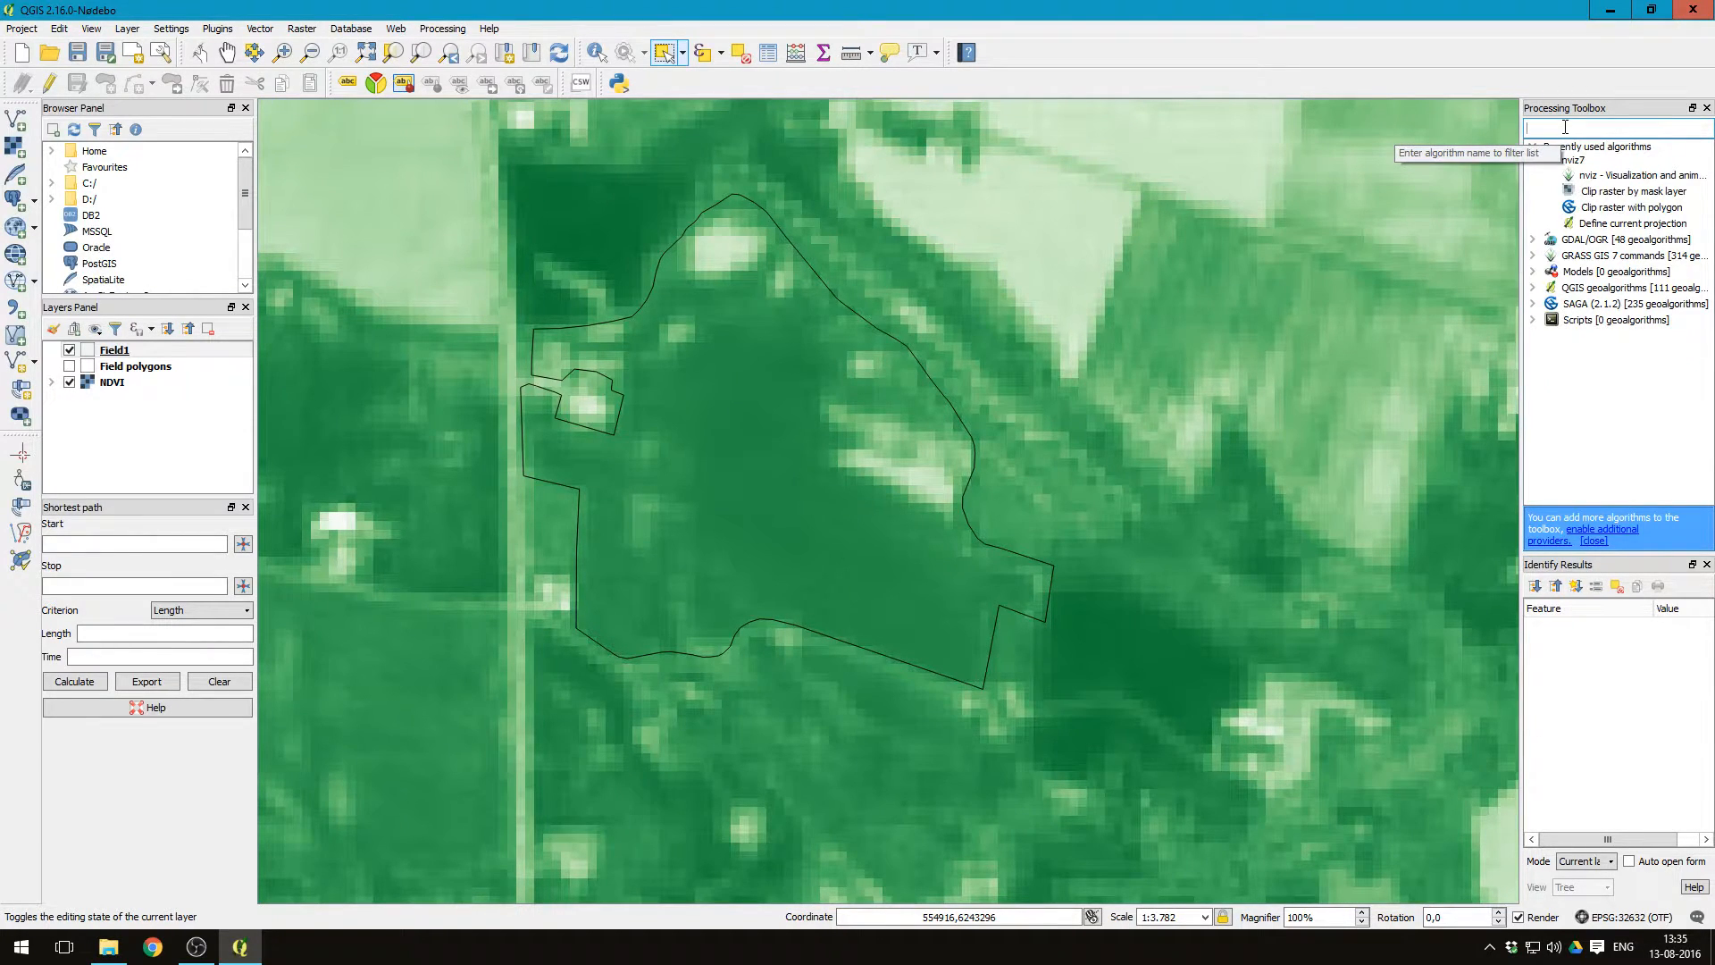
Step: Find SAGA Clip raster with polygon and set Field1 as the clipping polygon
text(clip)
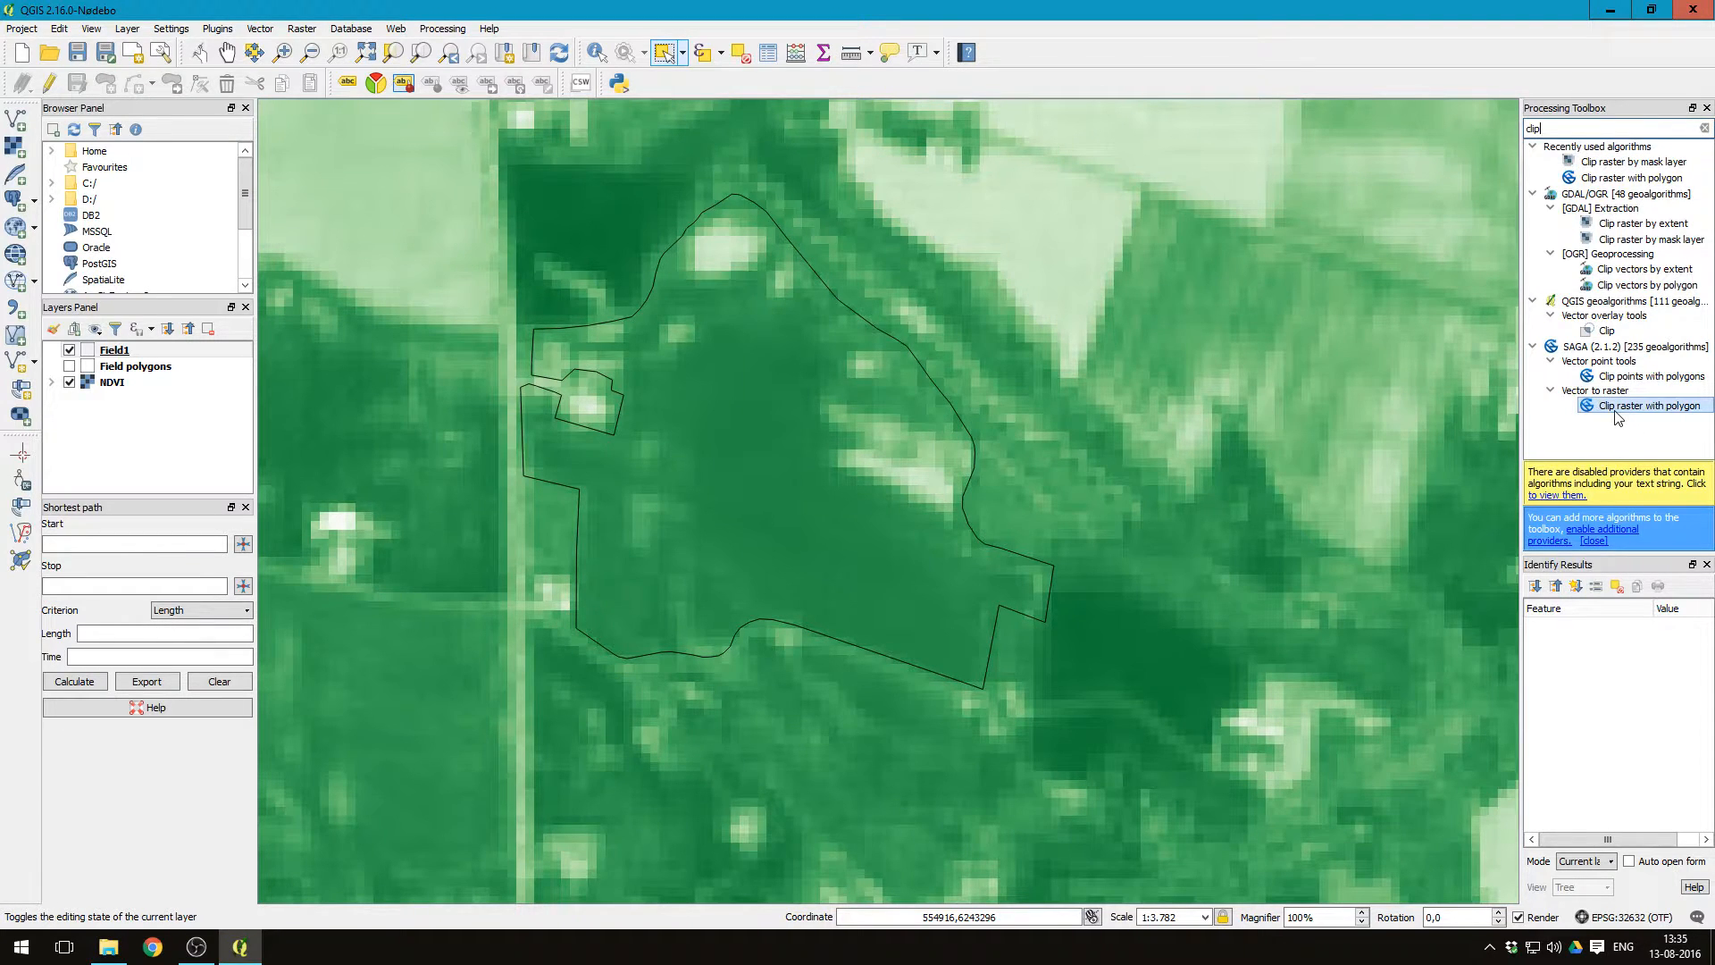
double_click(1647, 406)
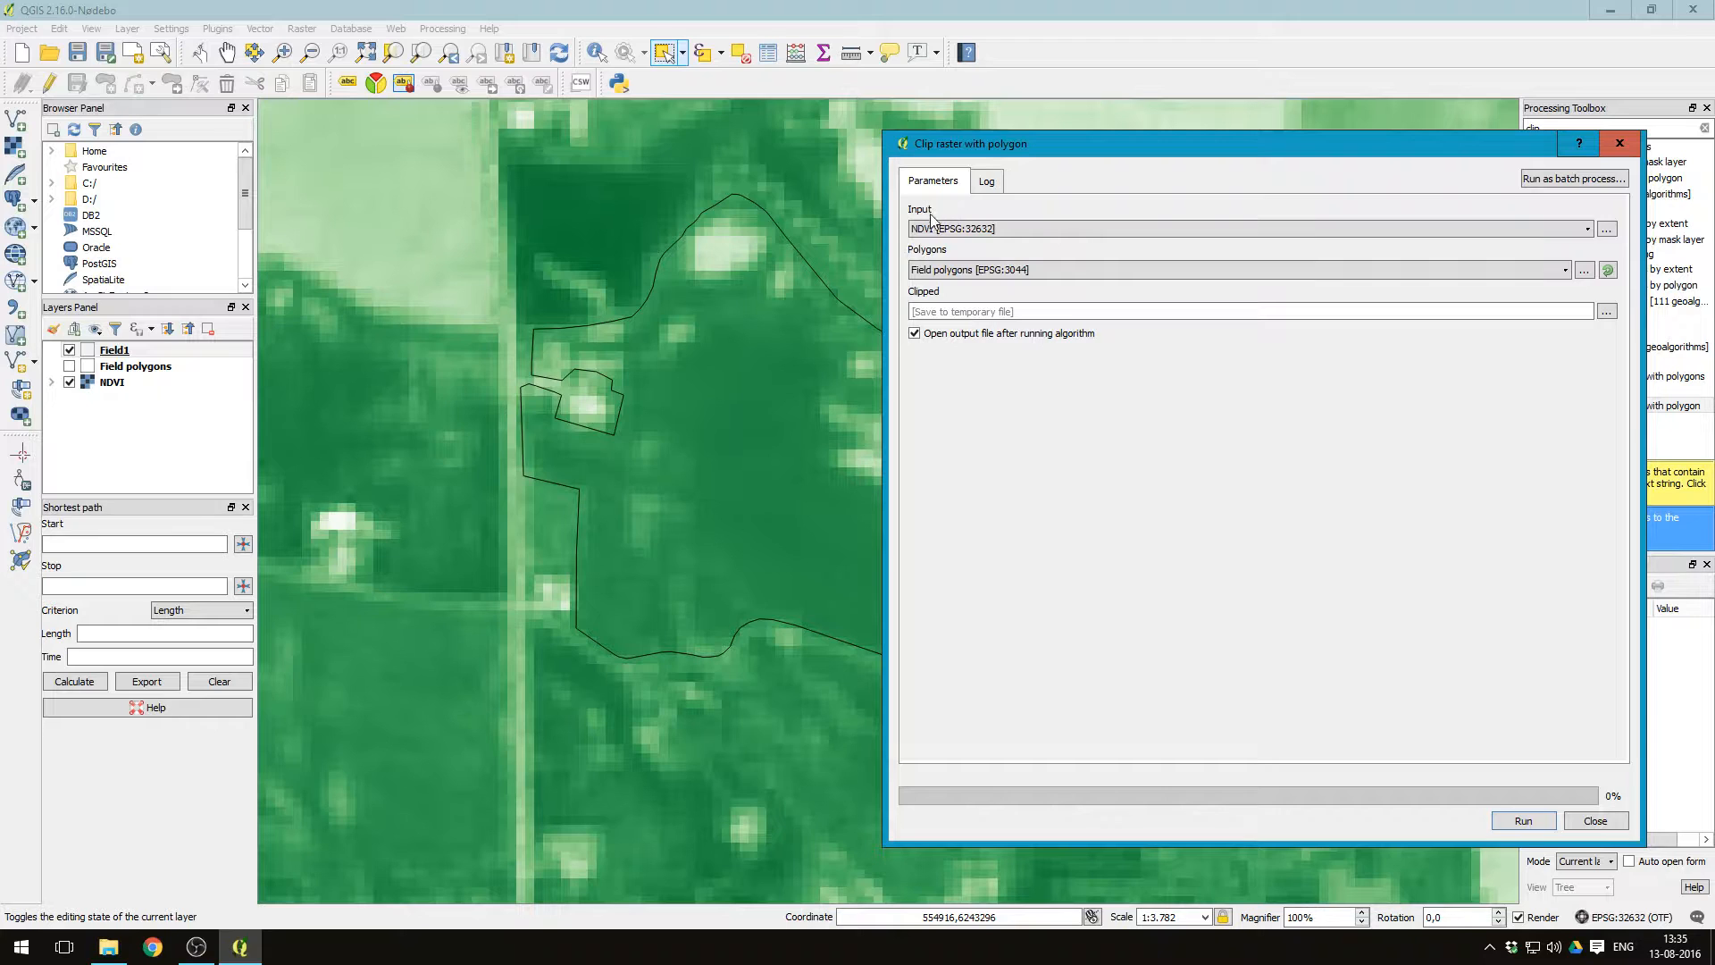
mouse_move(990, 250)
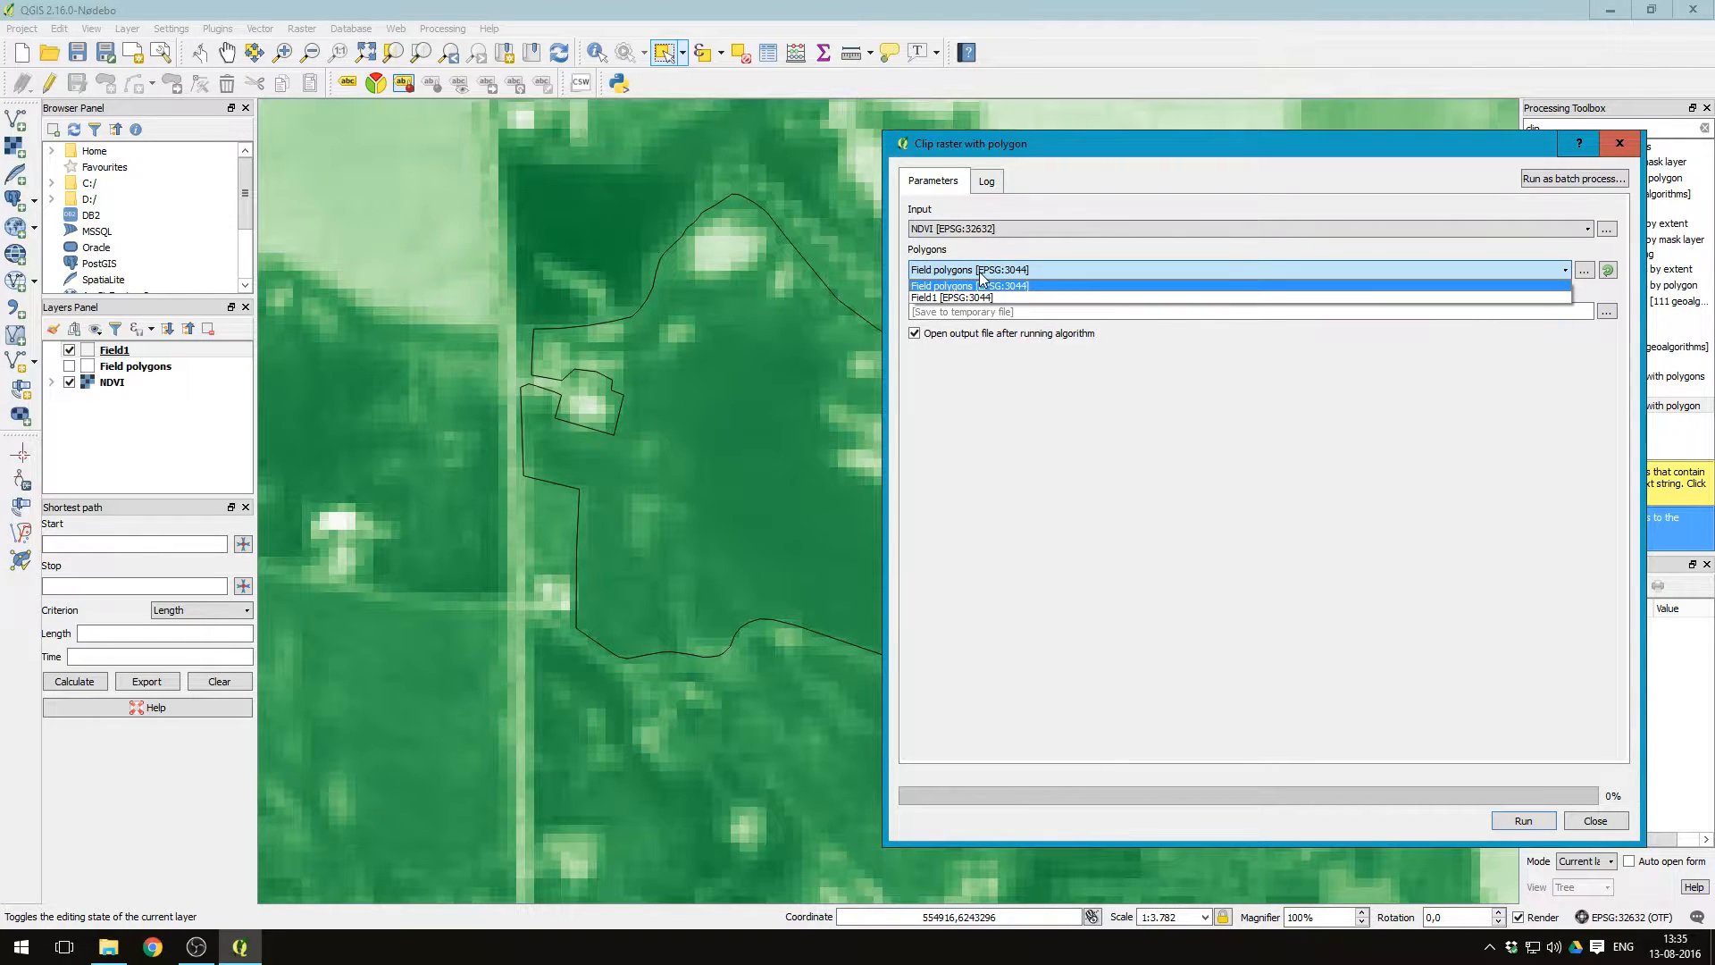
click(951, 298)
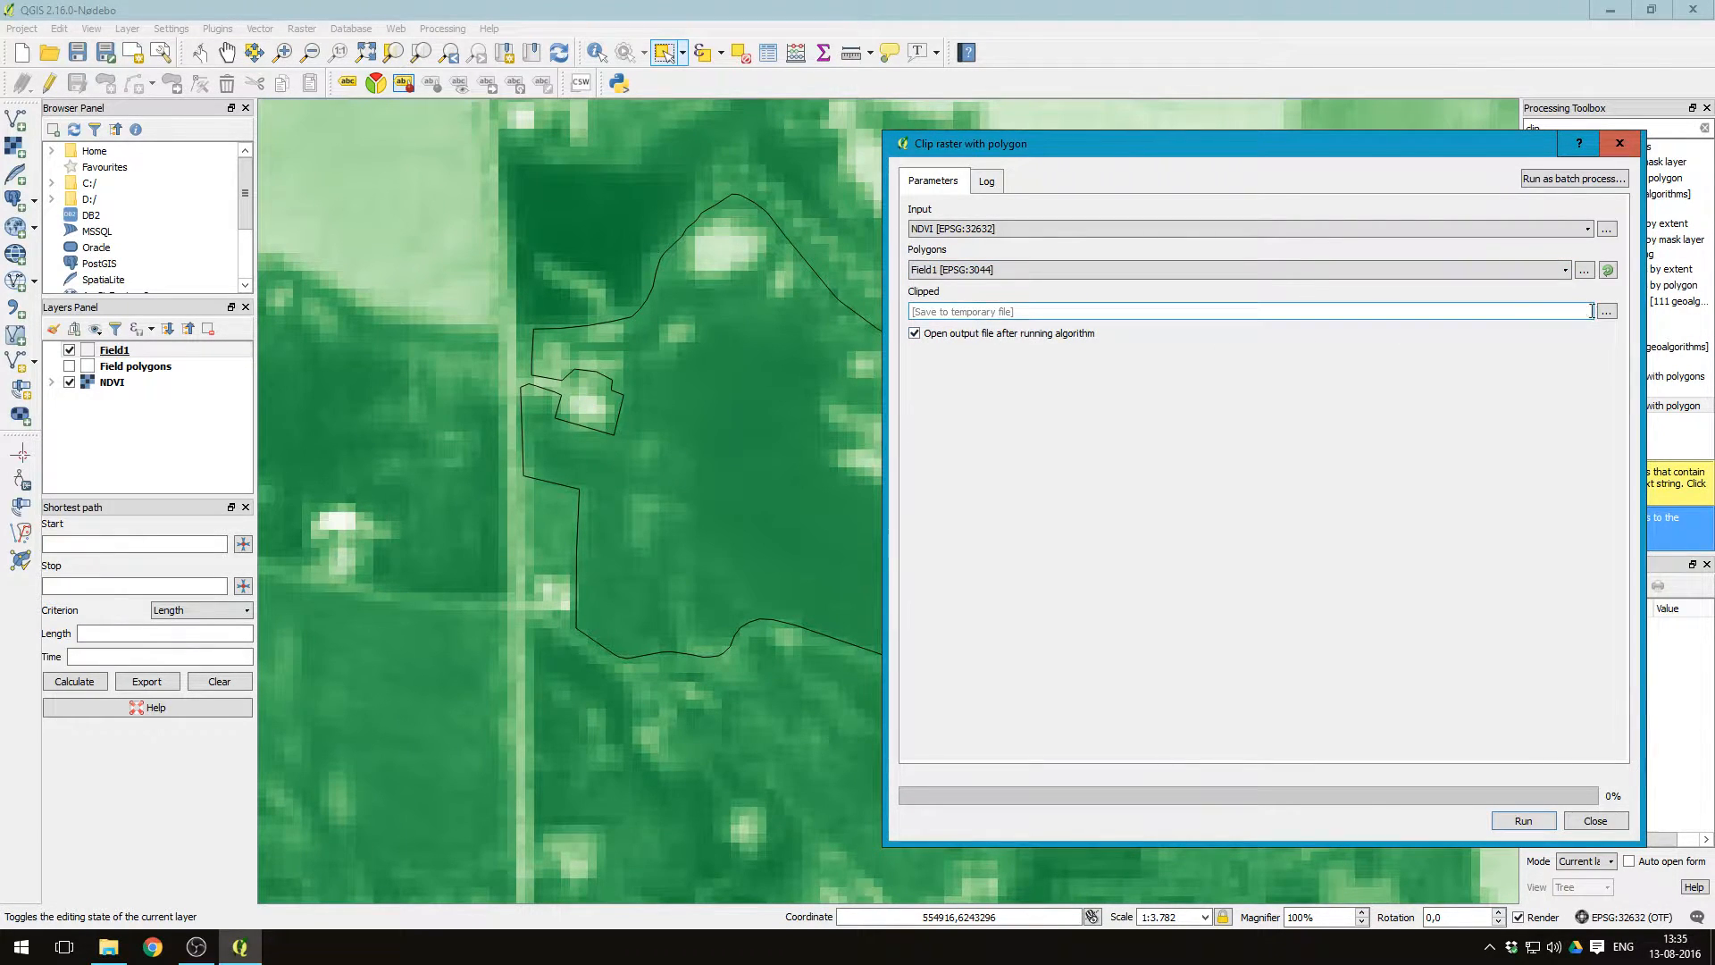
Step: Save the clip to Field1_NDVI without auto-loading, and run it despite the CRS mismatch
click(1606, 312)
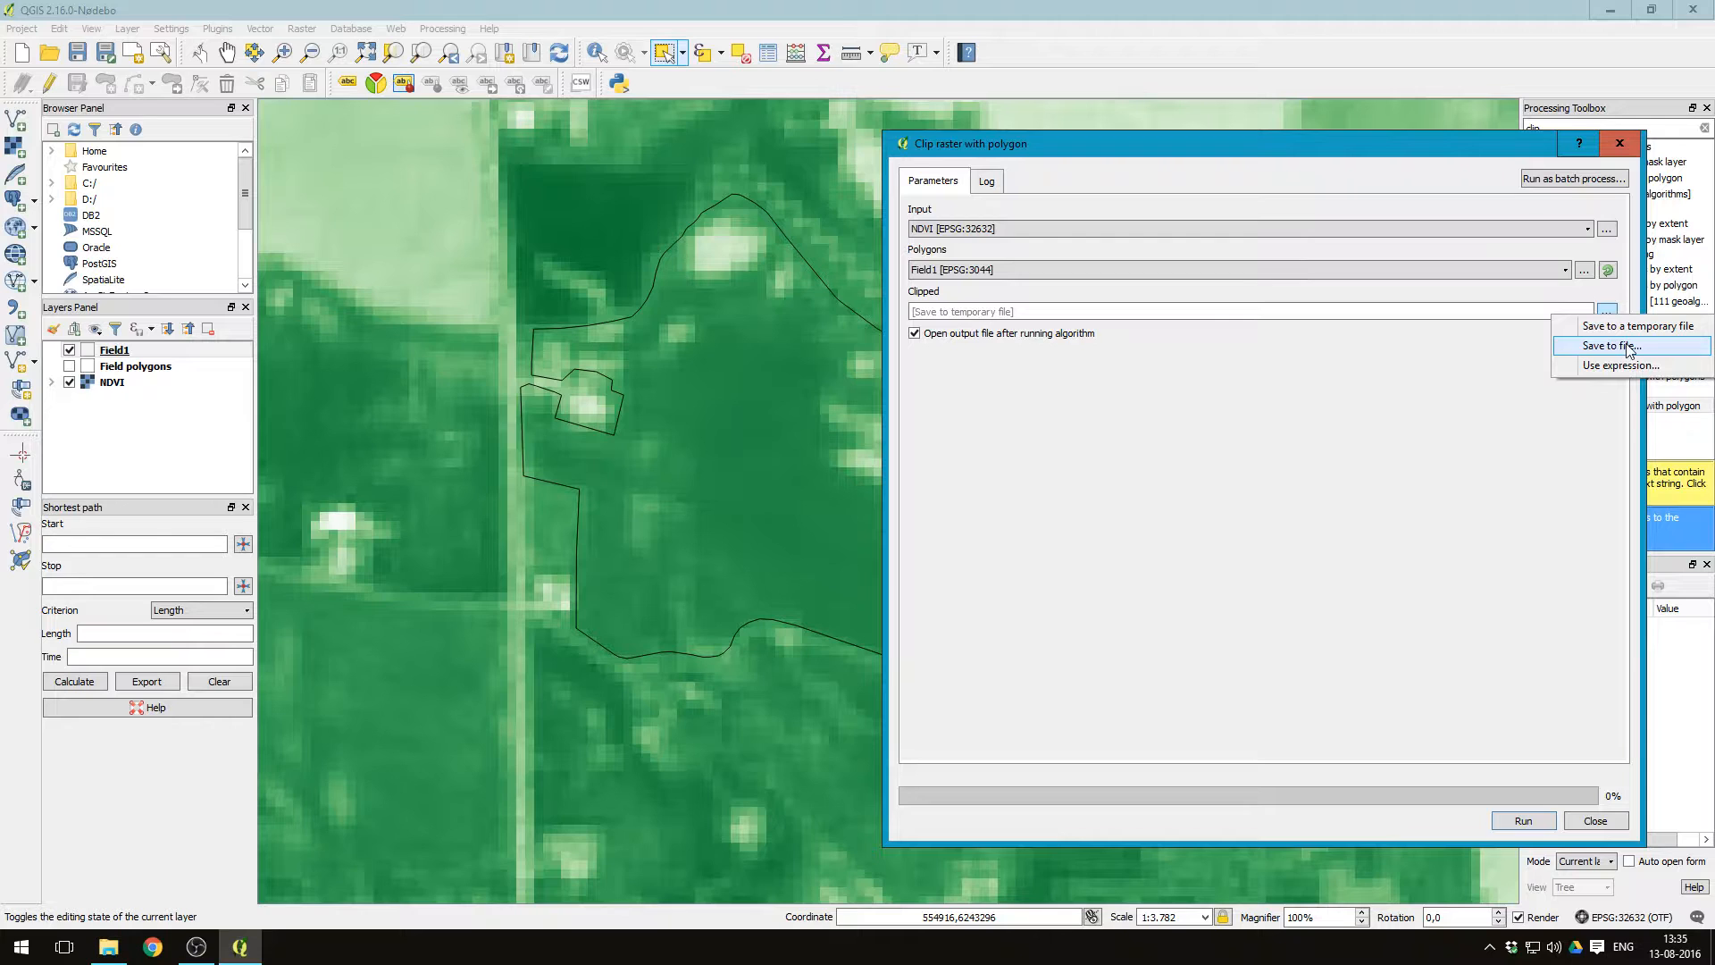
click(1614, 346)
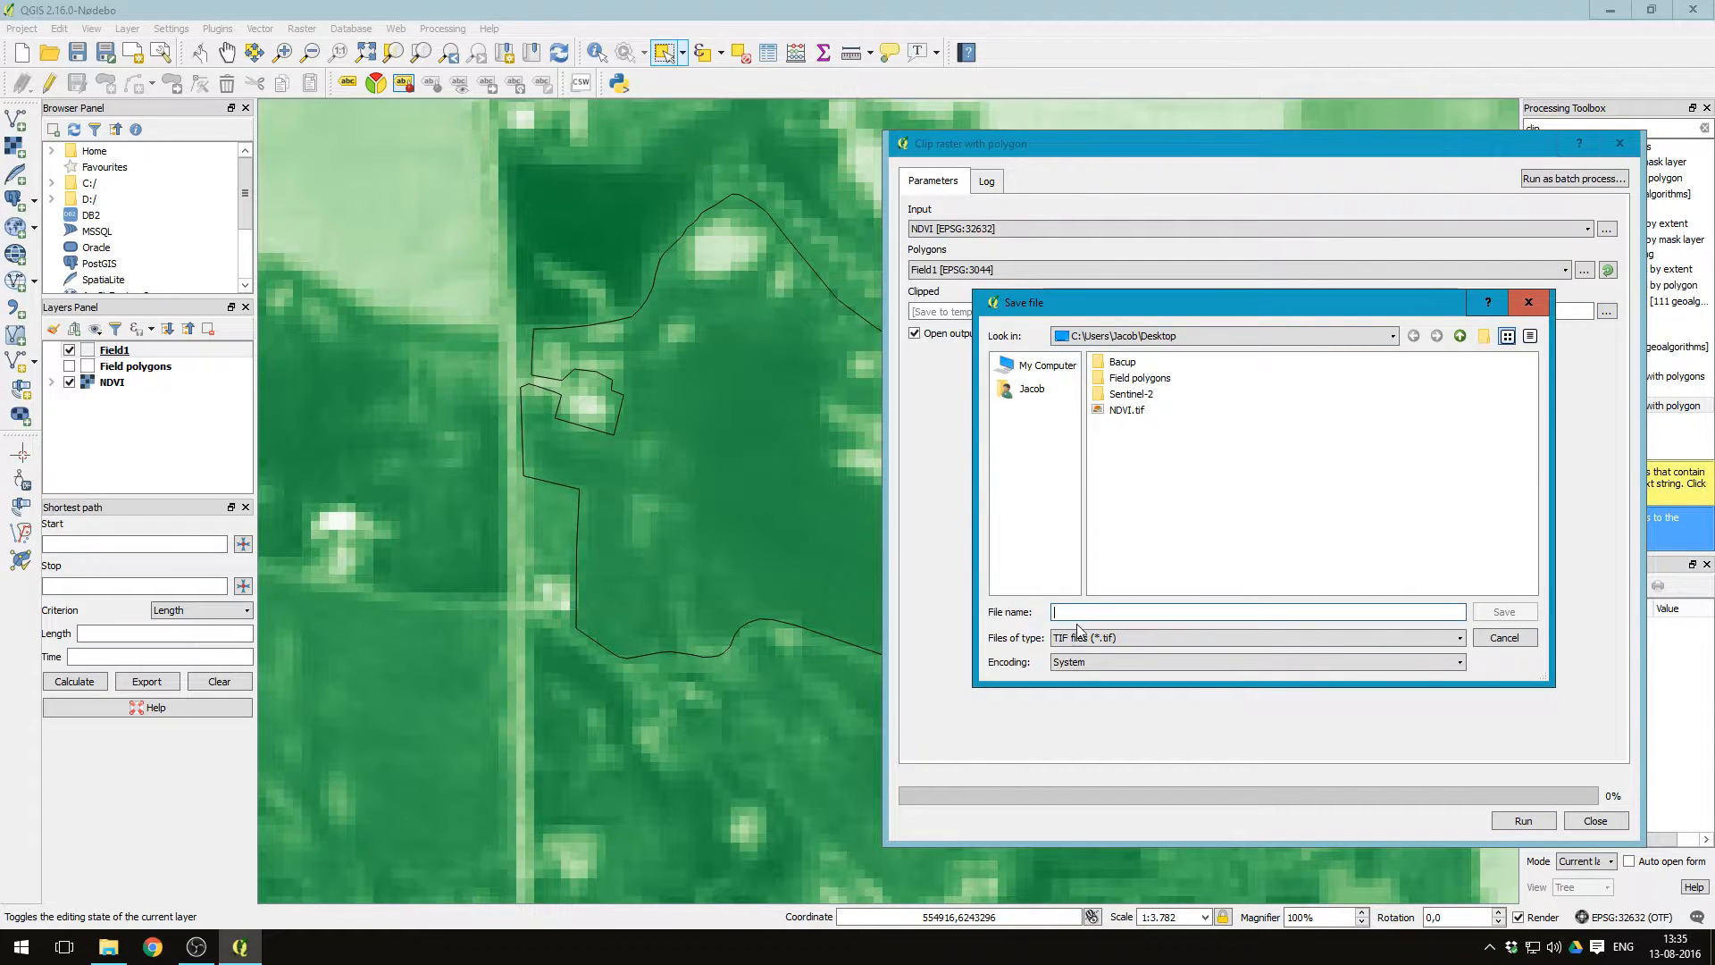
text(Field1_NDVI)
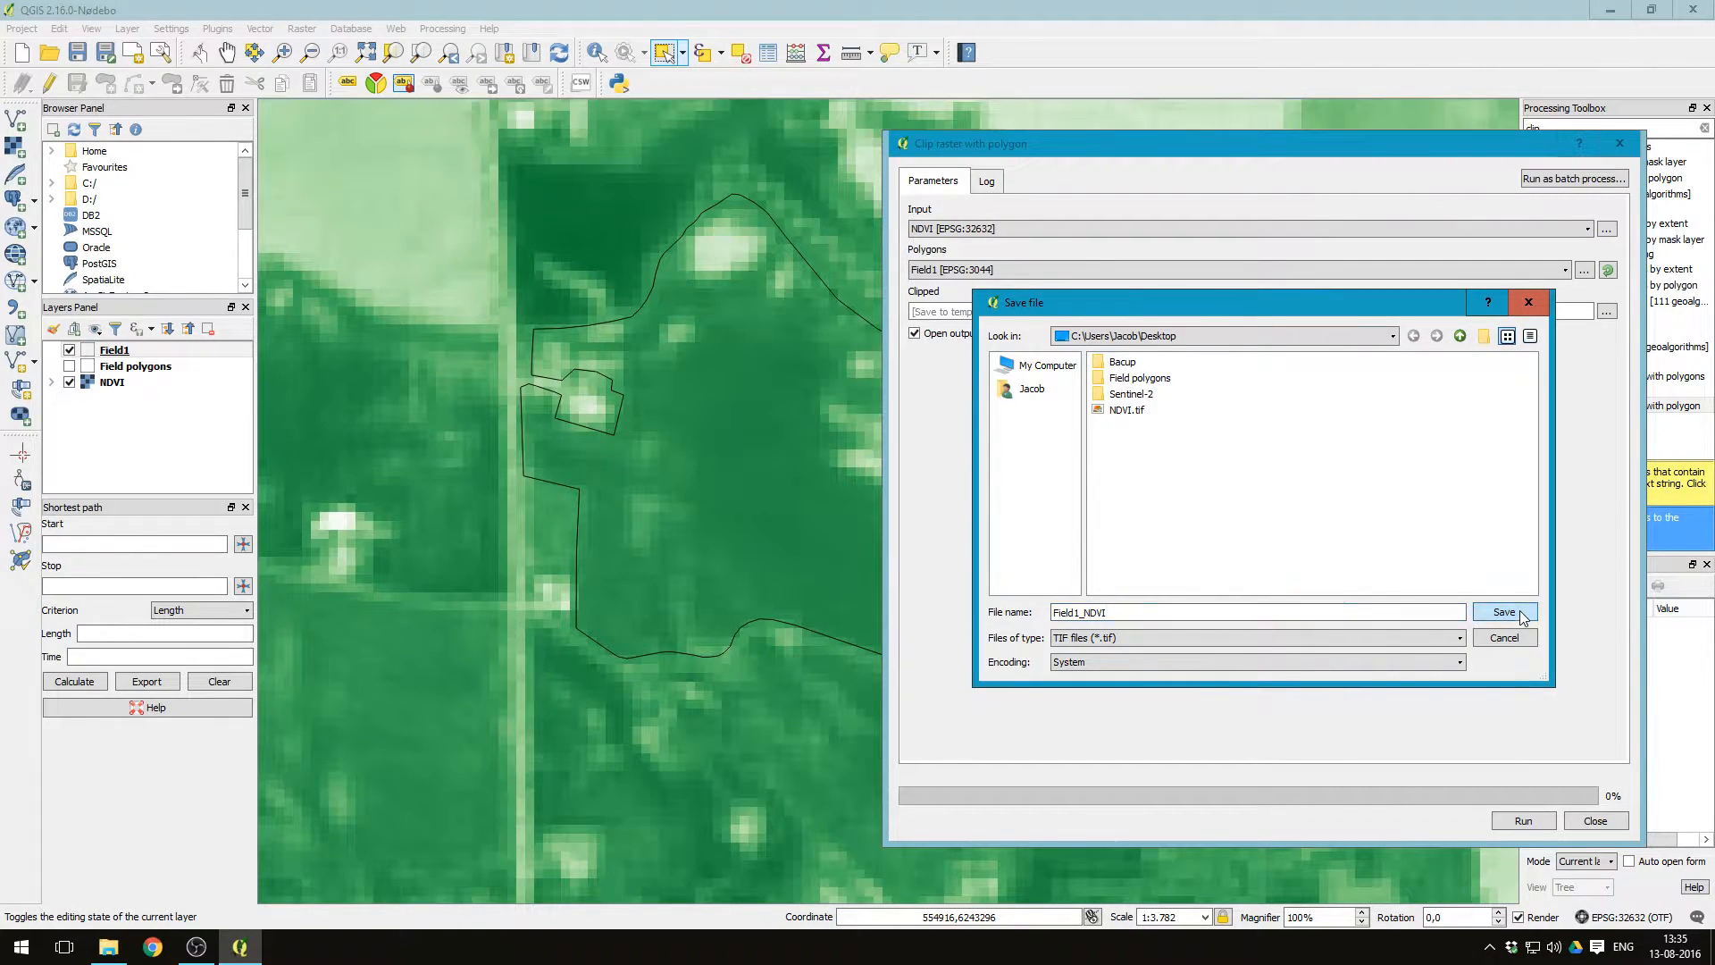
click(1505, 611)
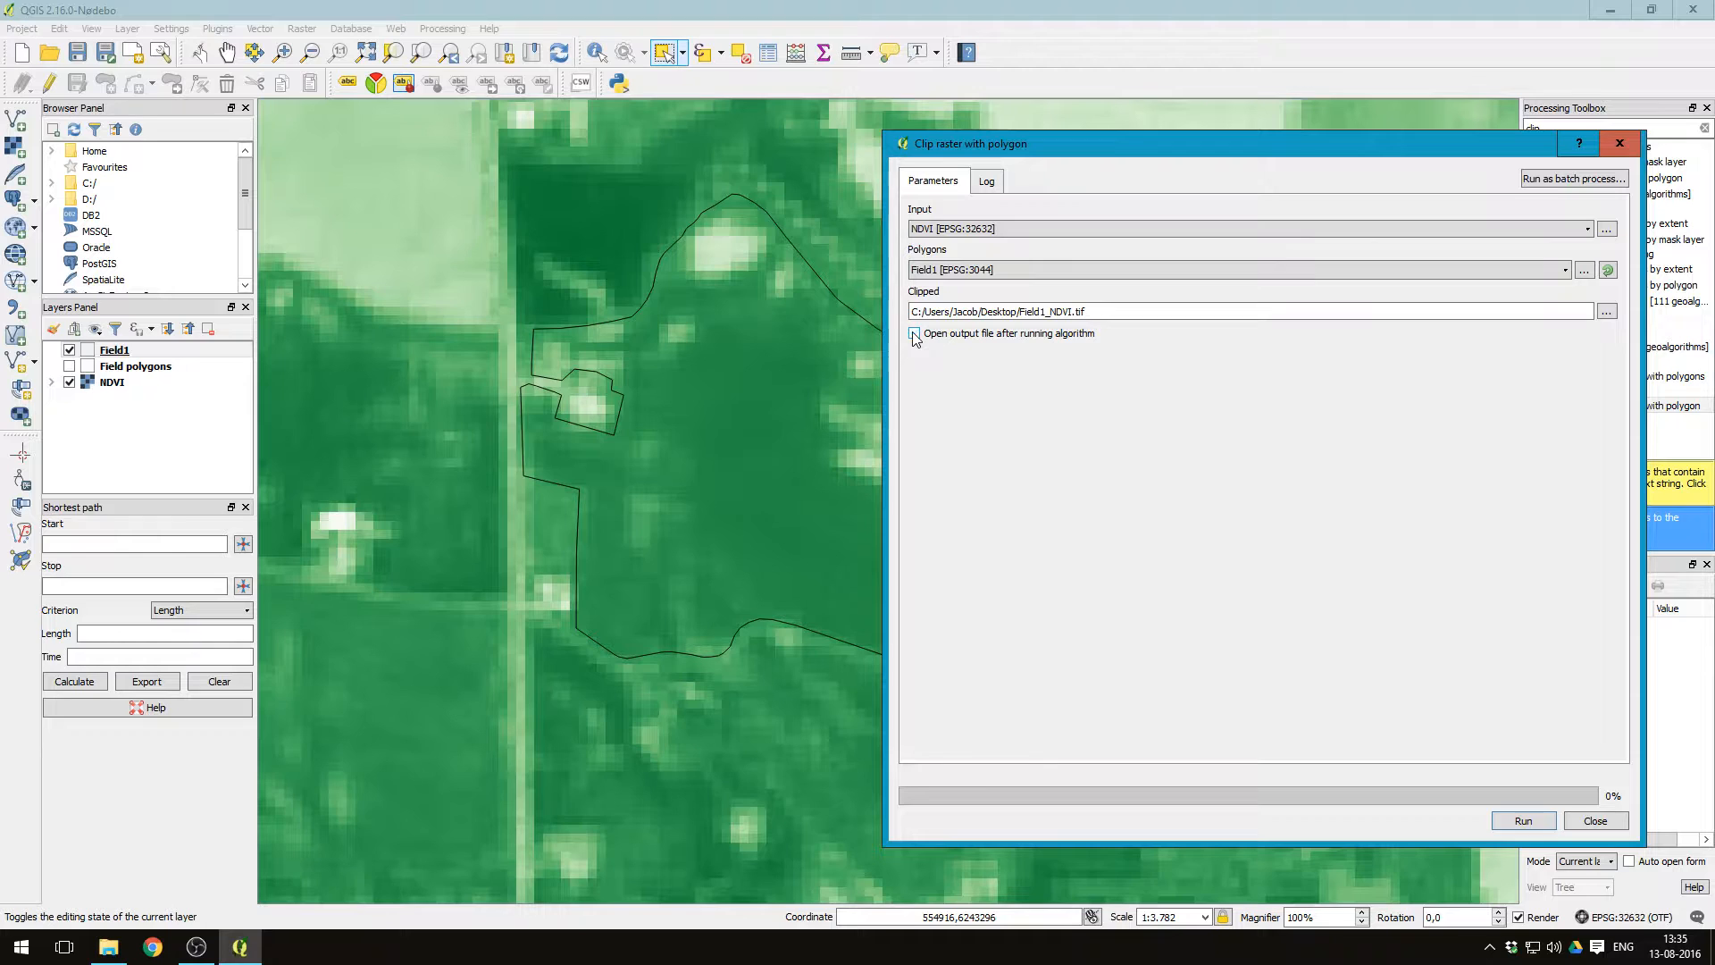
click(915, 333)
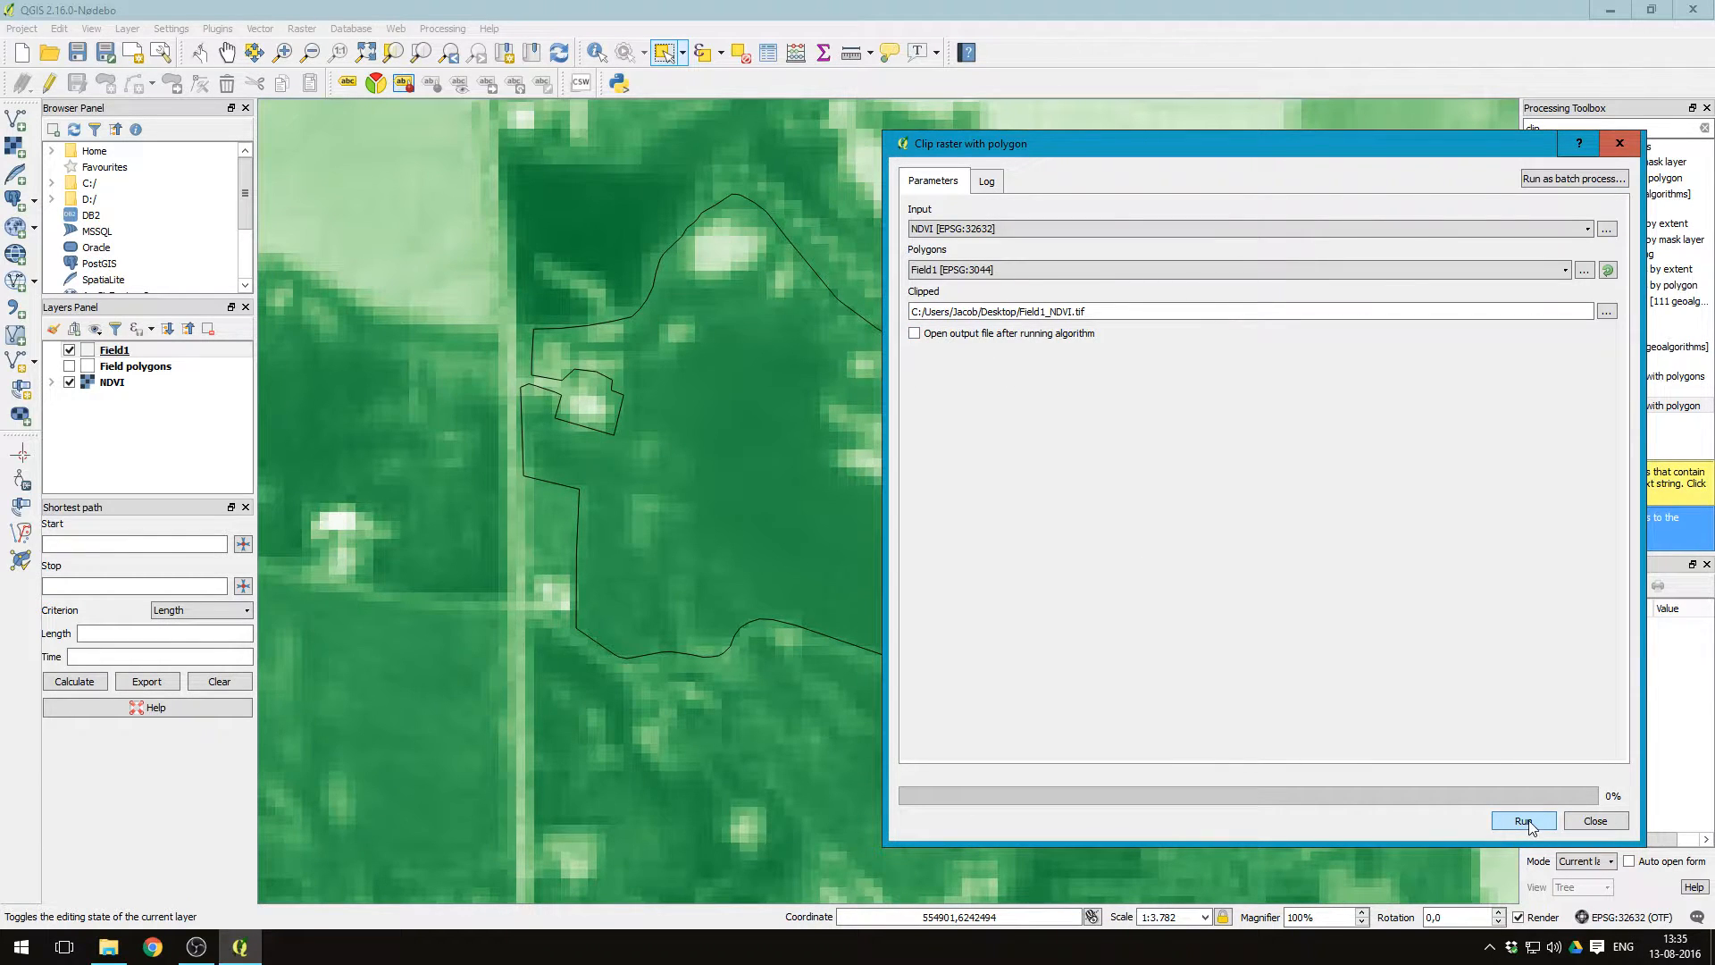
click(1522, 822)
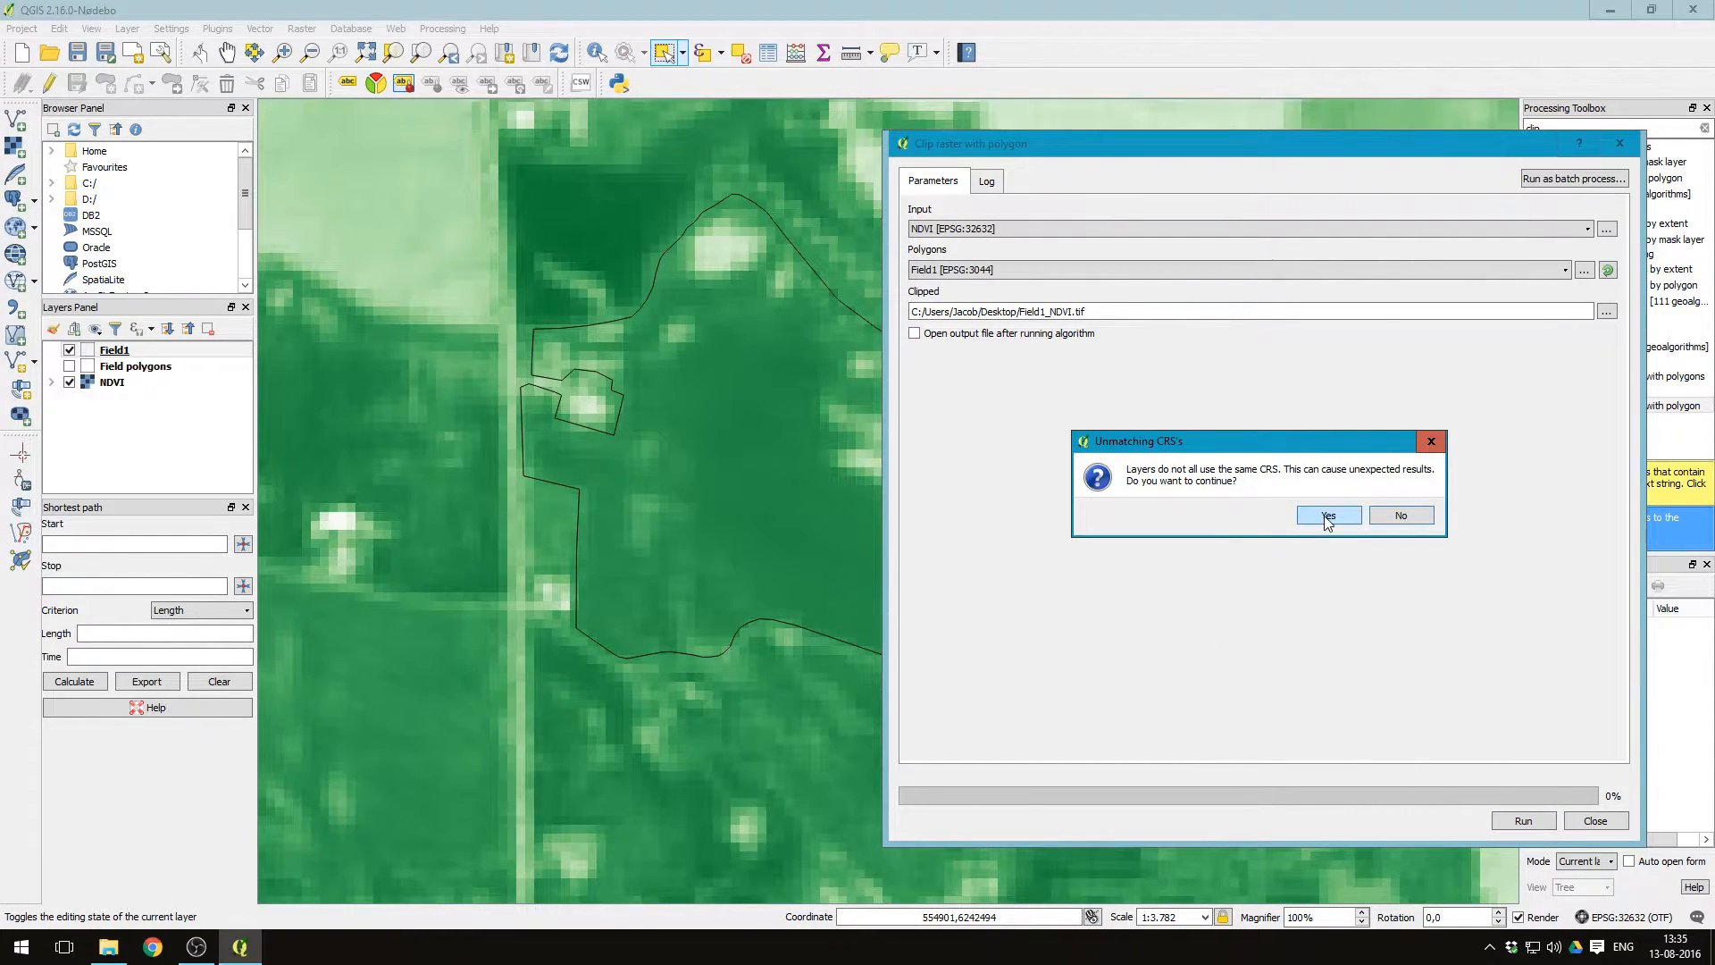
click(1327, 516)
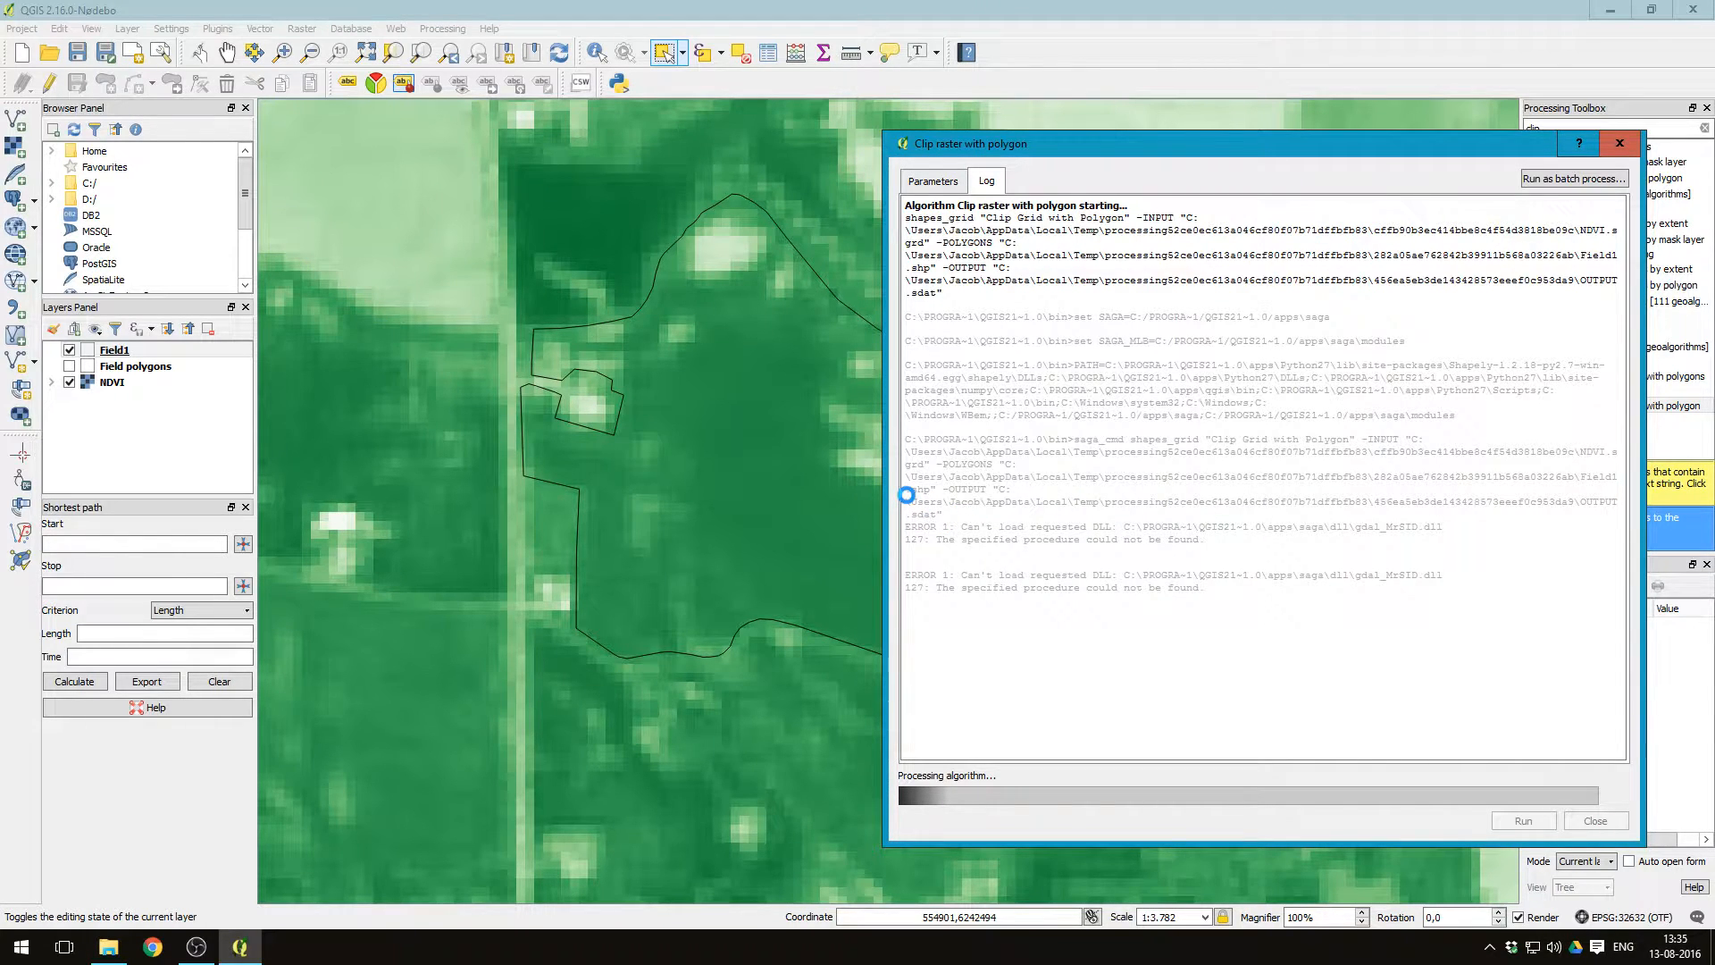
click(1593, 820)
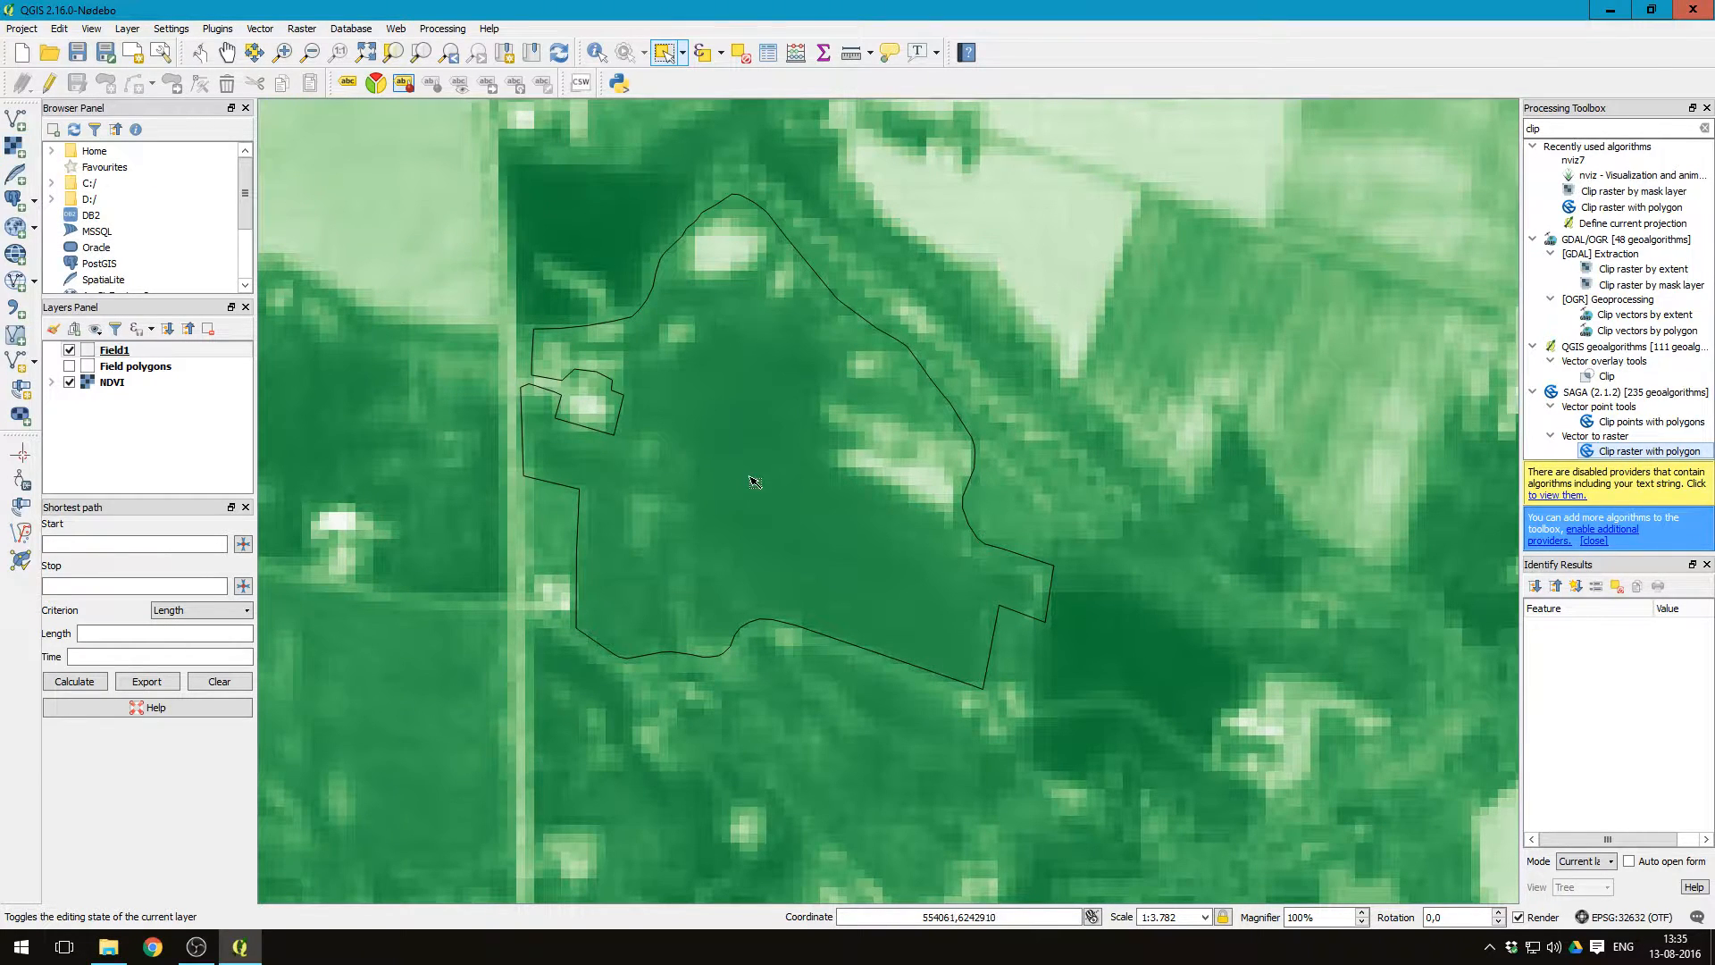
mouse_move(11, 142)
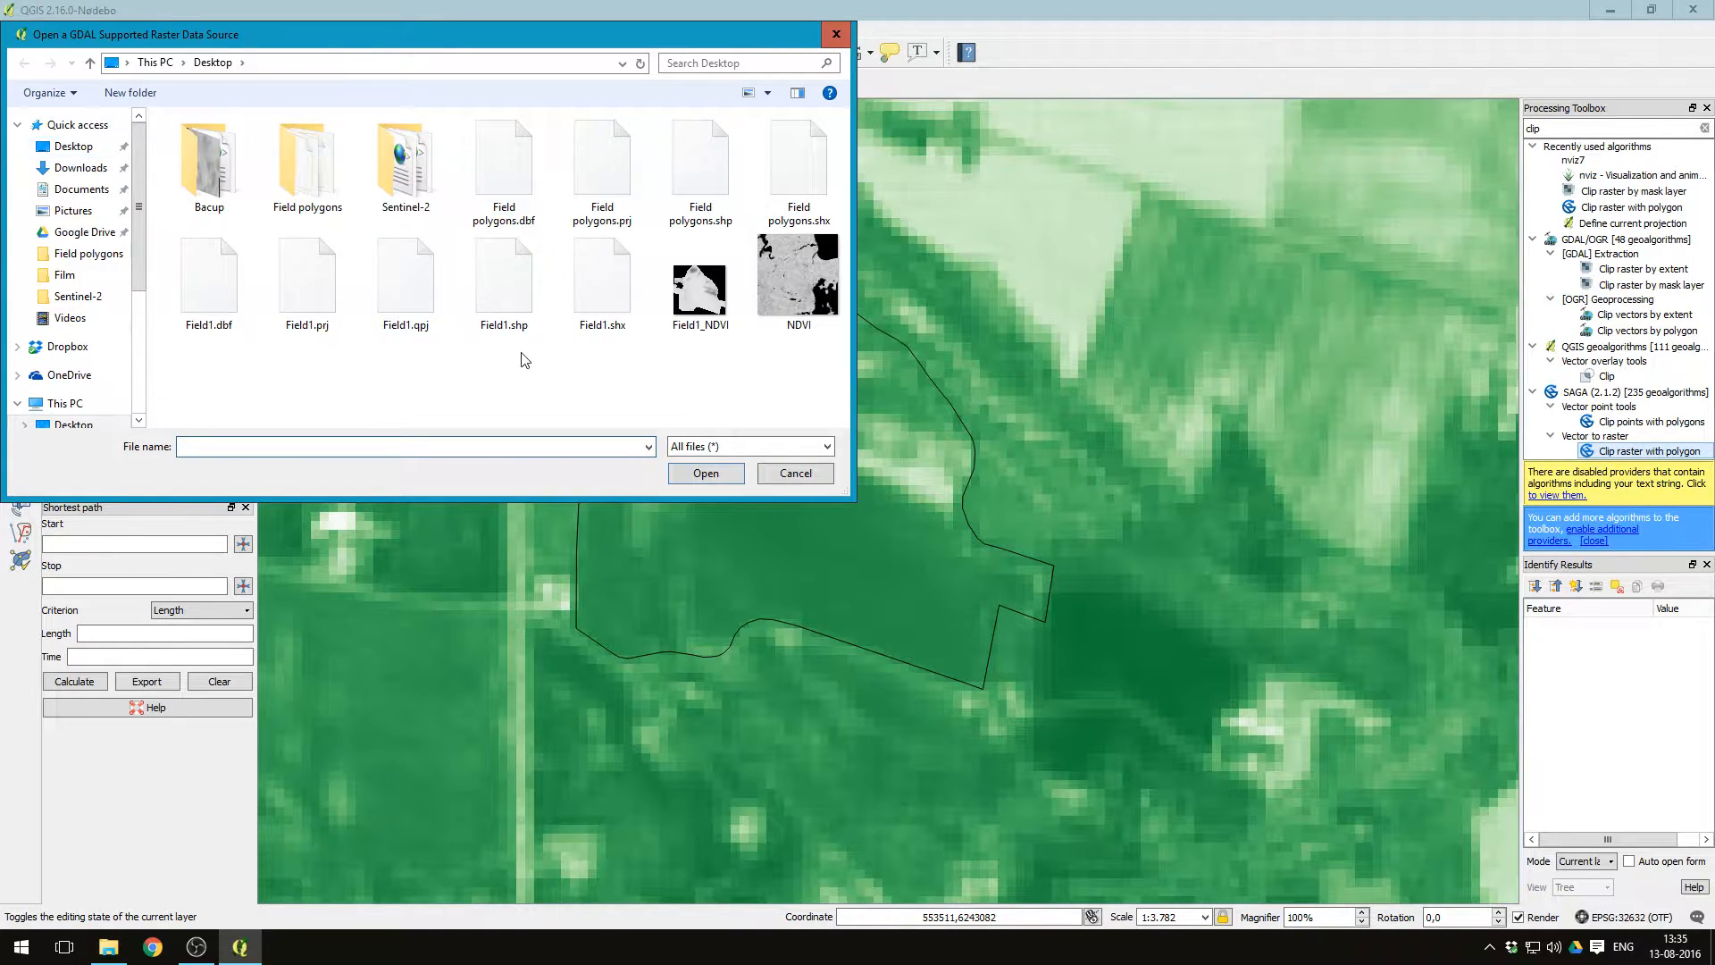
Step: Load Field1_NDVI and style it as a Greens pseudocolour ramp from 0 to 1
click(699, 274)
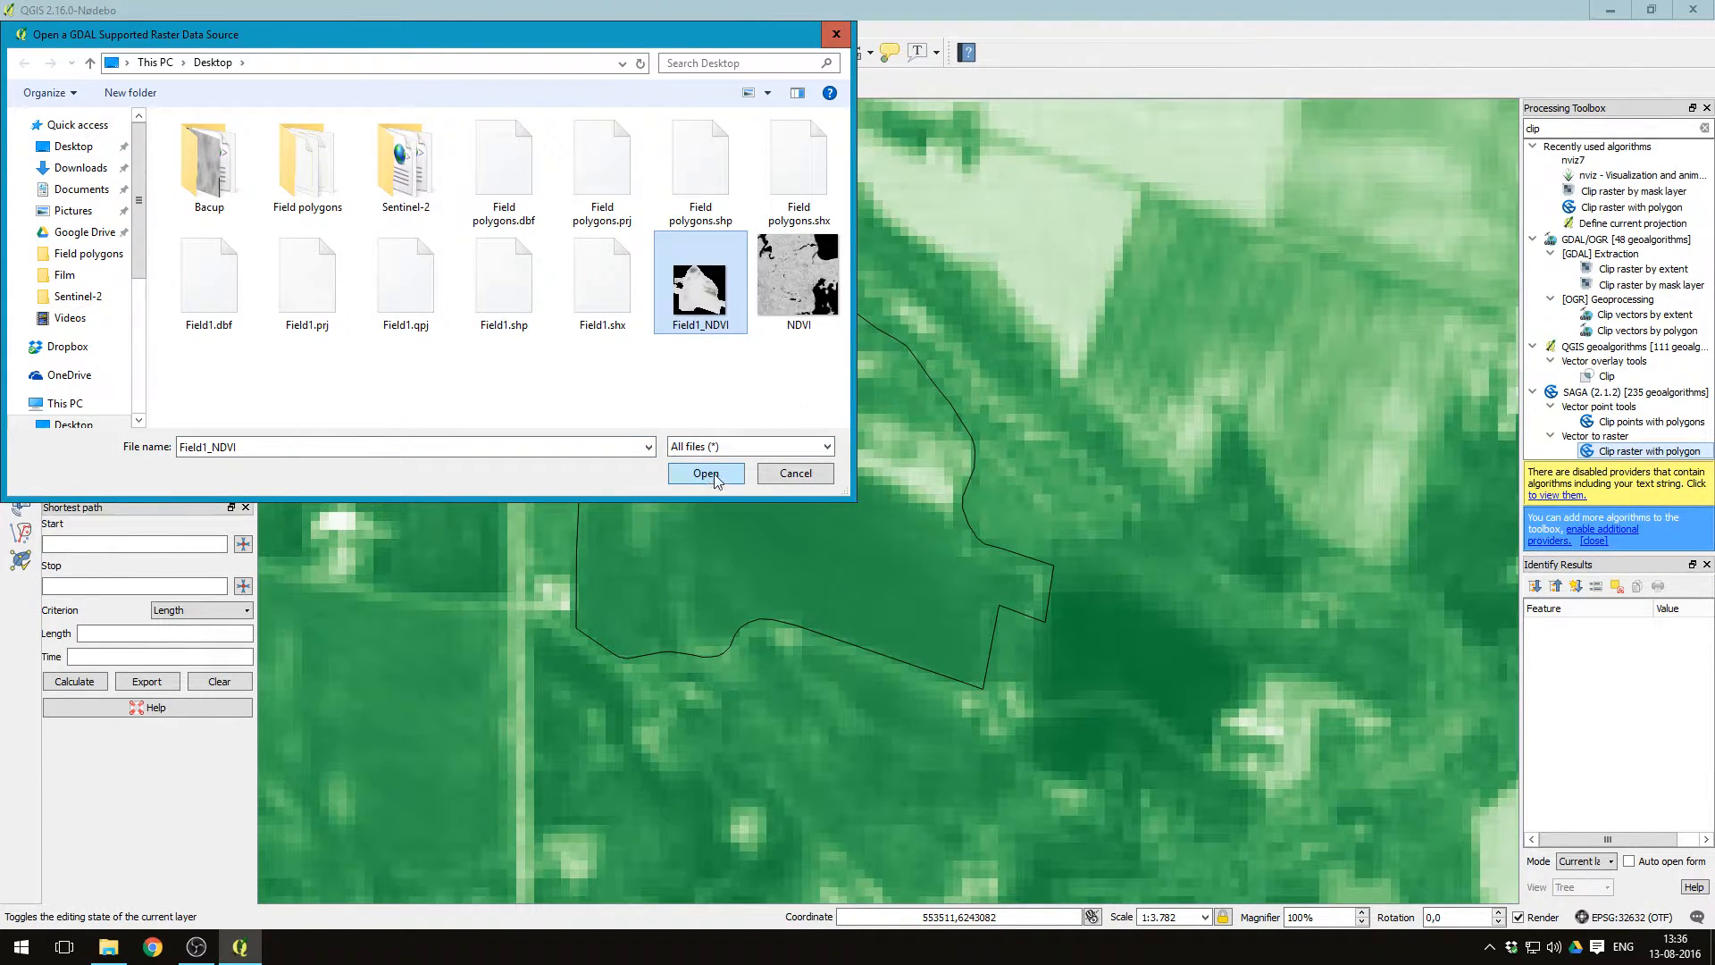
click(705, 473)
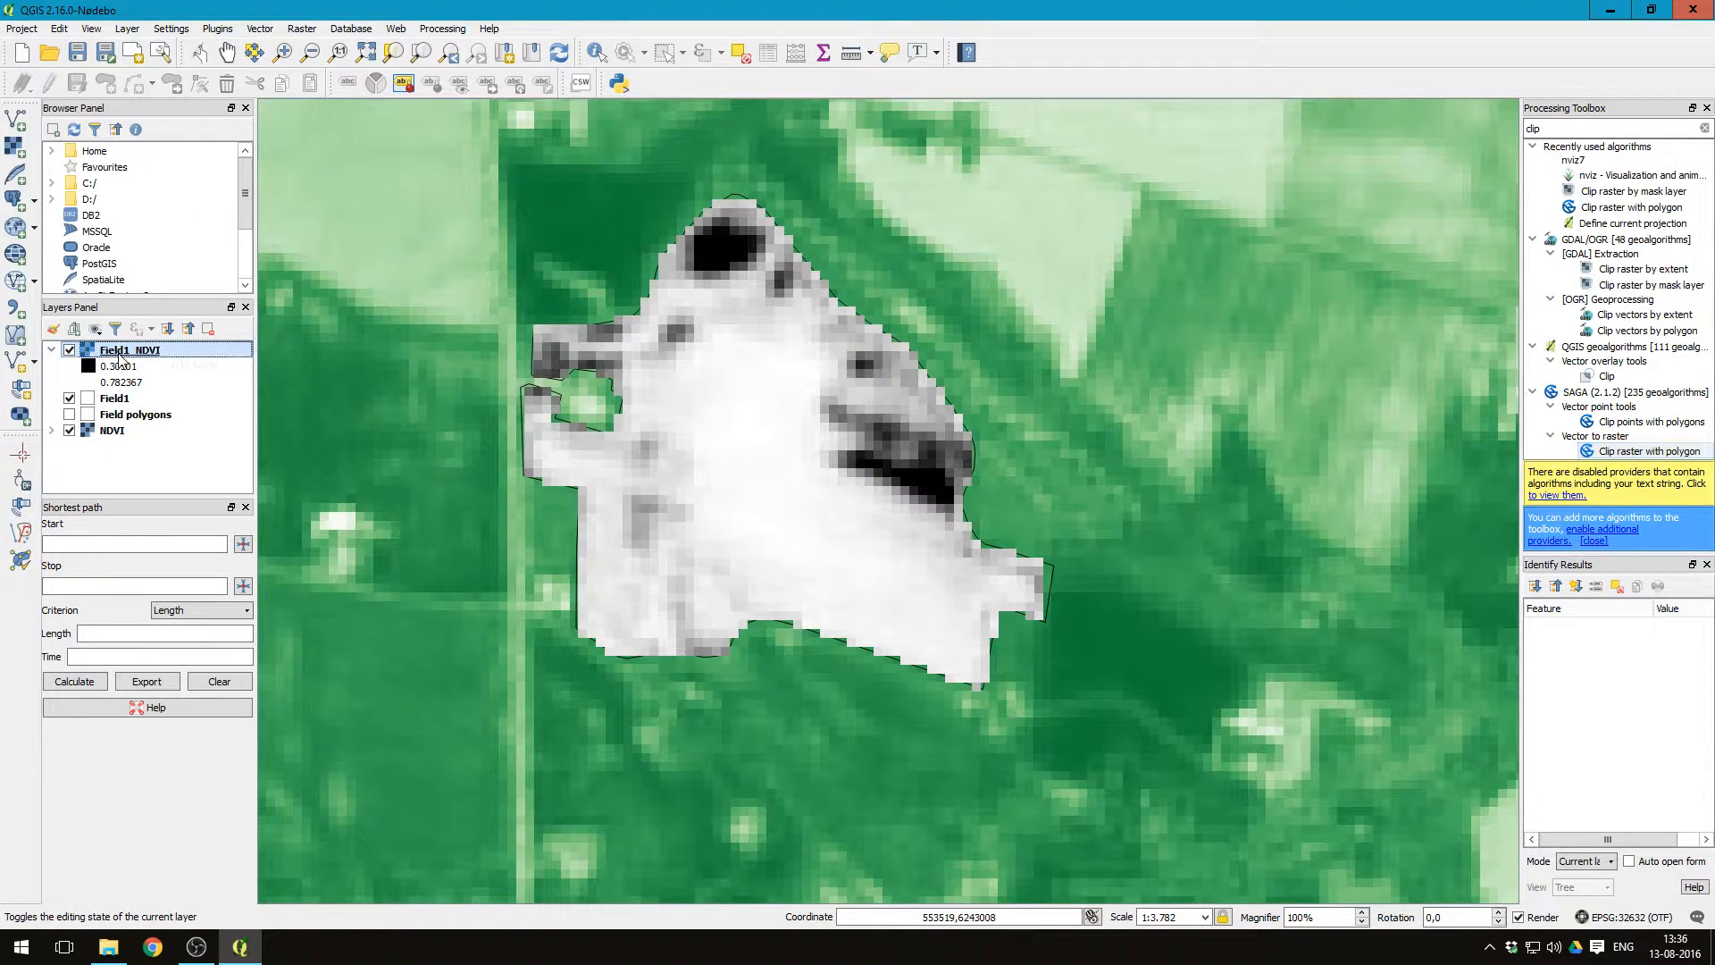
double_click(129, 350)
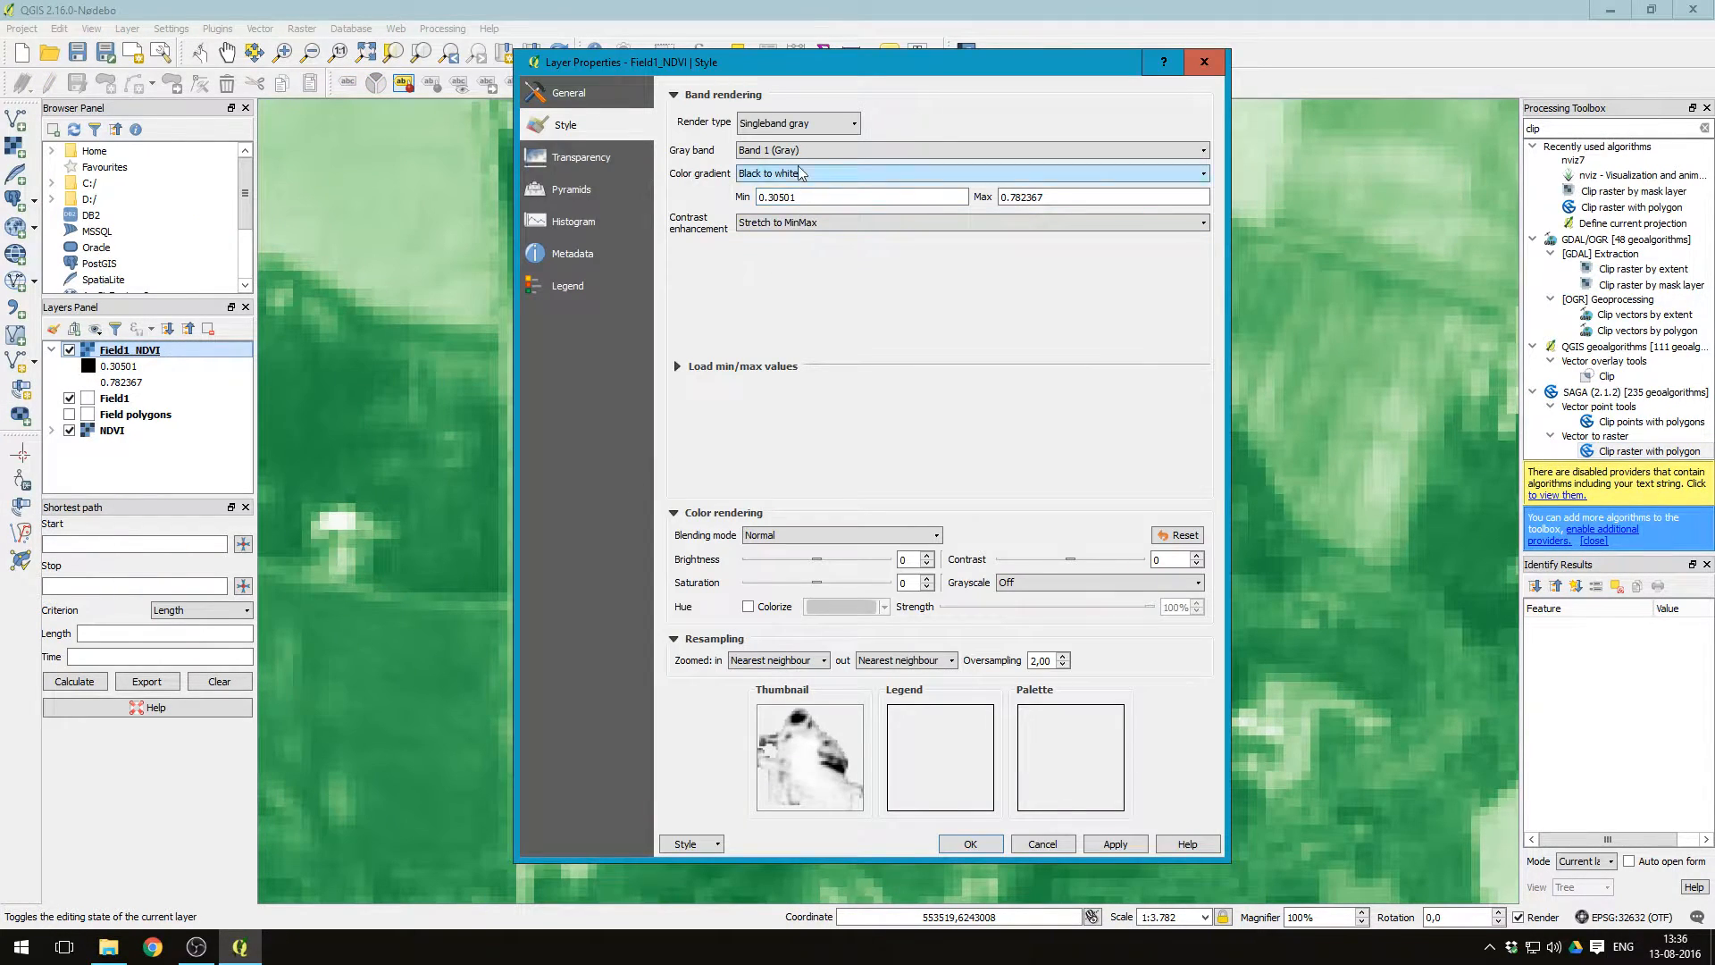
click(796, 122)
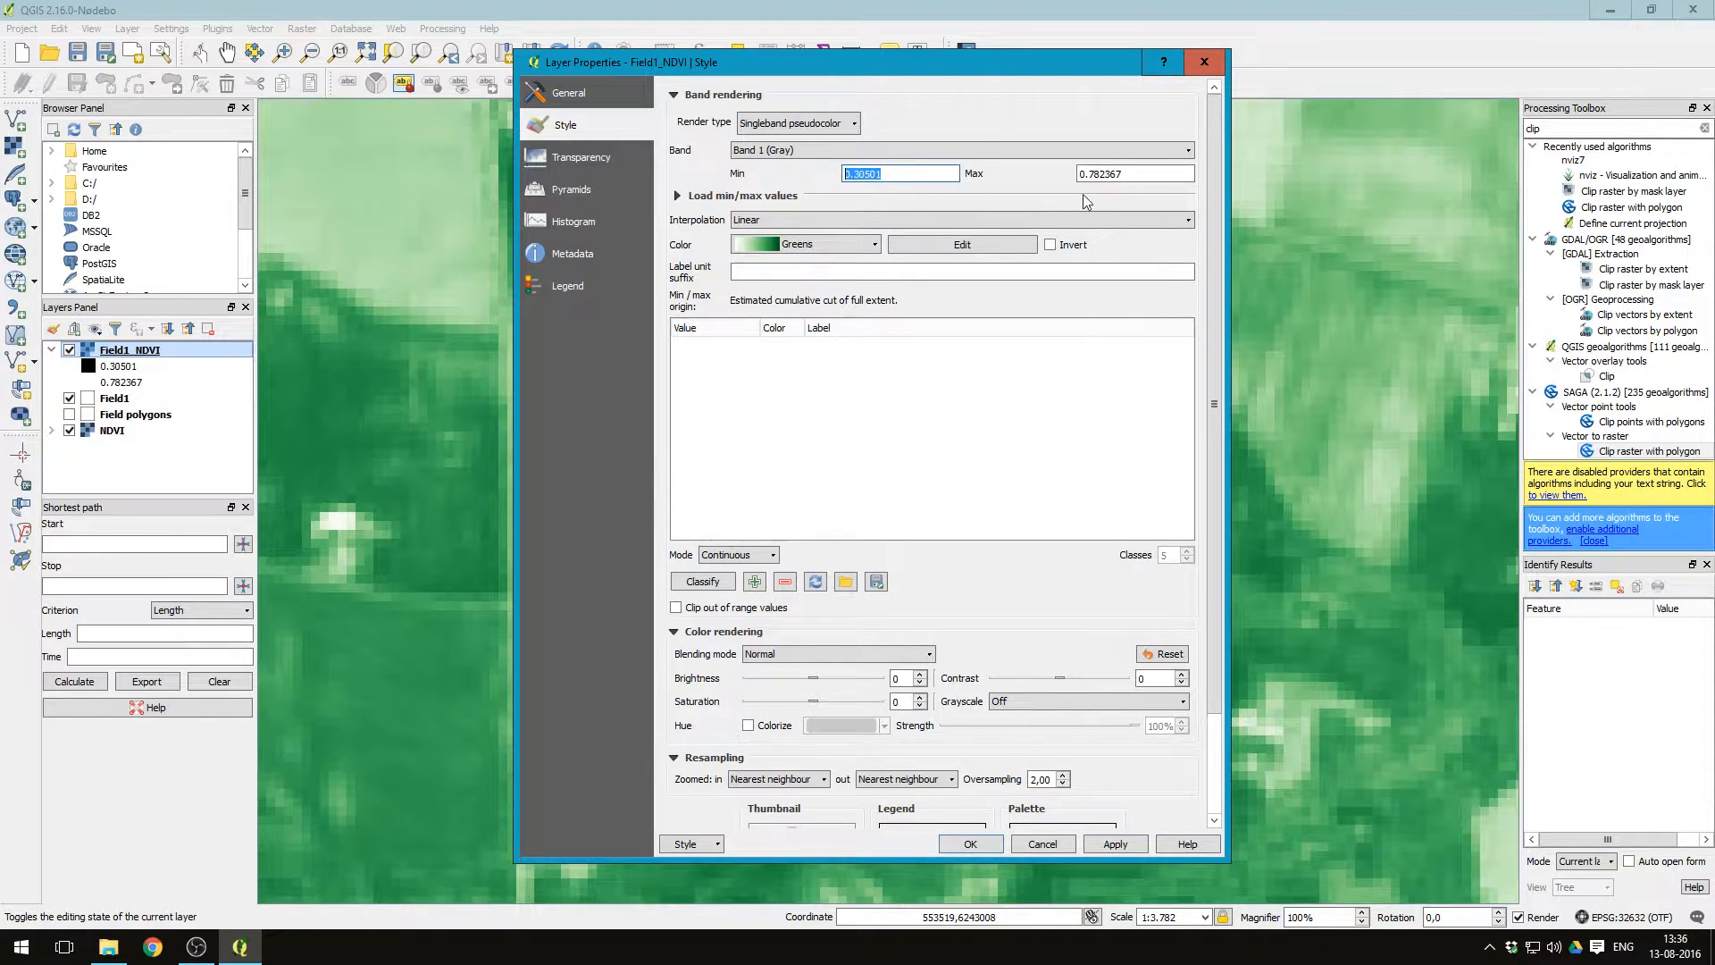
click(702, 581)
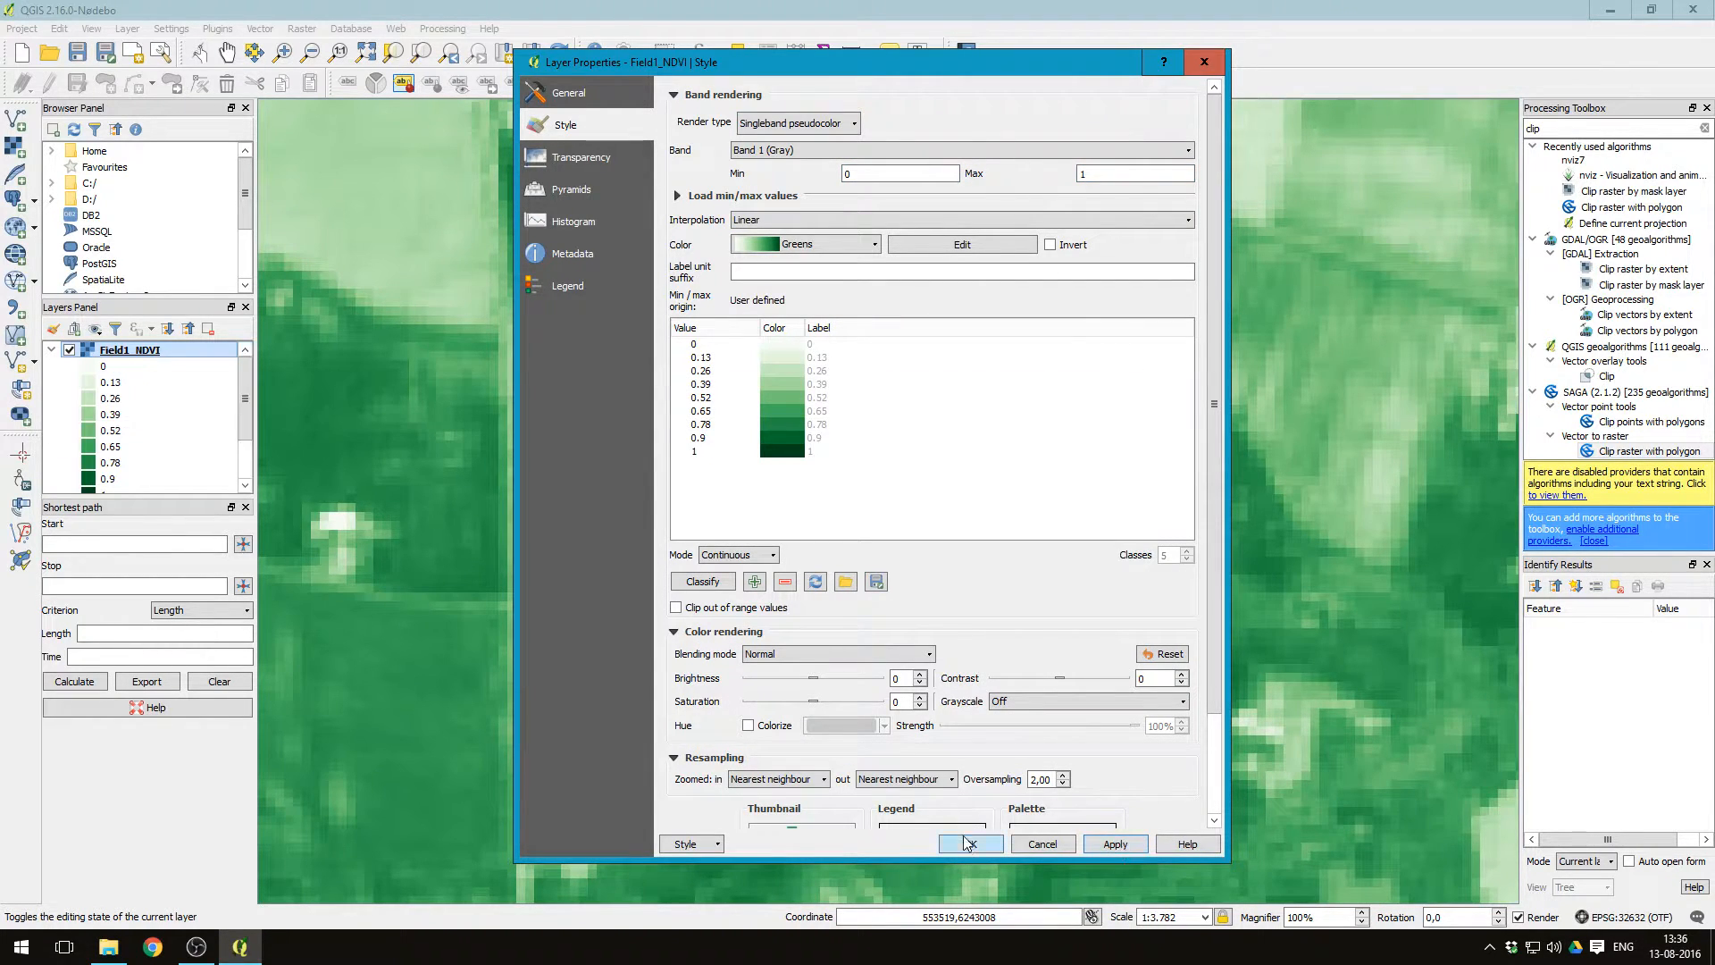
click(967, 843)
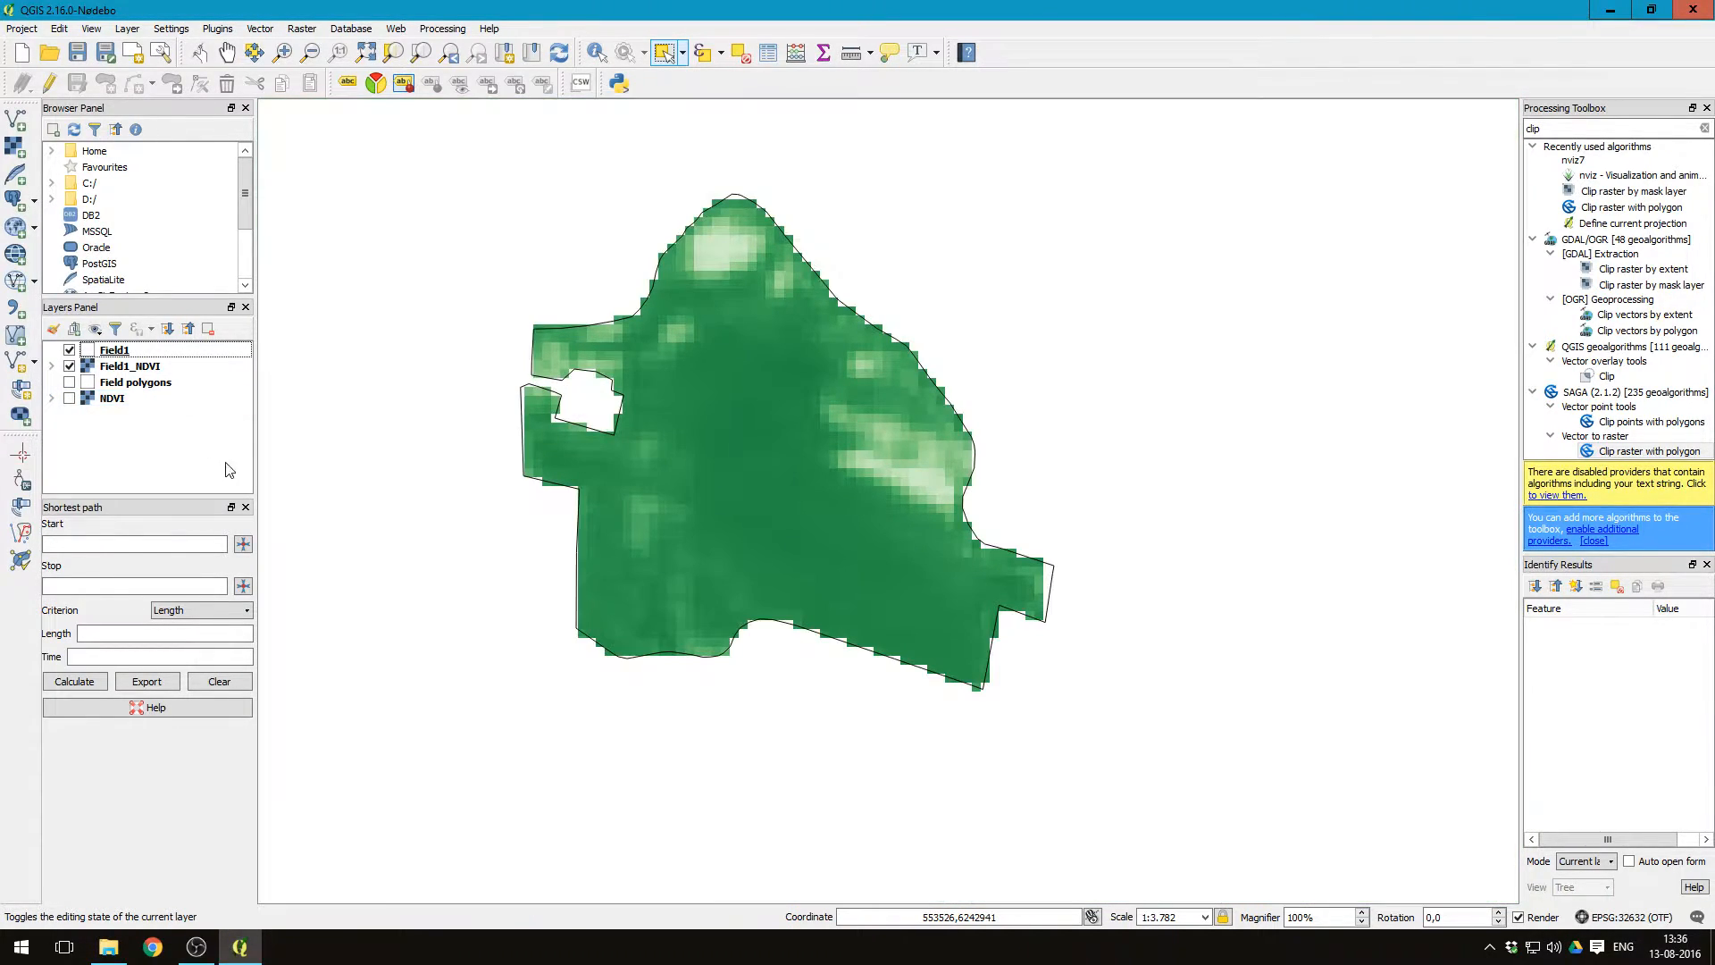
Step: Select the Field1_NDVI layer in the Layers Panel
click(130, 365)
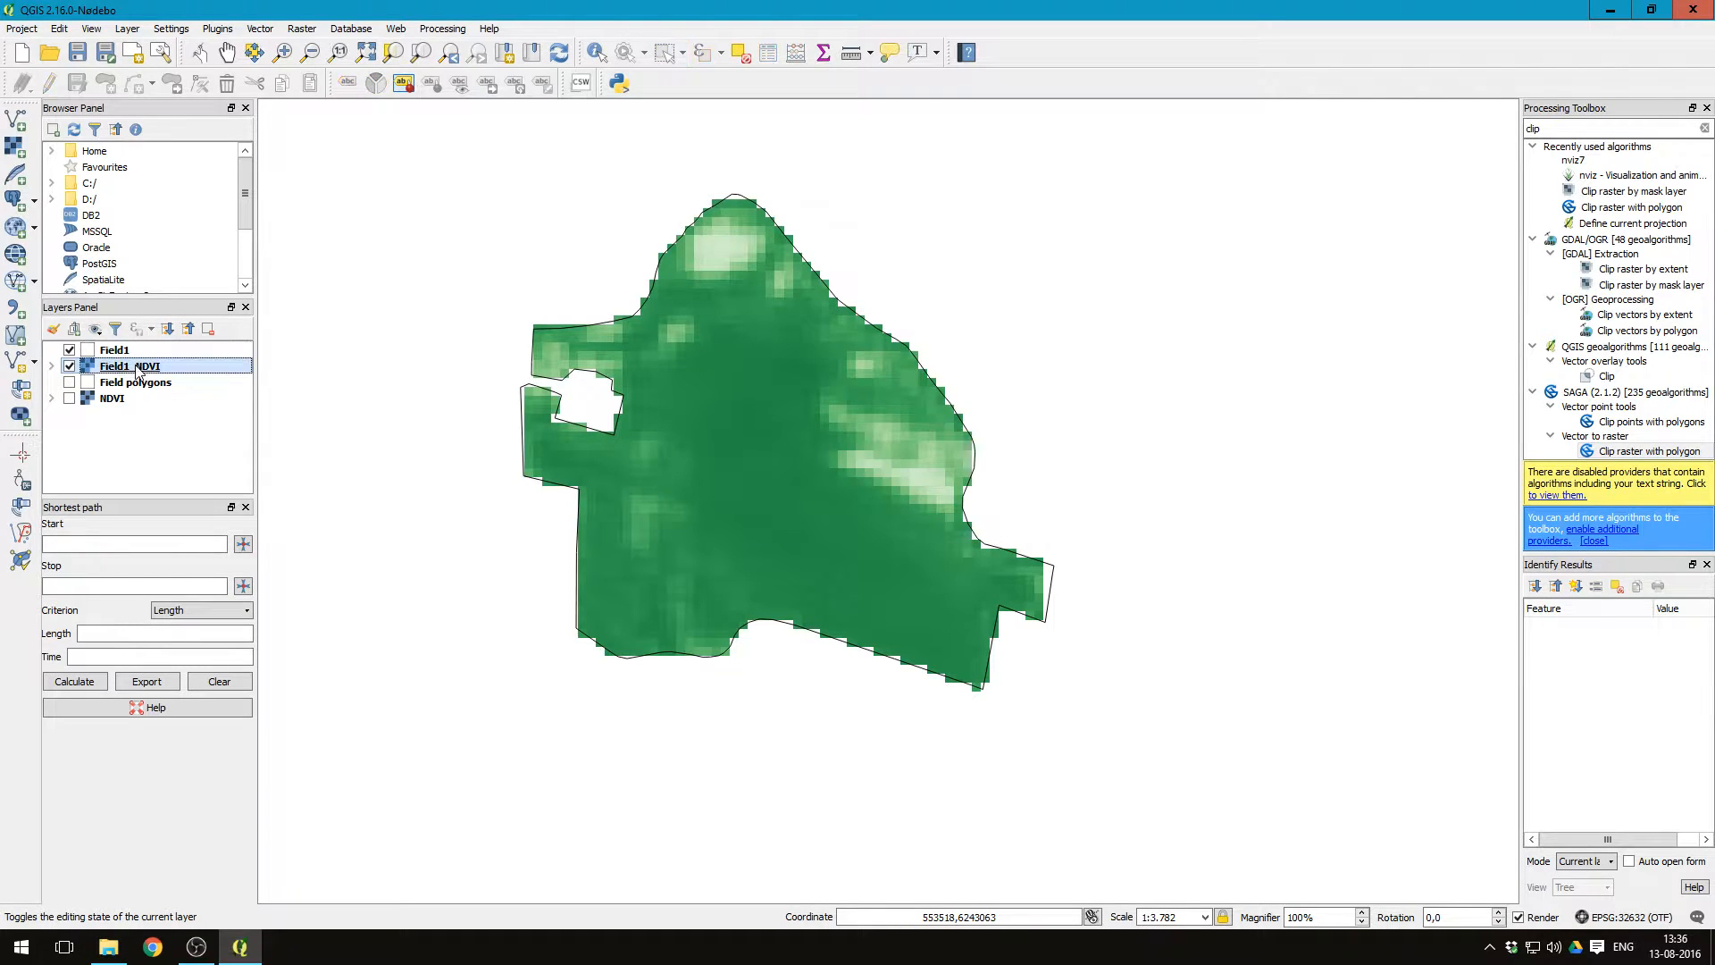
mouse_move(136, 383)
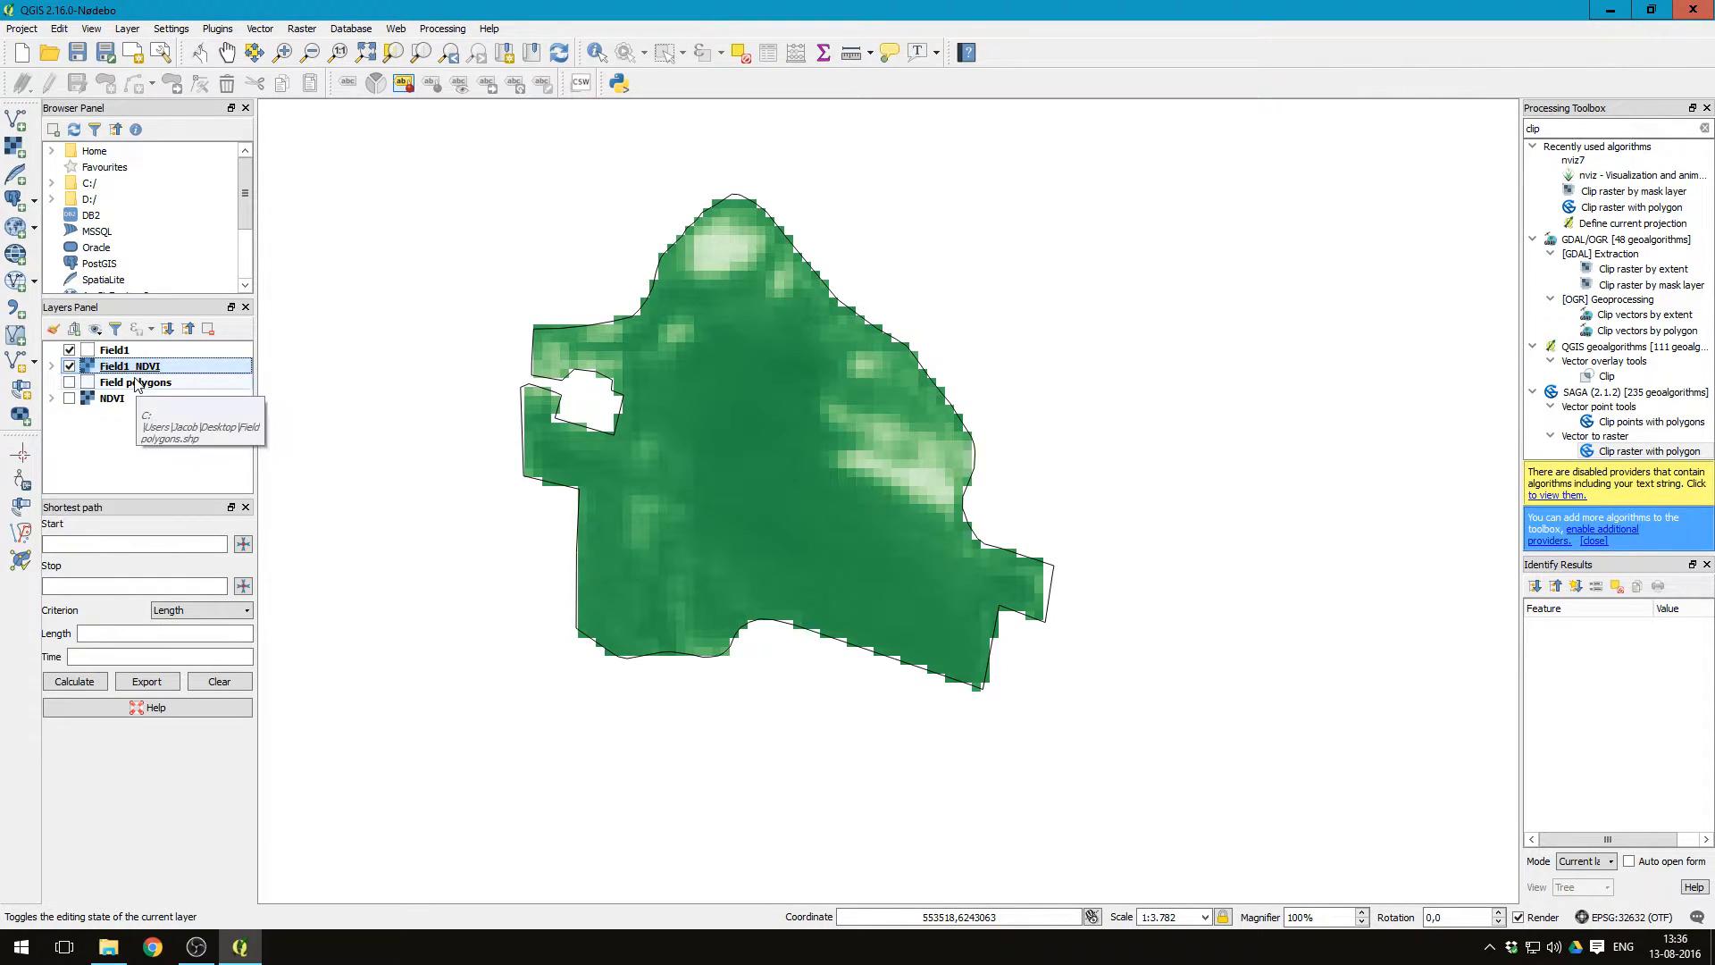
mouse_move(731, 394)
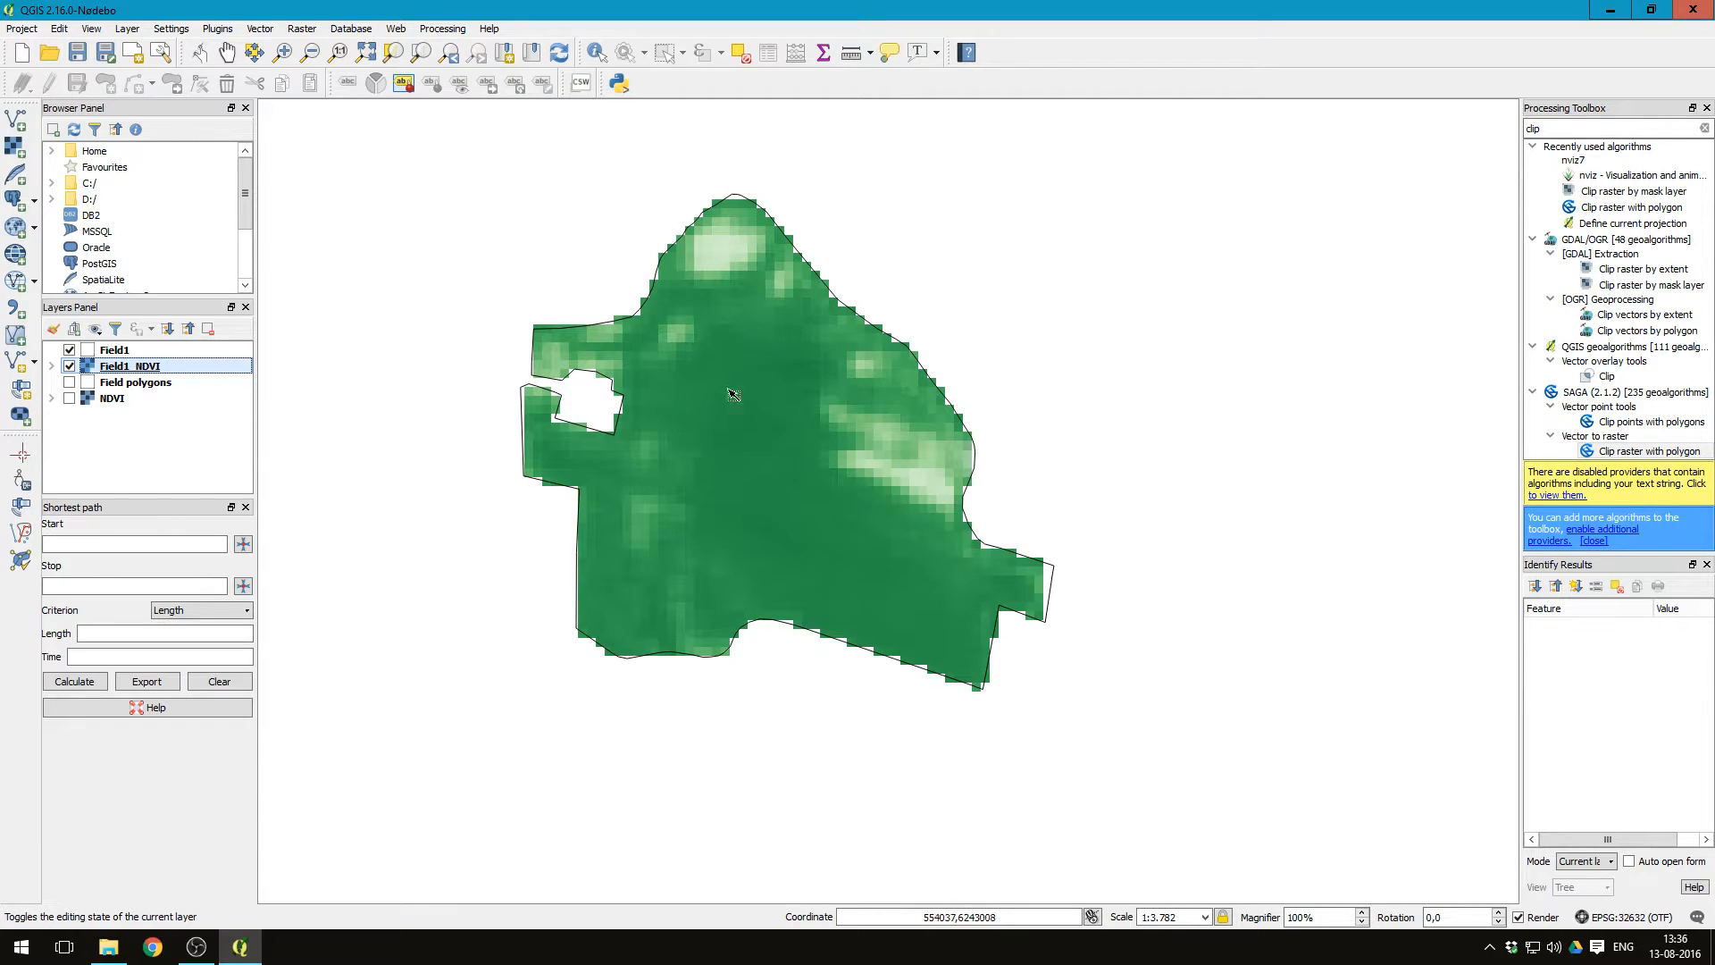
mouse_move(607, 438)
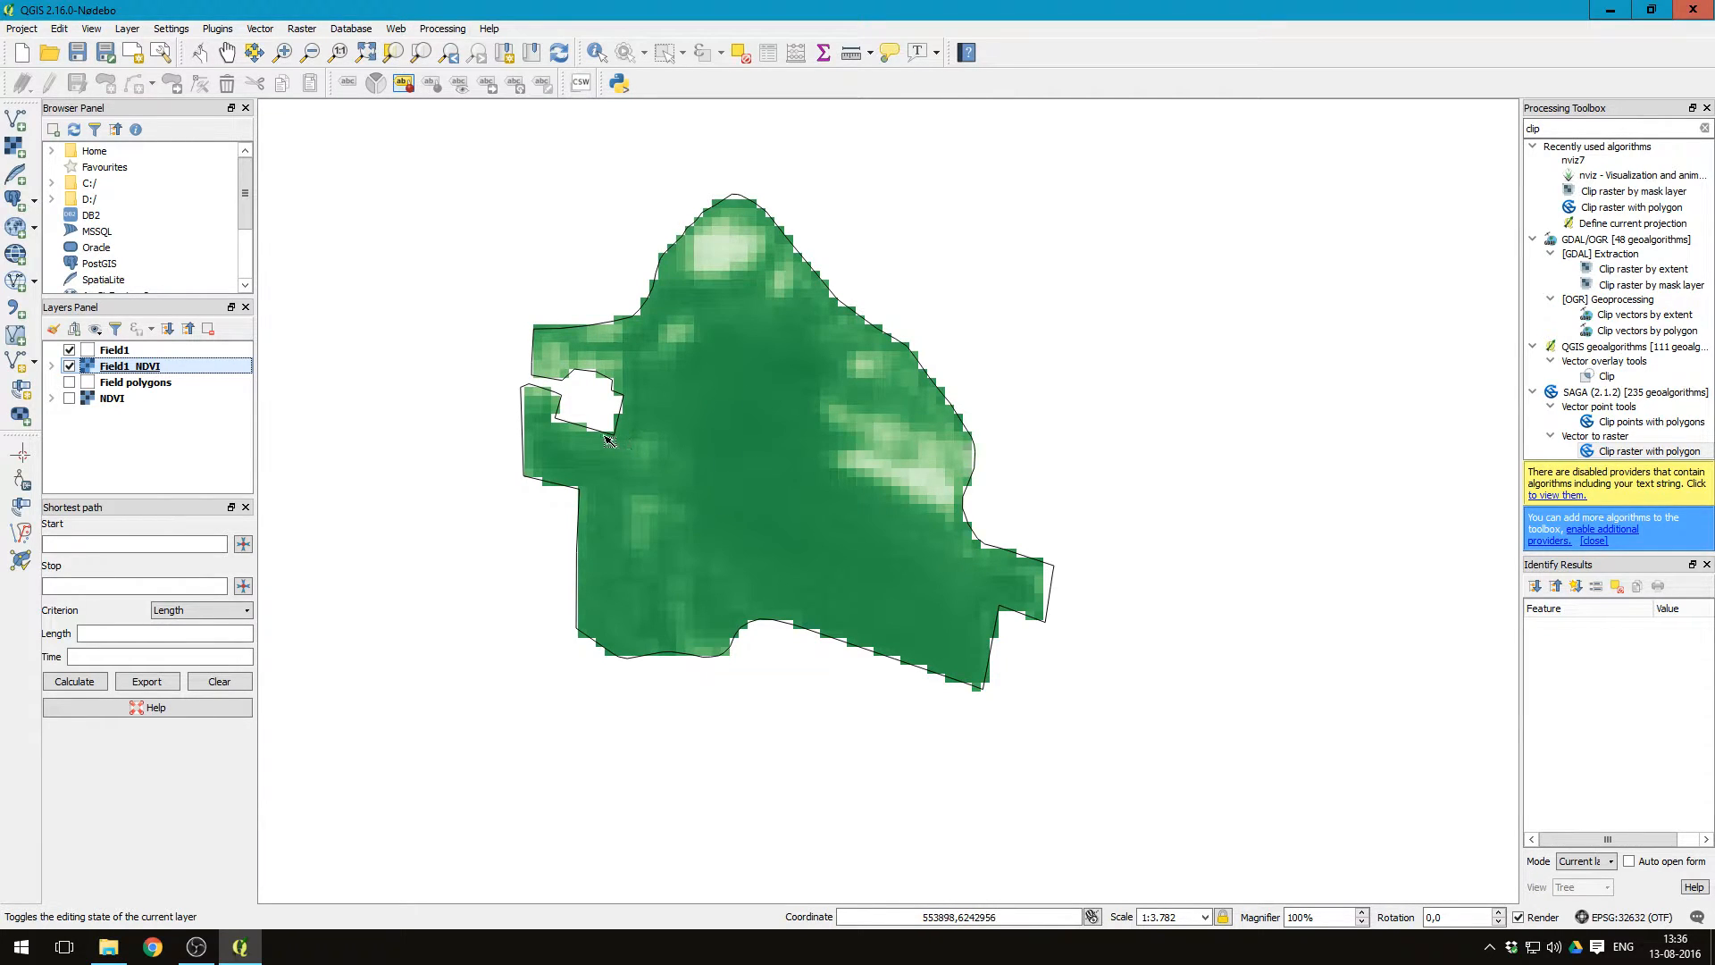
mouse_move(320, 195)
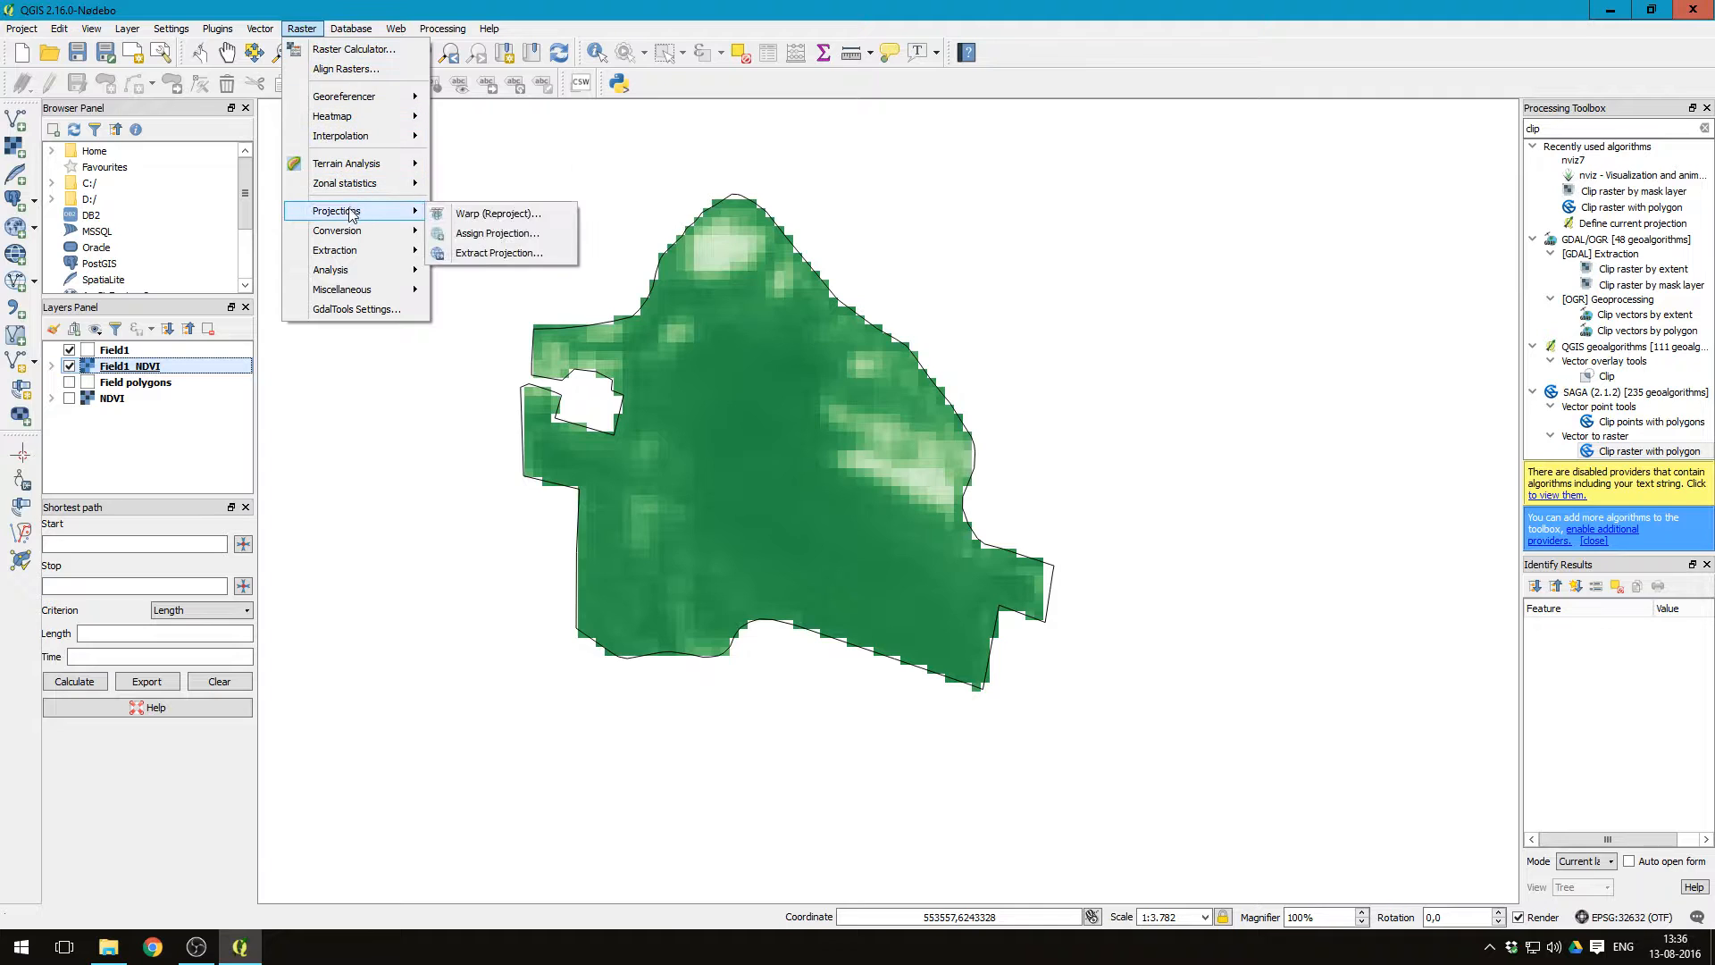
Step: In Warp (Reproject), use Field1_NDVI as input and output Field1_NDVI_2by2m.tif
click(498, 214)
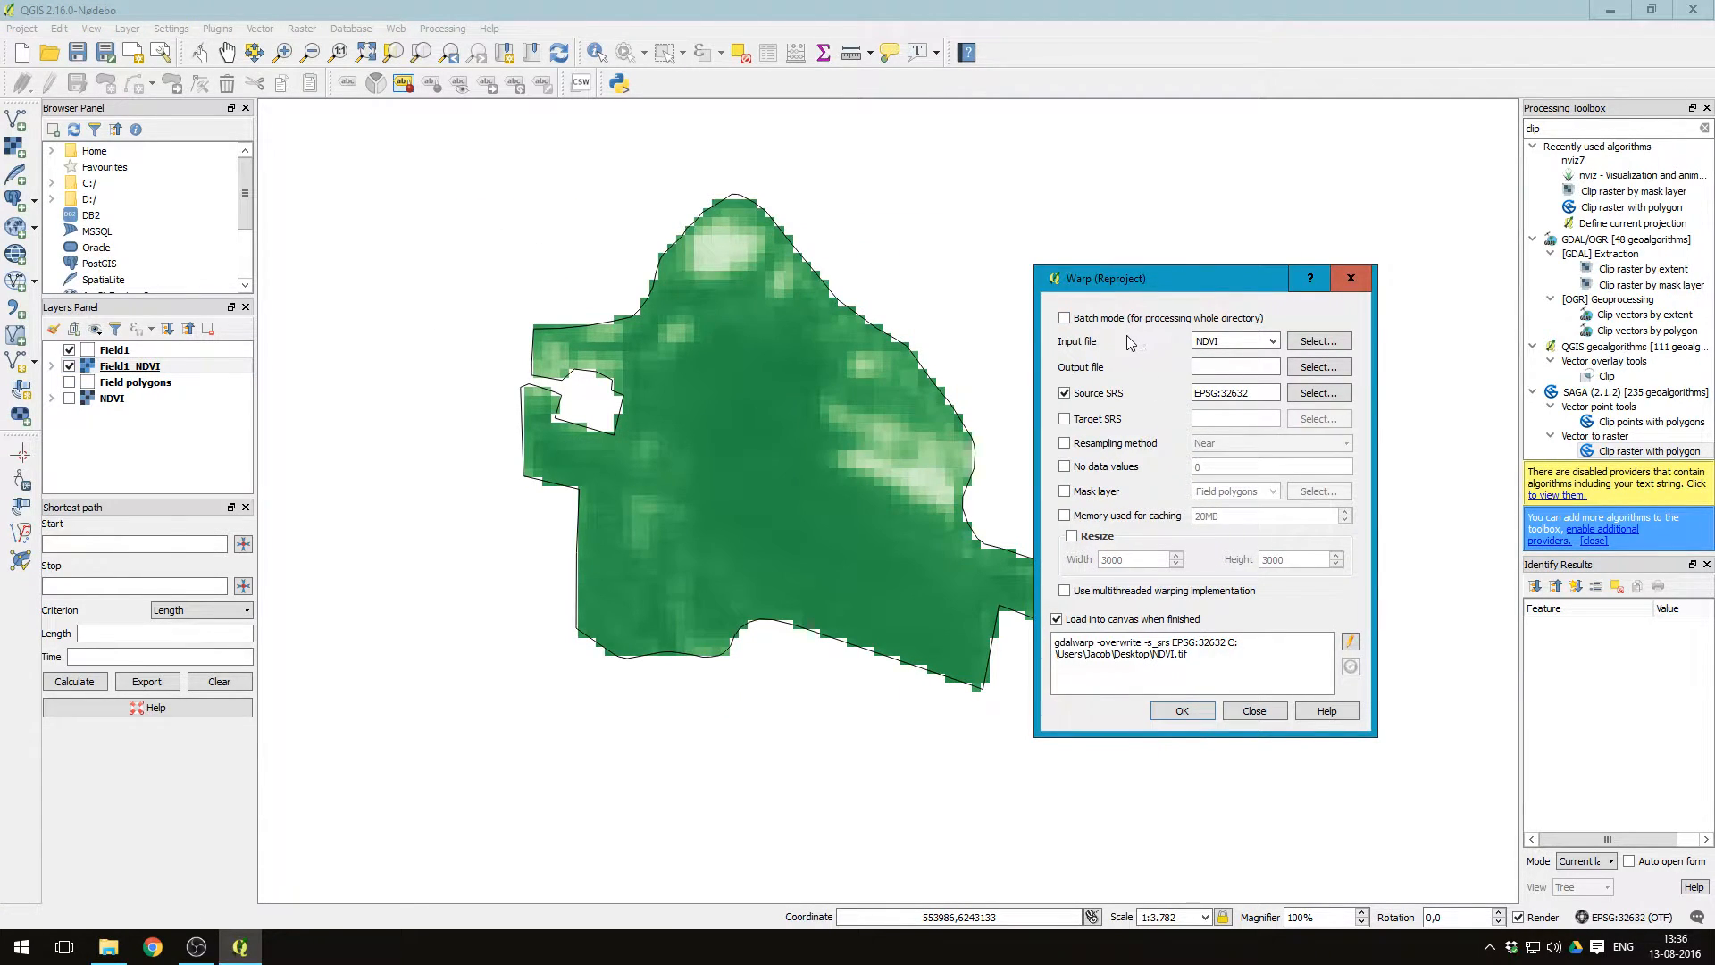
click(1270, 340)
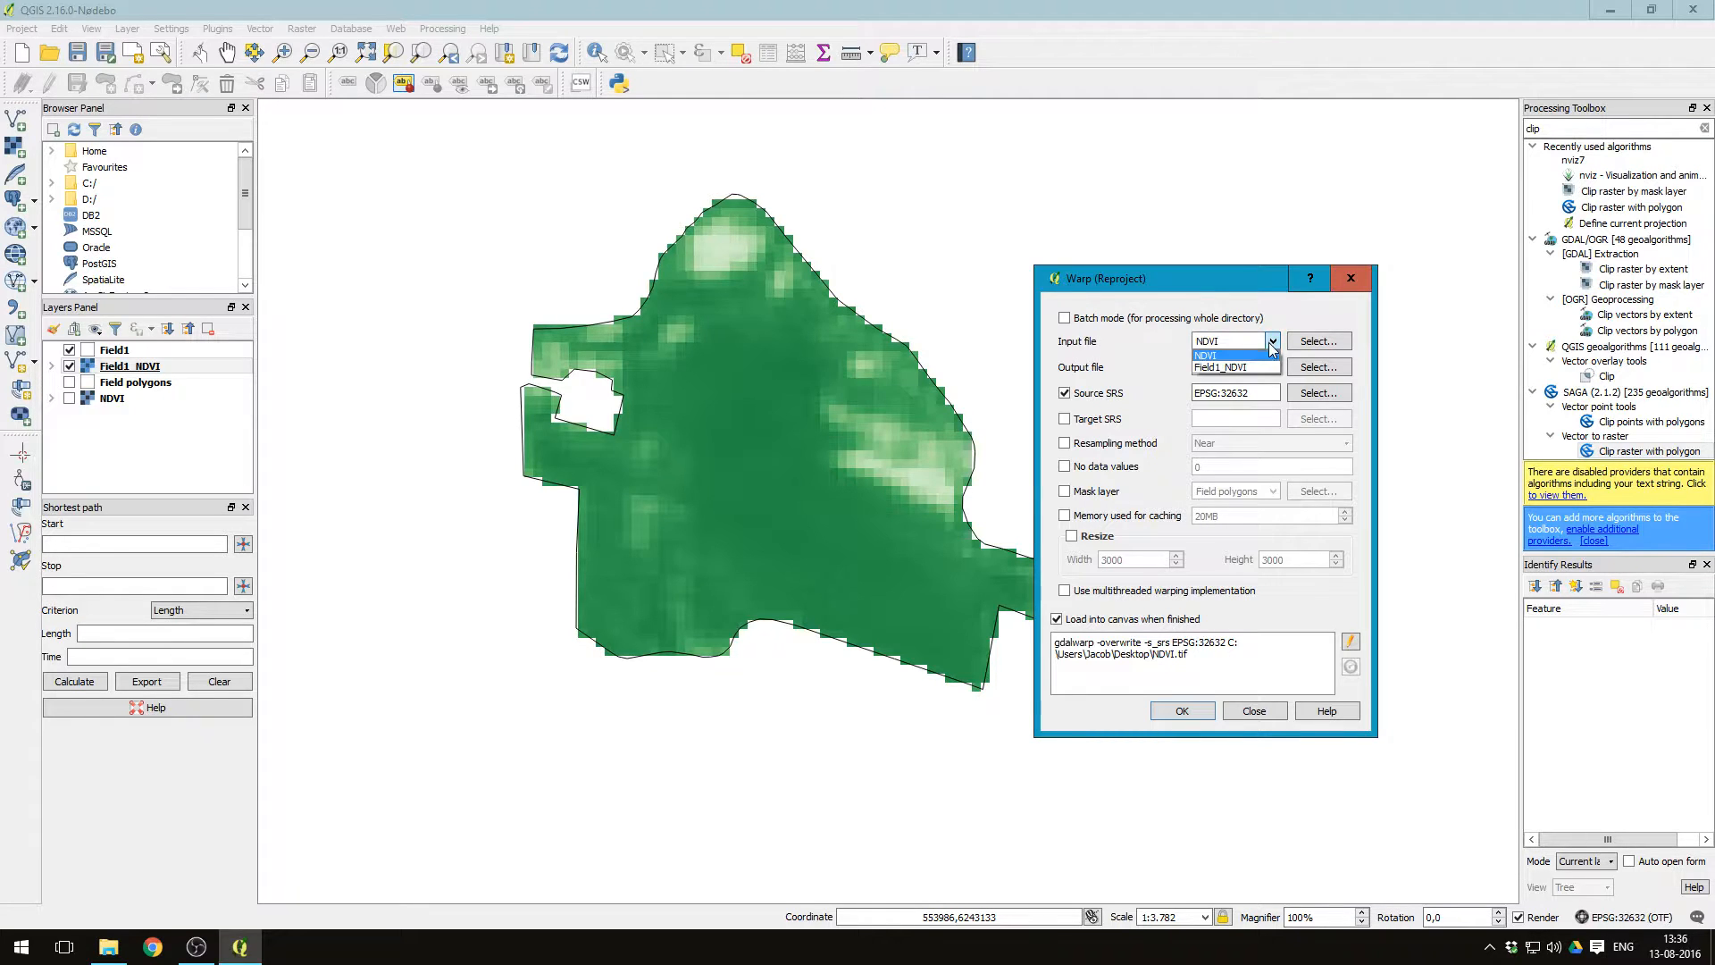
click(1233, 367)
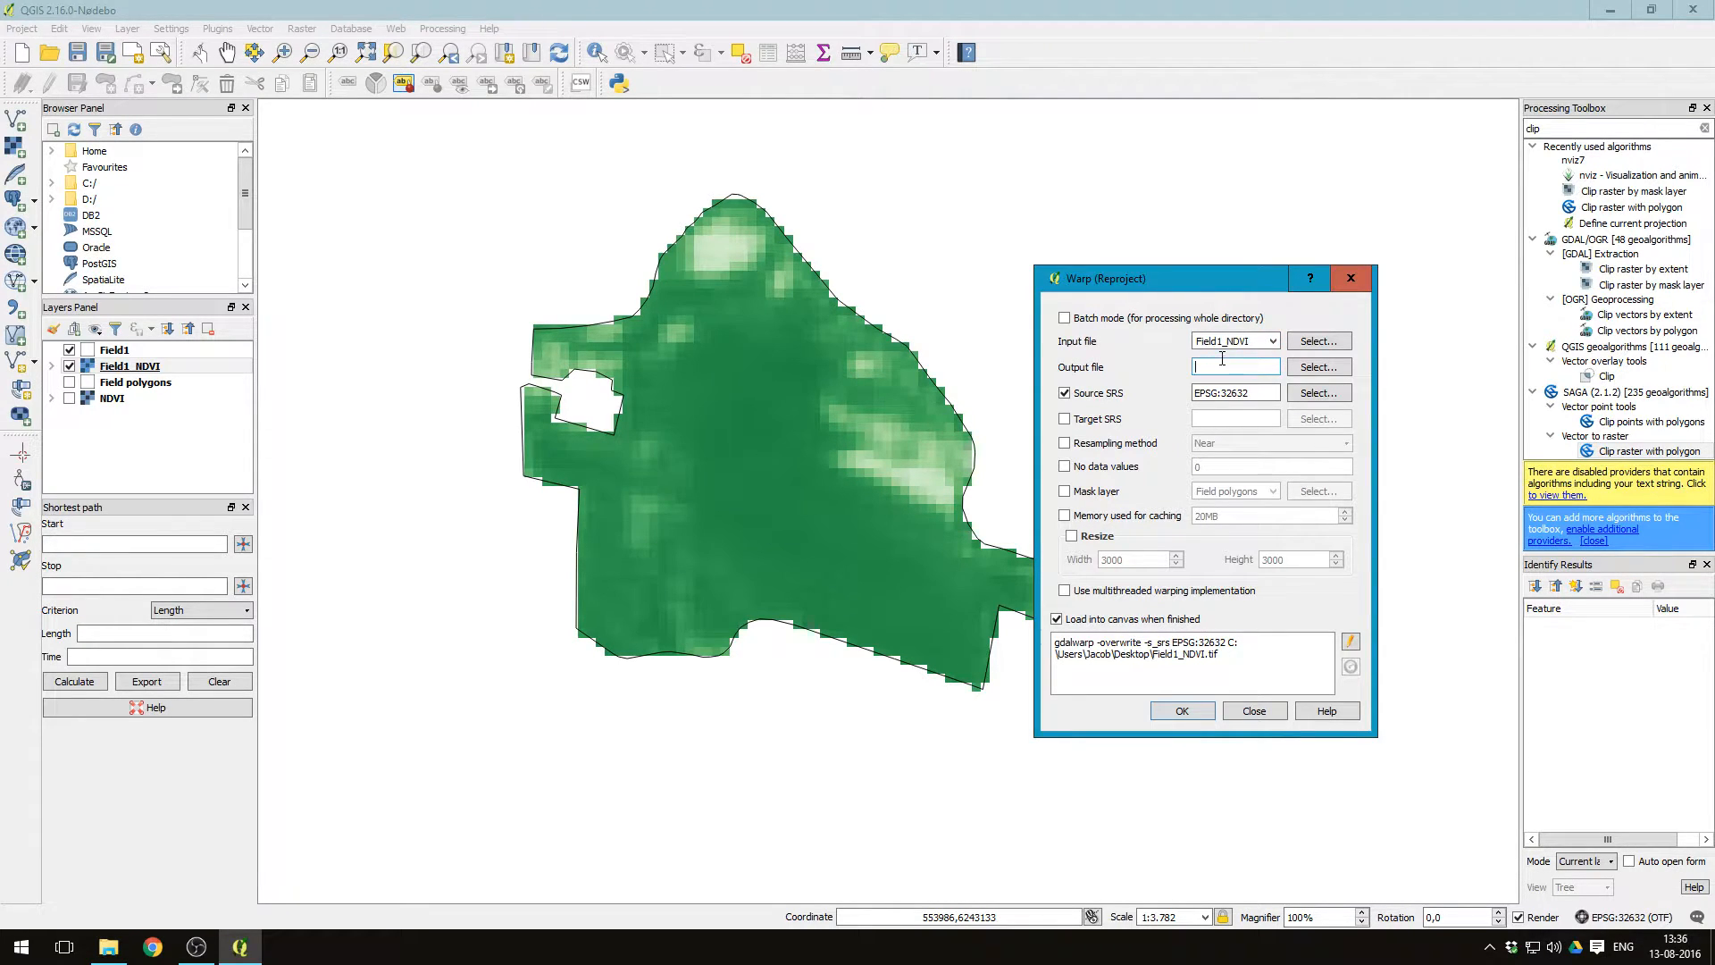
click(1317, 366)
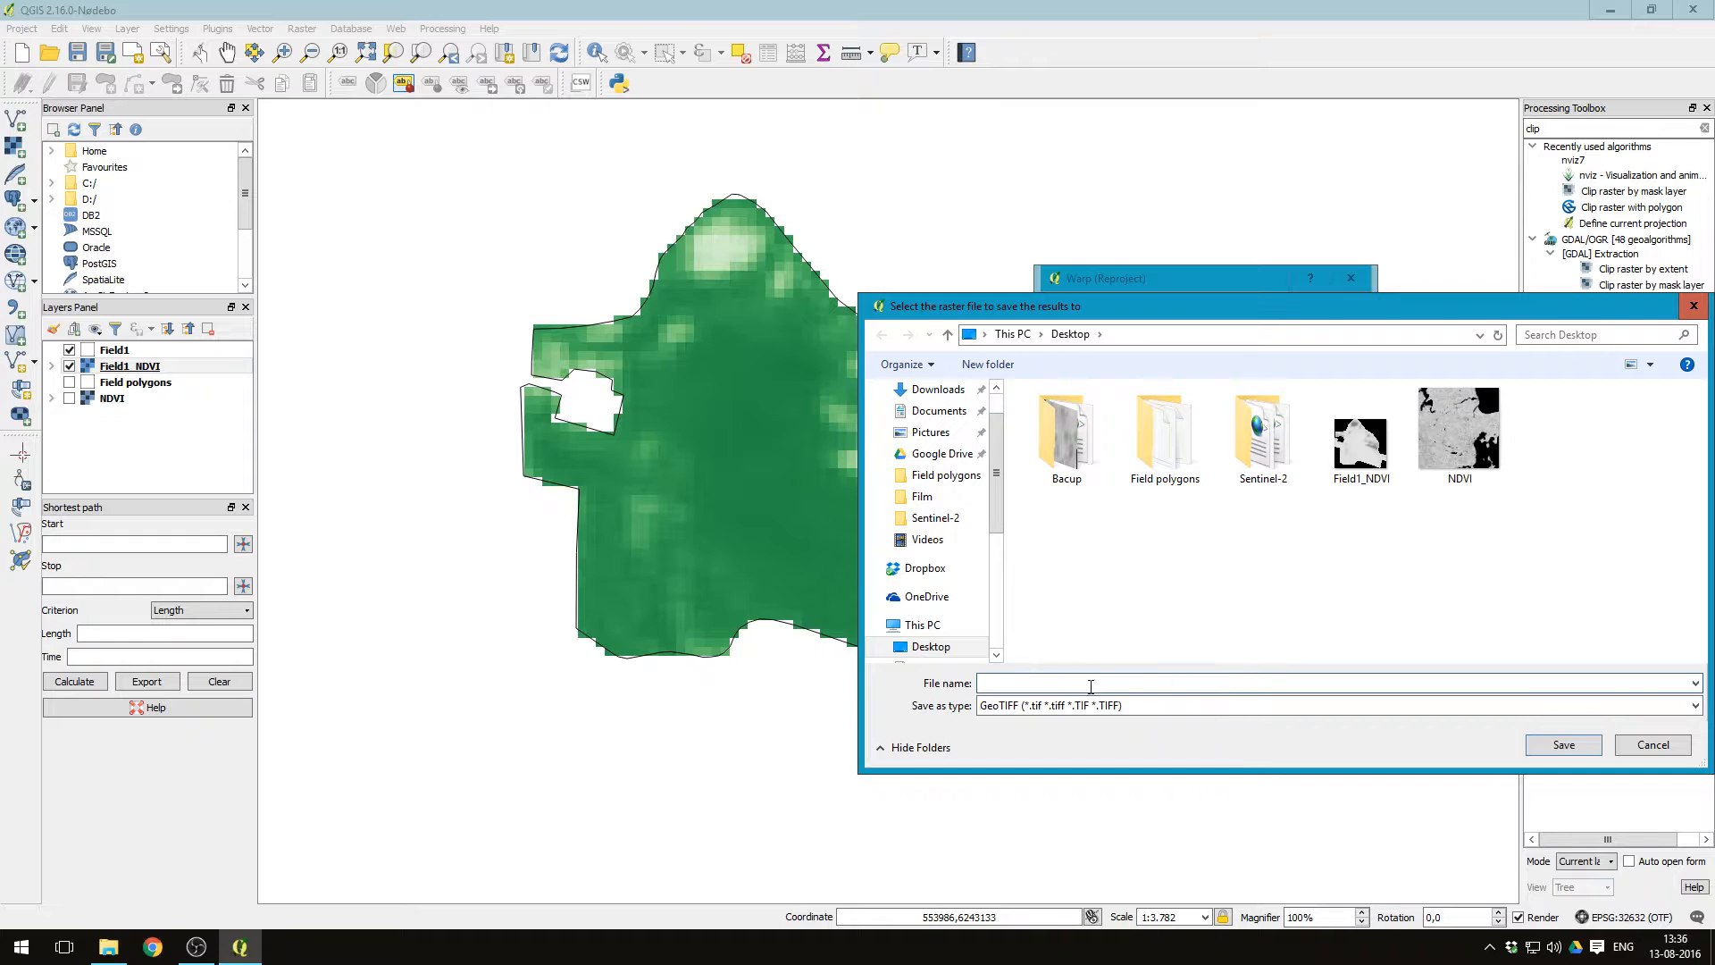
mouse_move(1047, 683)
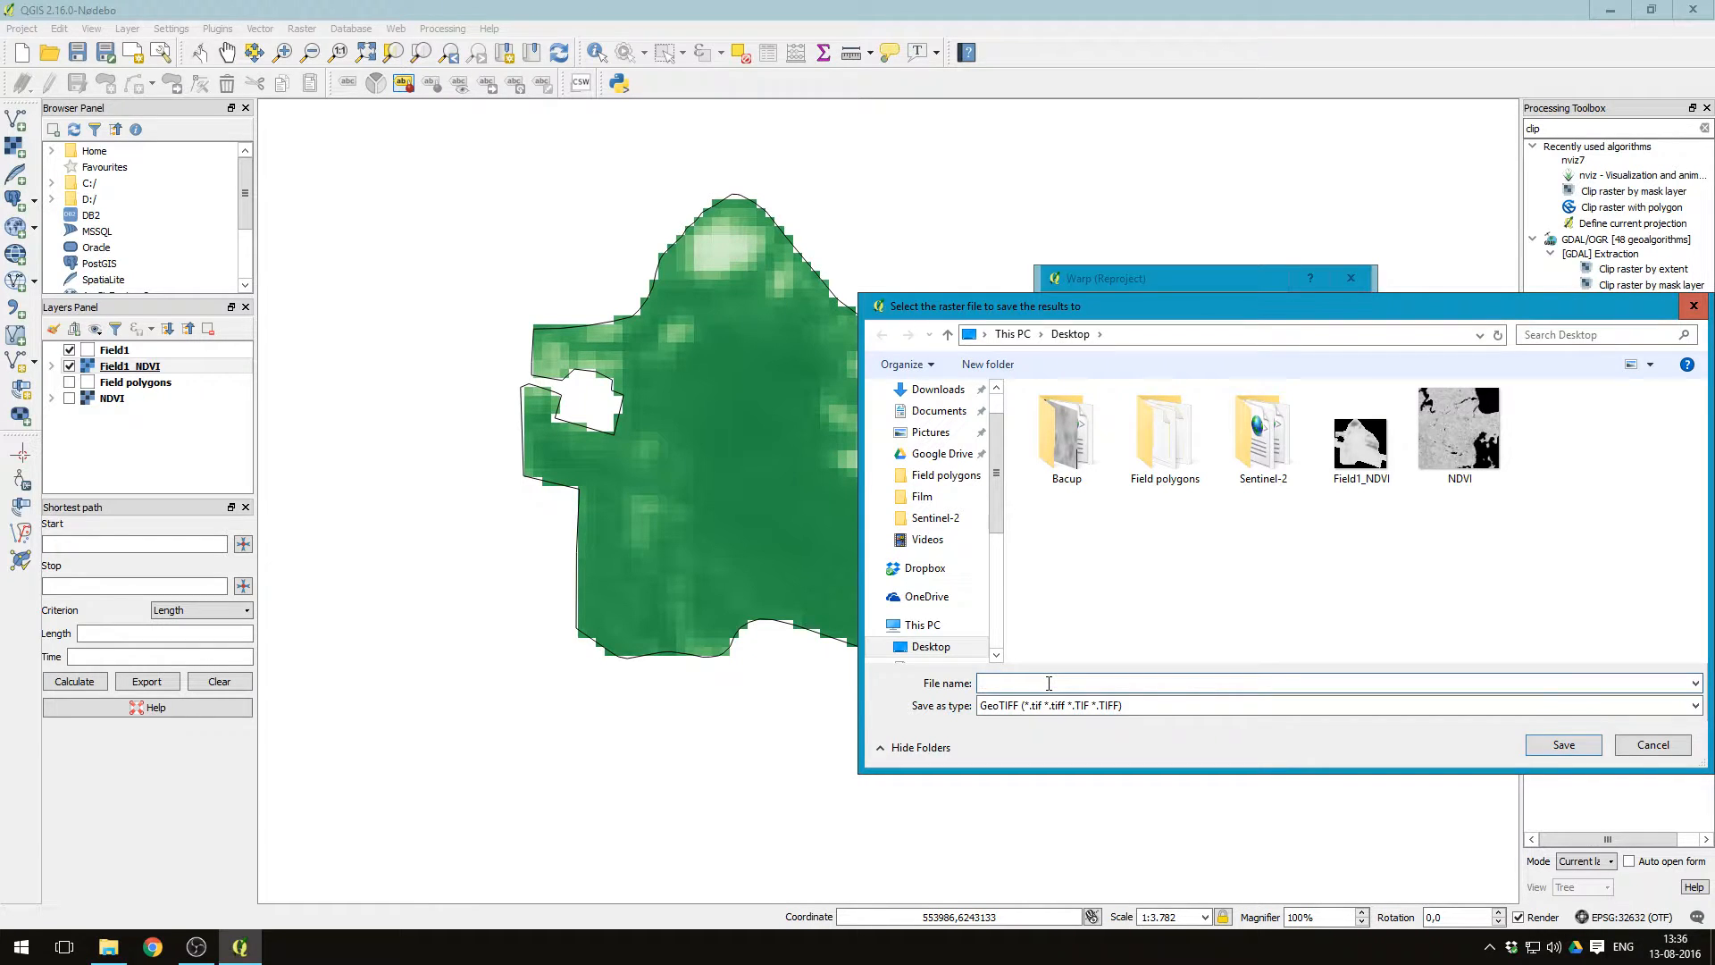
text(f)
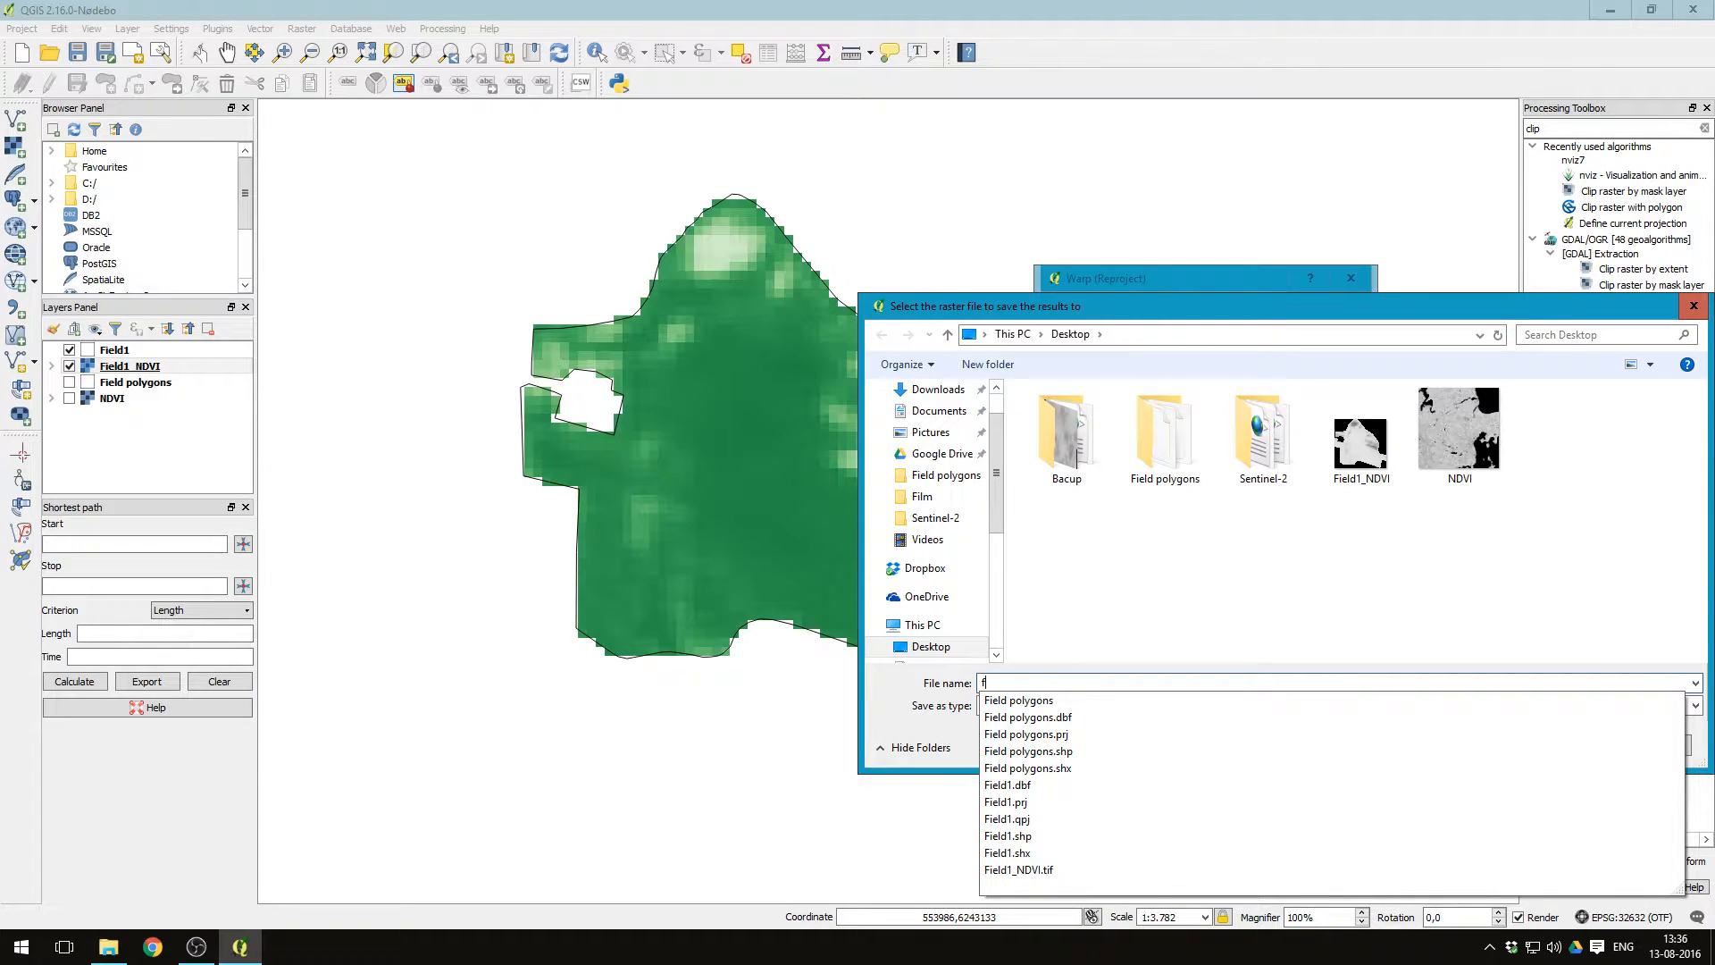
text(Field1_NDVI_2by2)
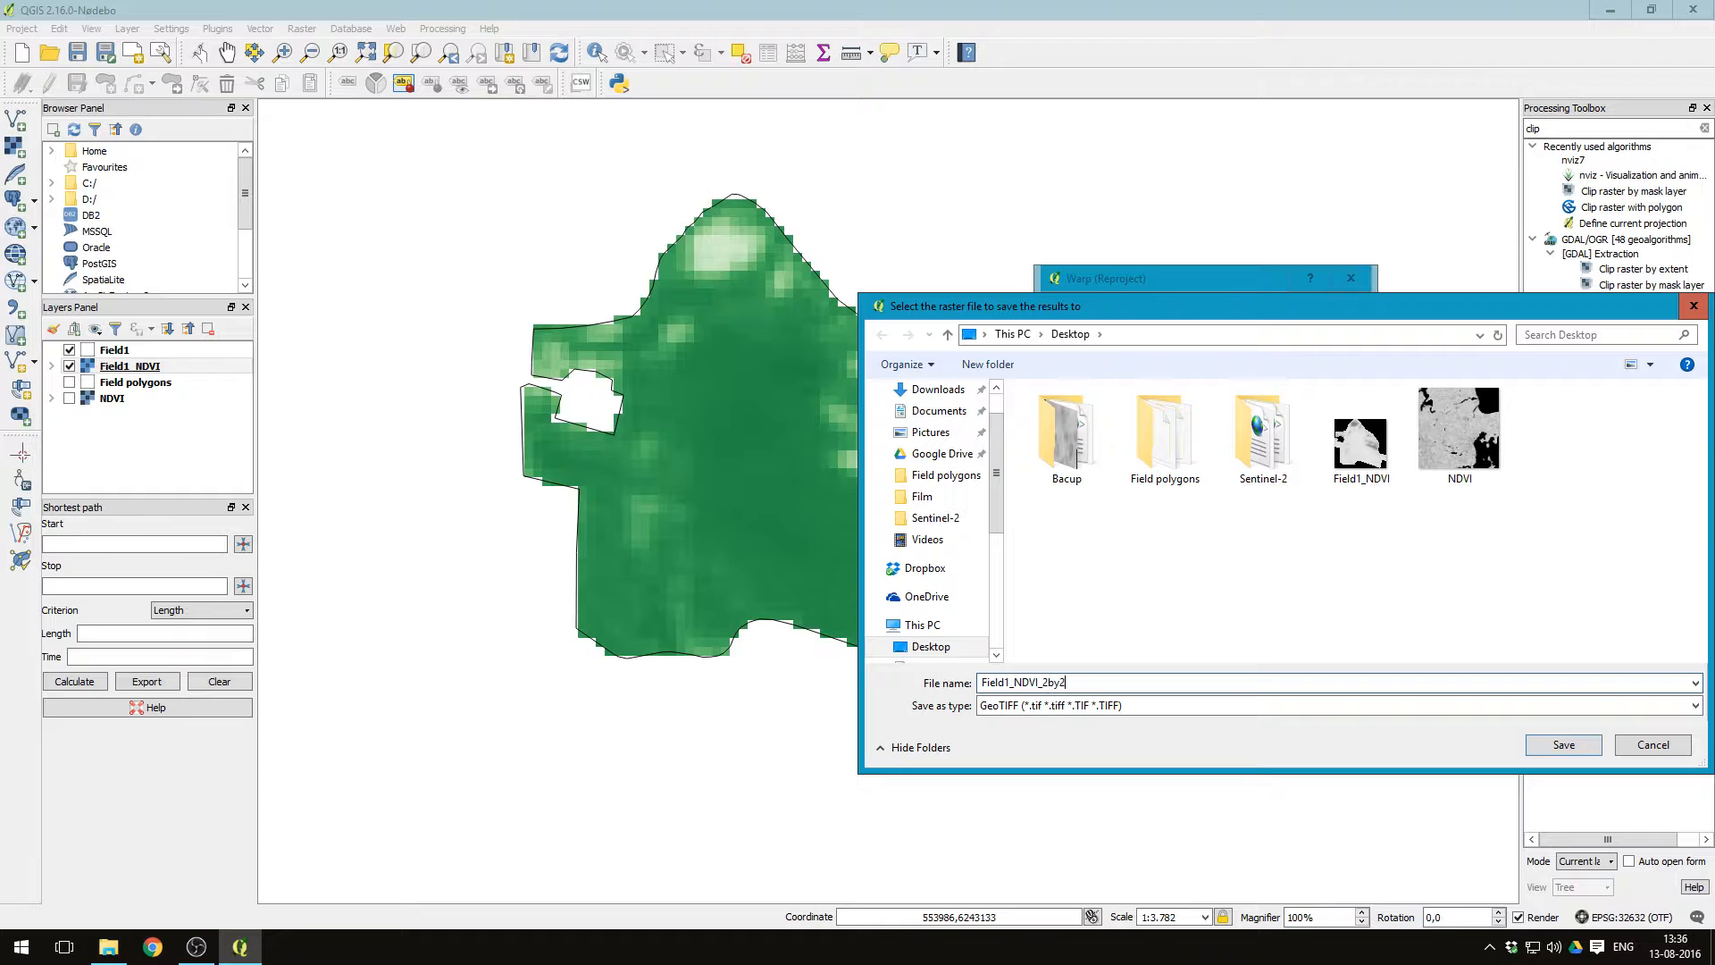
text(m)
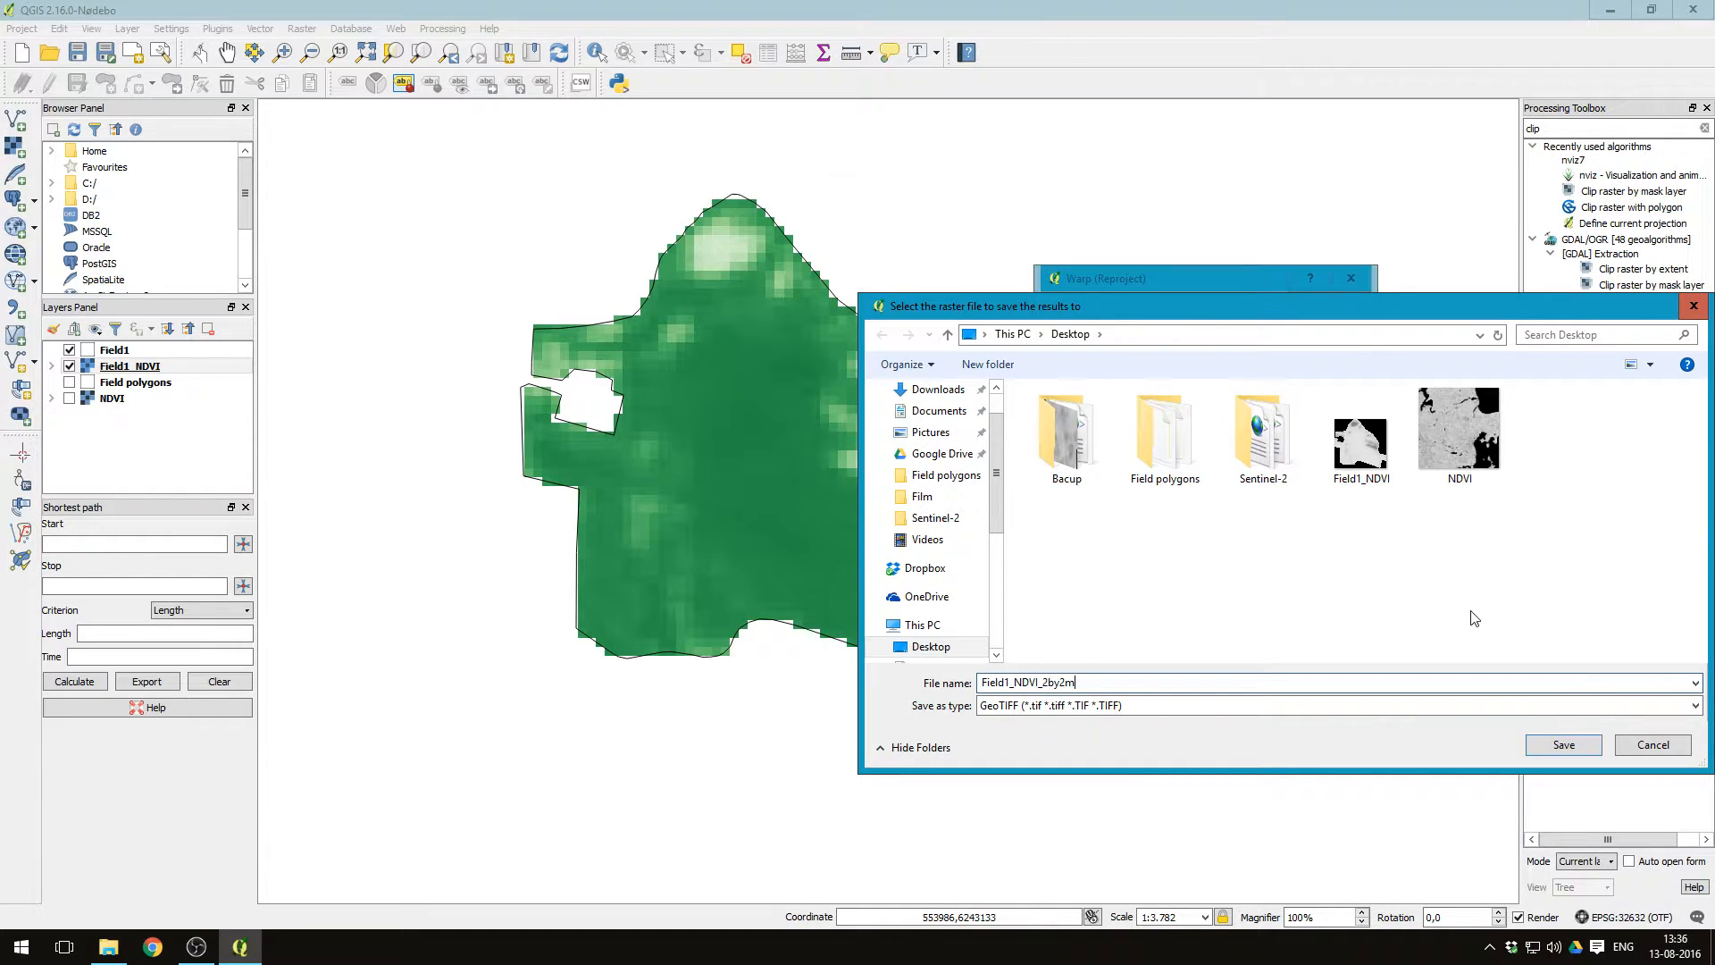
click(1562, 744)
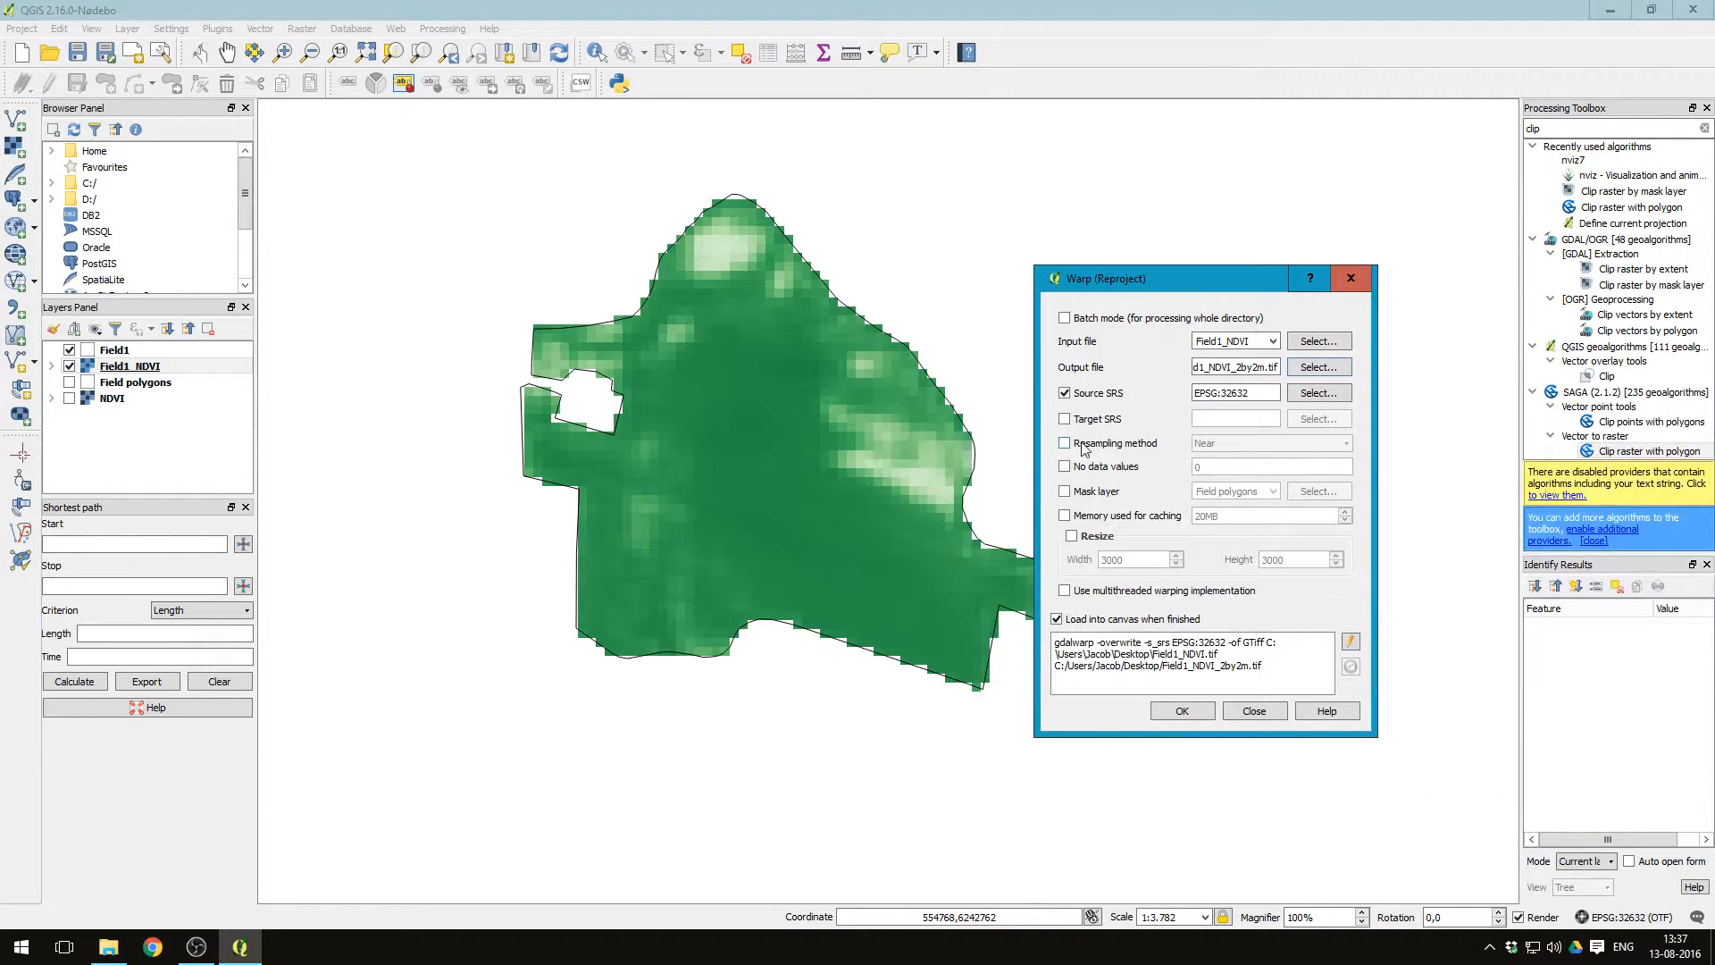
Step: Set resampling to cubic and turn off loading the result into the canvas
click(1063, 443)
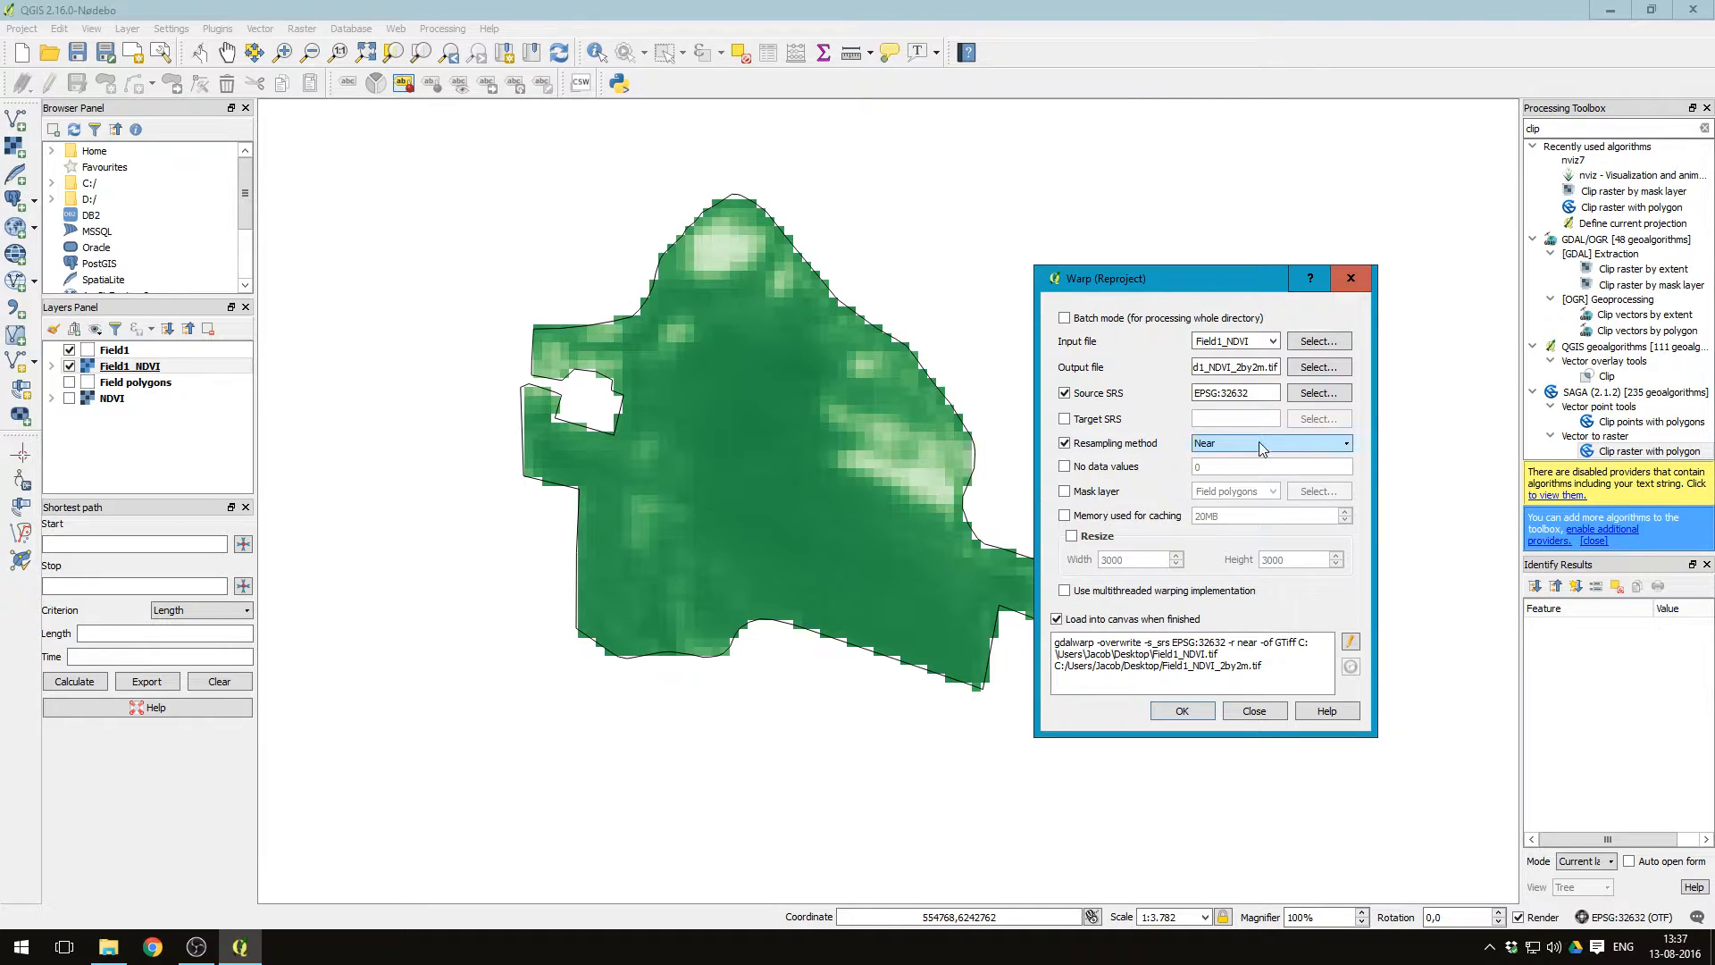
click(1268, 442)
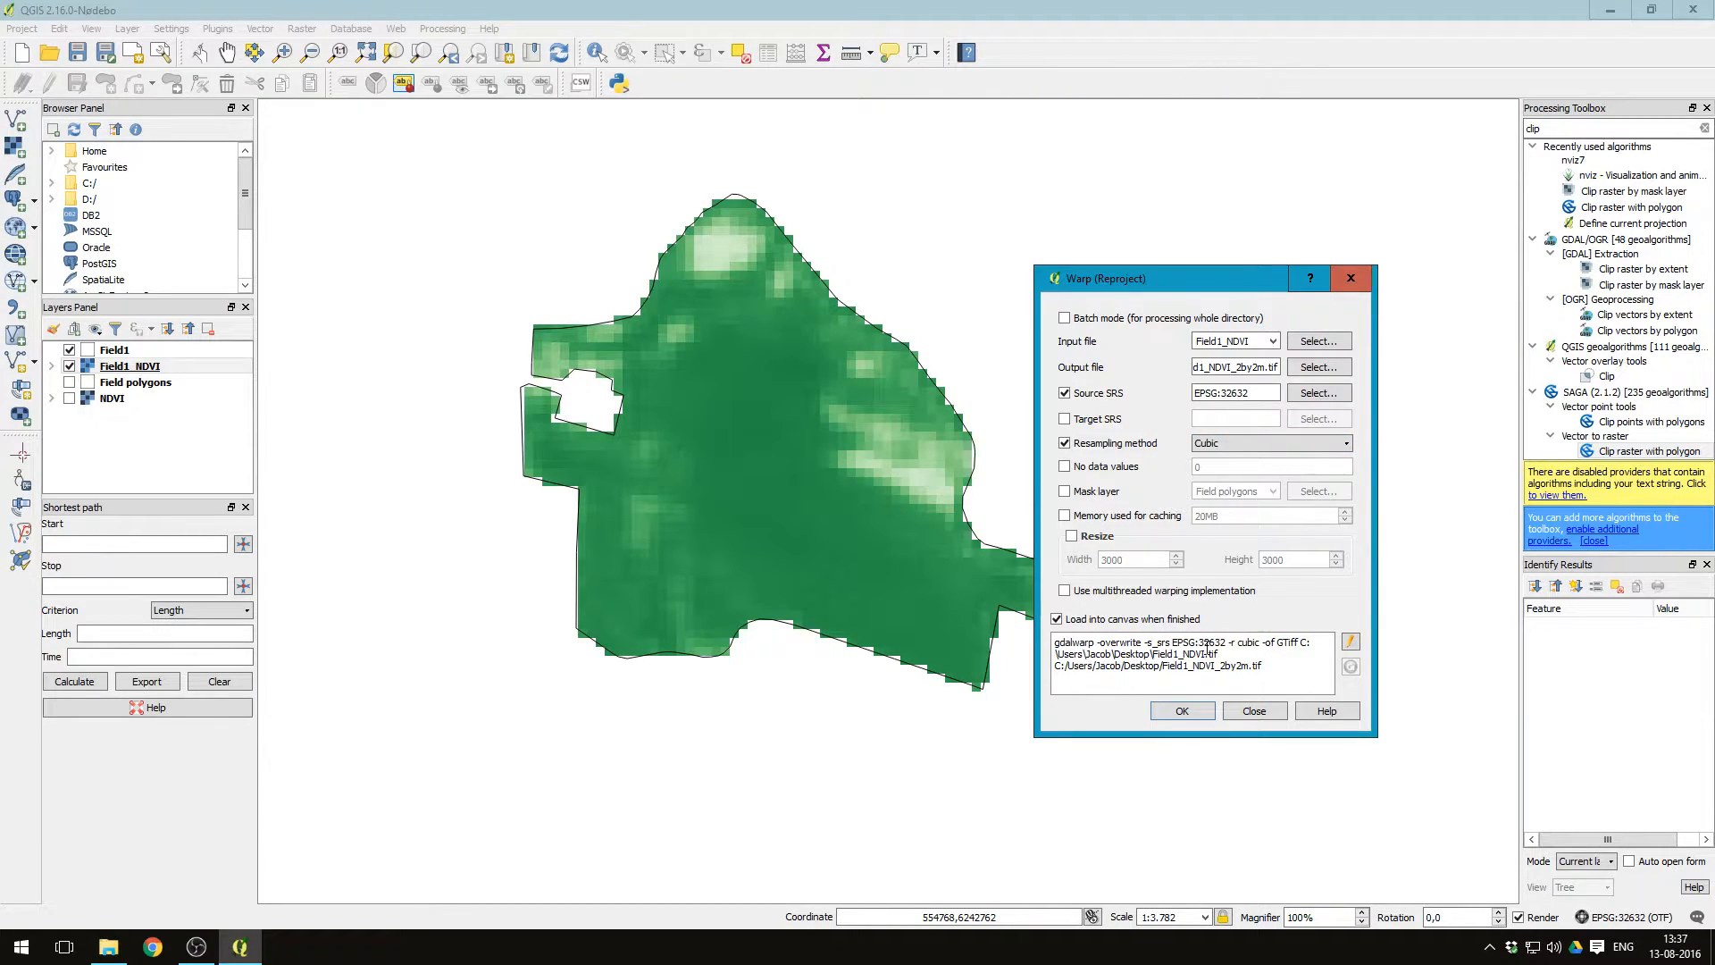
click(1057, 618)
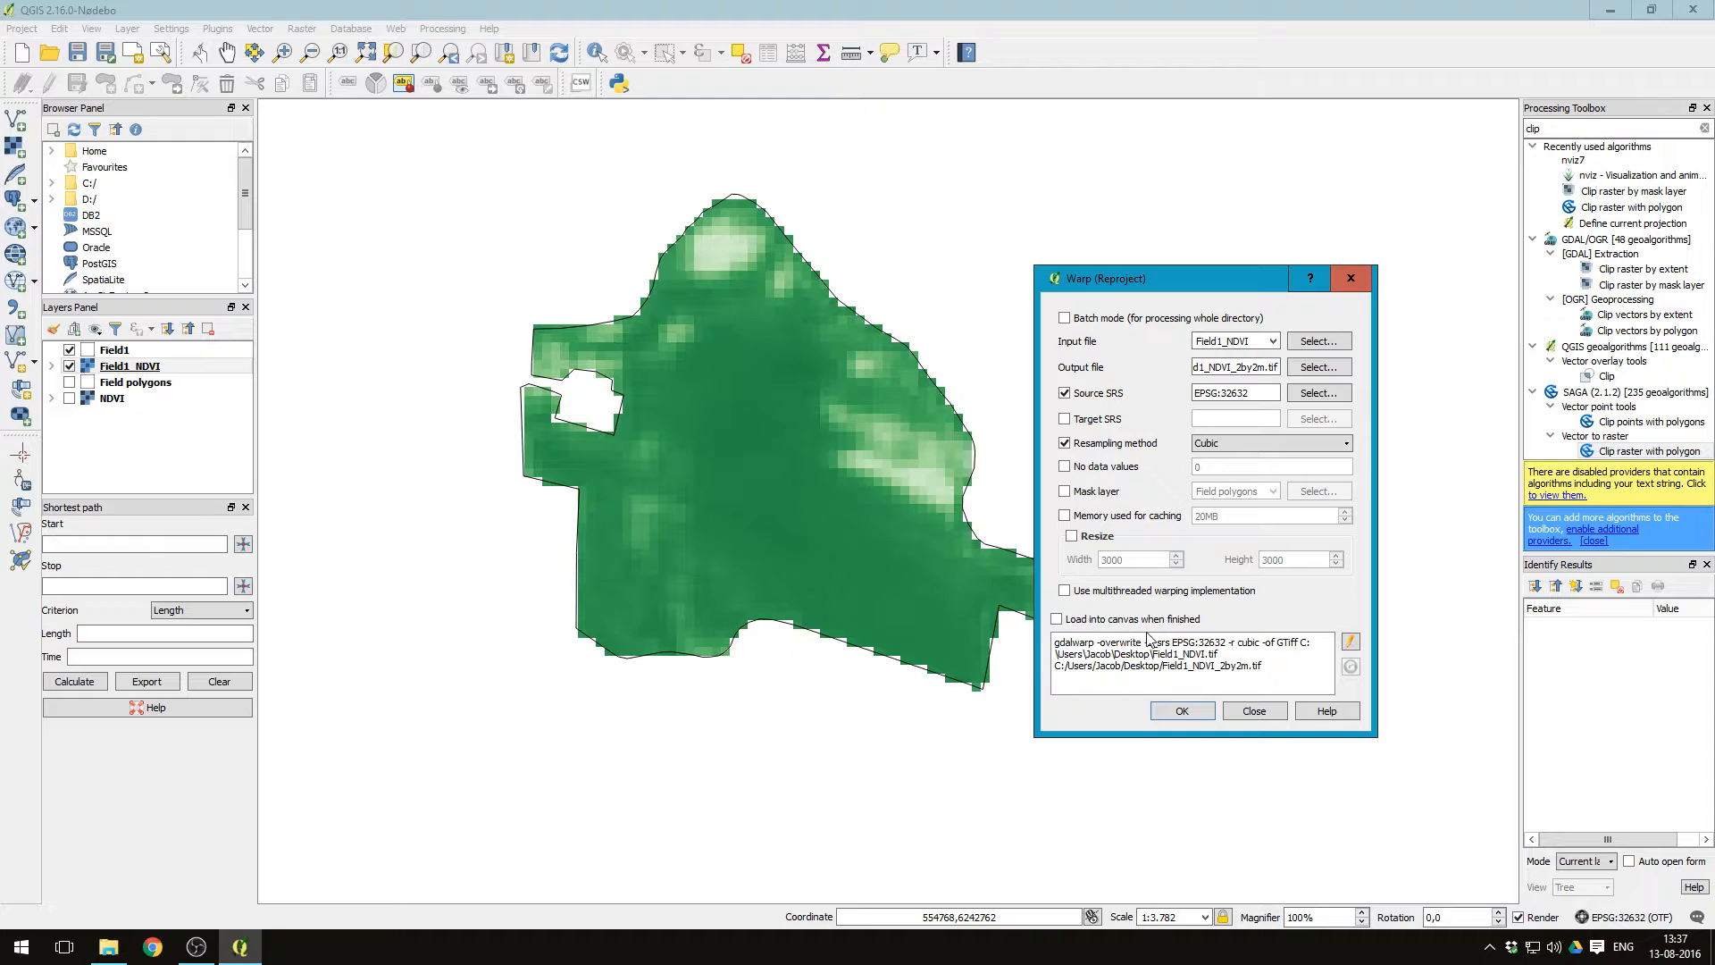
Step: Warp Field1_NDVI with -tr 2 2 to create the 2 m Field1_NDVI_2by2m raster
click(1350, 640)
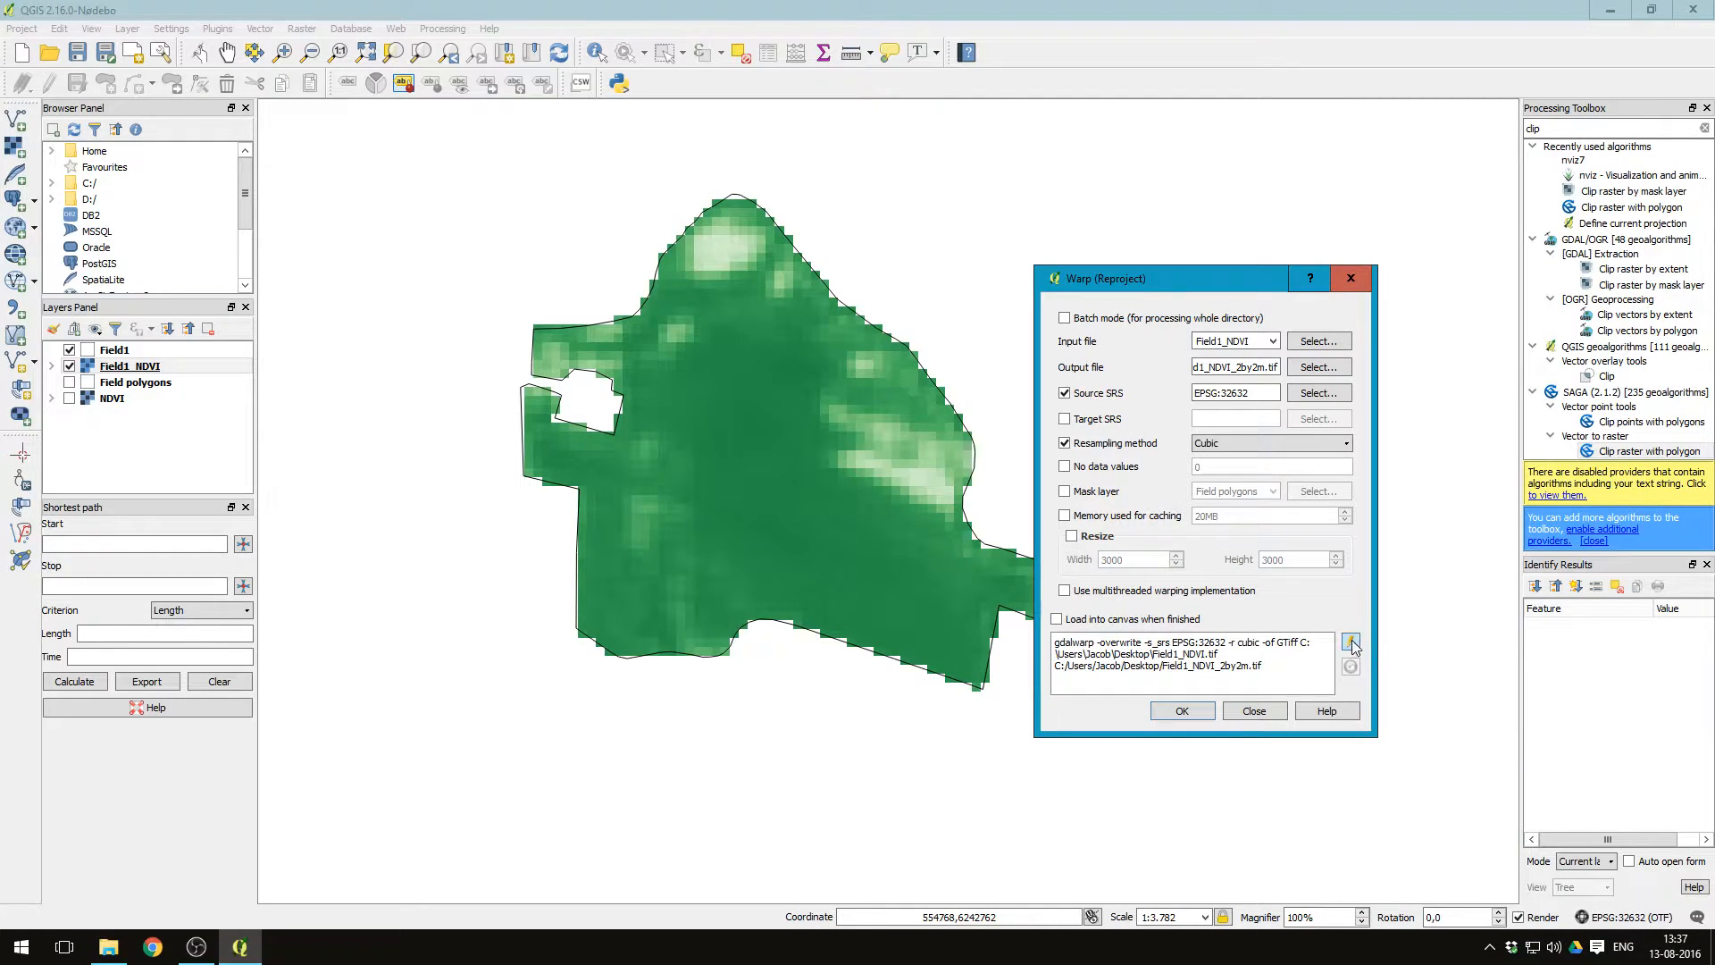
mouse_move(1352, 644)
text( -tr 2 2)
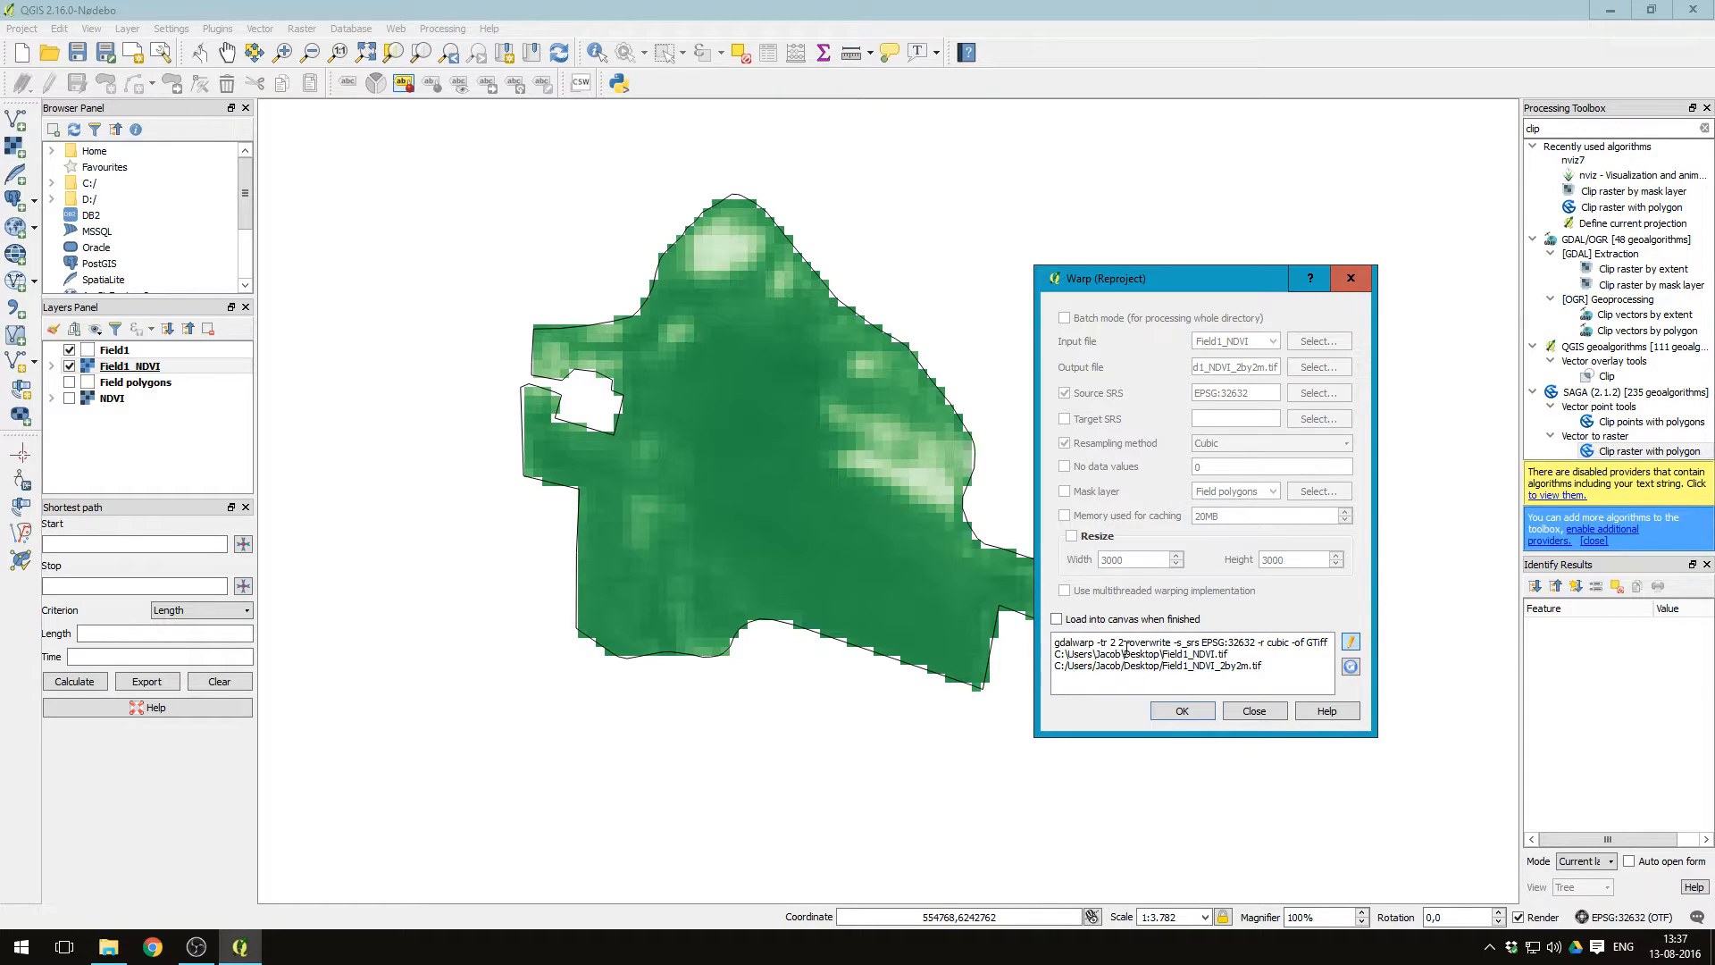
click(1181, 710)
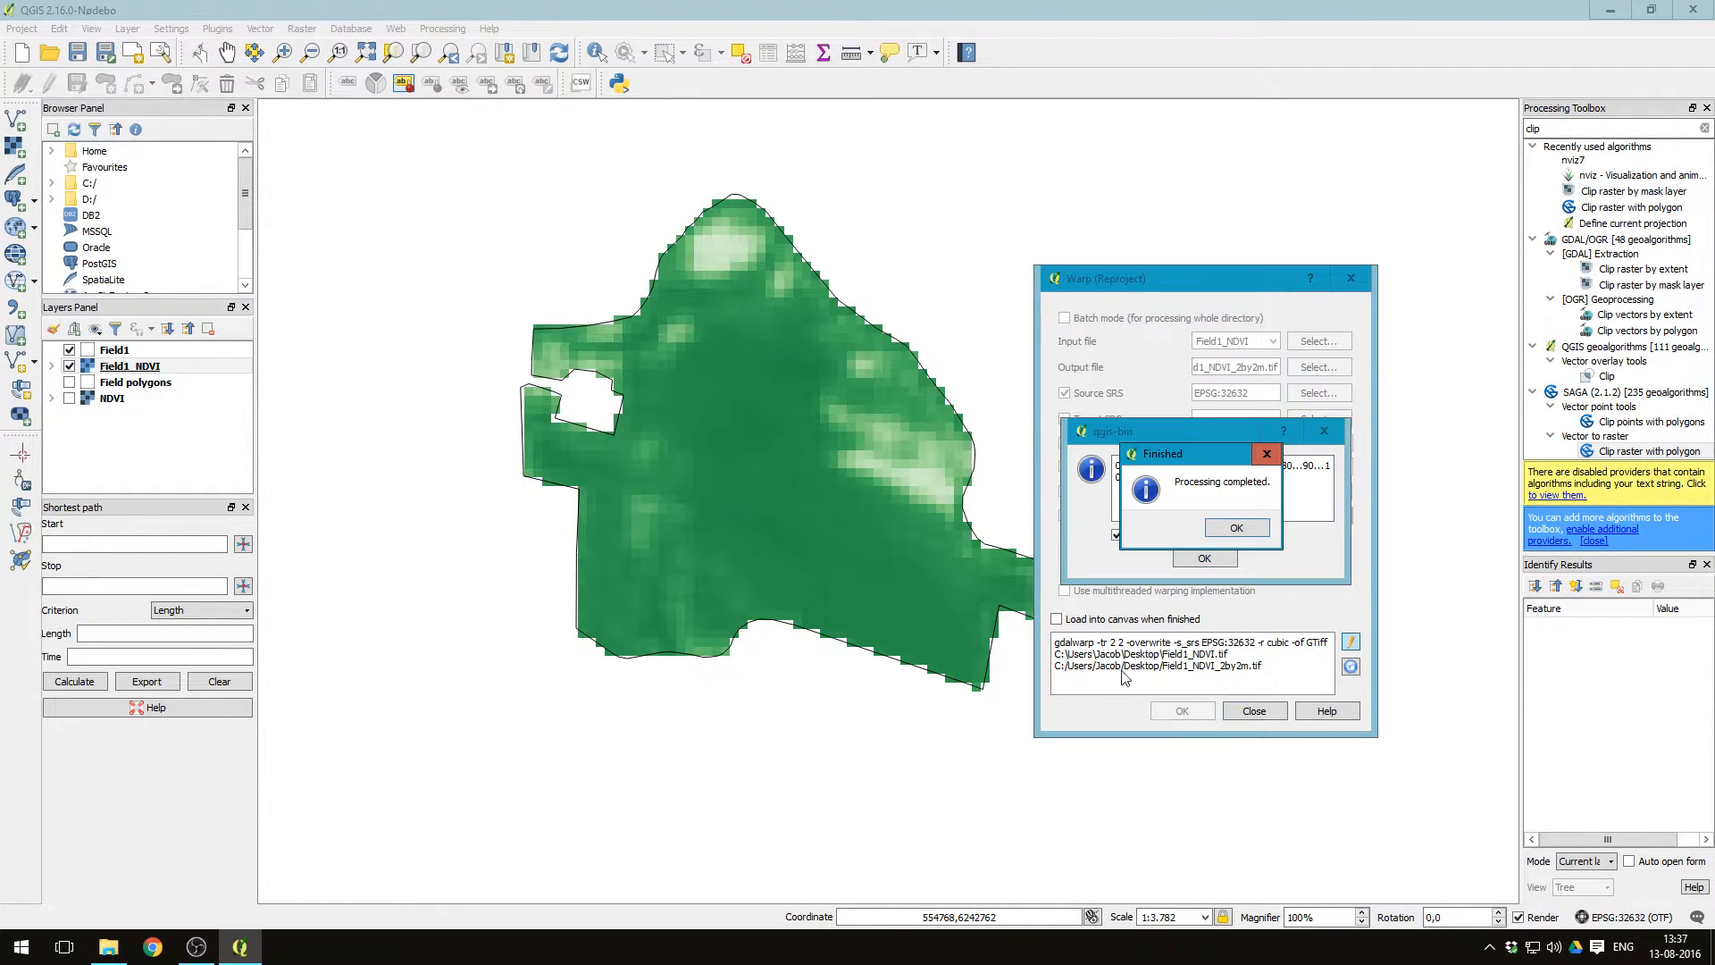
click(1236, 527)
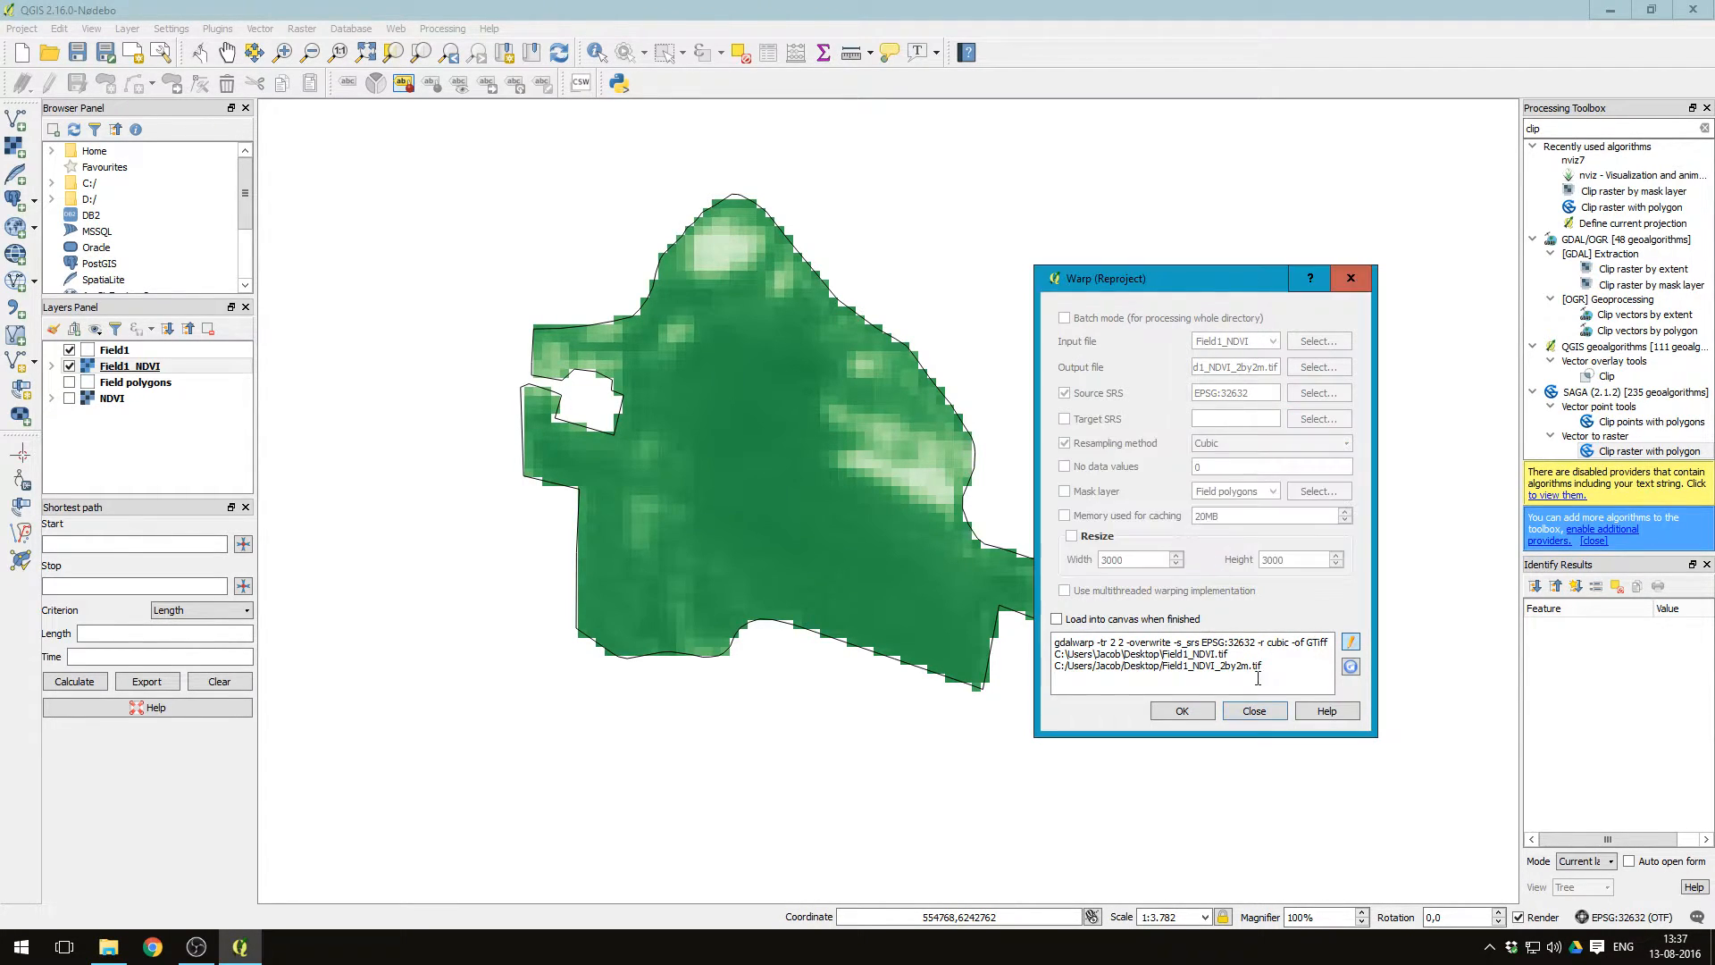
click(1253, 710)
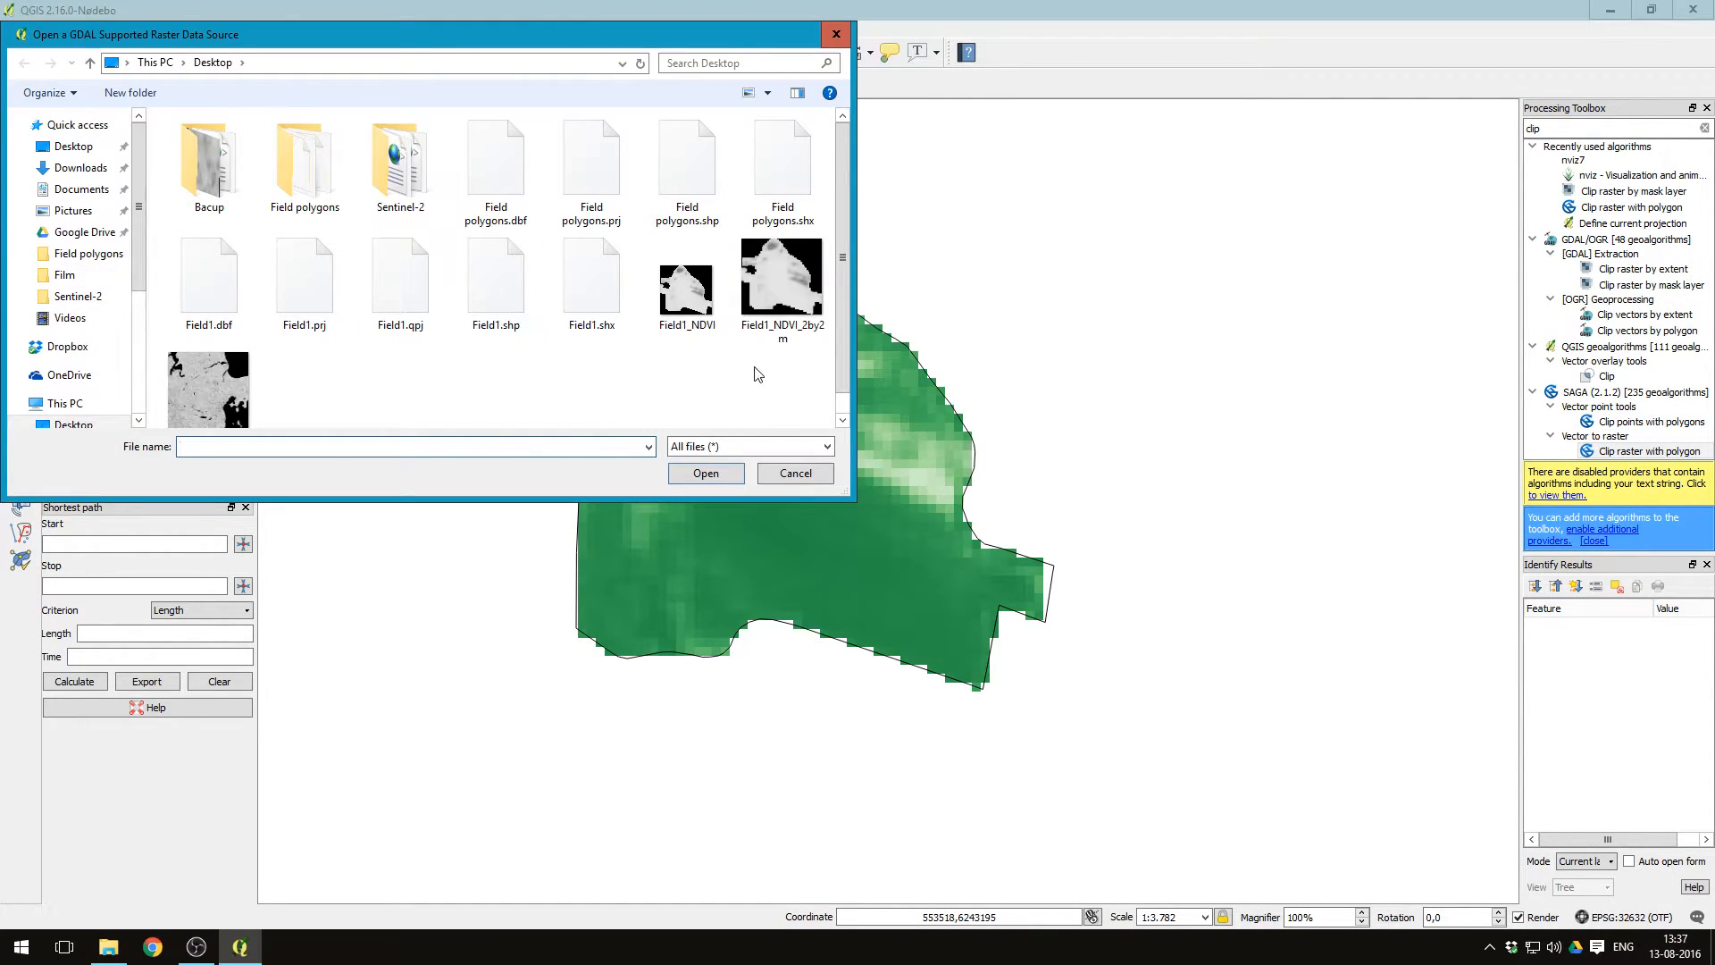
Step: Add Field1_NDVI_2by2m and style it as singleband pseudocolour with the Greens ramp
click(780, 276)
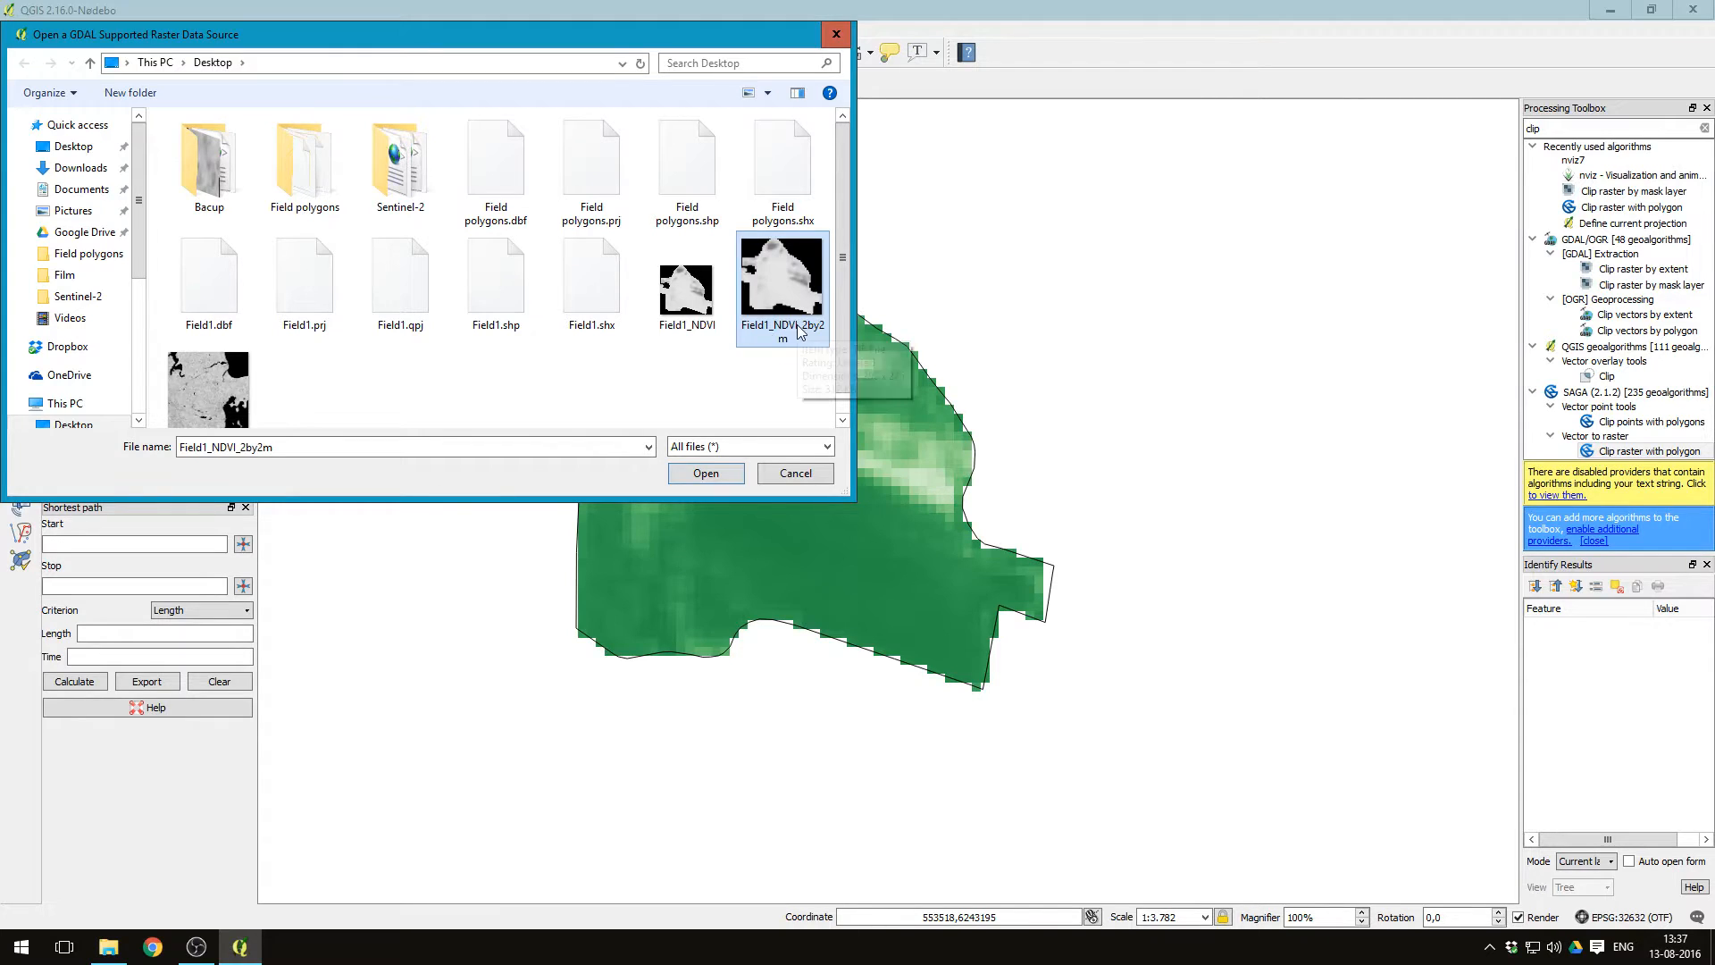
click(706, 472)
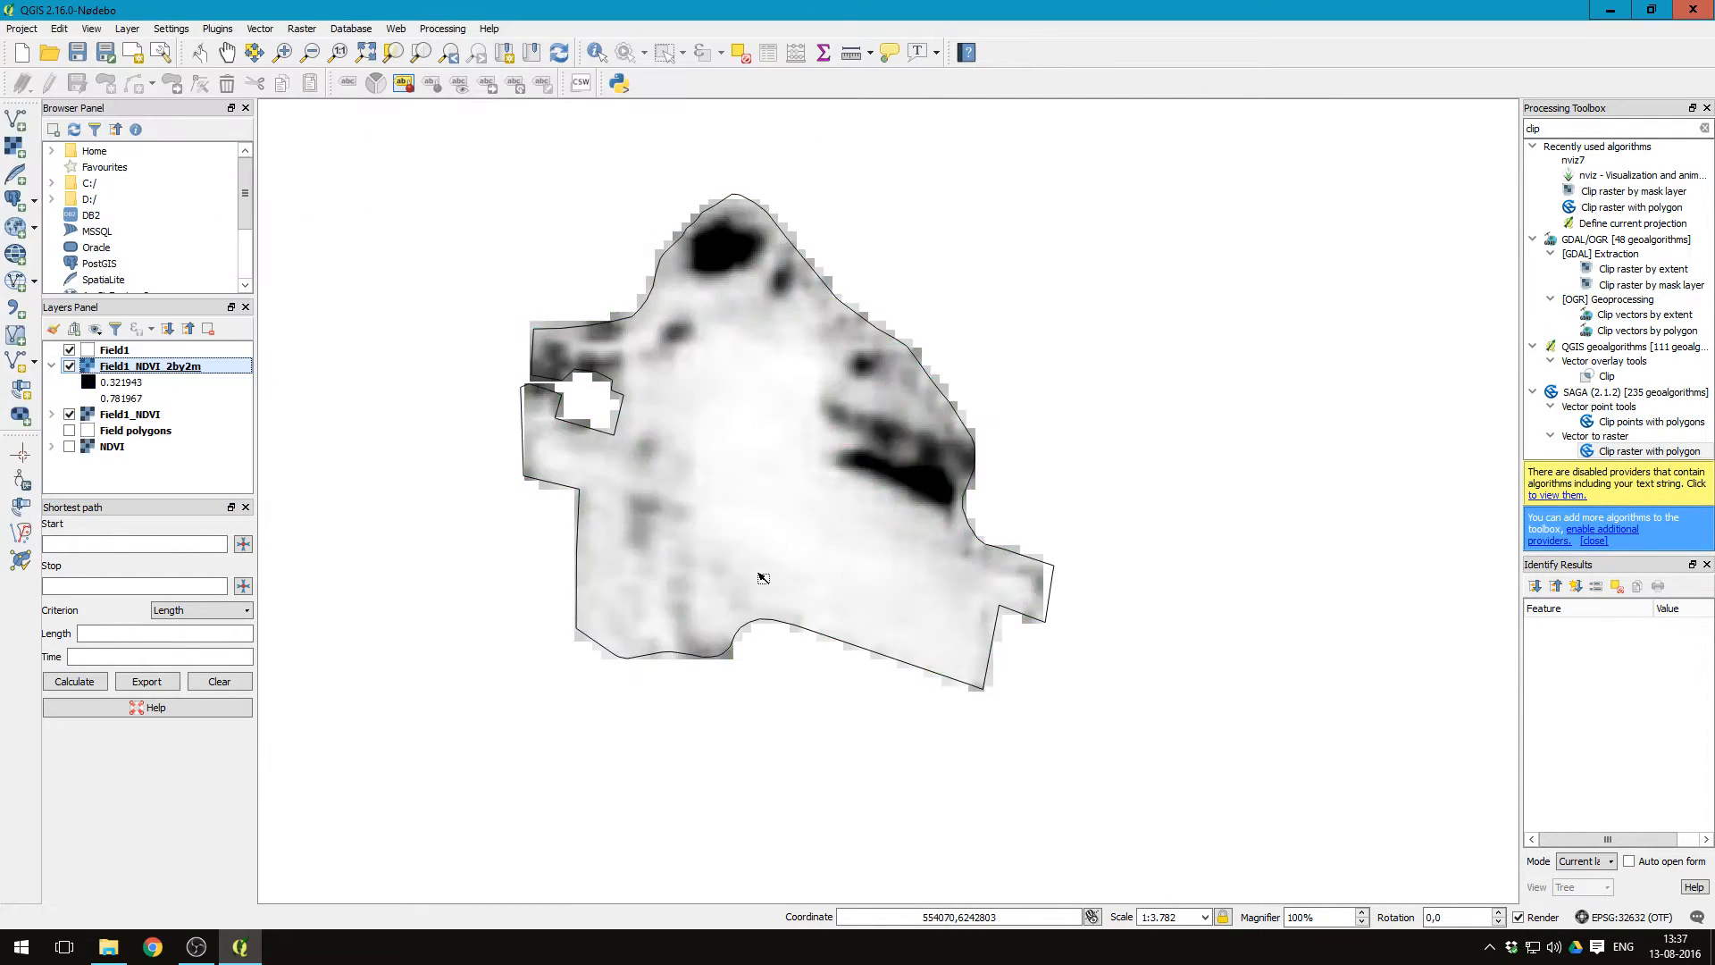
right_click(153, 366)
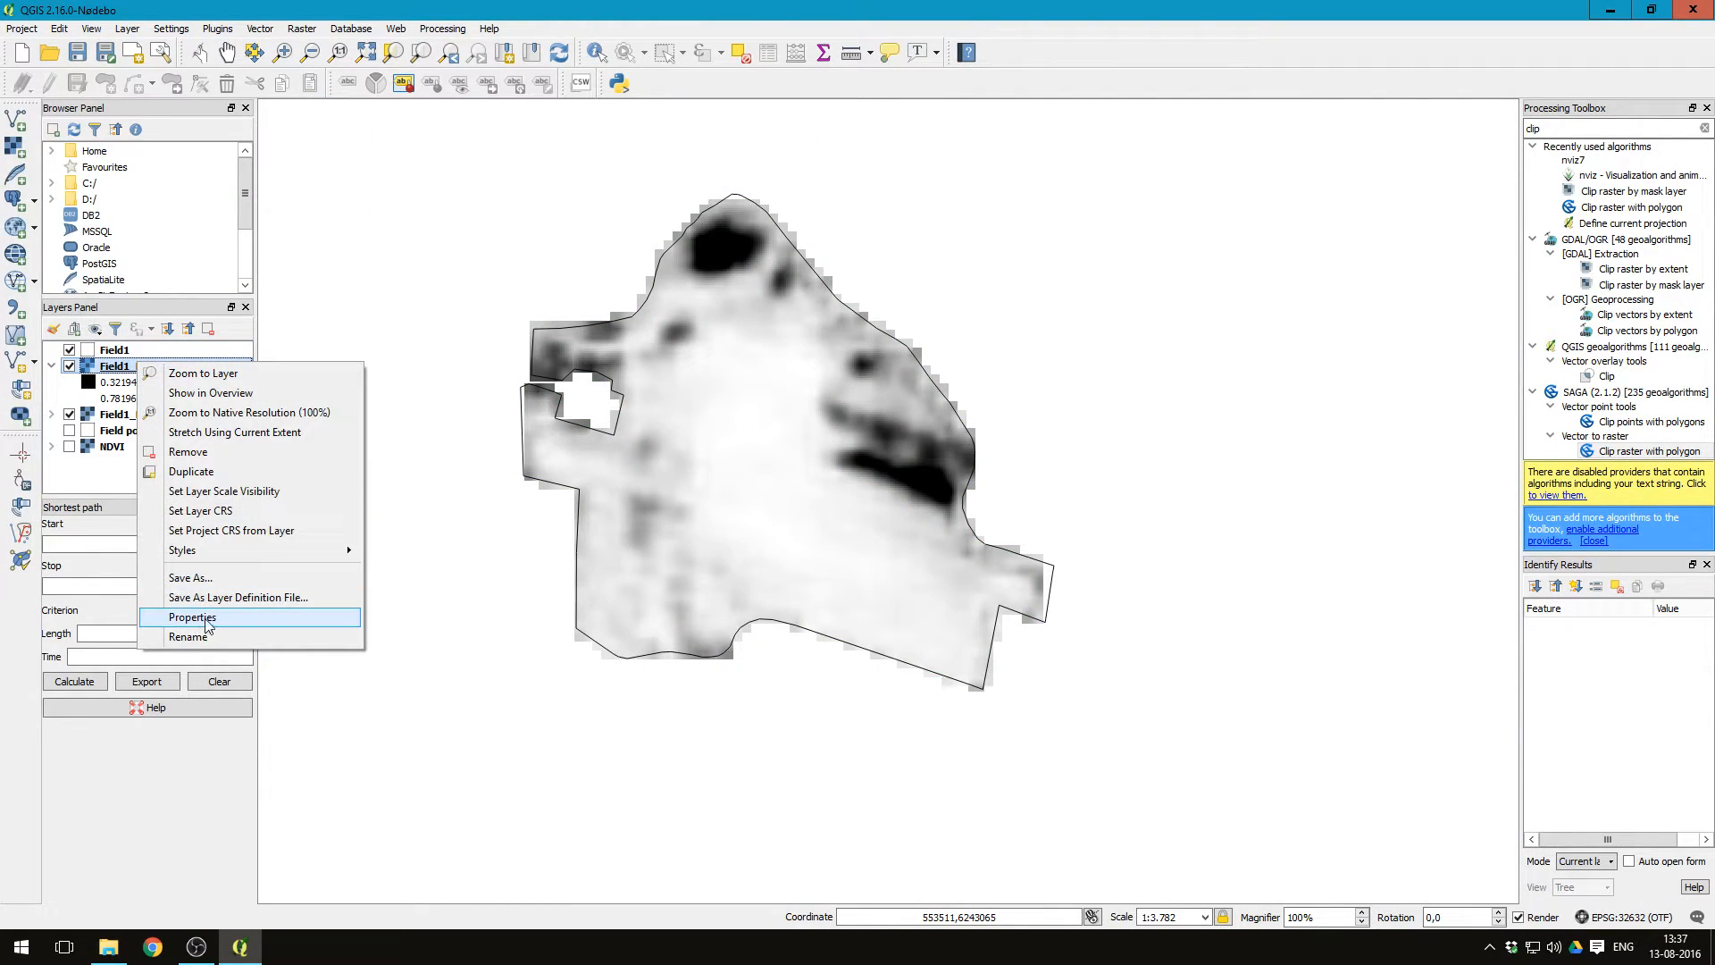
click(191, 617)
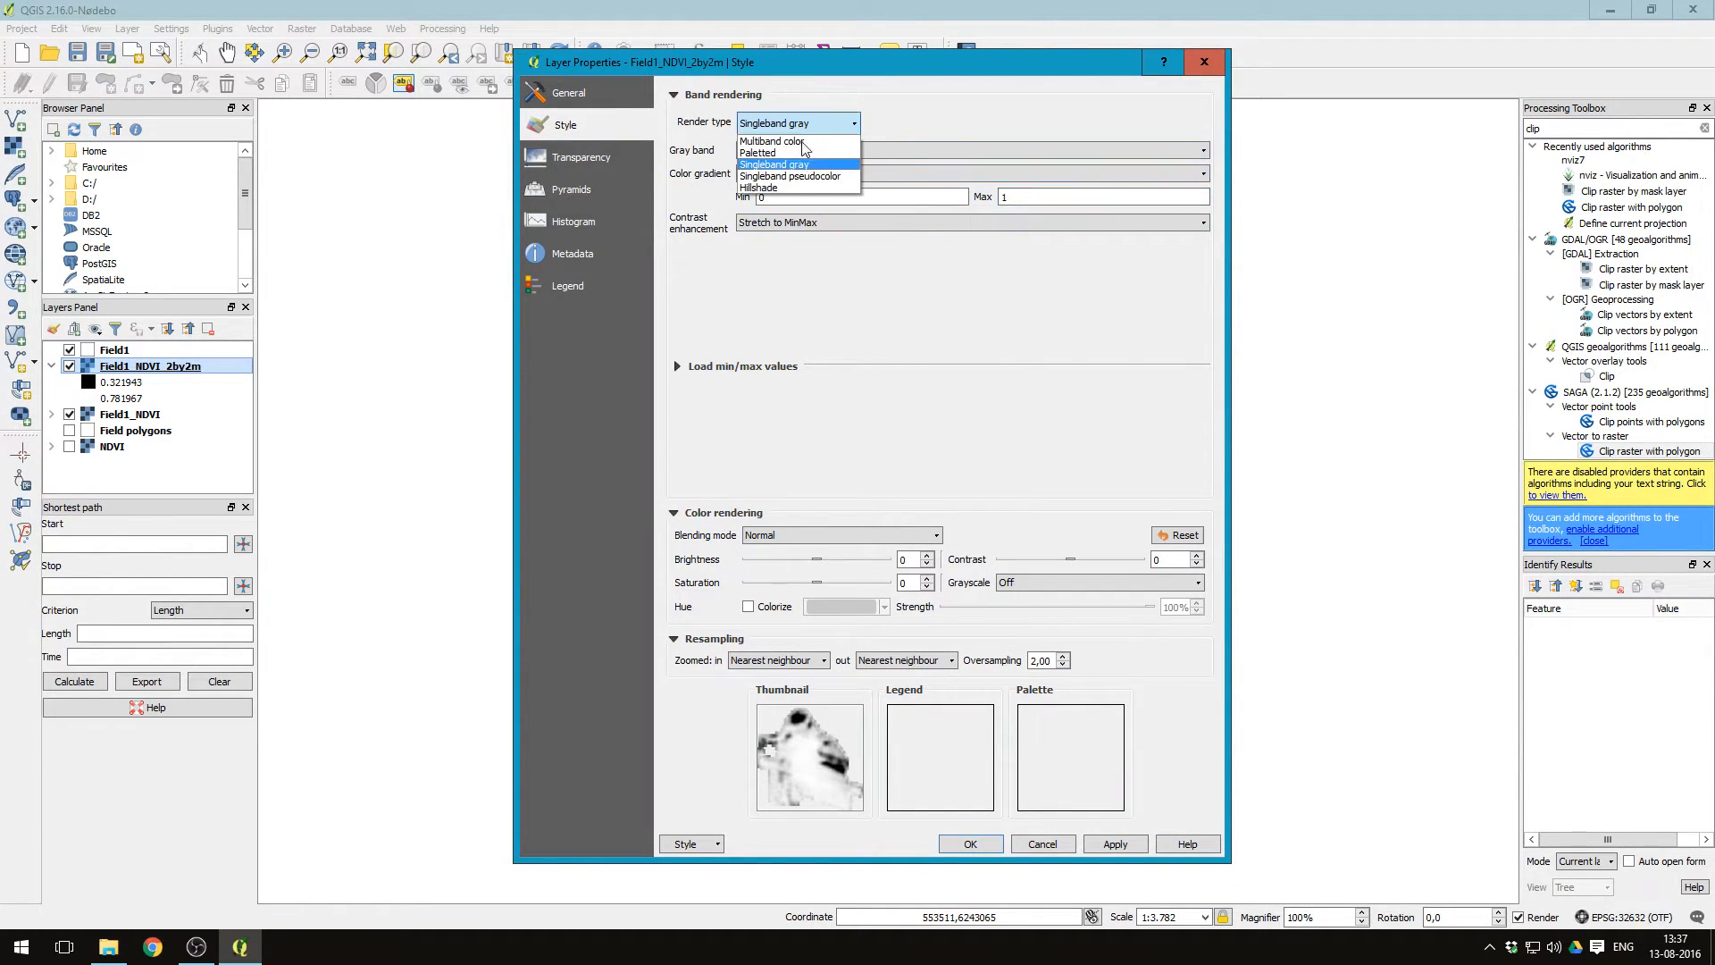
click(790, 176)
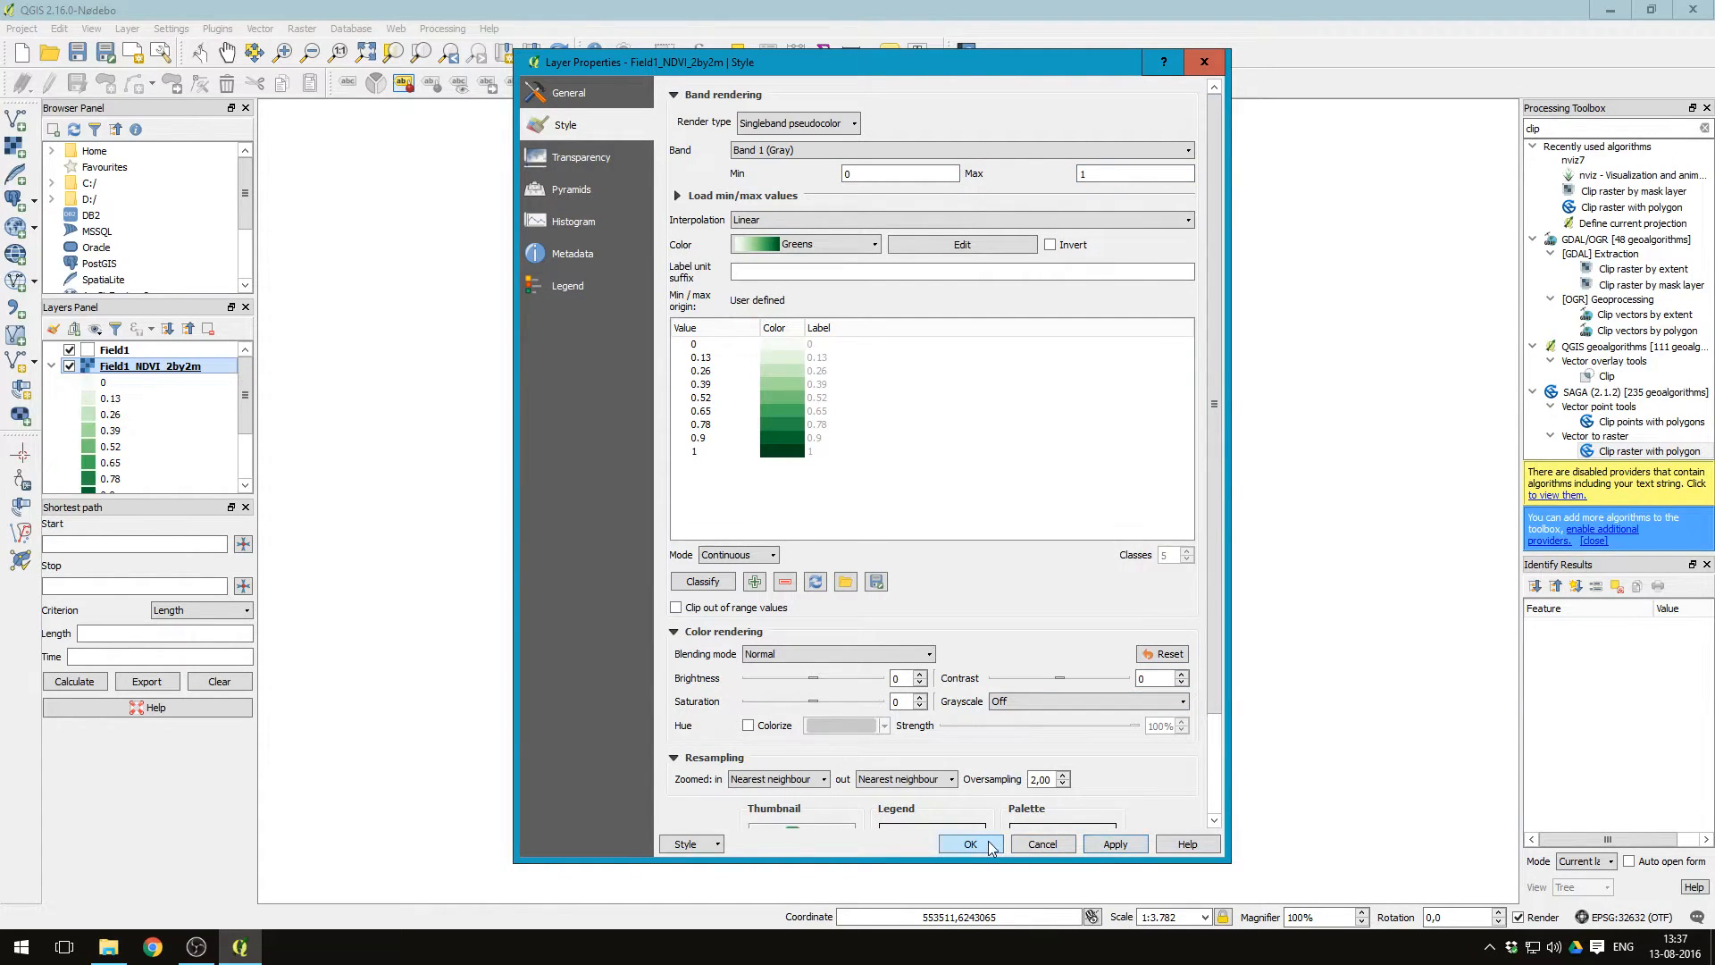
click(969, 844)
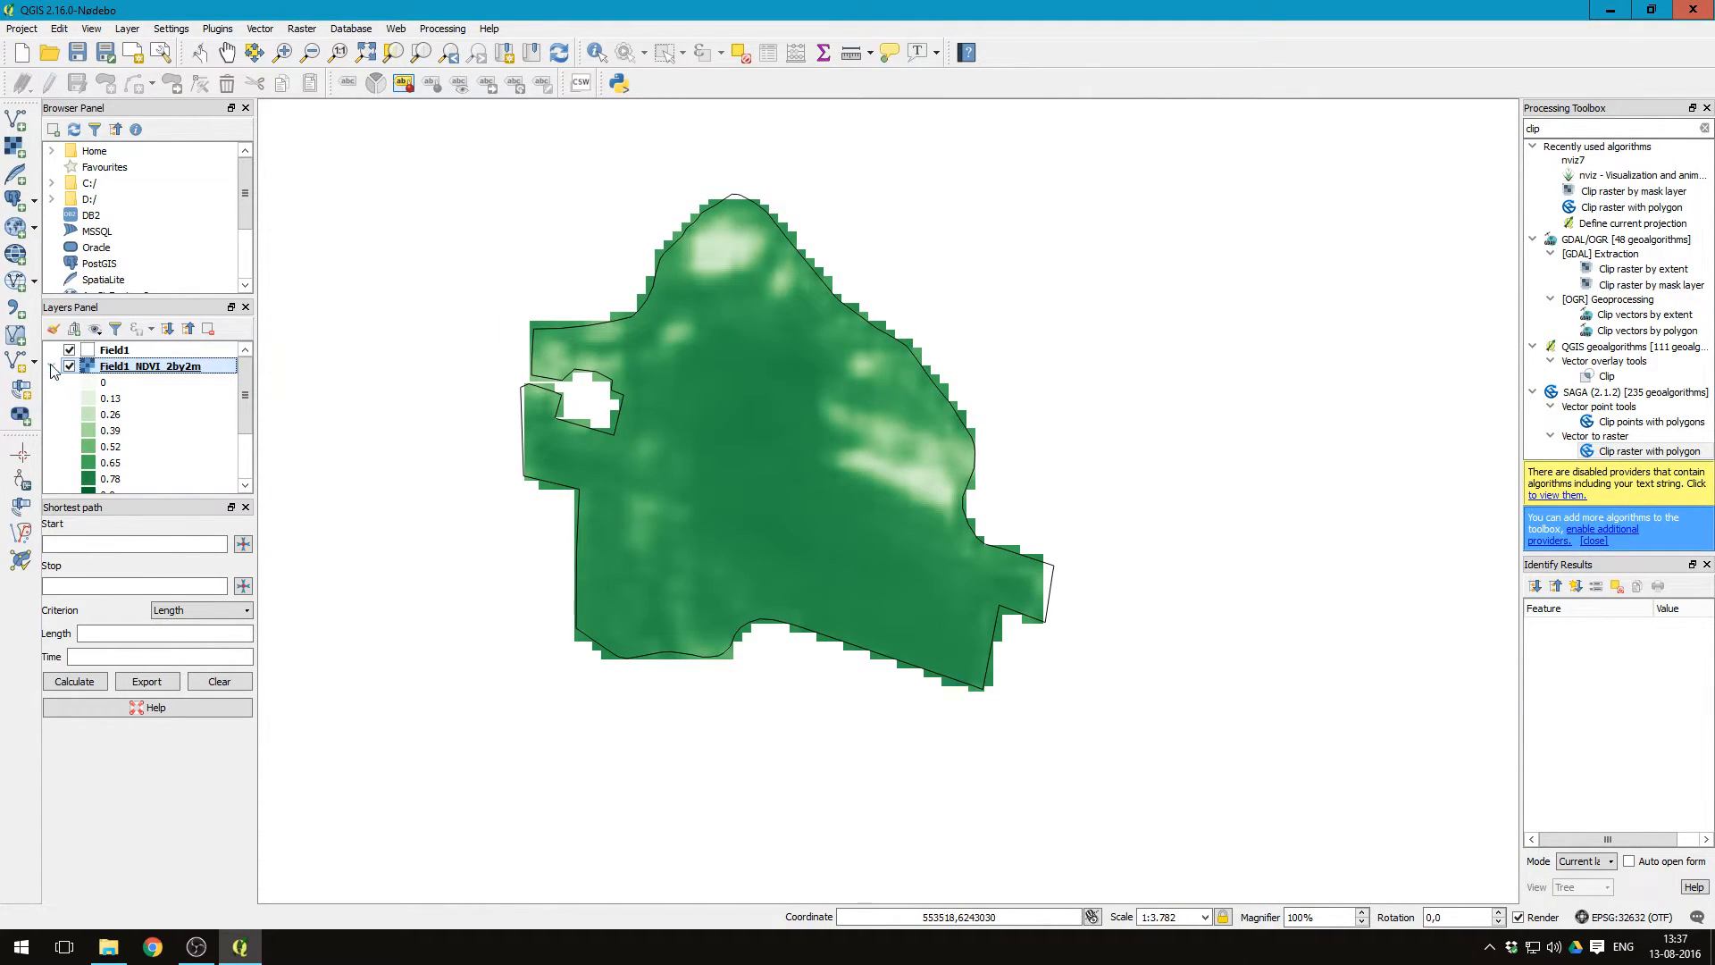
click(52, 366)
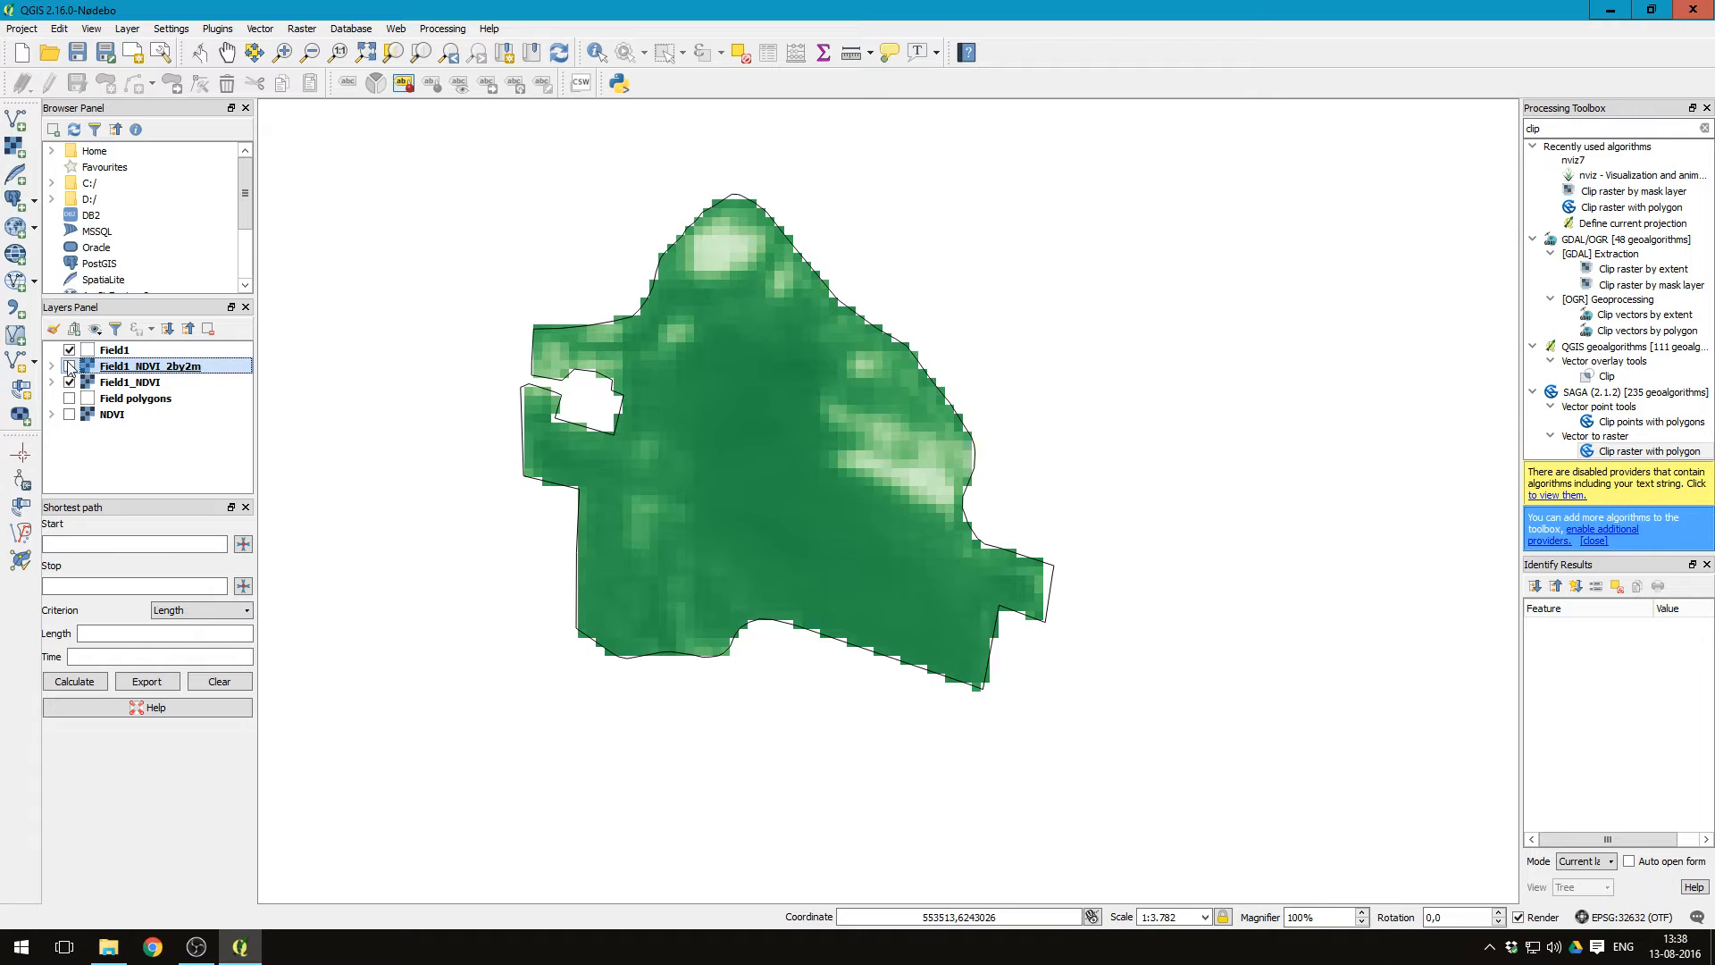
click(69, 365)
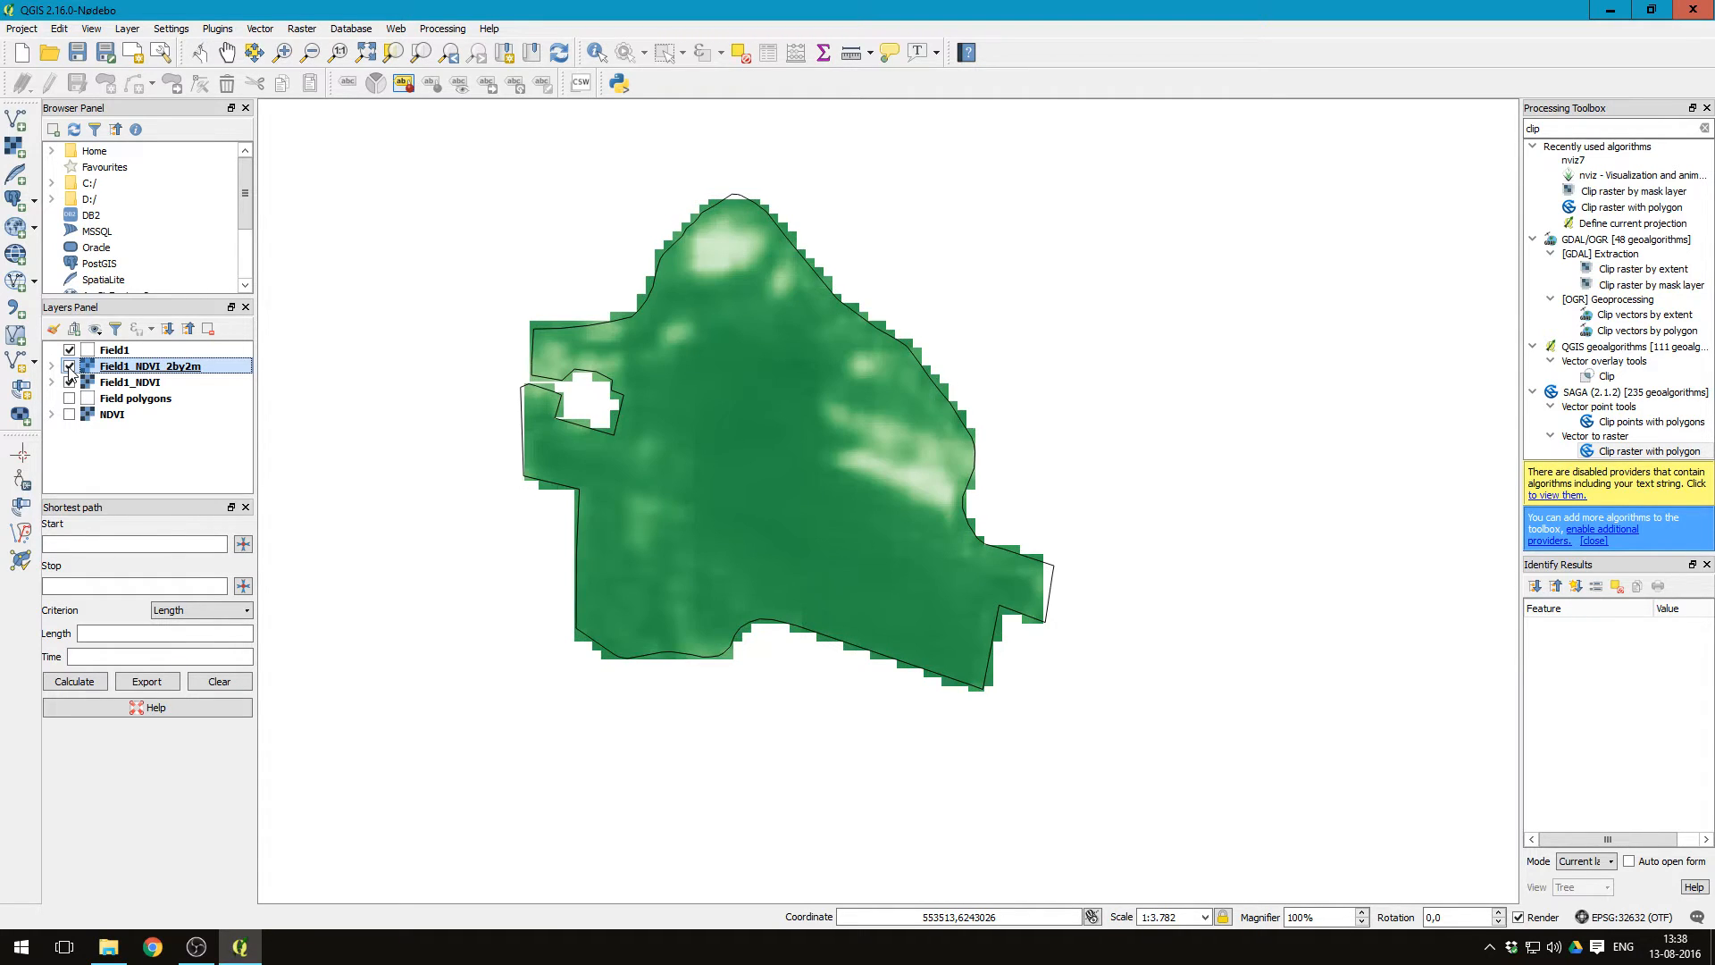
click(69, 382)
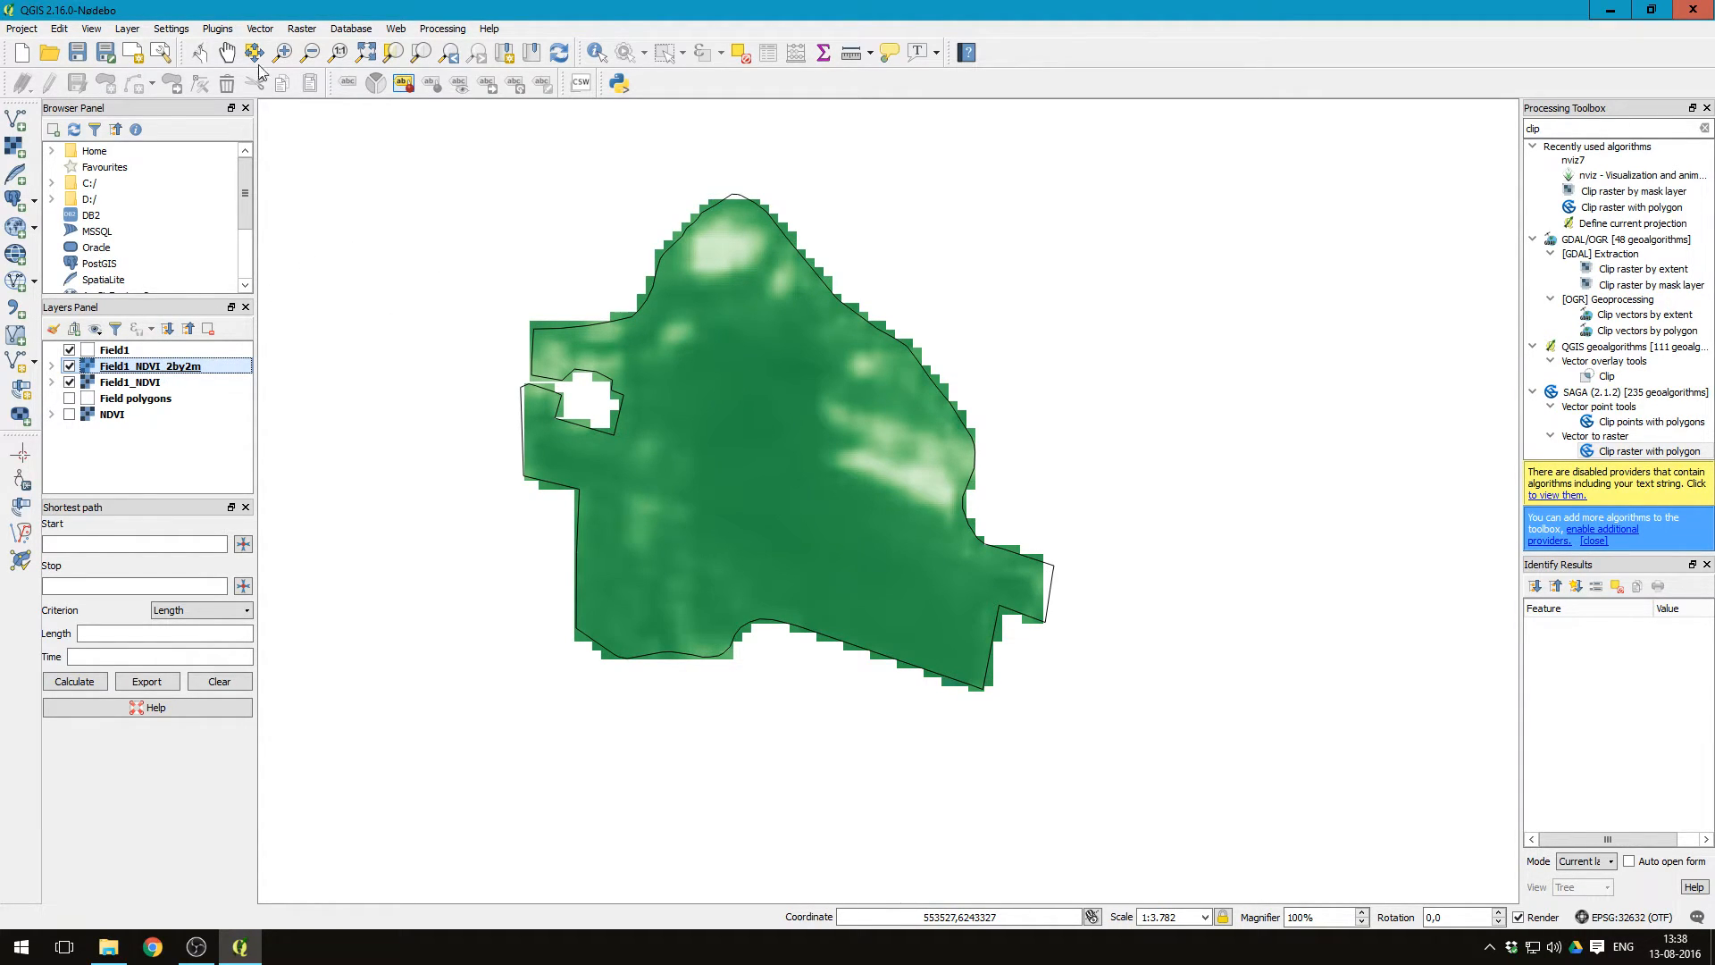
Step: Start a Raster Calculator job whose output is Field1_ApplicationMap on the Desktop
click(302, 29)
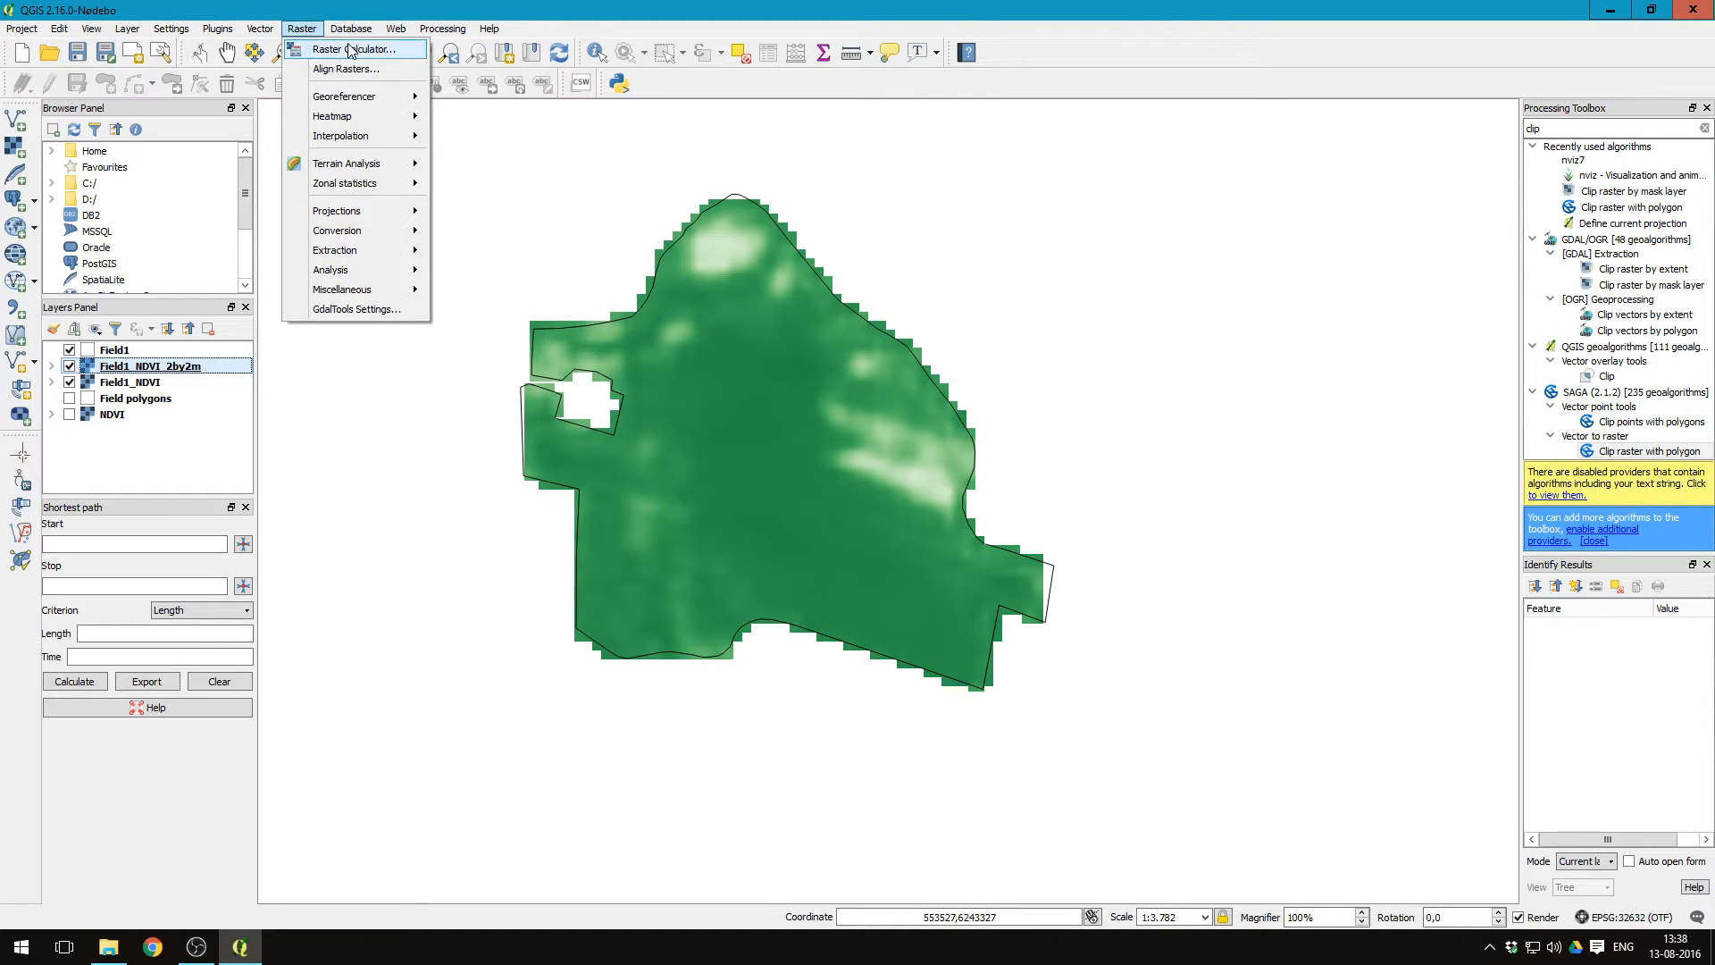
click(351, 48)
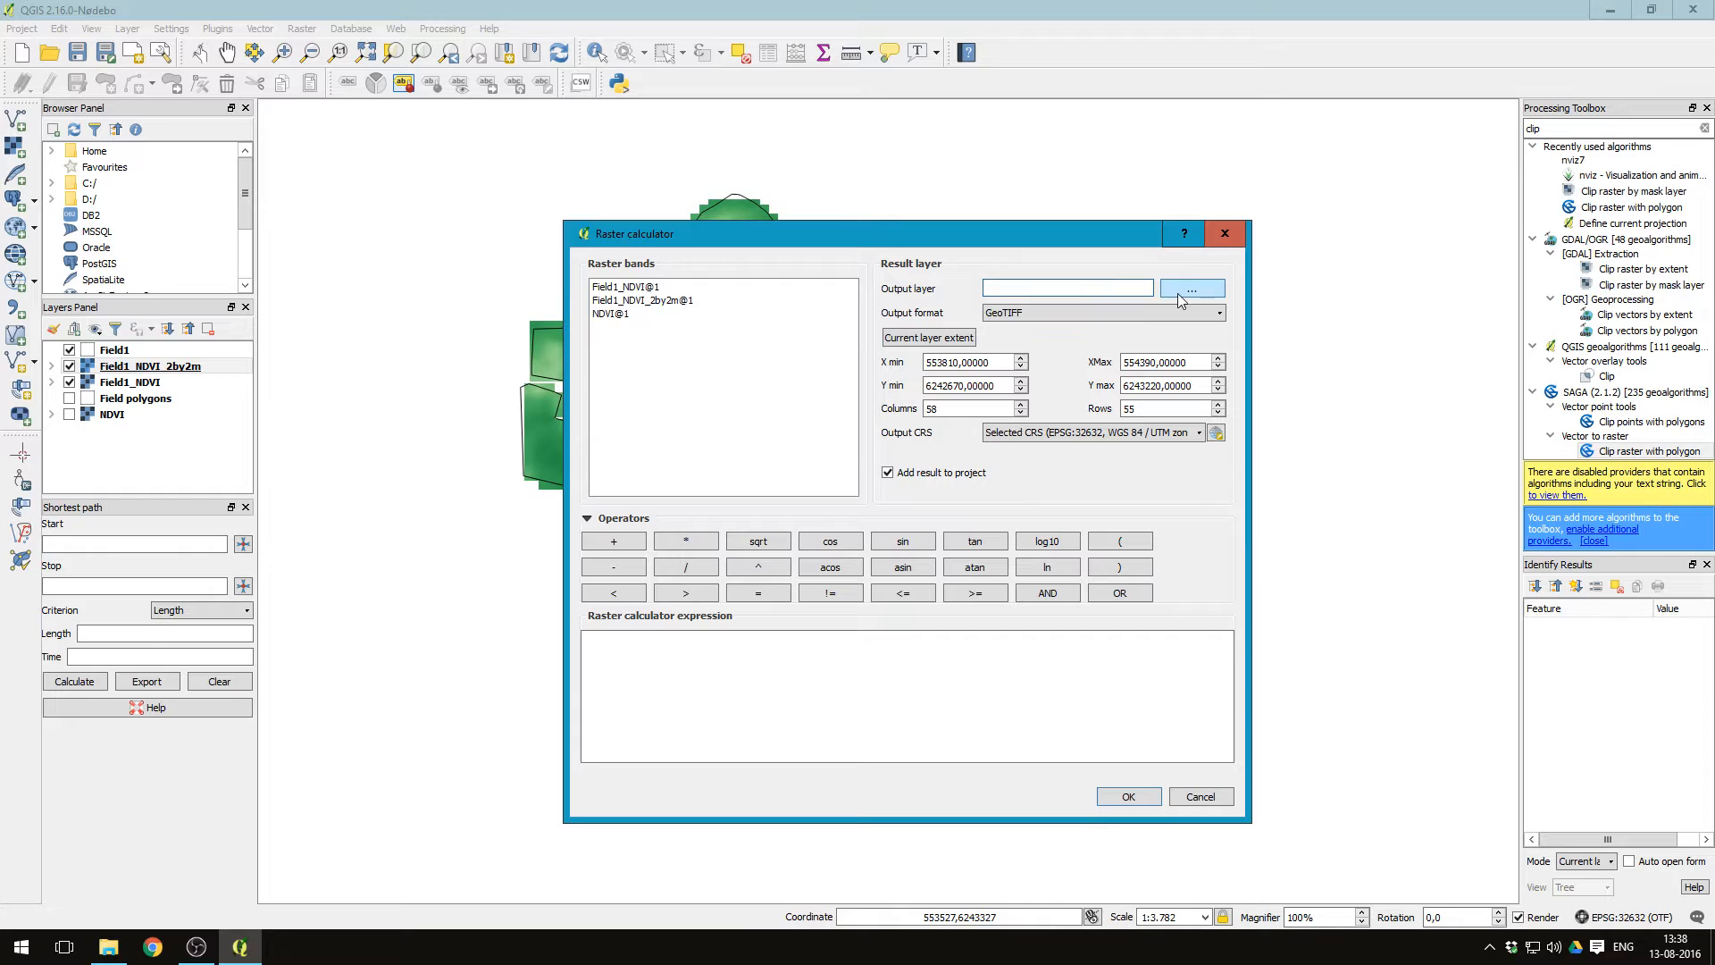
click(1191, 288)
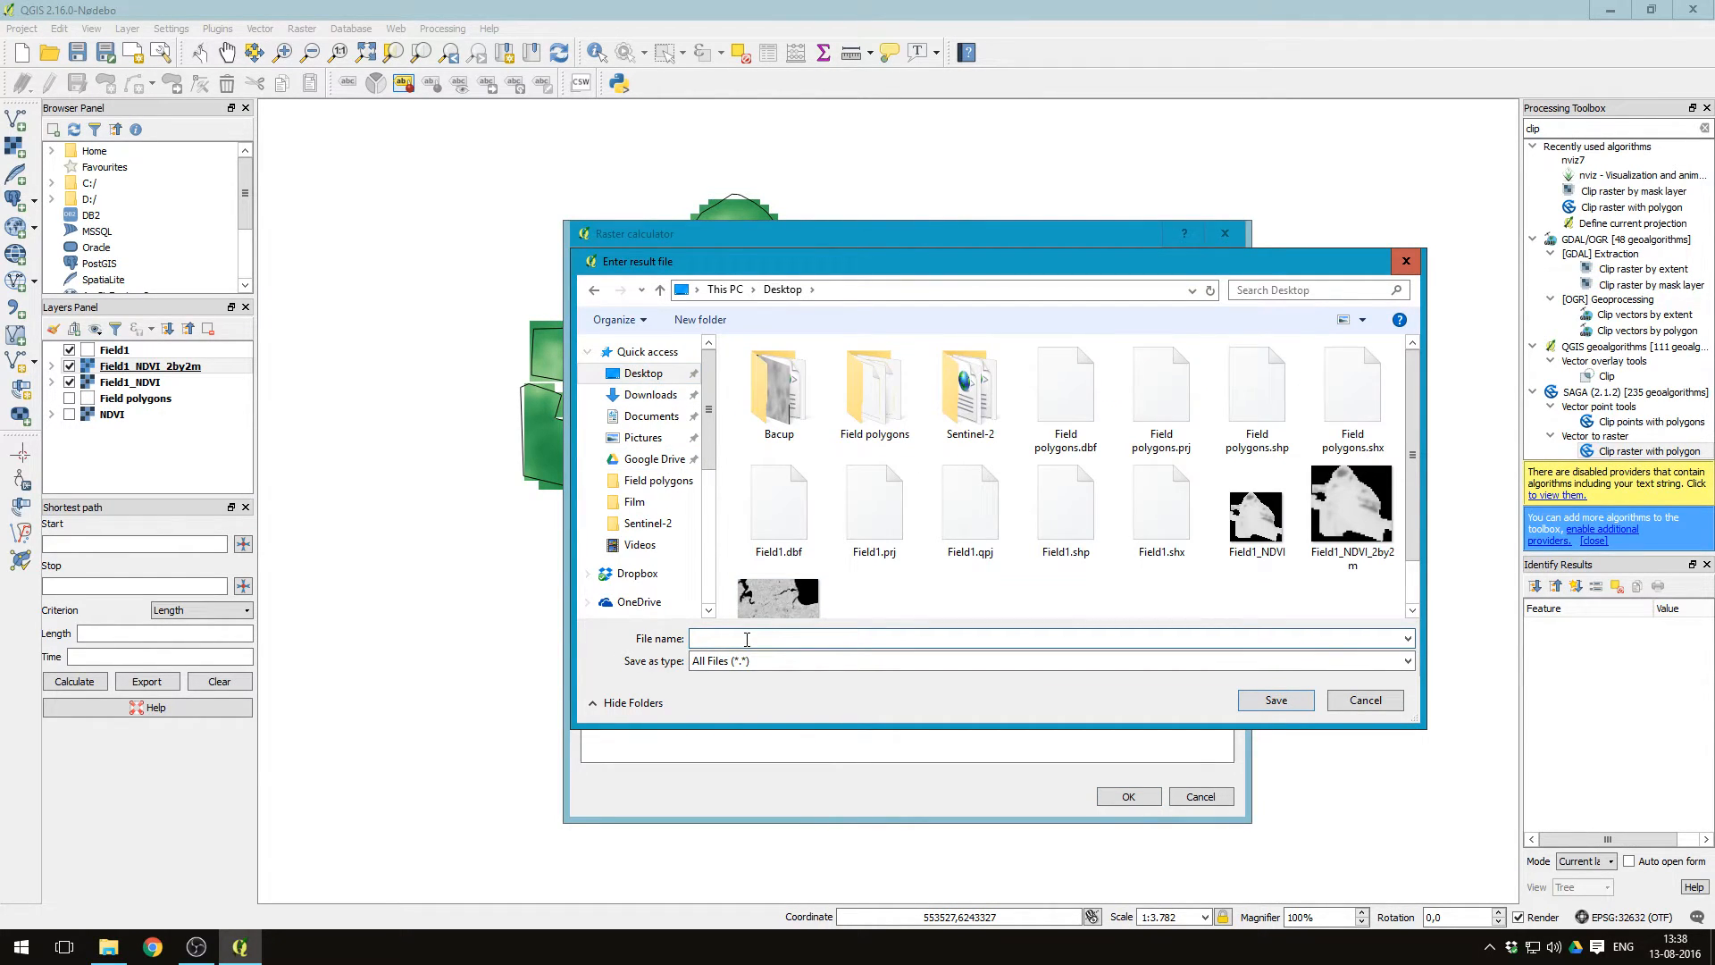
text(Field1_App)
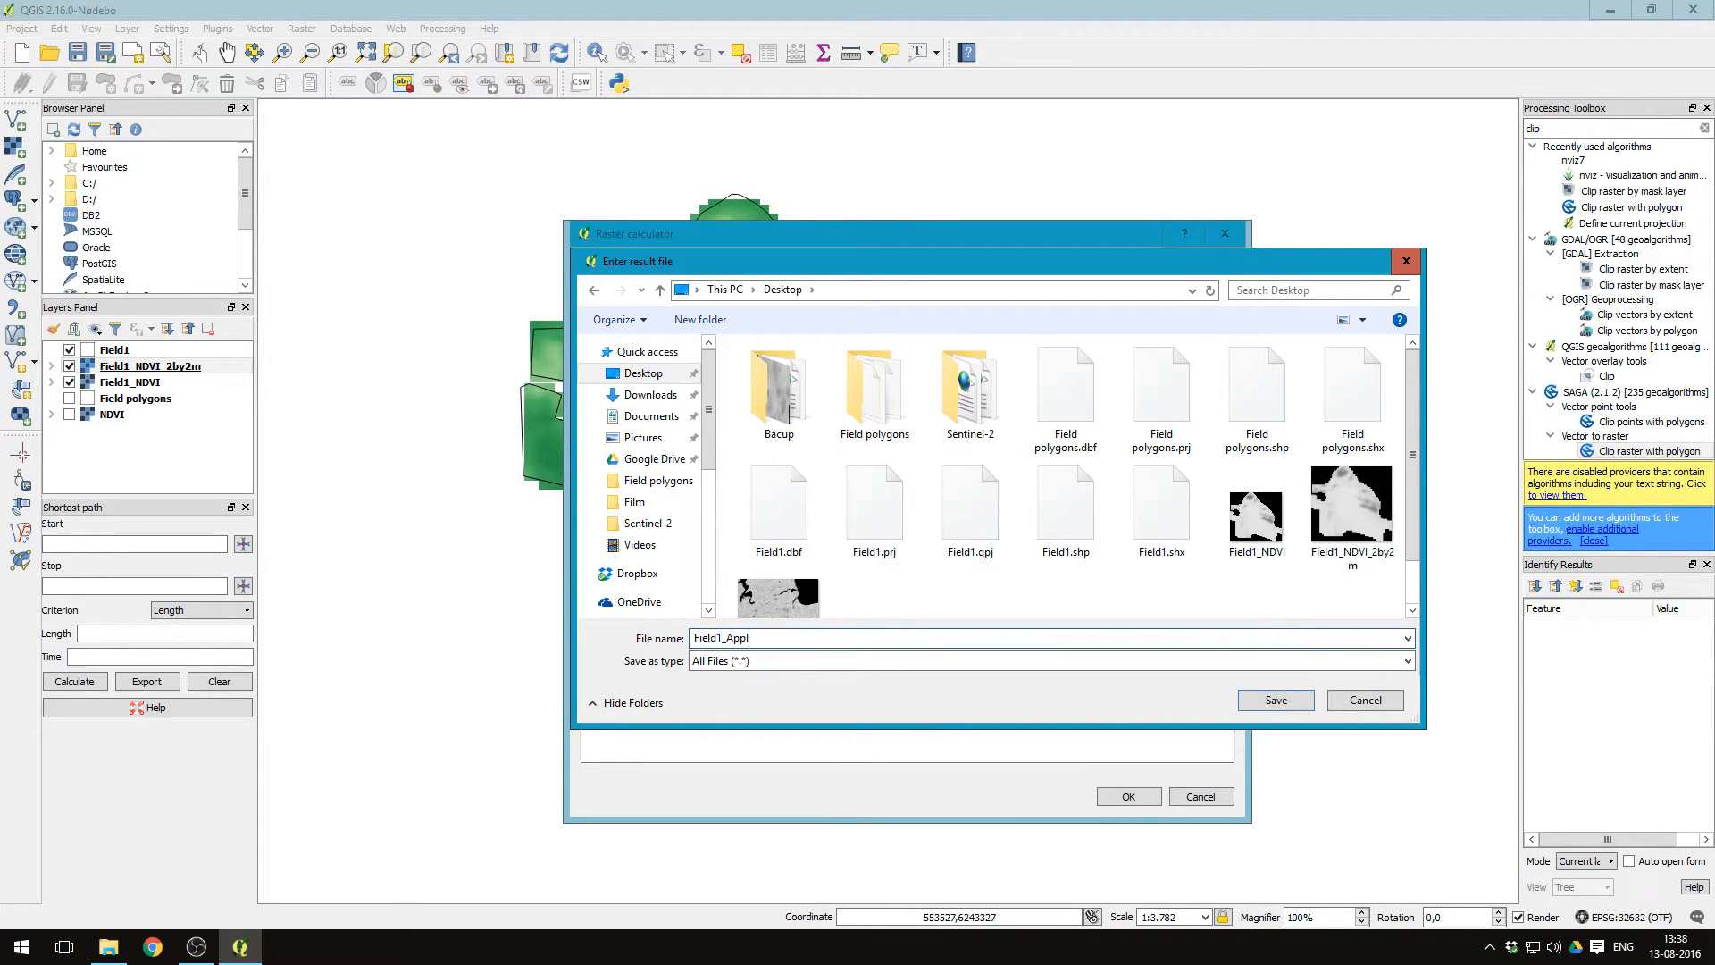
text(licationMap)
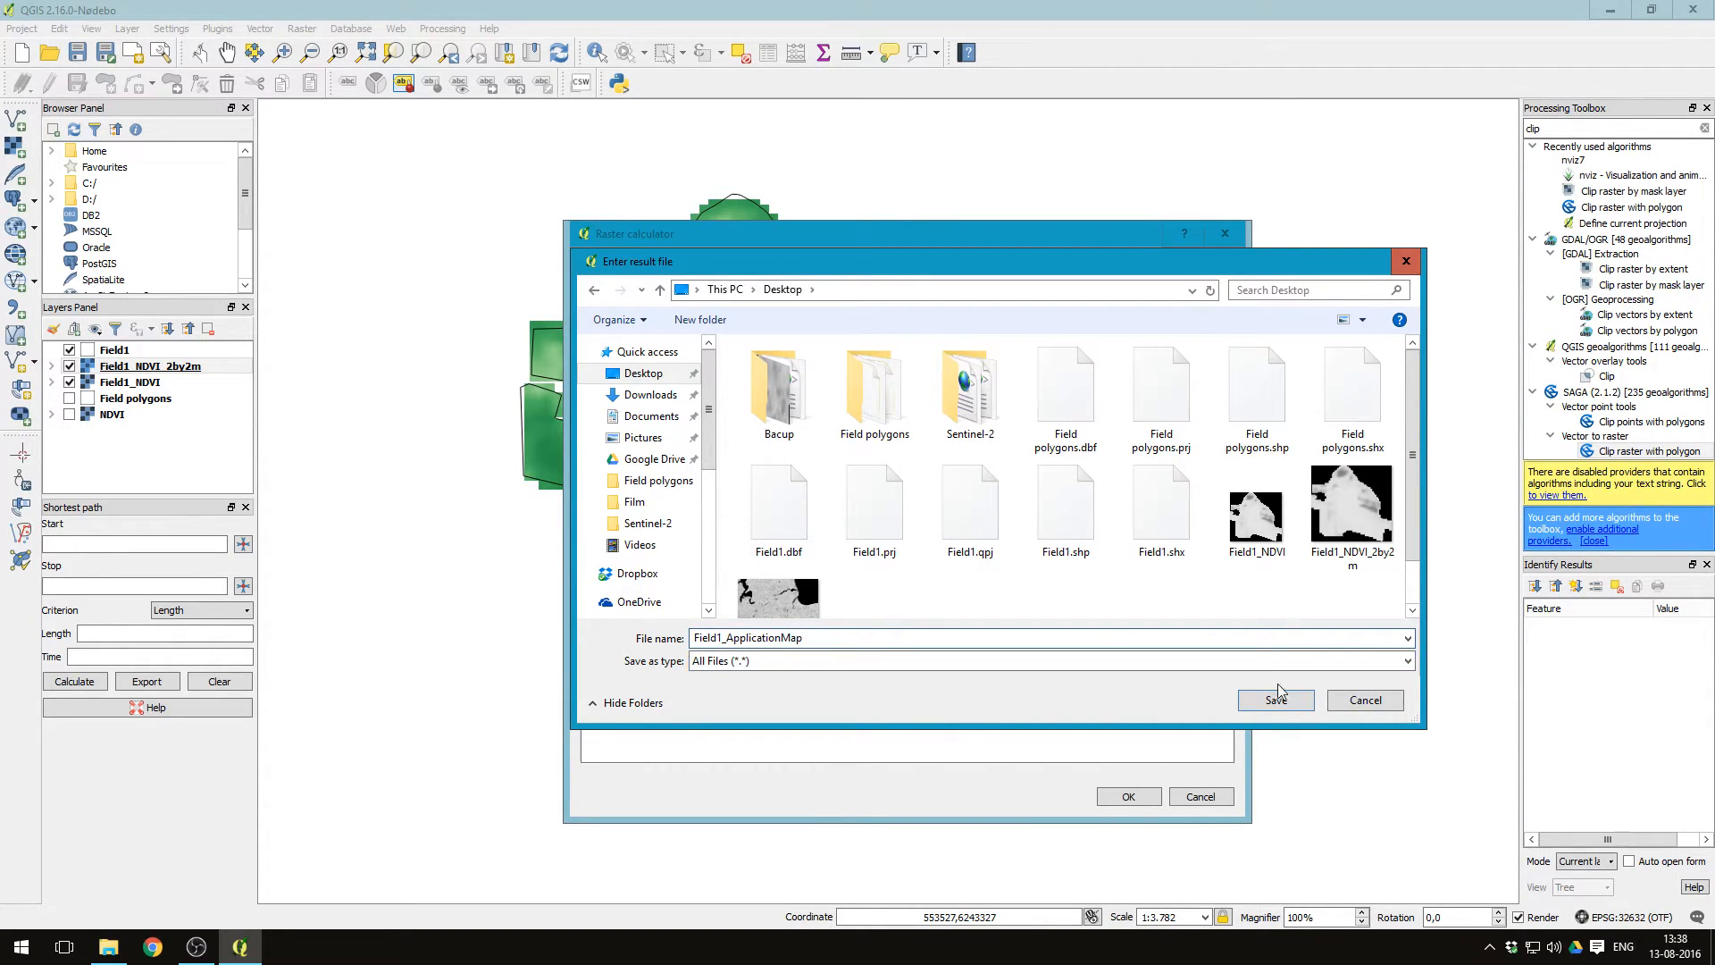
click(1275, 701)
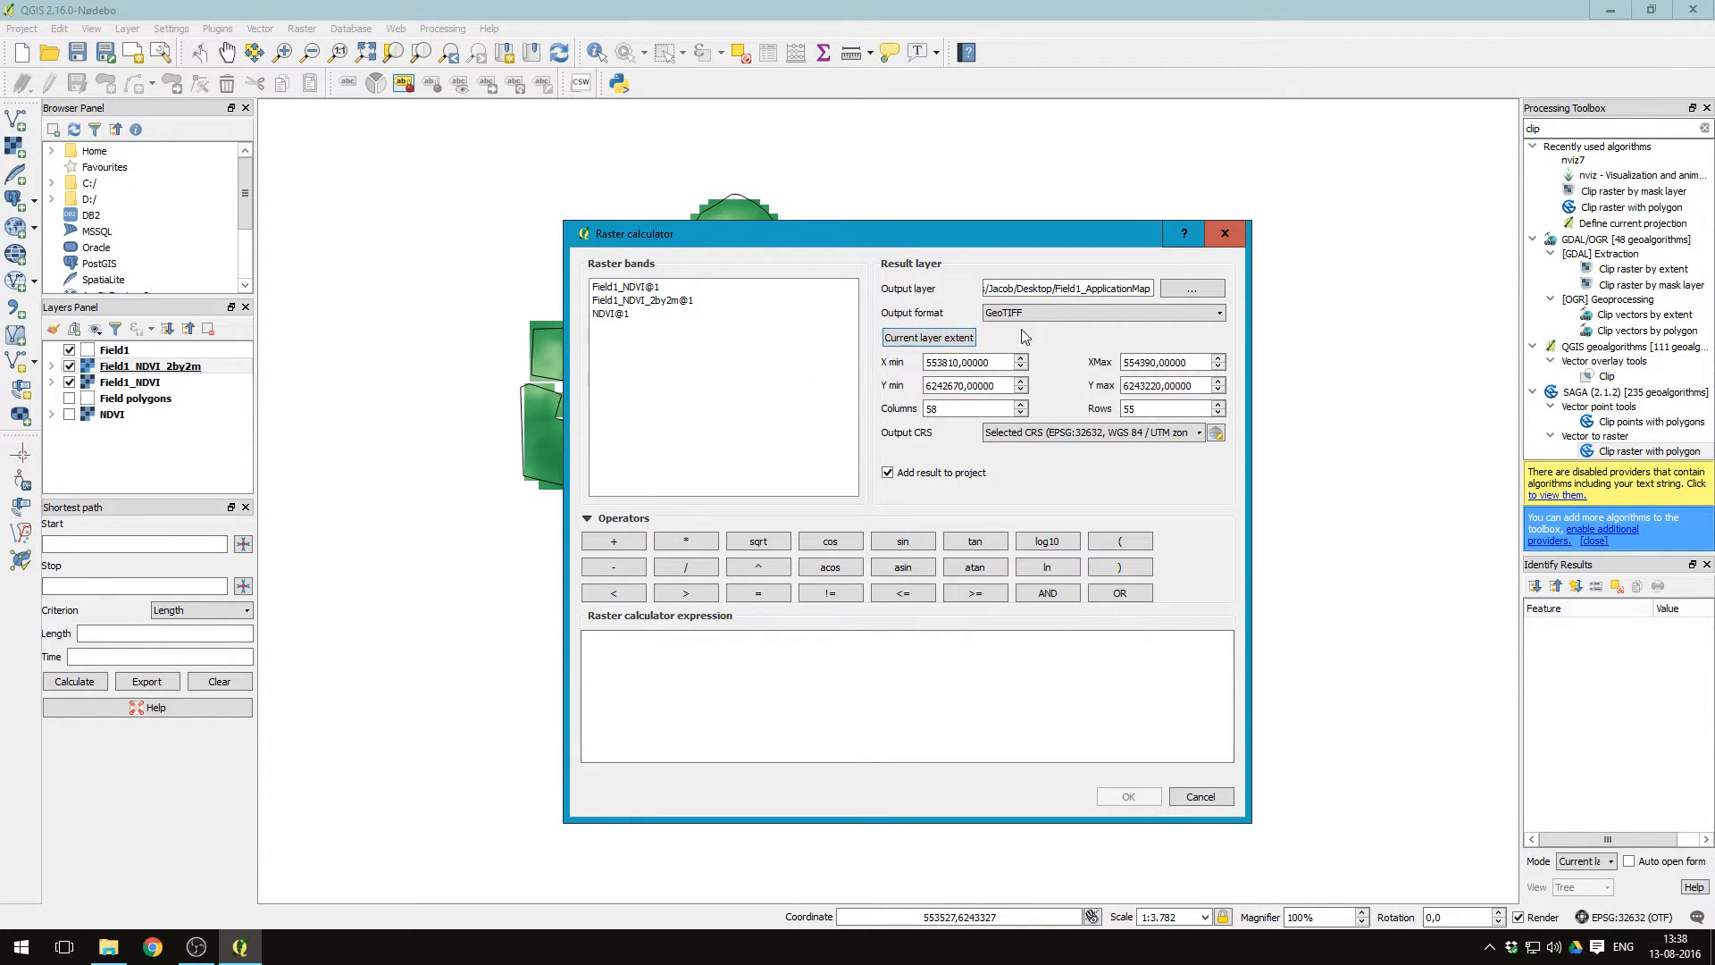
Step: Calculate 1 - "Field1_NDVI_2by2m@1" using the 2 m raster's extent
click(643, 300)
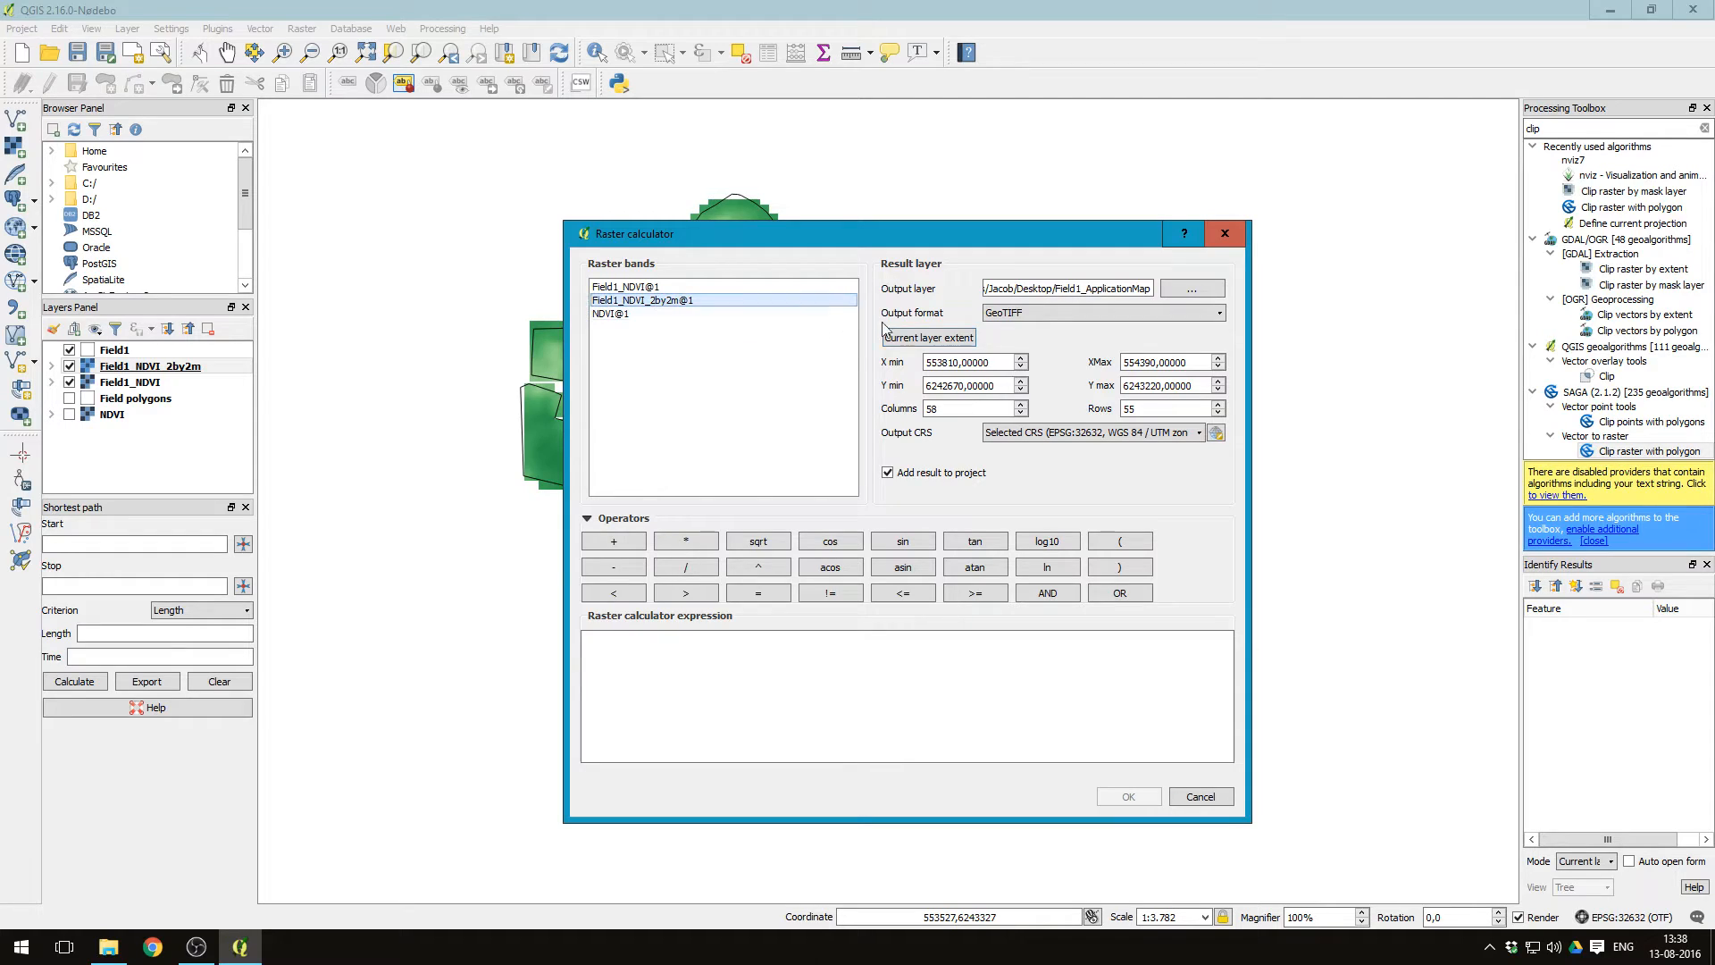
click(927, 337)
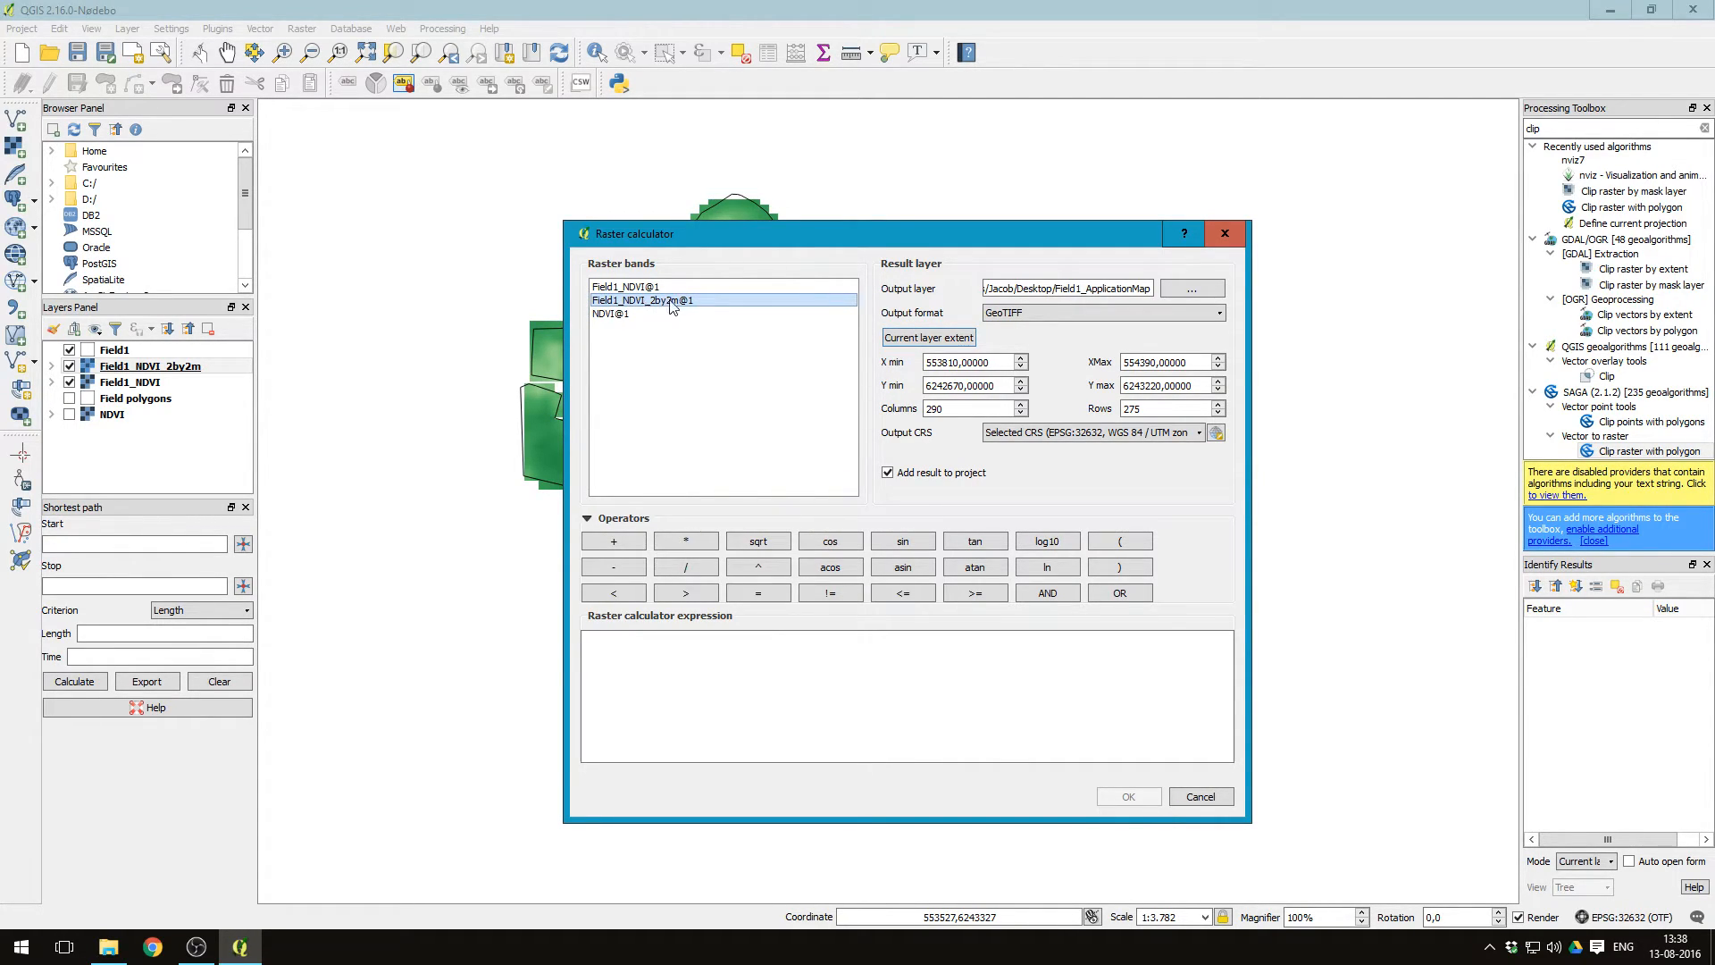
click(927, 337)
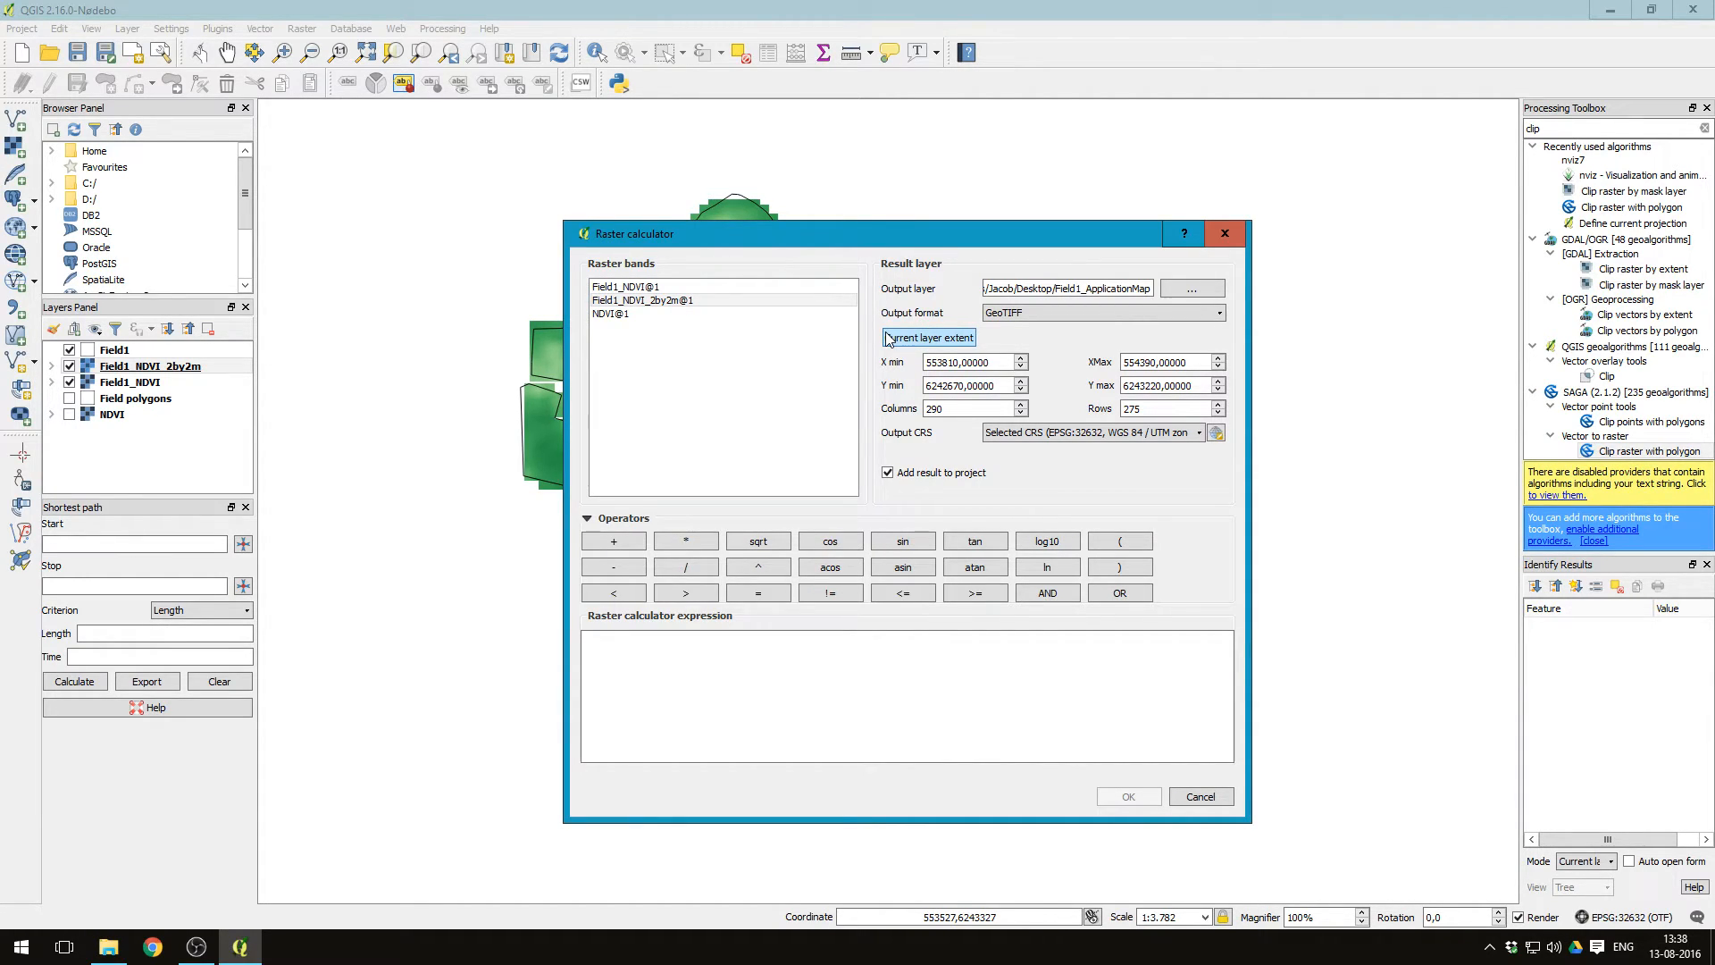
mouse_move(675, 496)
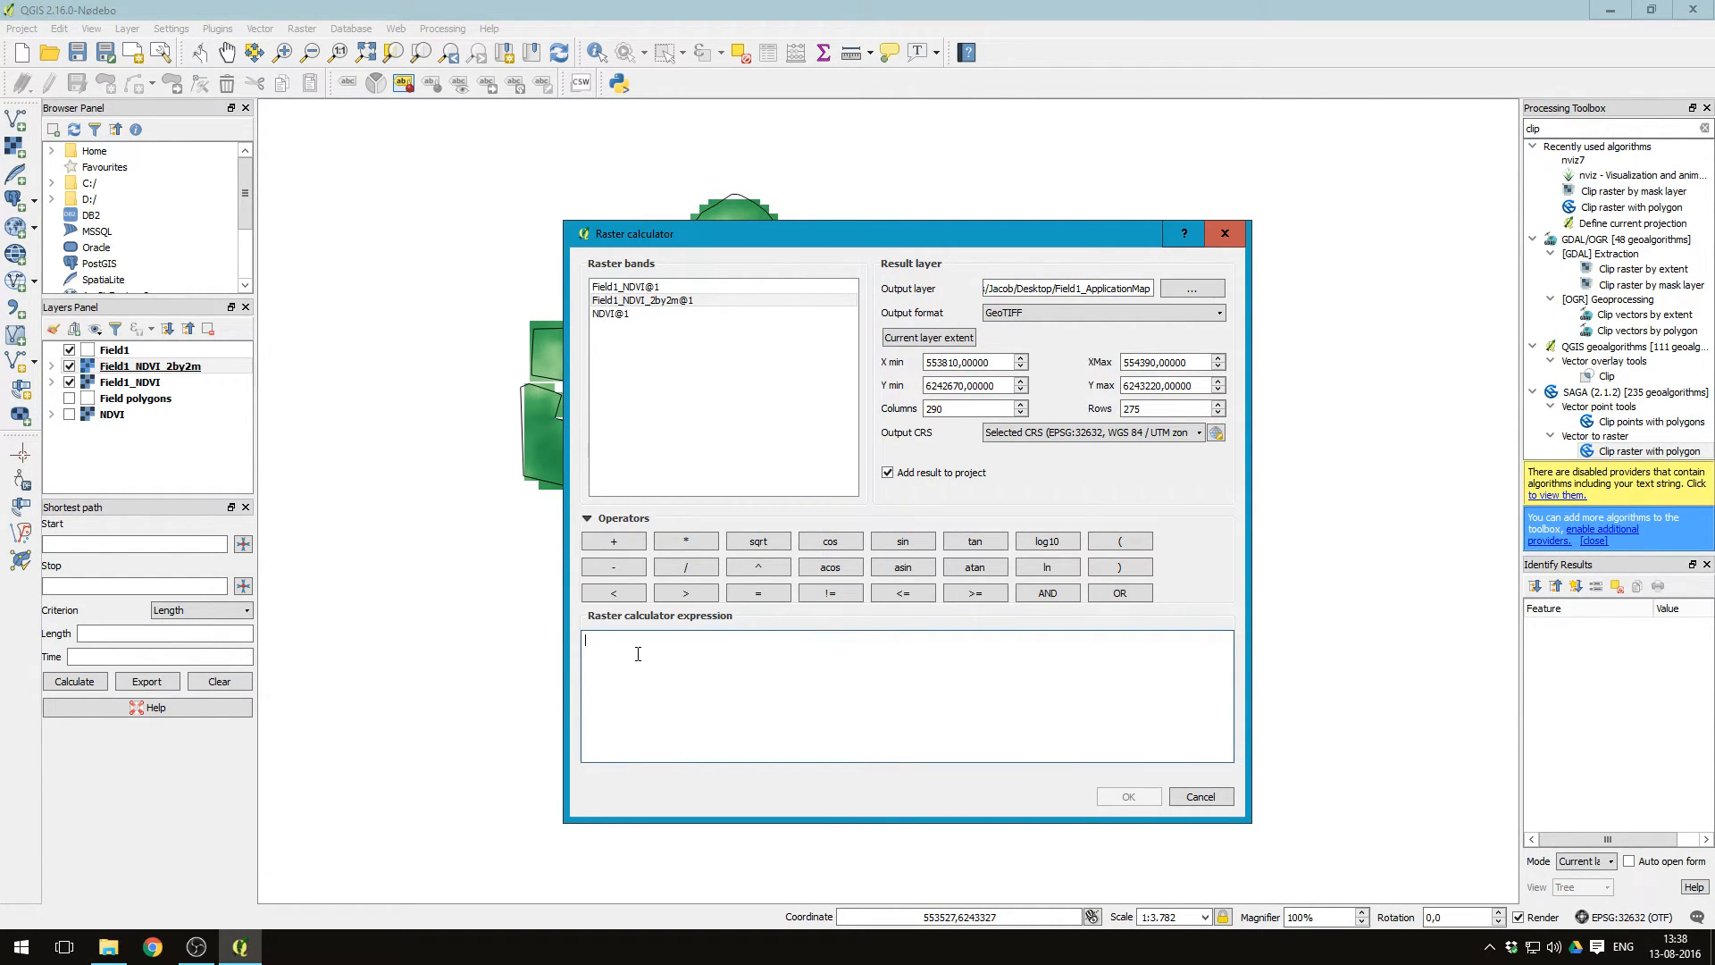
text(1 -)
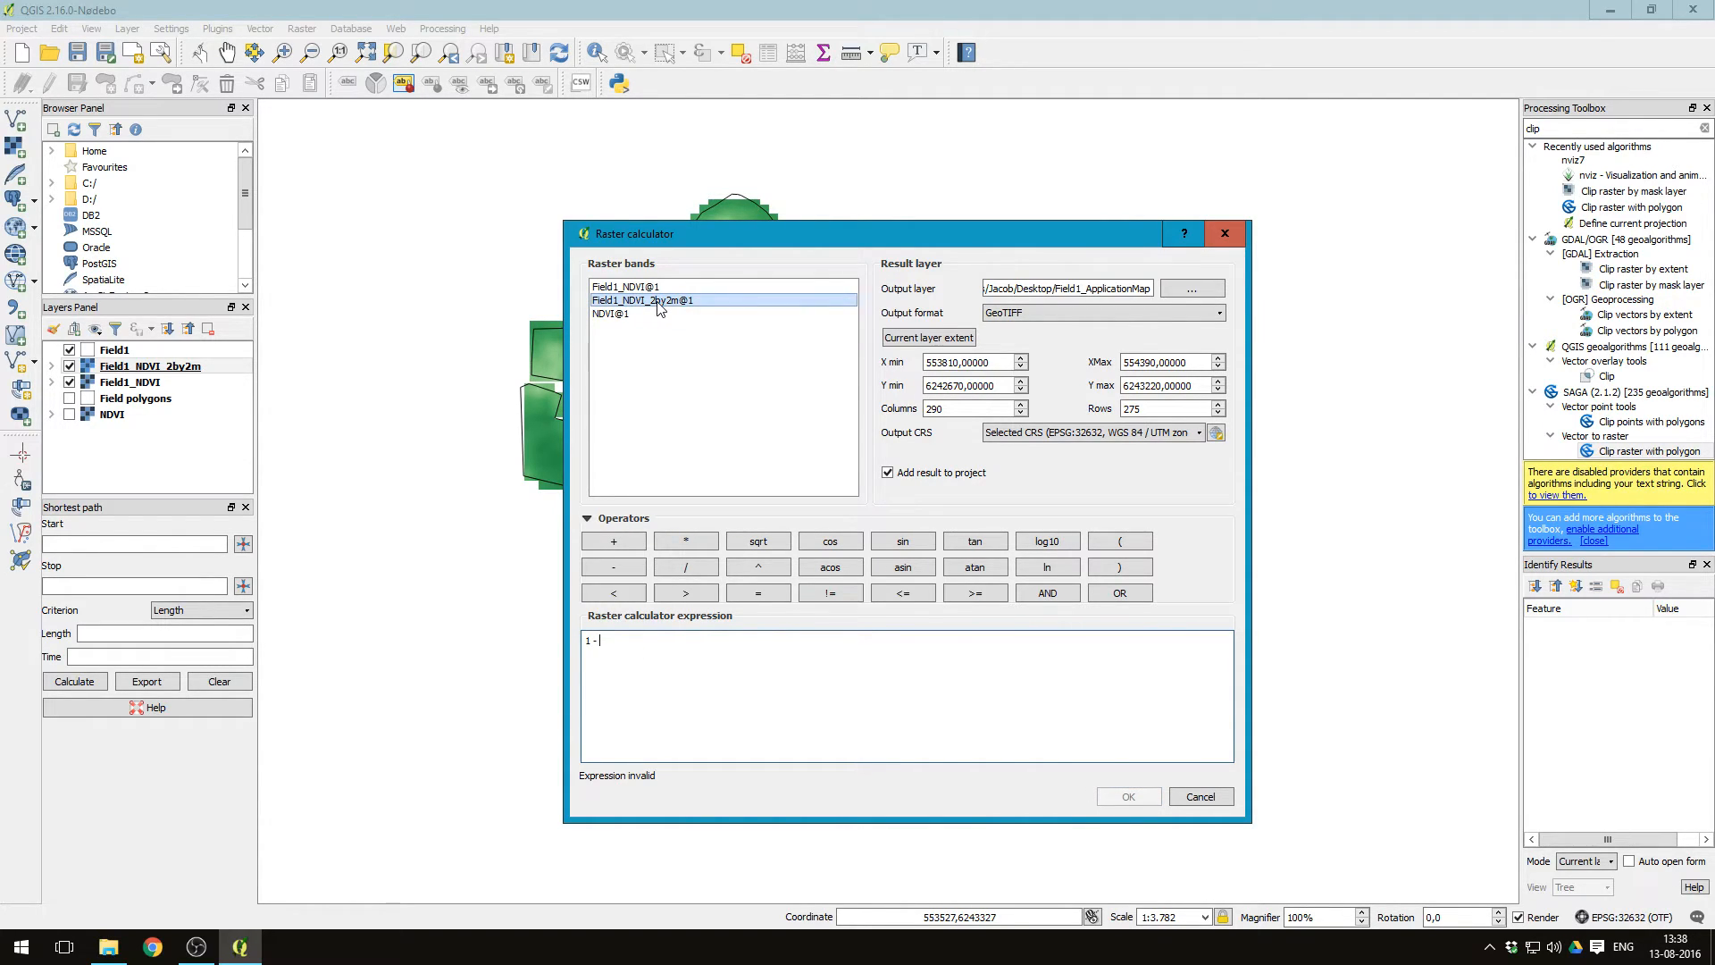
double_click(644, 301)
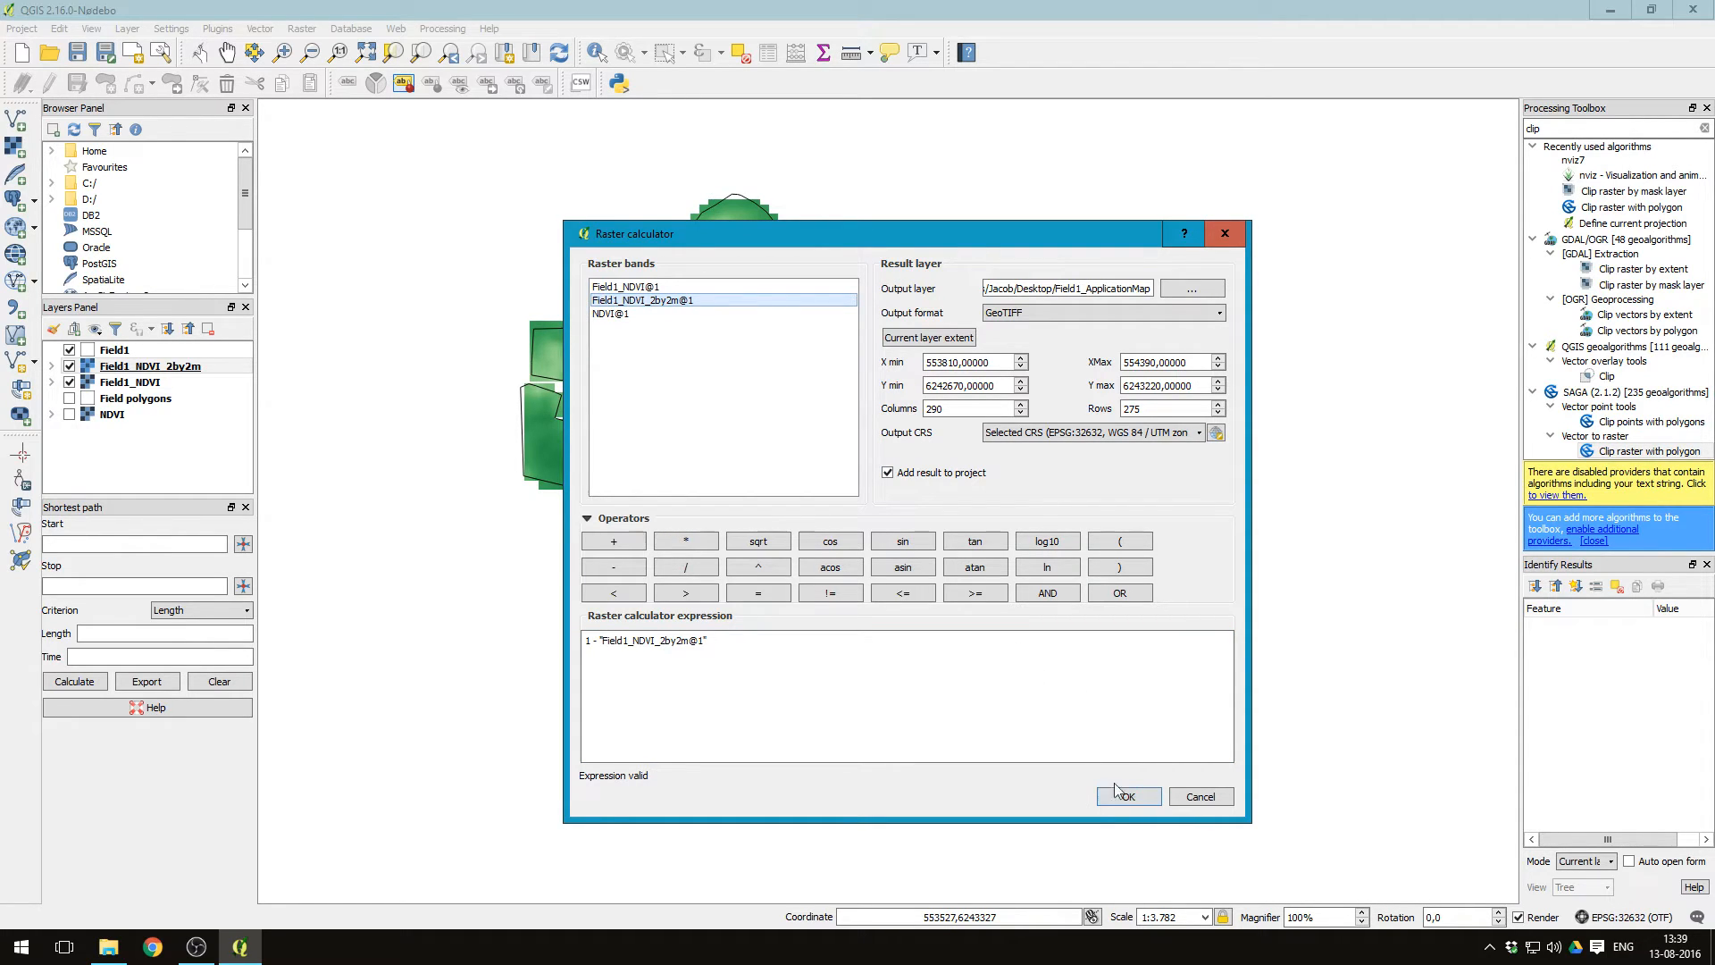
click(1128, 795)
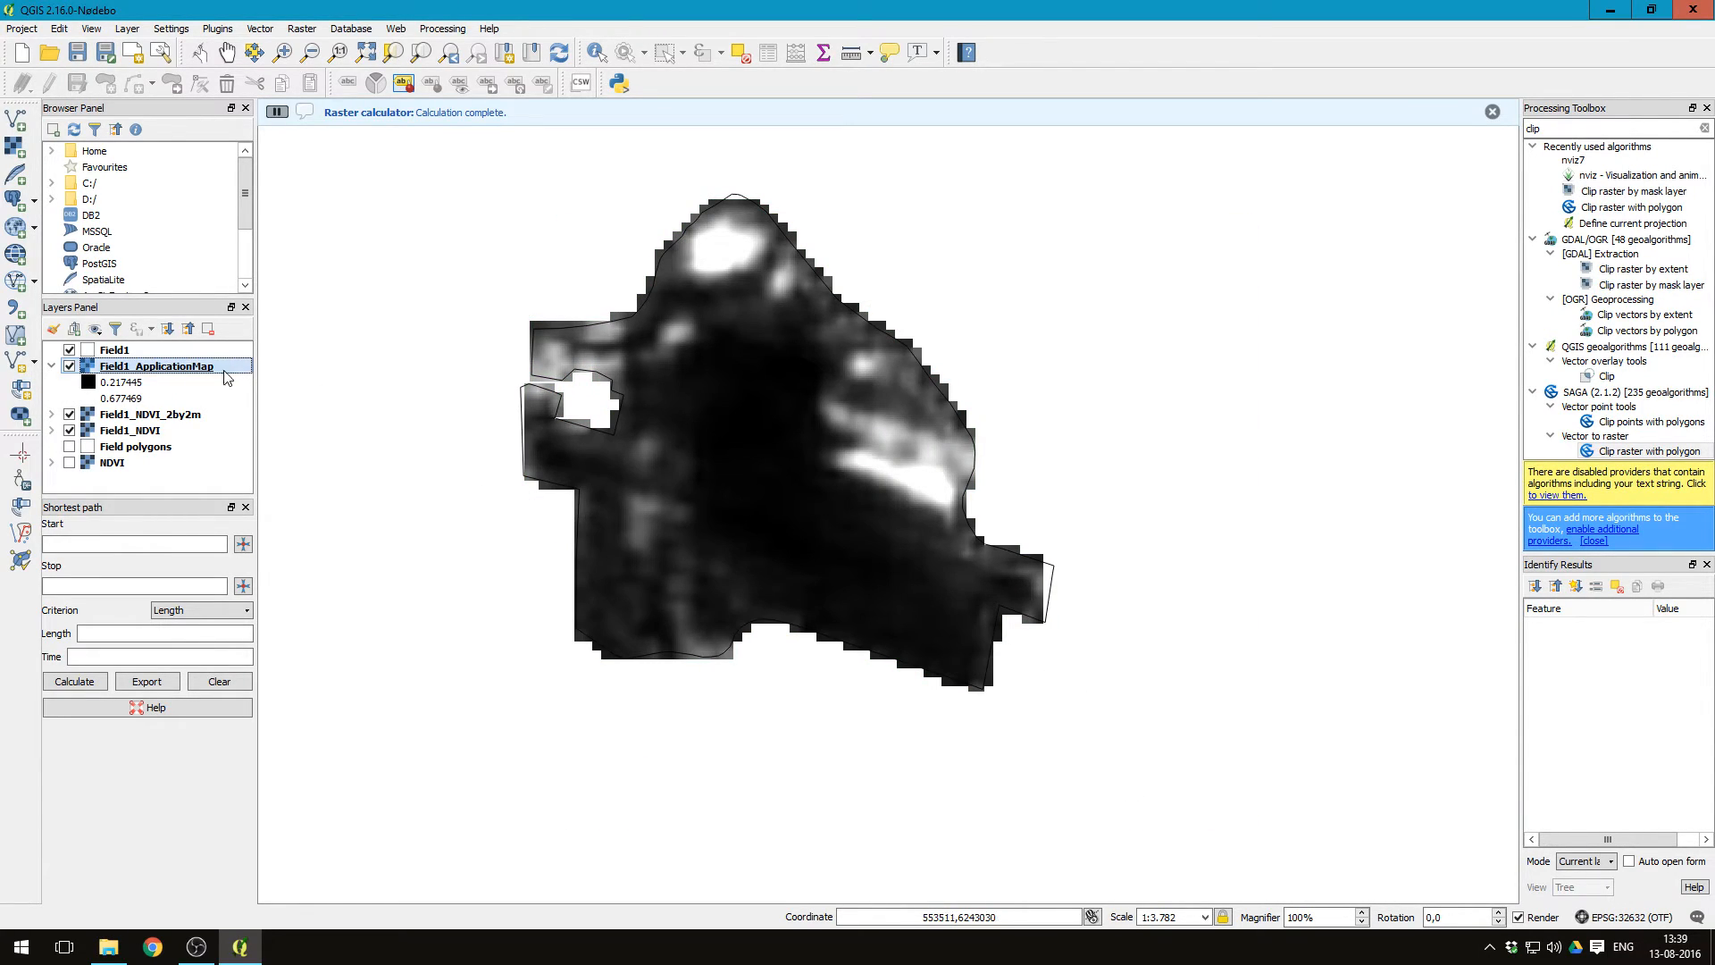
mouse_move(233, 627)
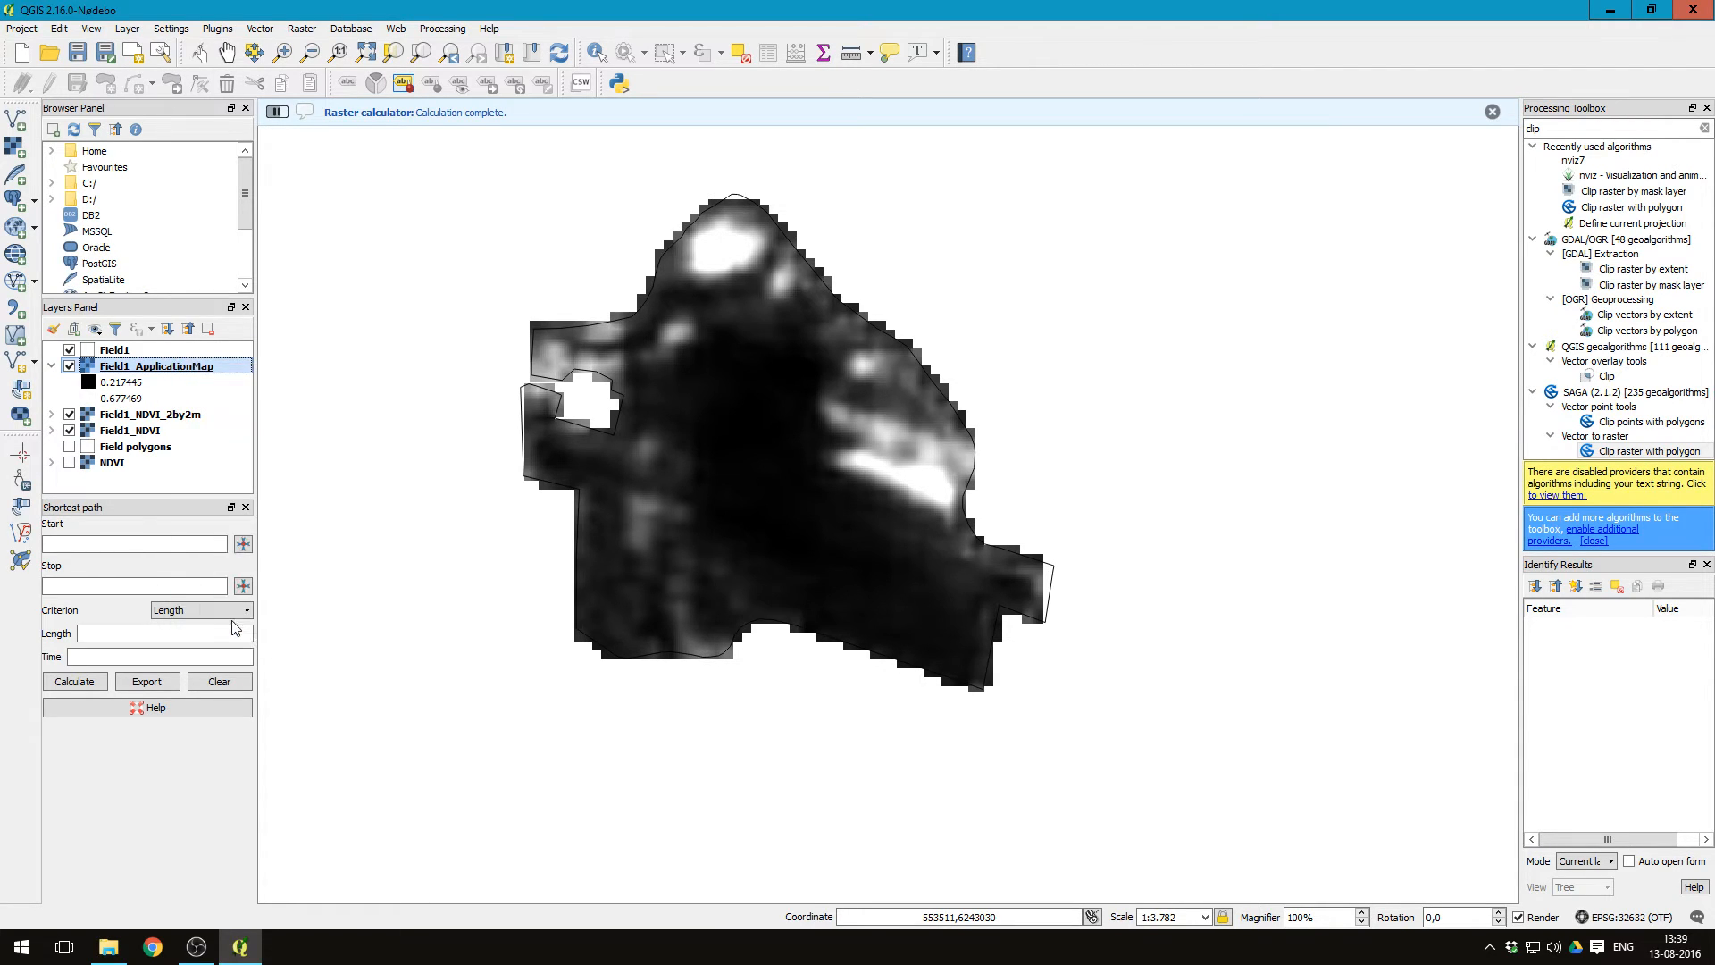
Step: Style Field1_ApplicationMap as singleband pseudocolour with the Oranges ramp
double_click(156, 365)
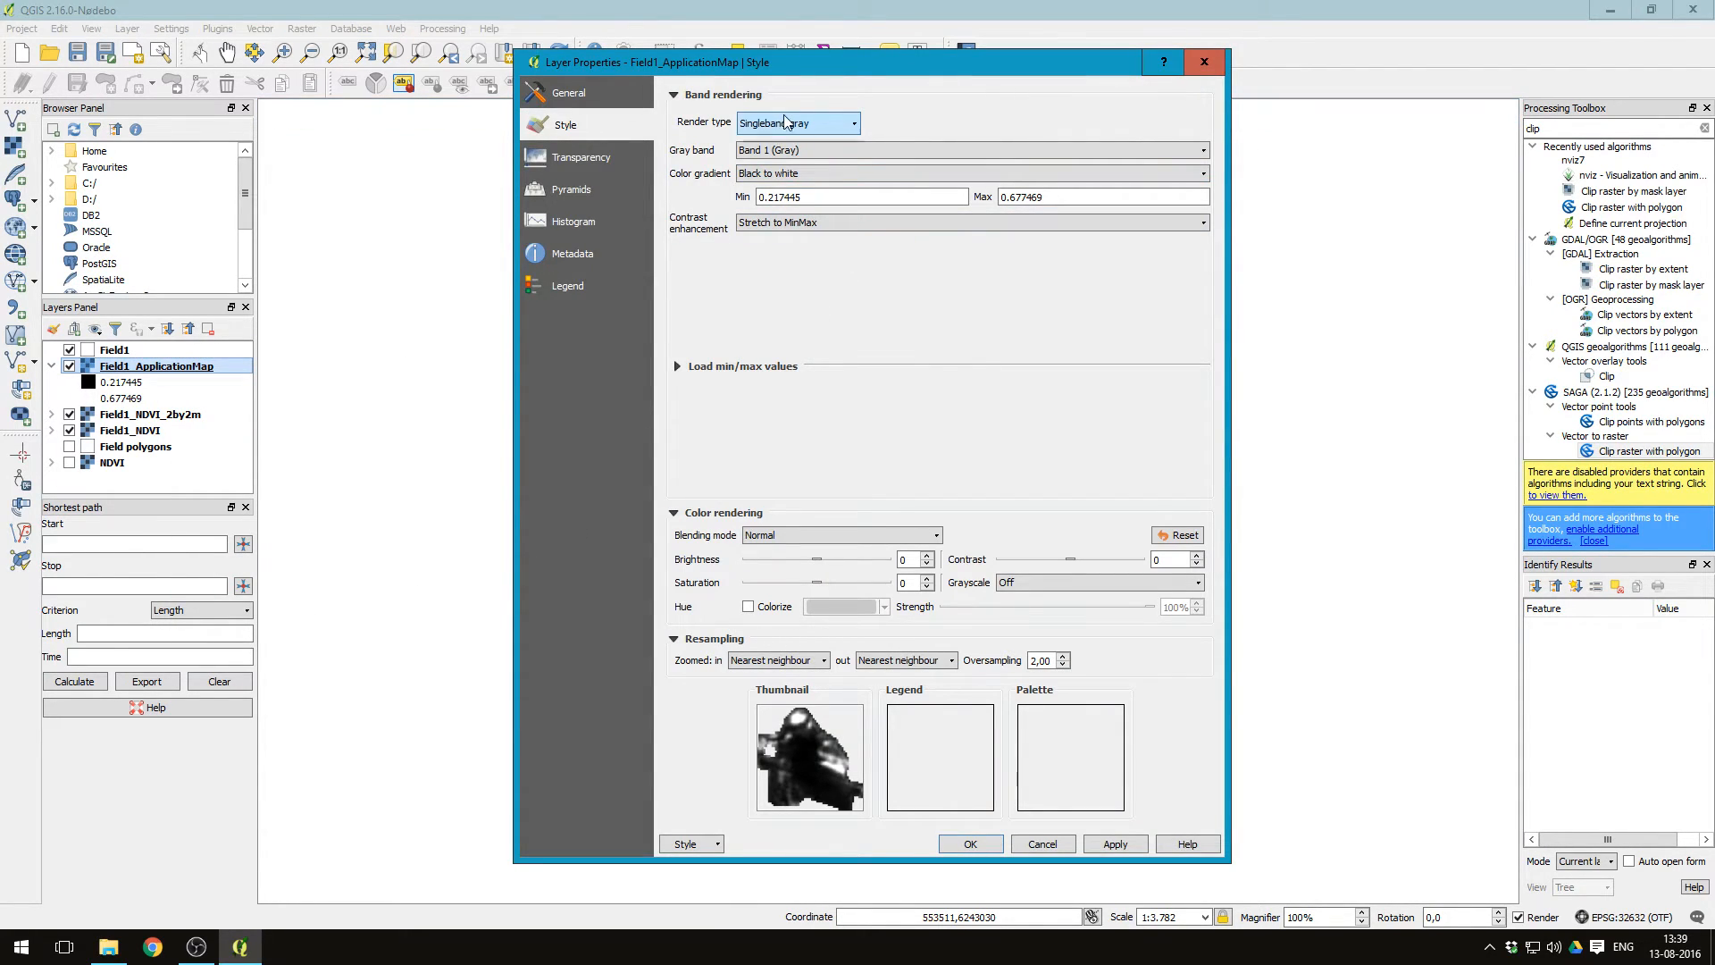
click(798, 122)
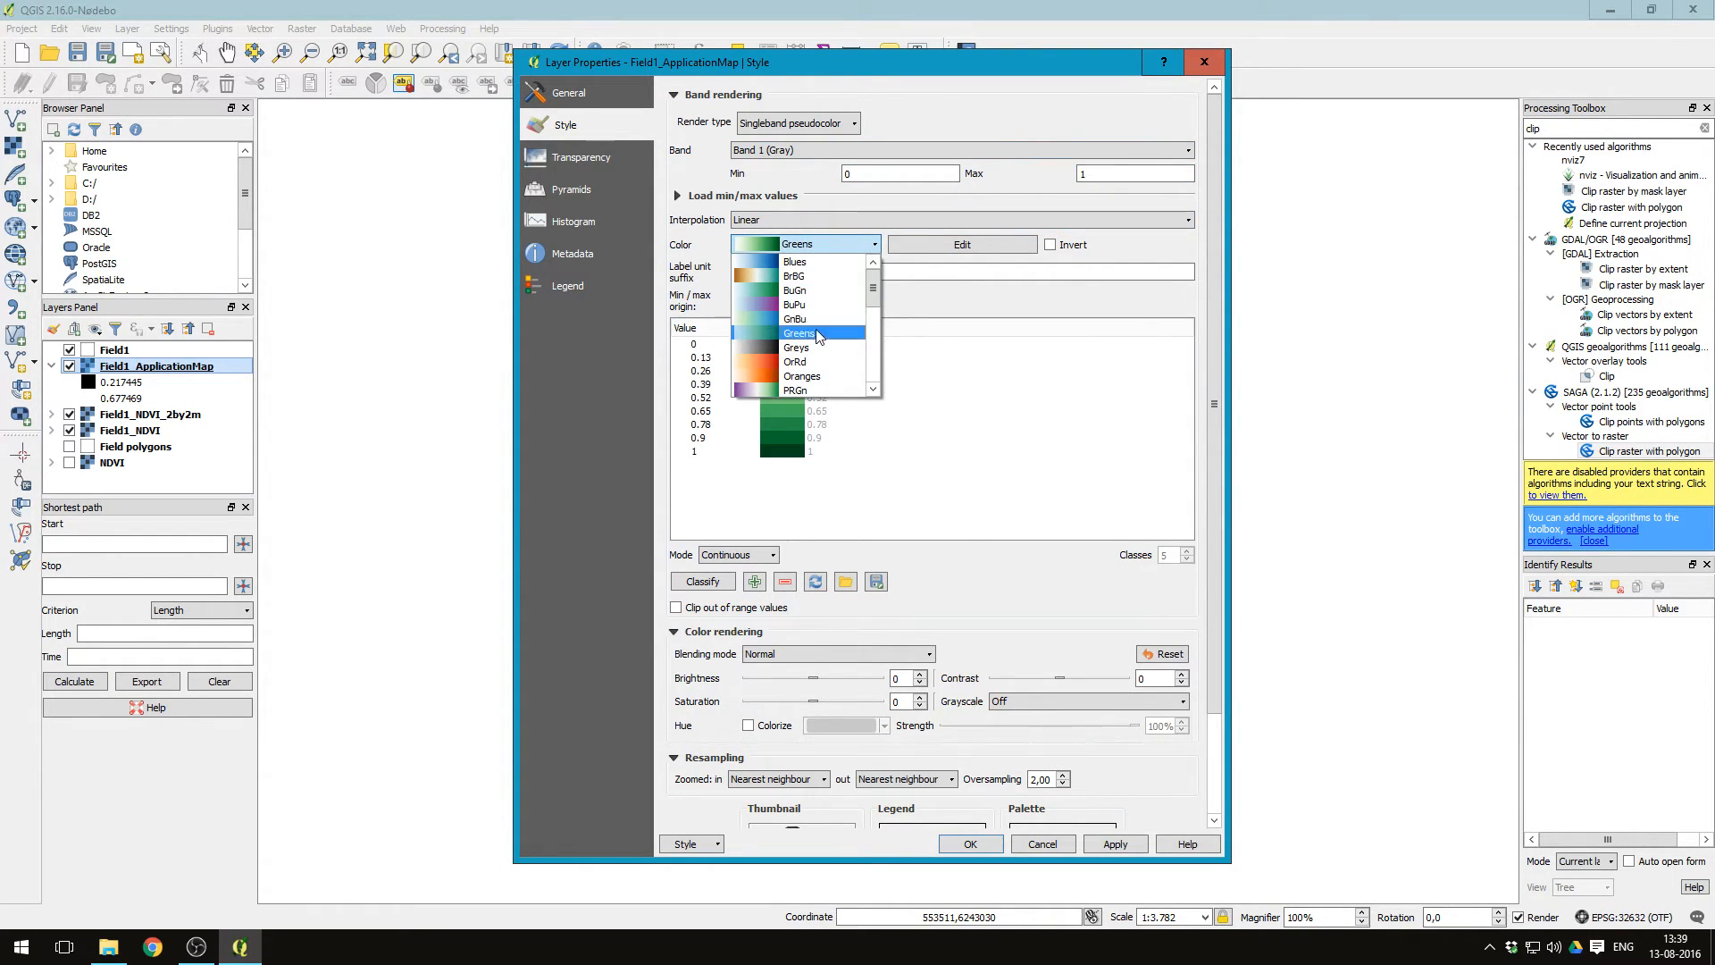
click(802, 375)
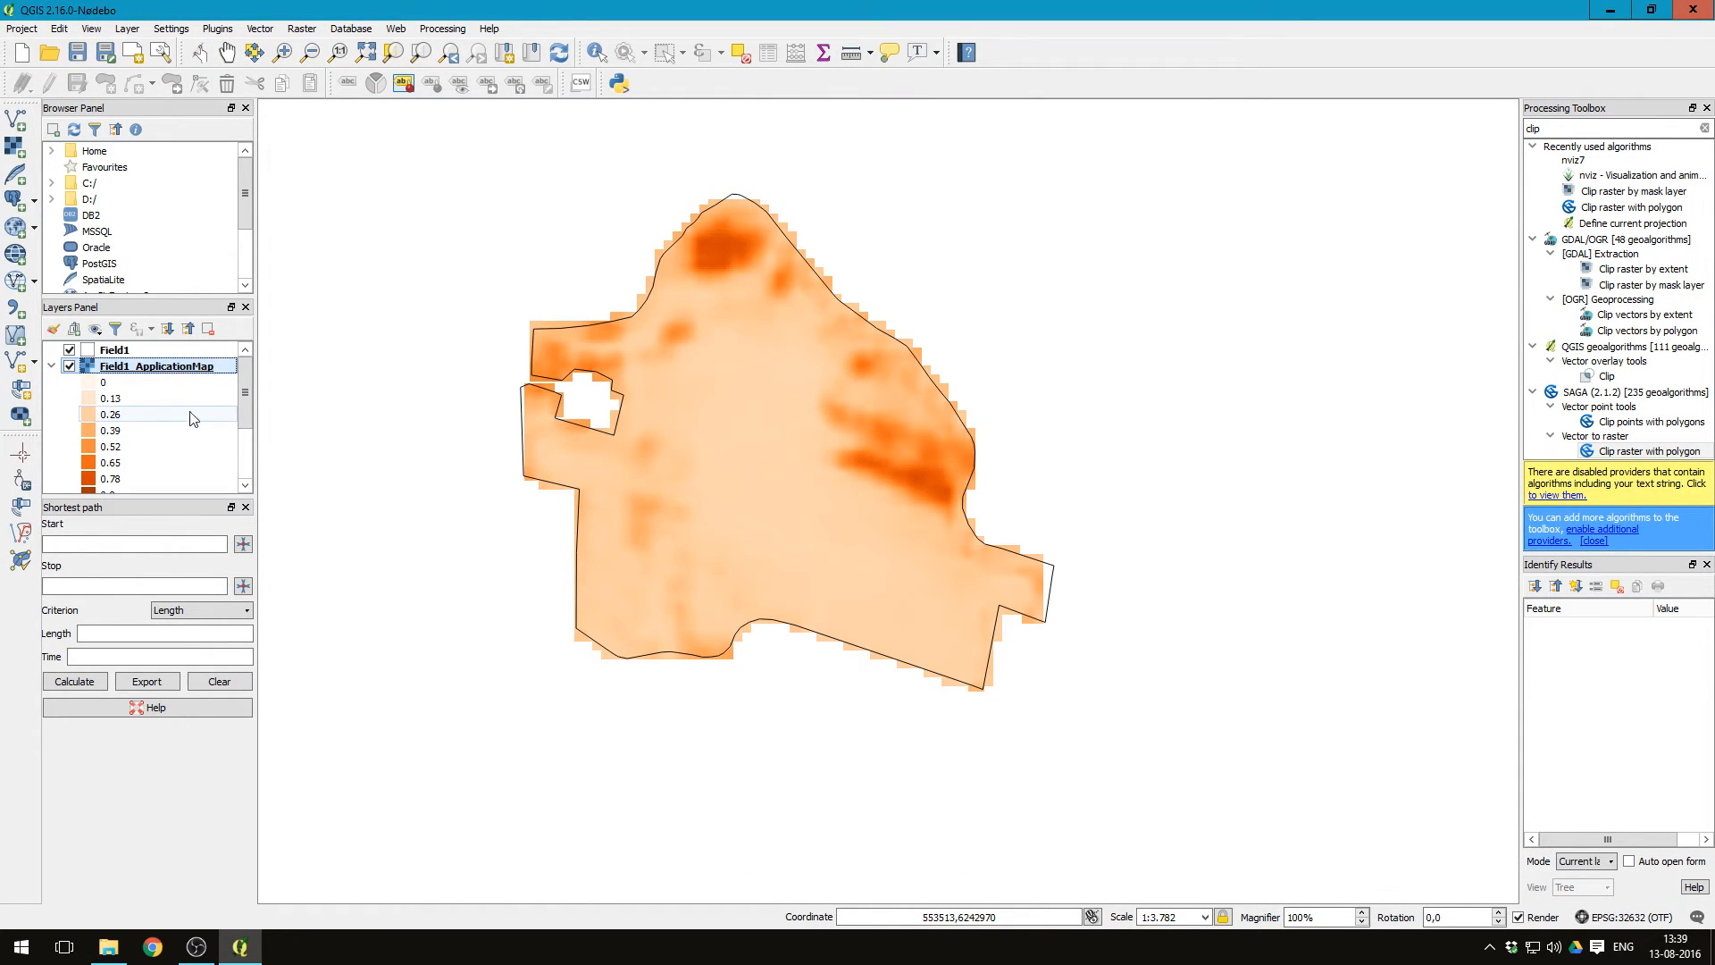
click(53, 365)
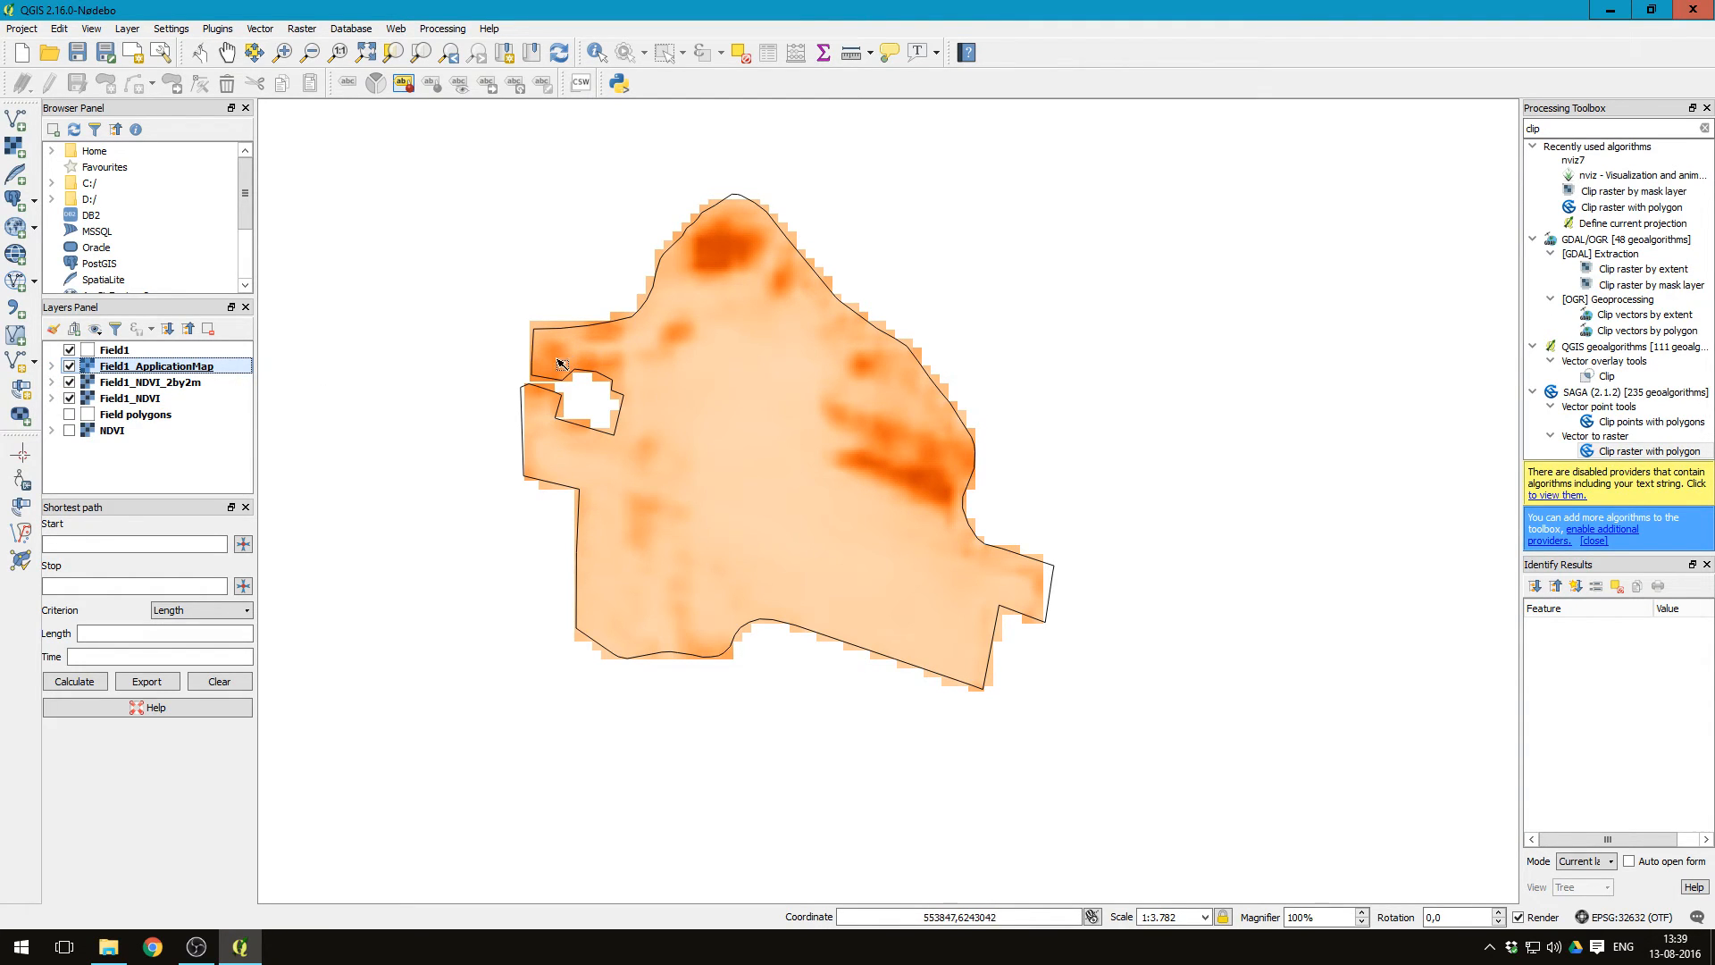
mouse_move(421, 337)
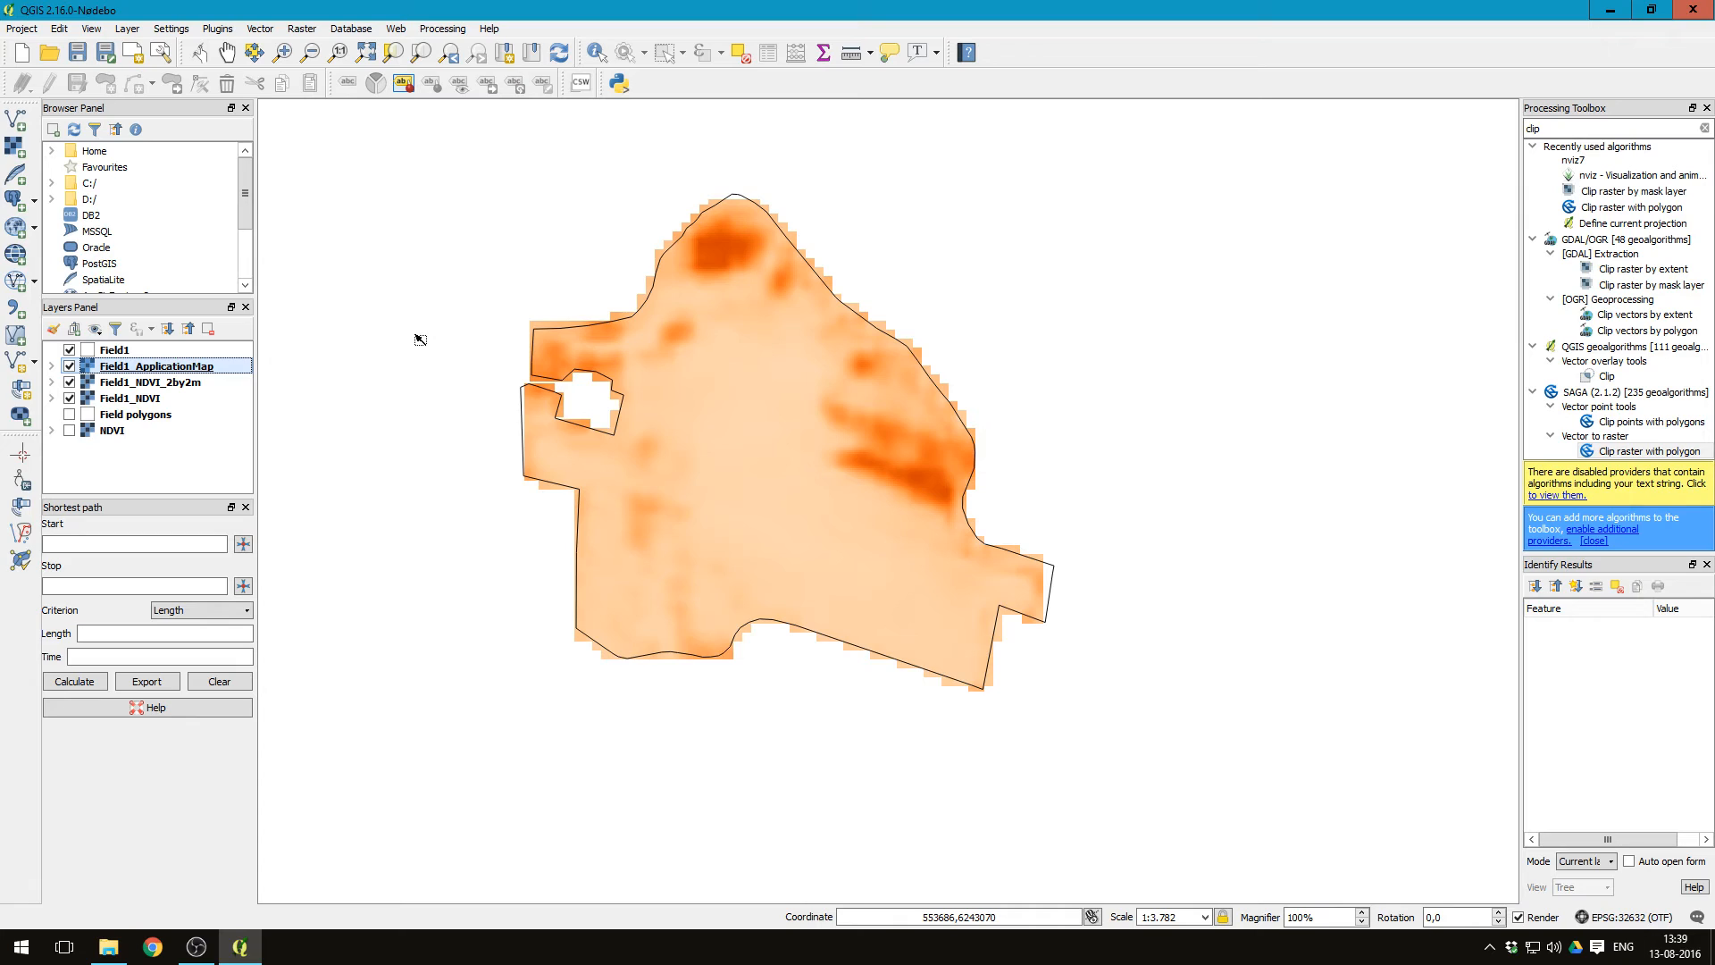
mouse_move(301, 342)
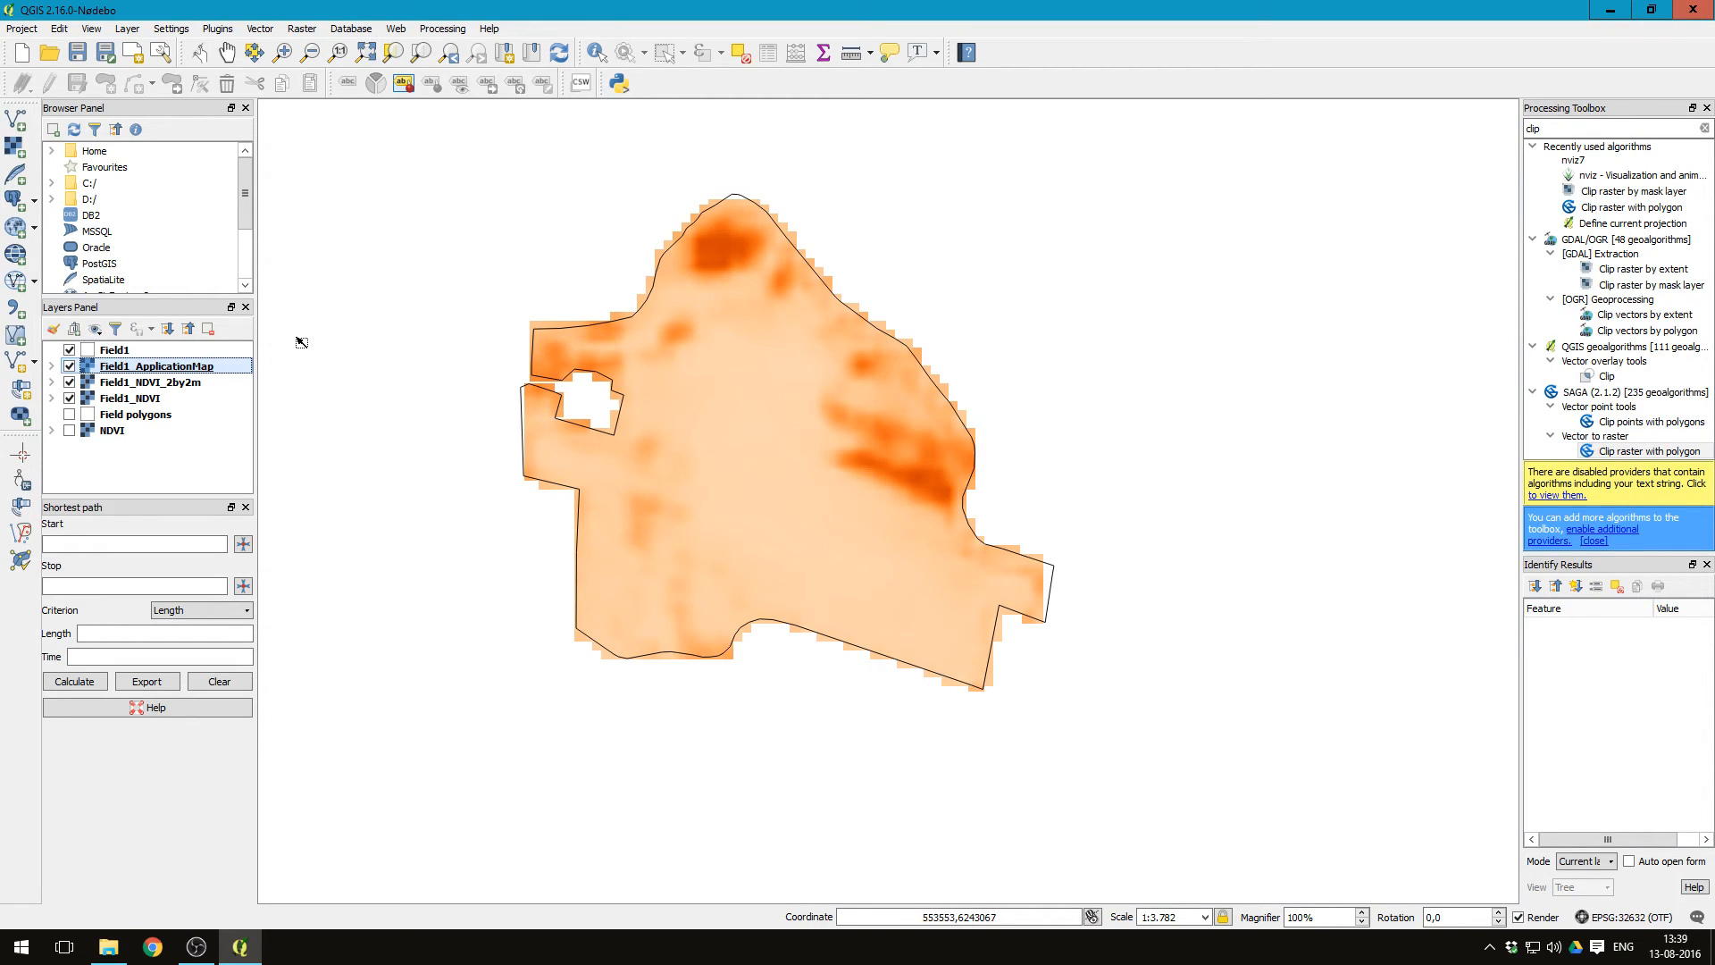
mouse_move(540, 287)
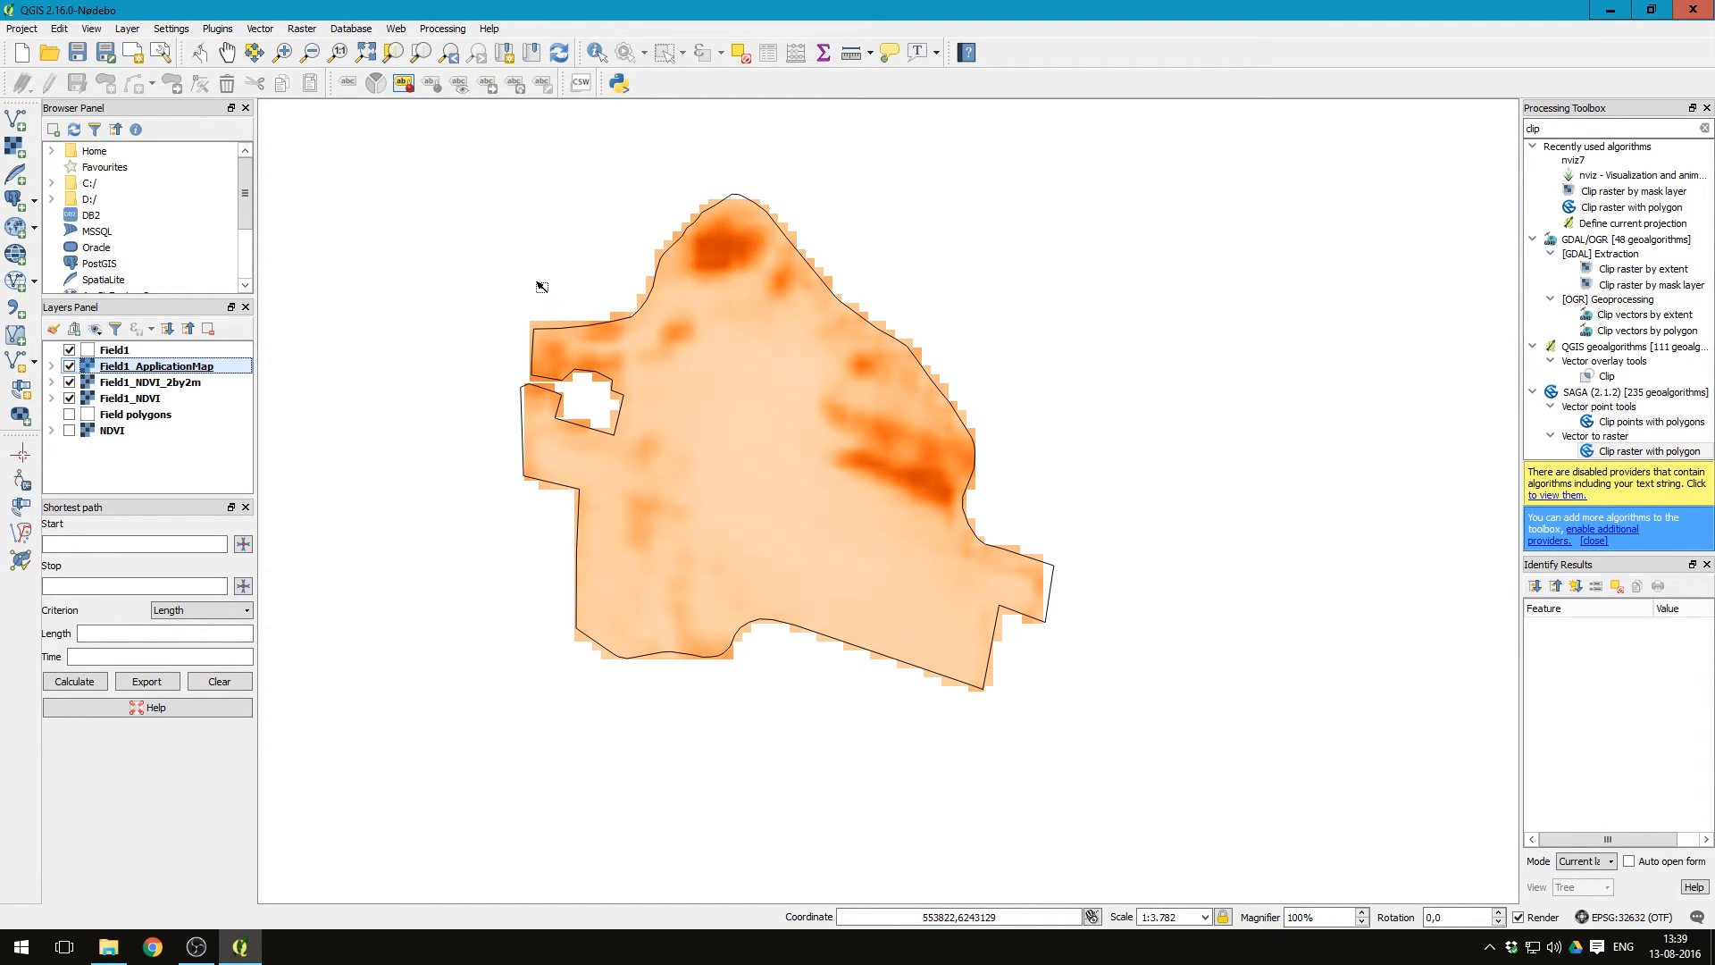
mouse_move(700, 314)
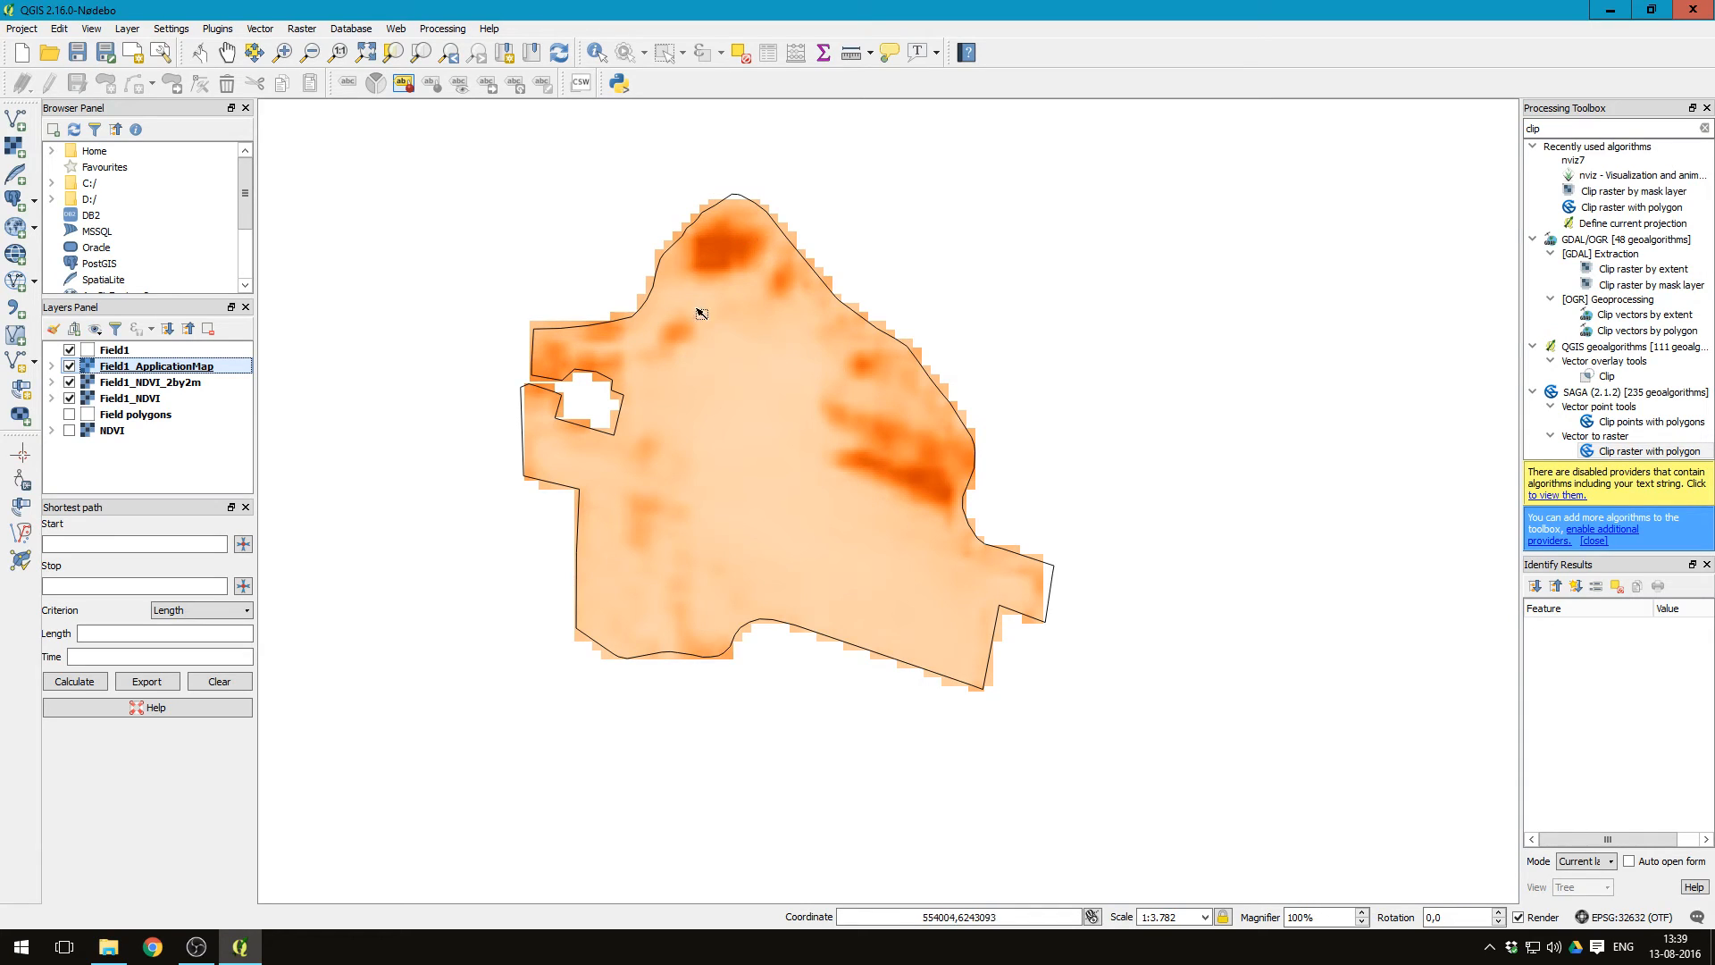
mouse_move(423, 430)
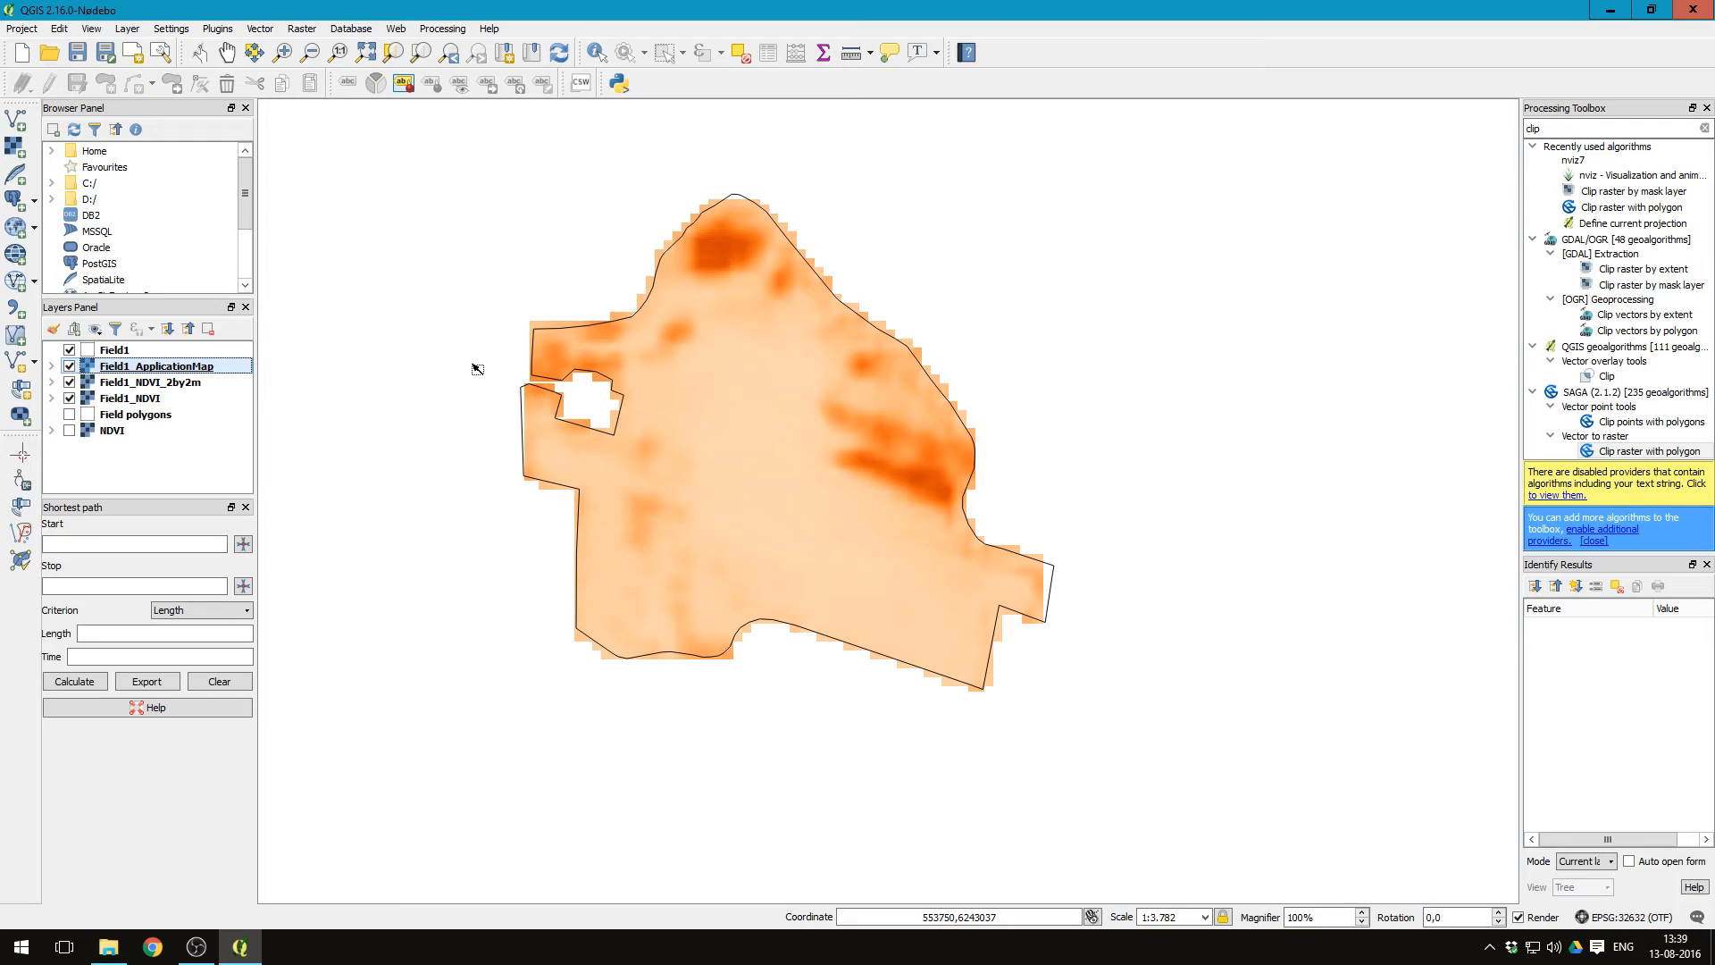
click(69, 365)
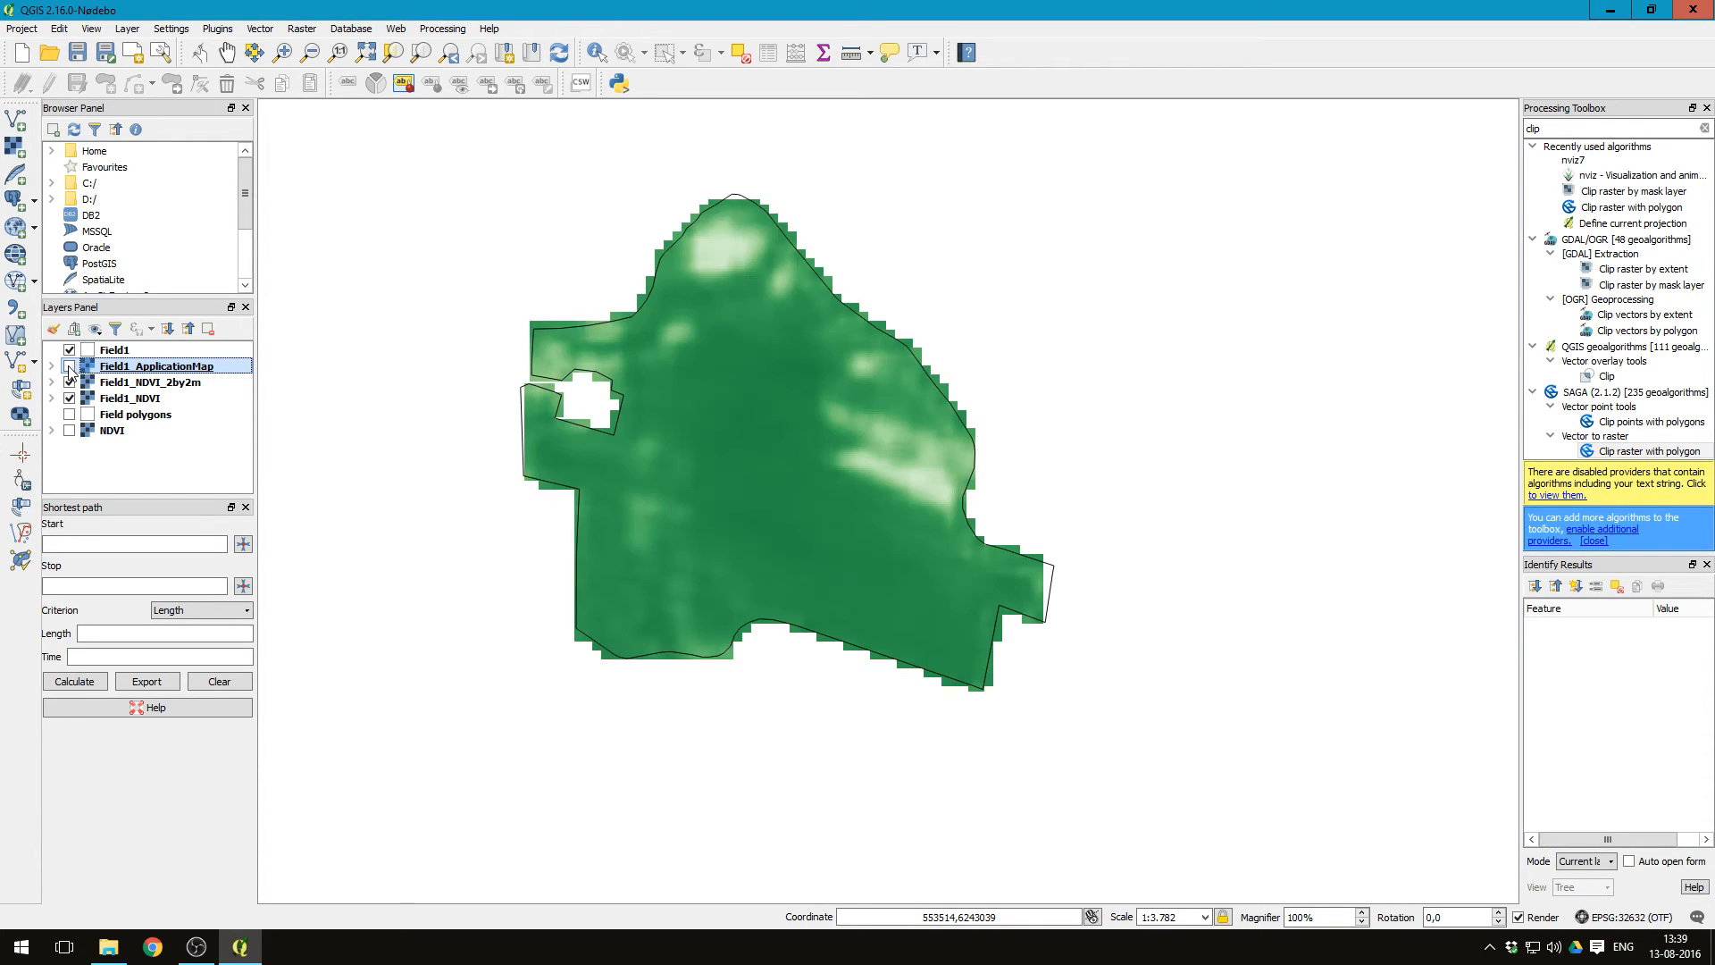
mouse_move(159, 365)
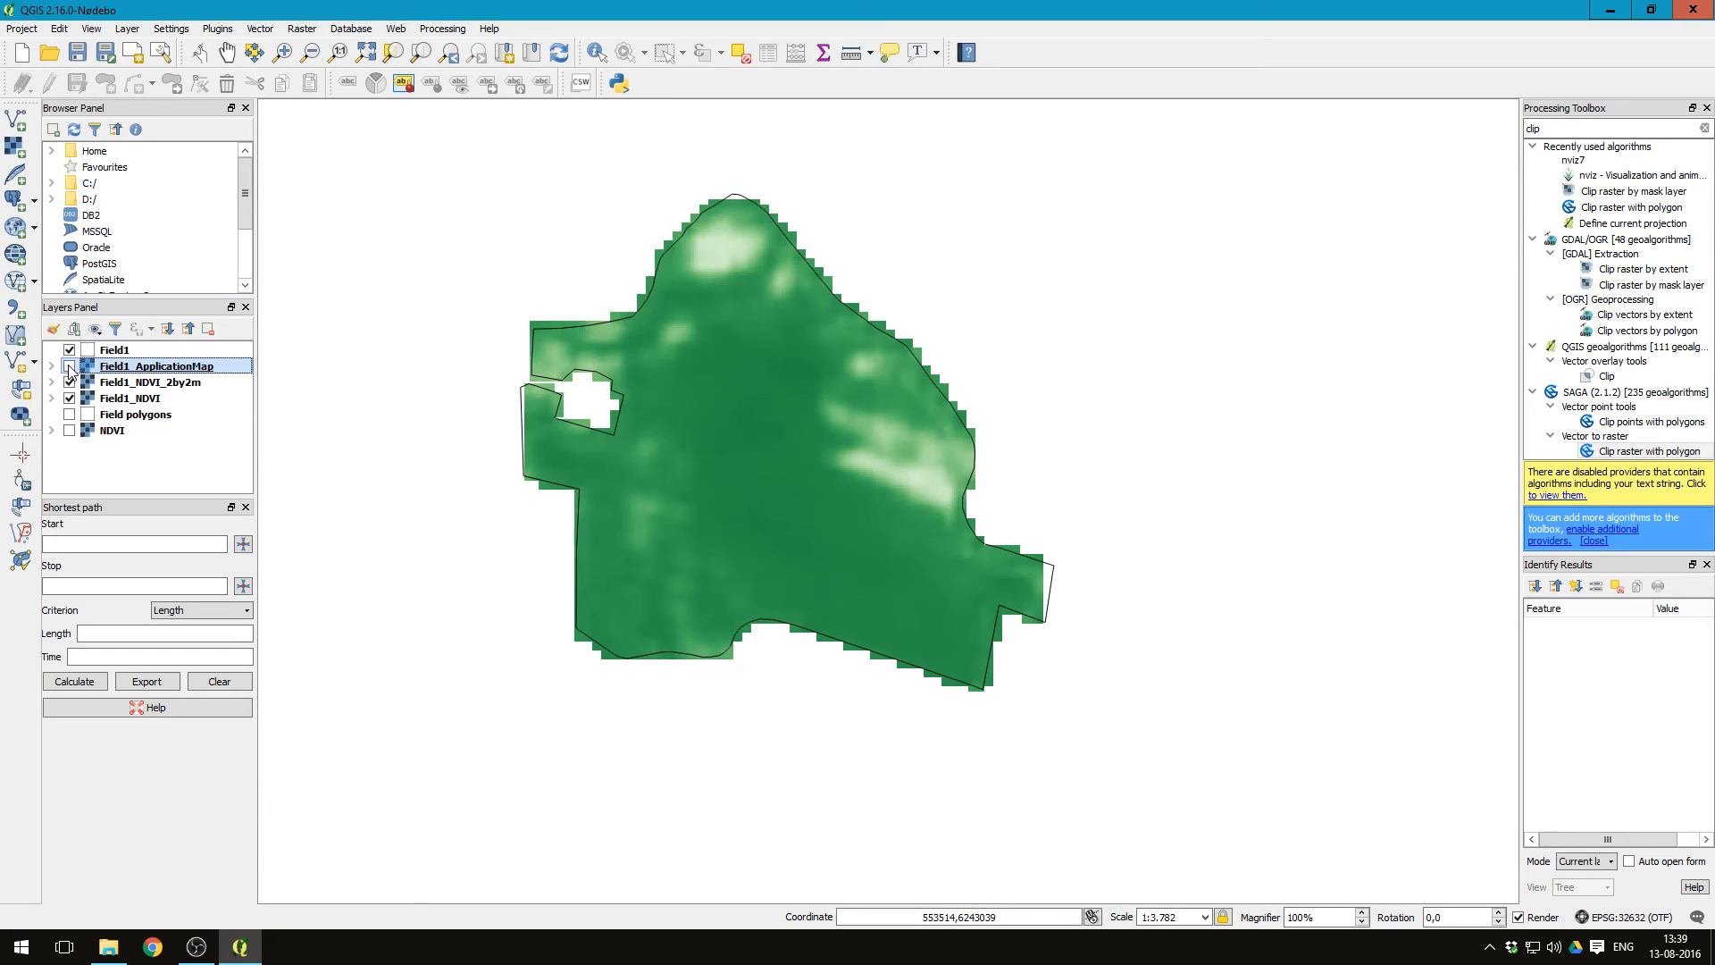
click(69, 365)
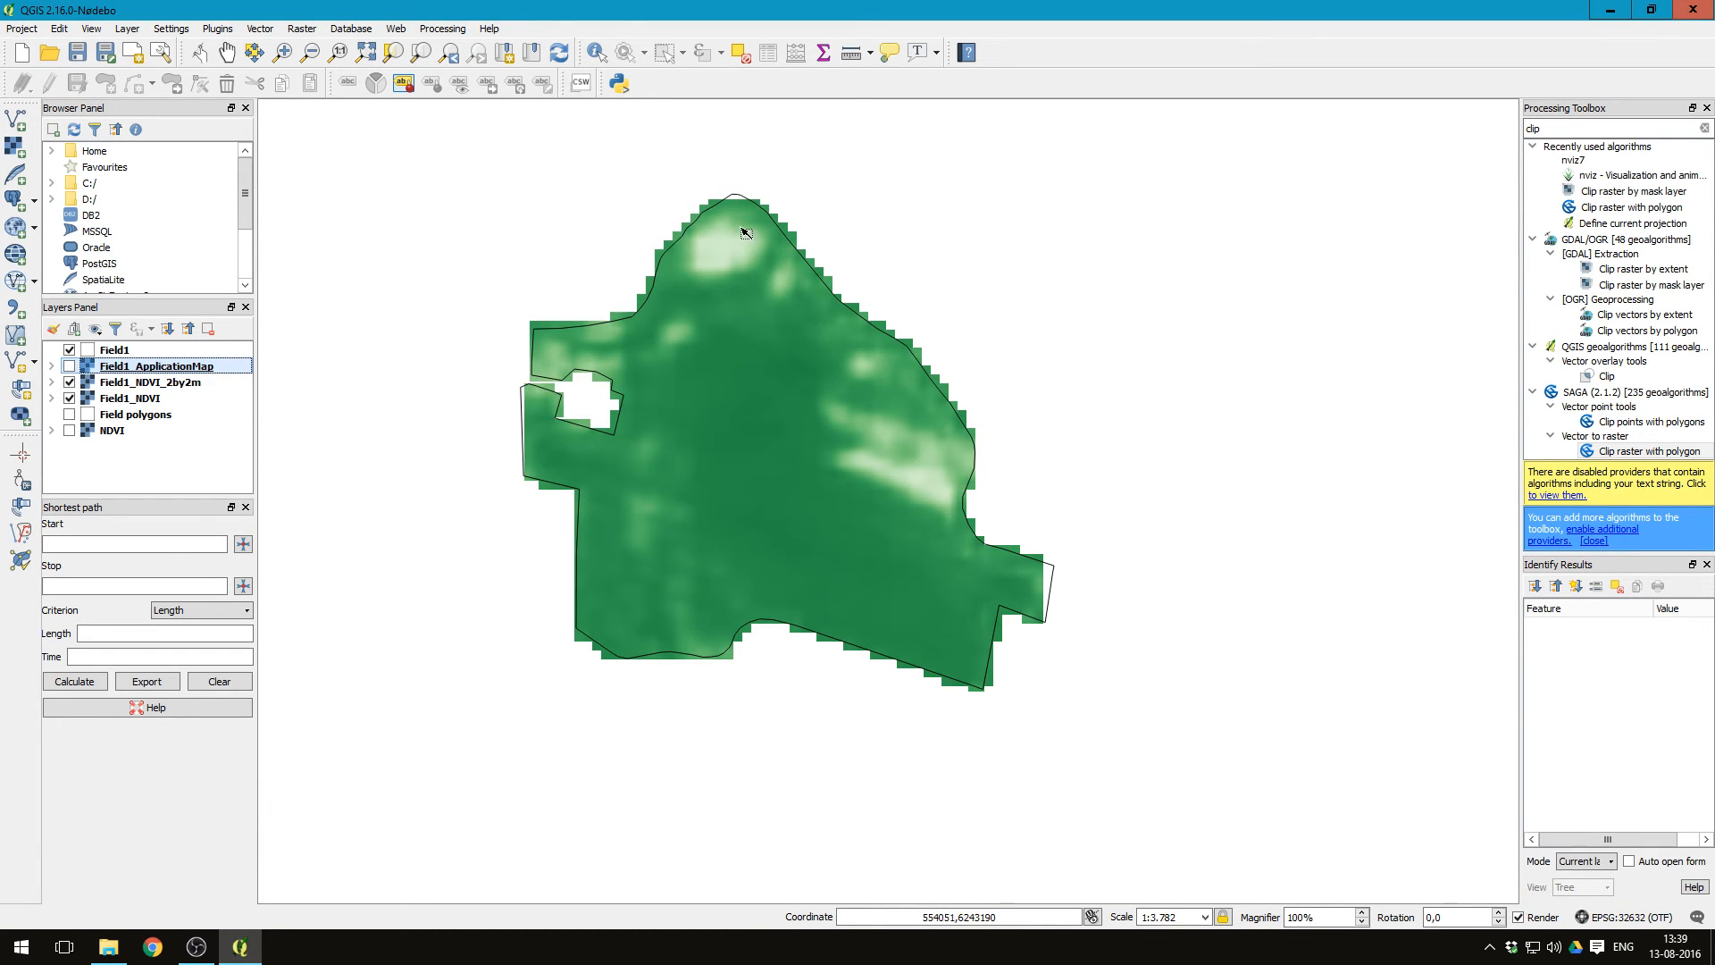
mouse_move(924, 438)
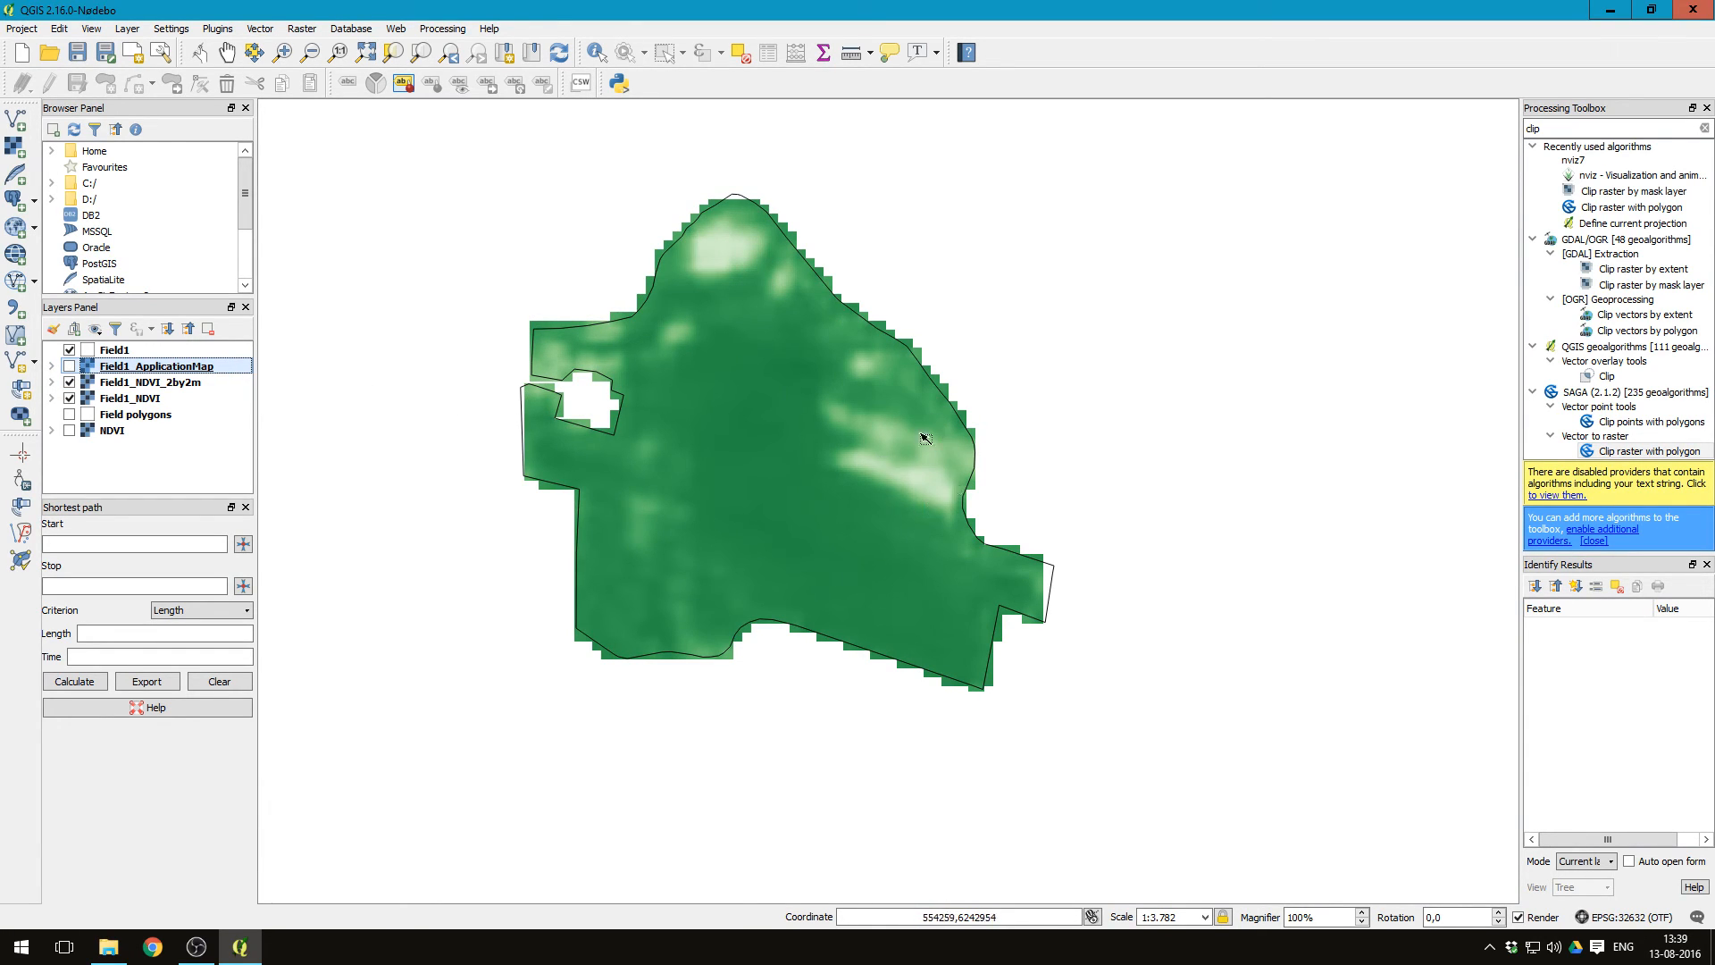
mouse_move(326, 337)
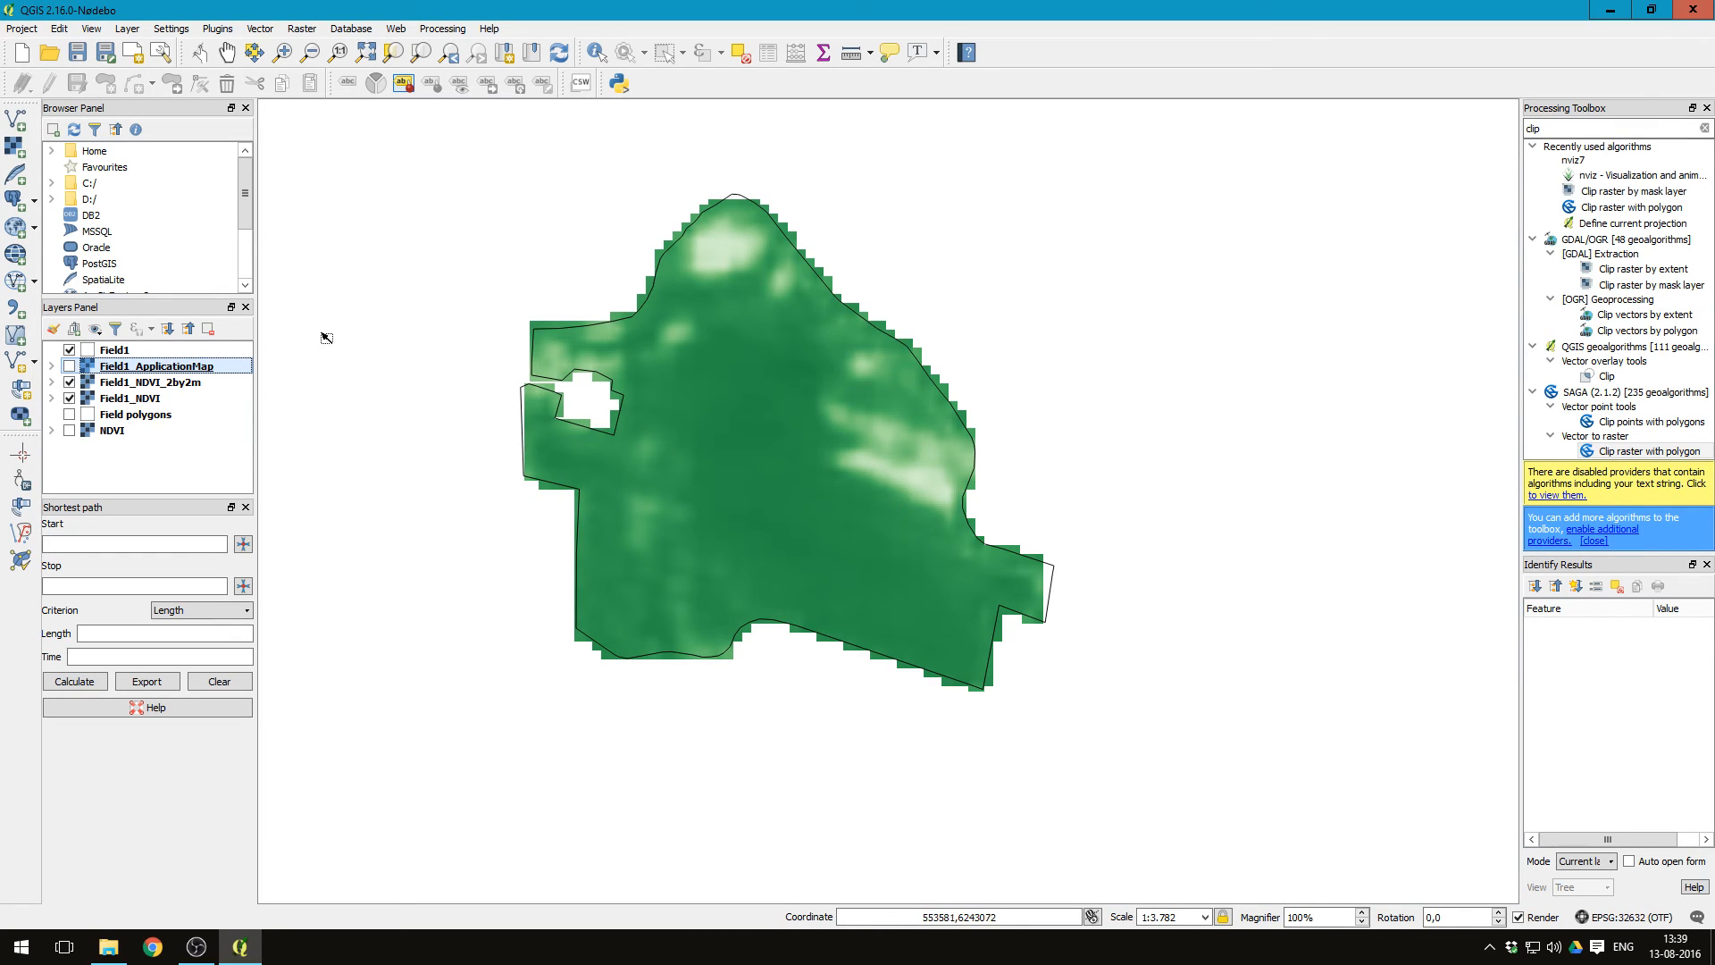
click(69, 366)
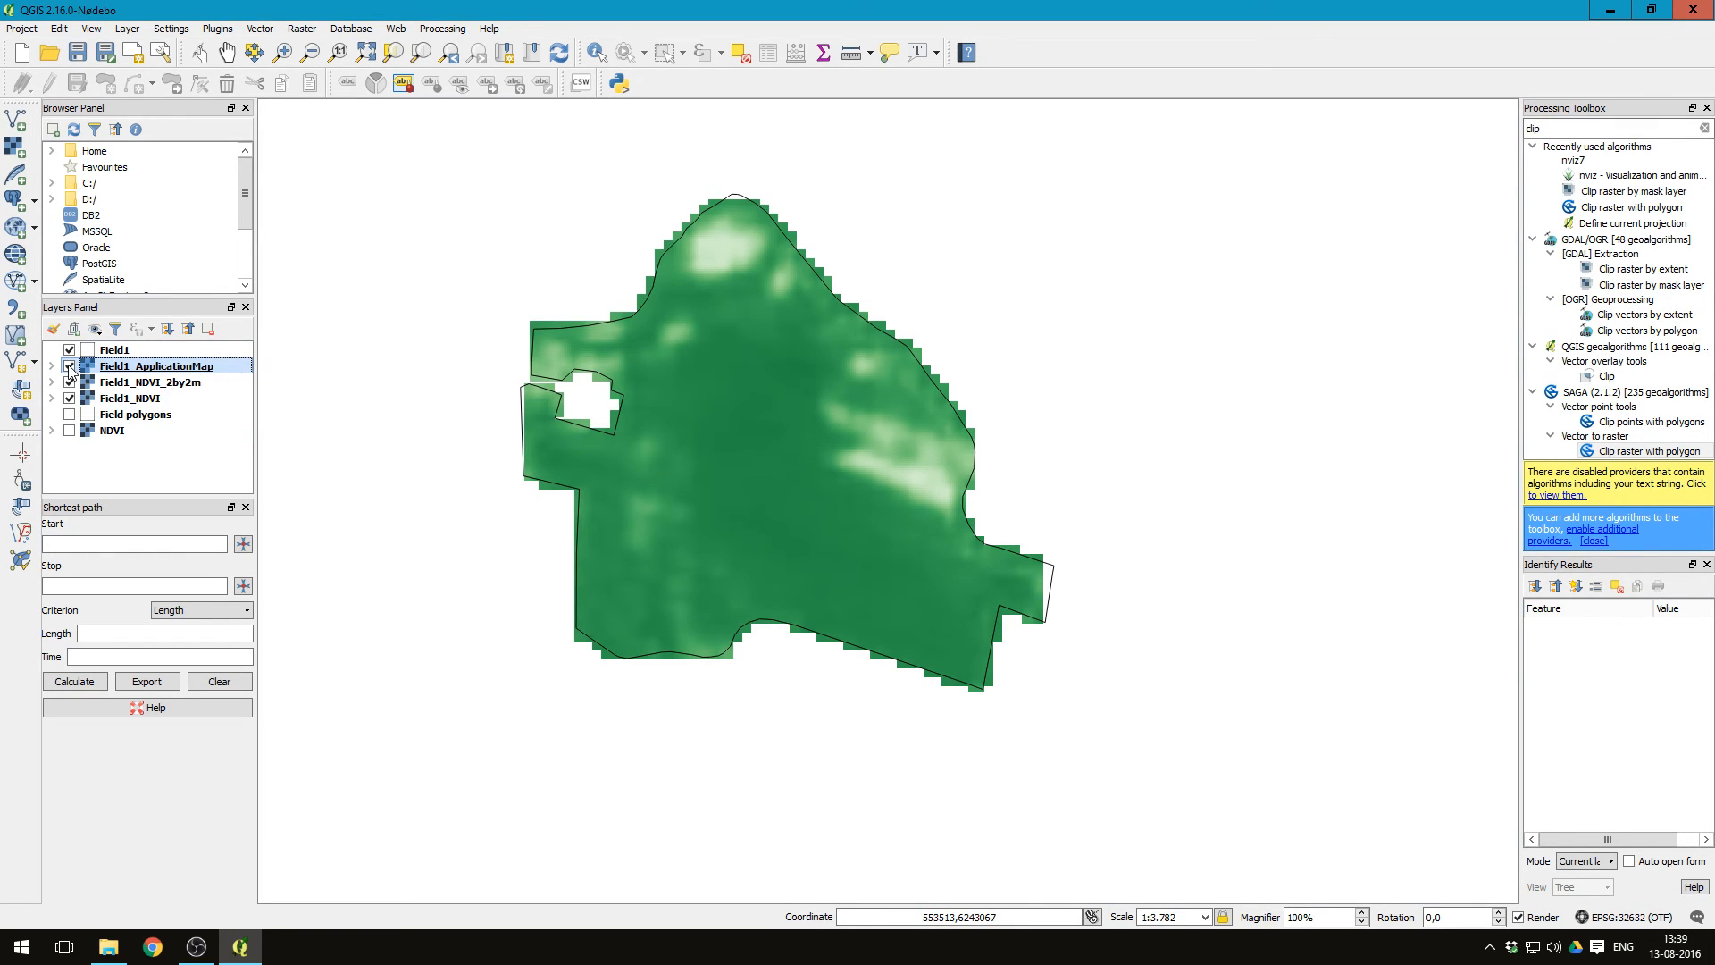
click(70, 381)
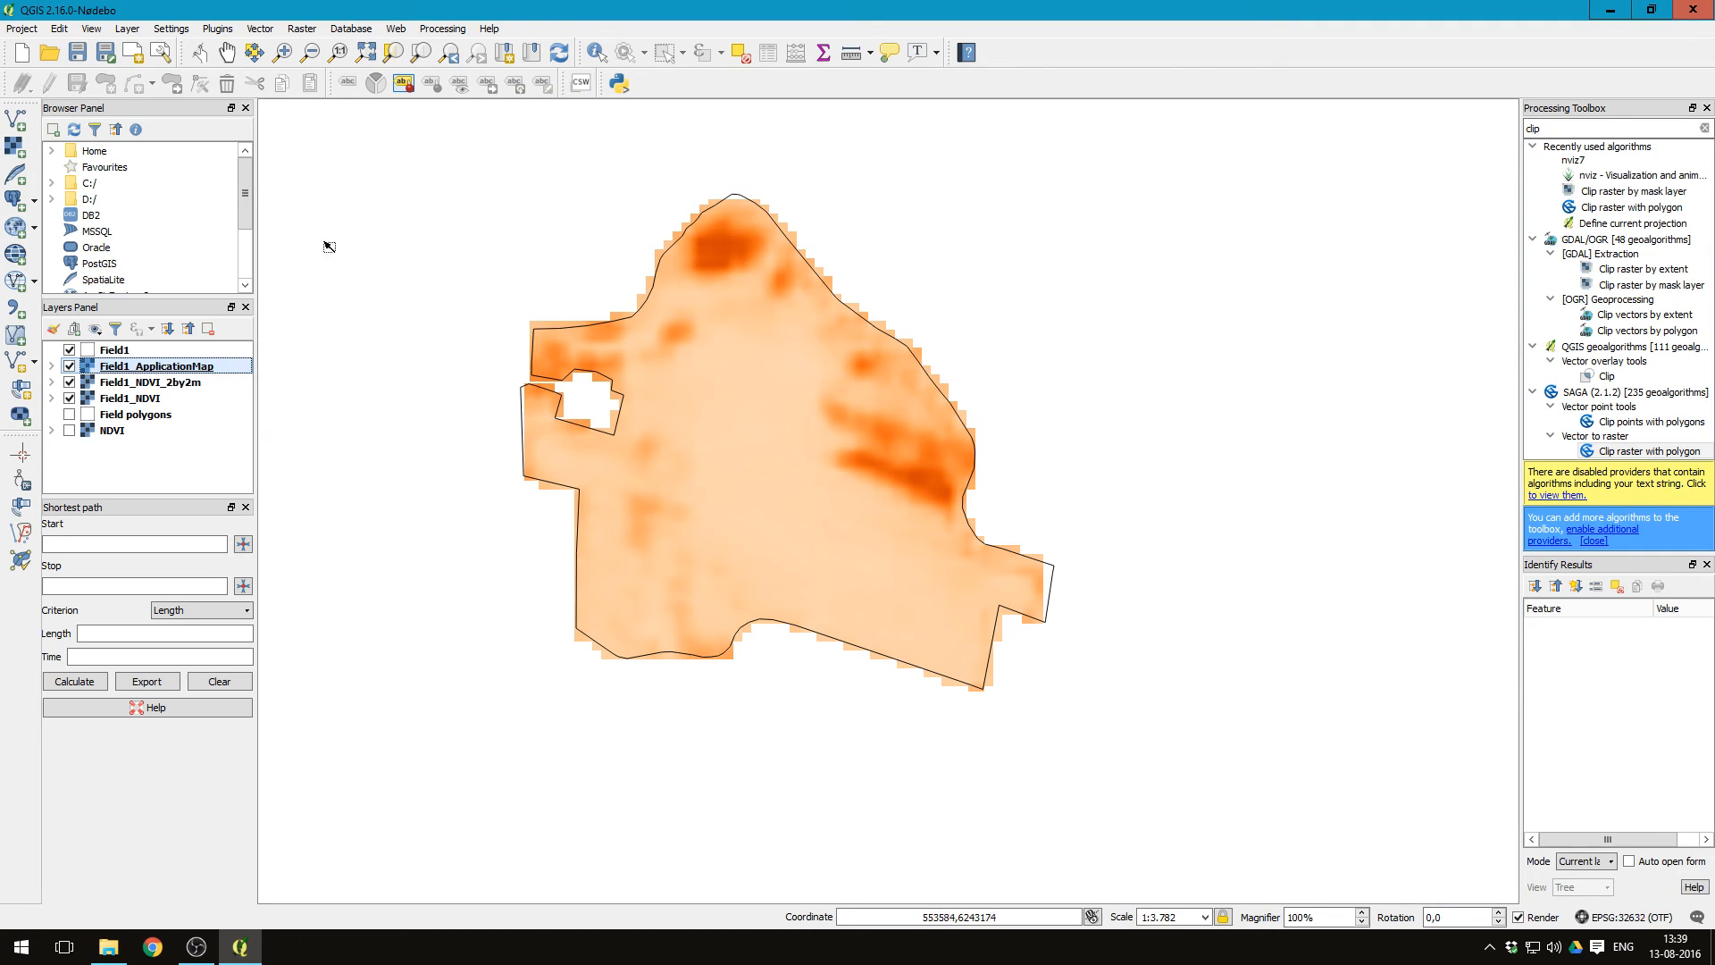
mouse_move(959, 466)
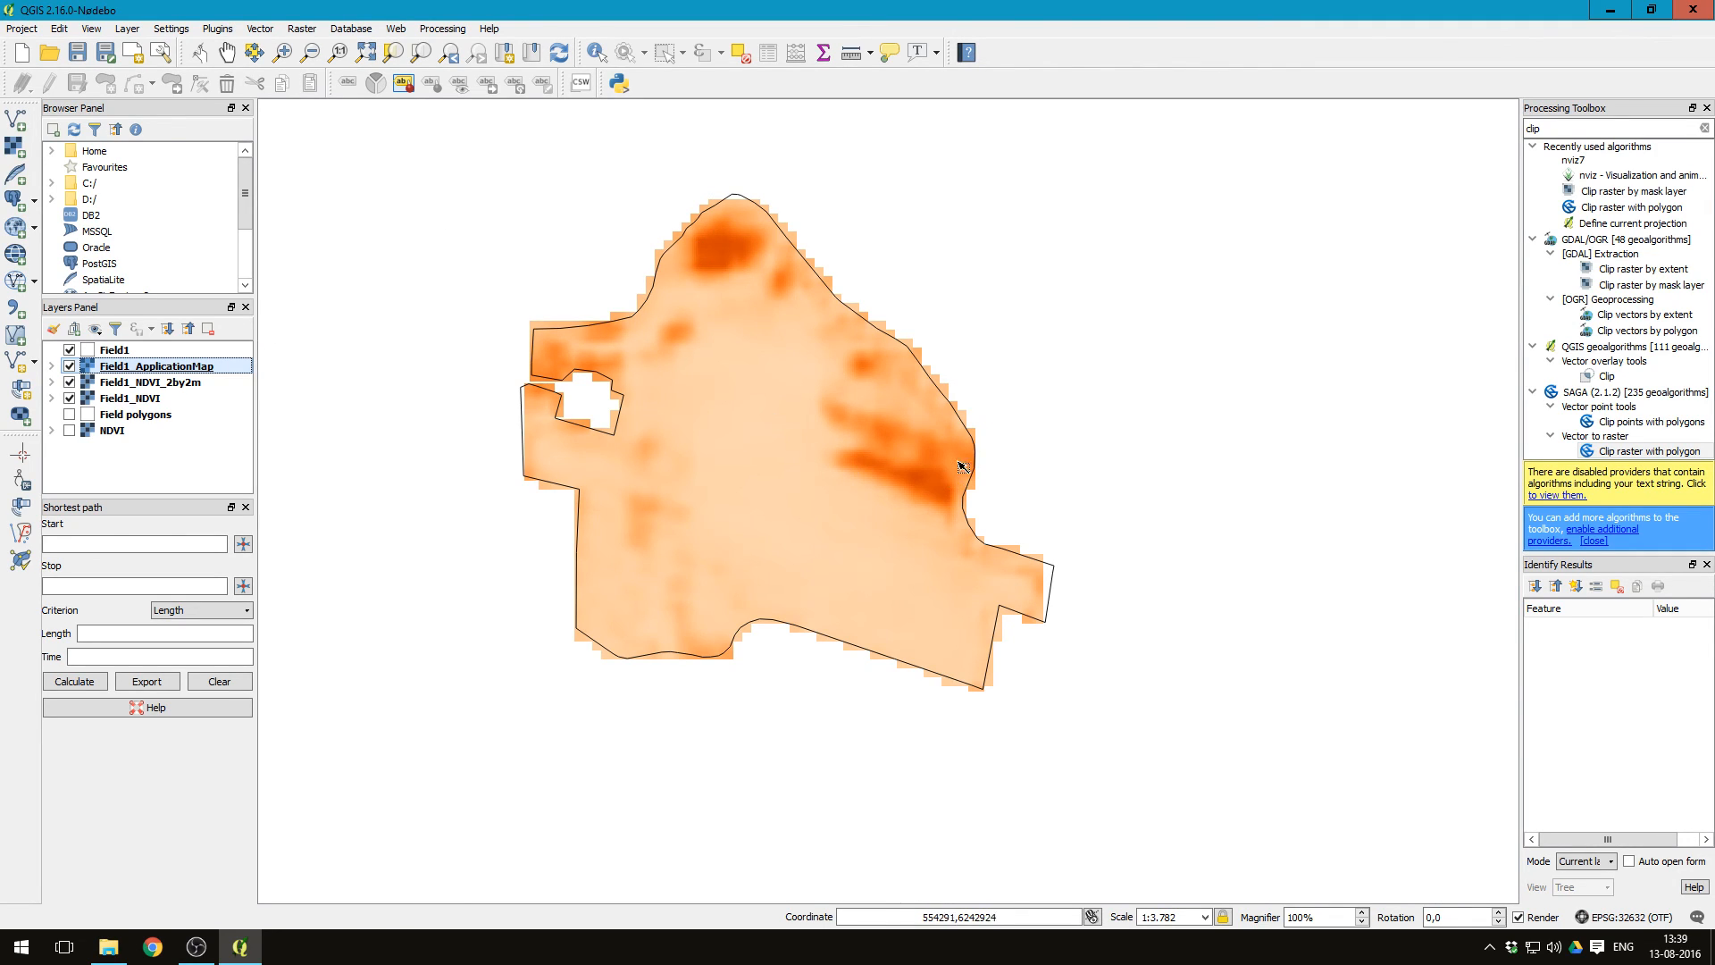
mouse_move(873, 486)
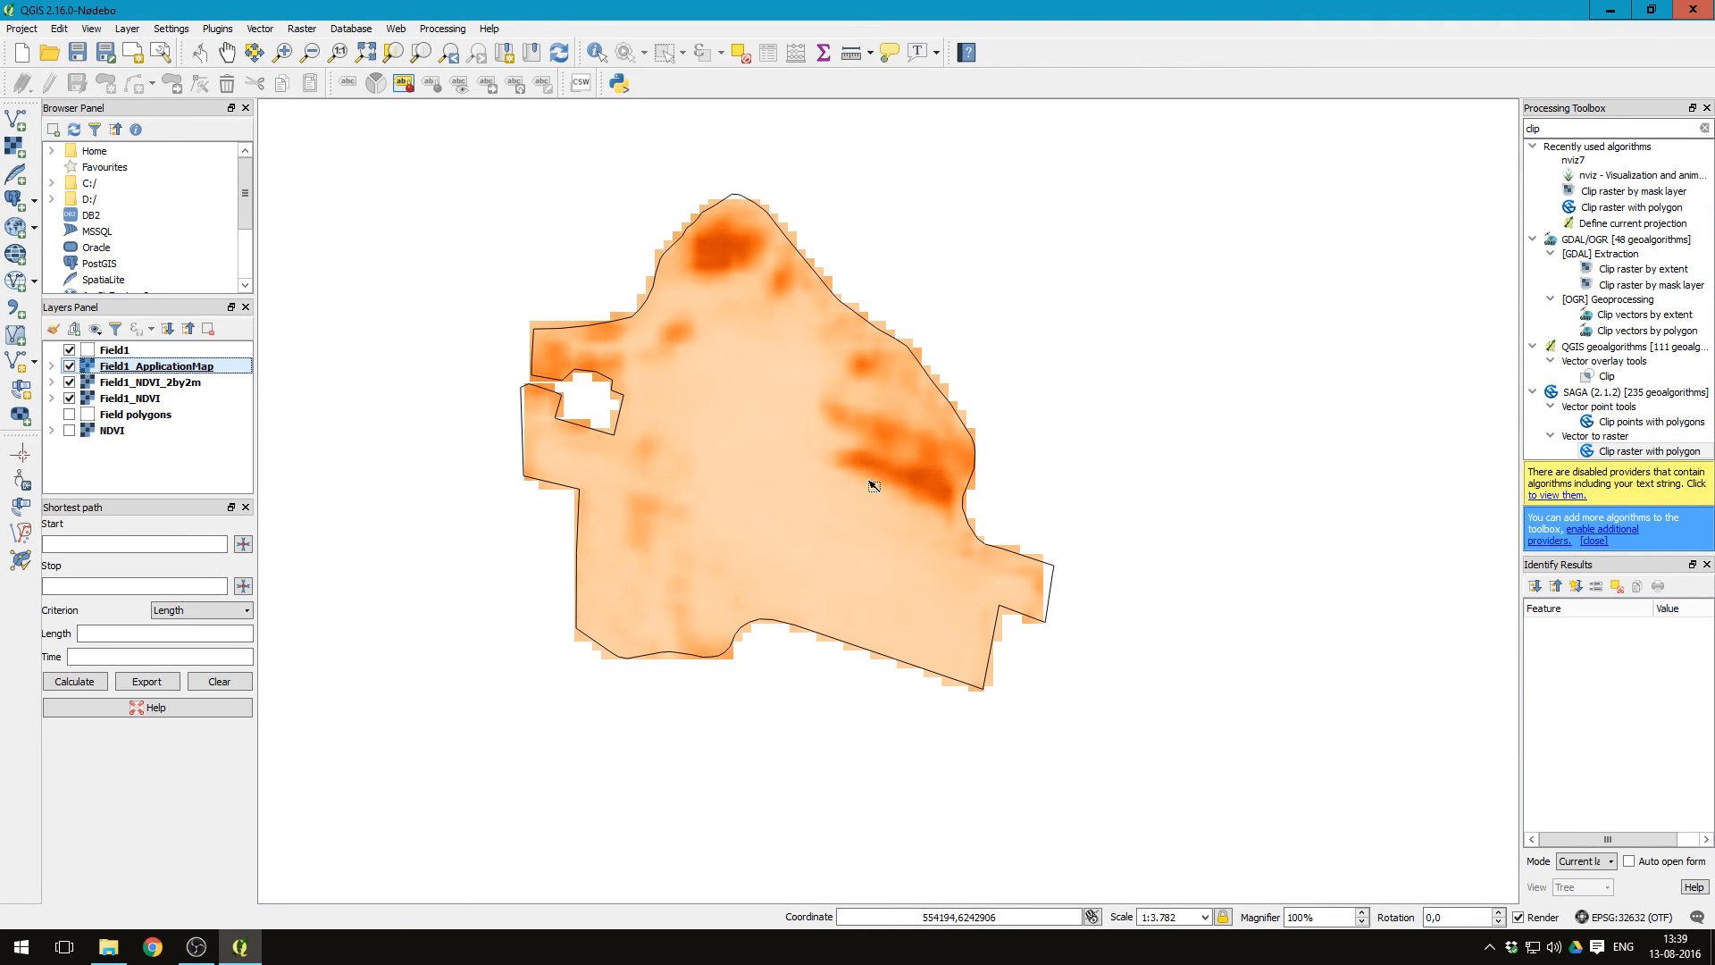
mouse_move(913, 461)
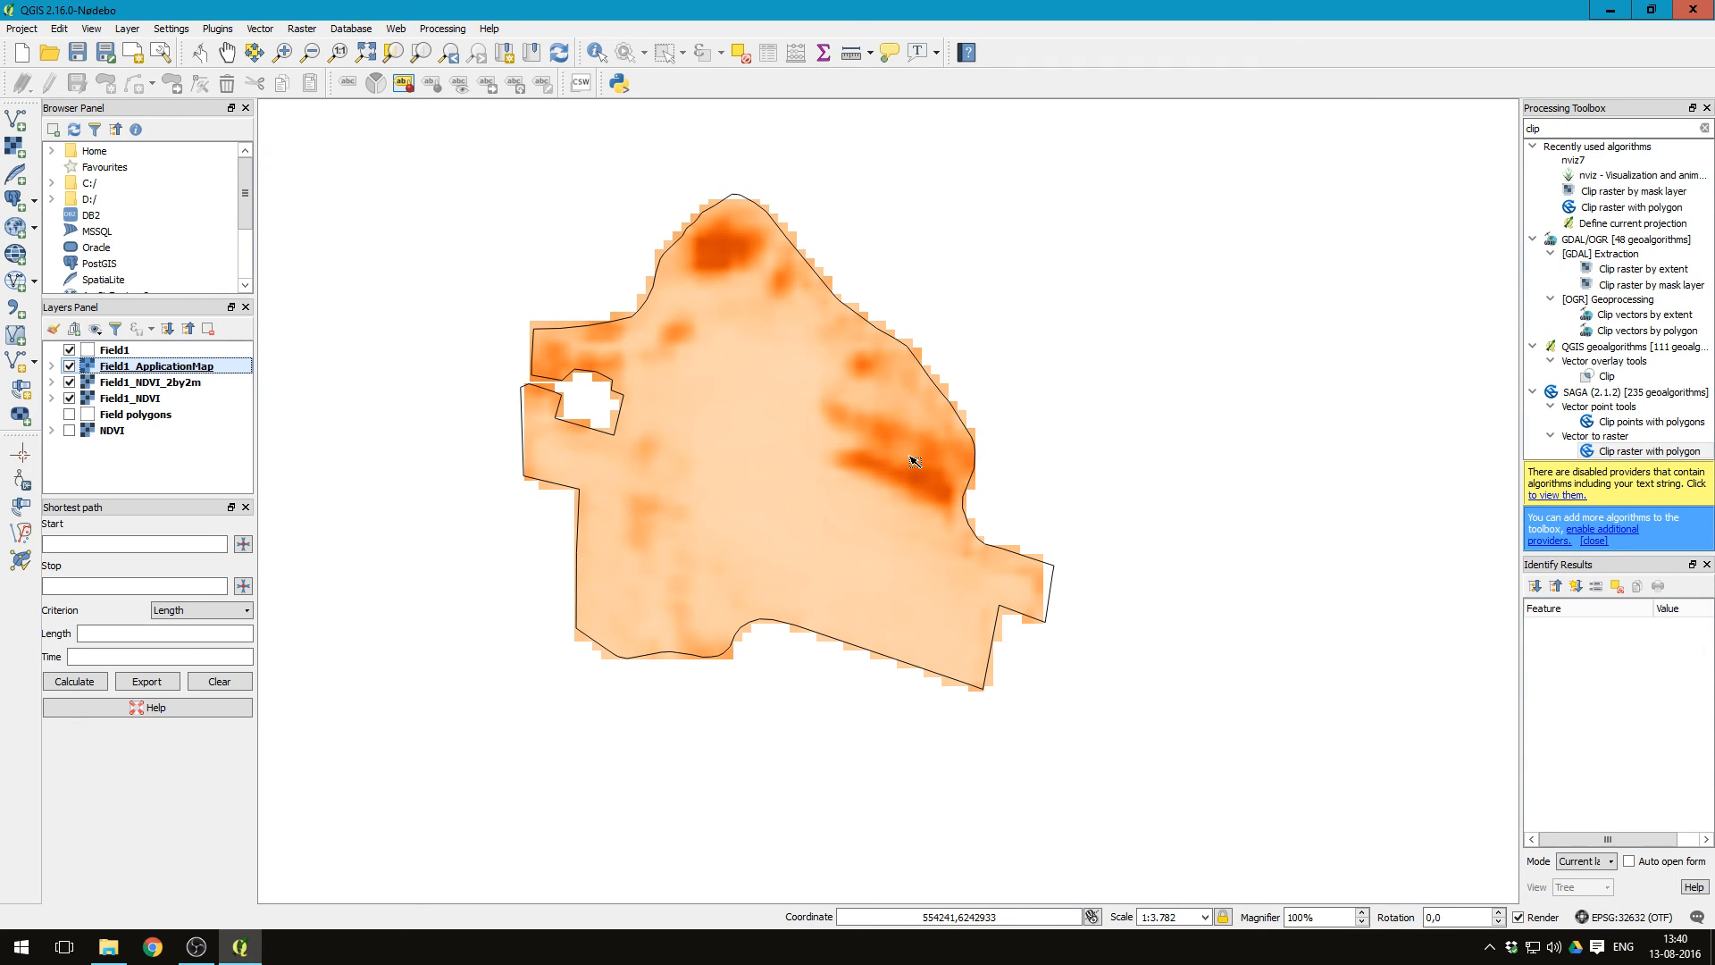
mouse_move(399, 382)
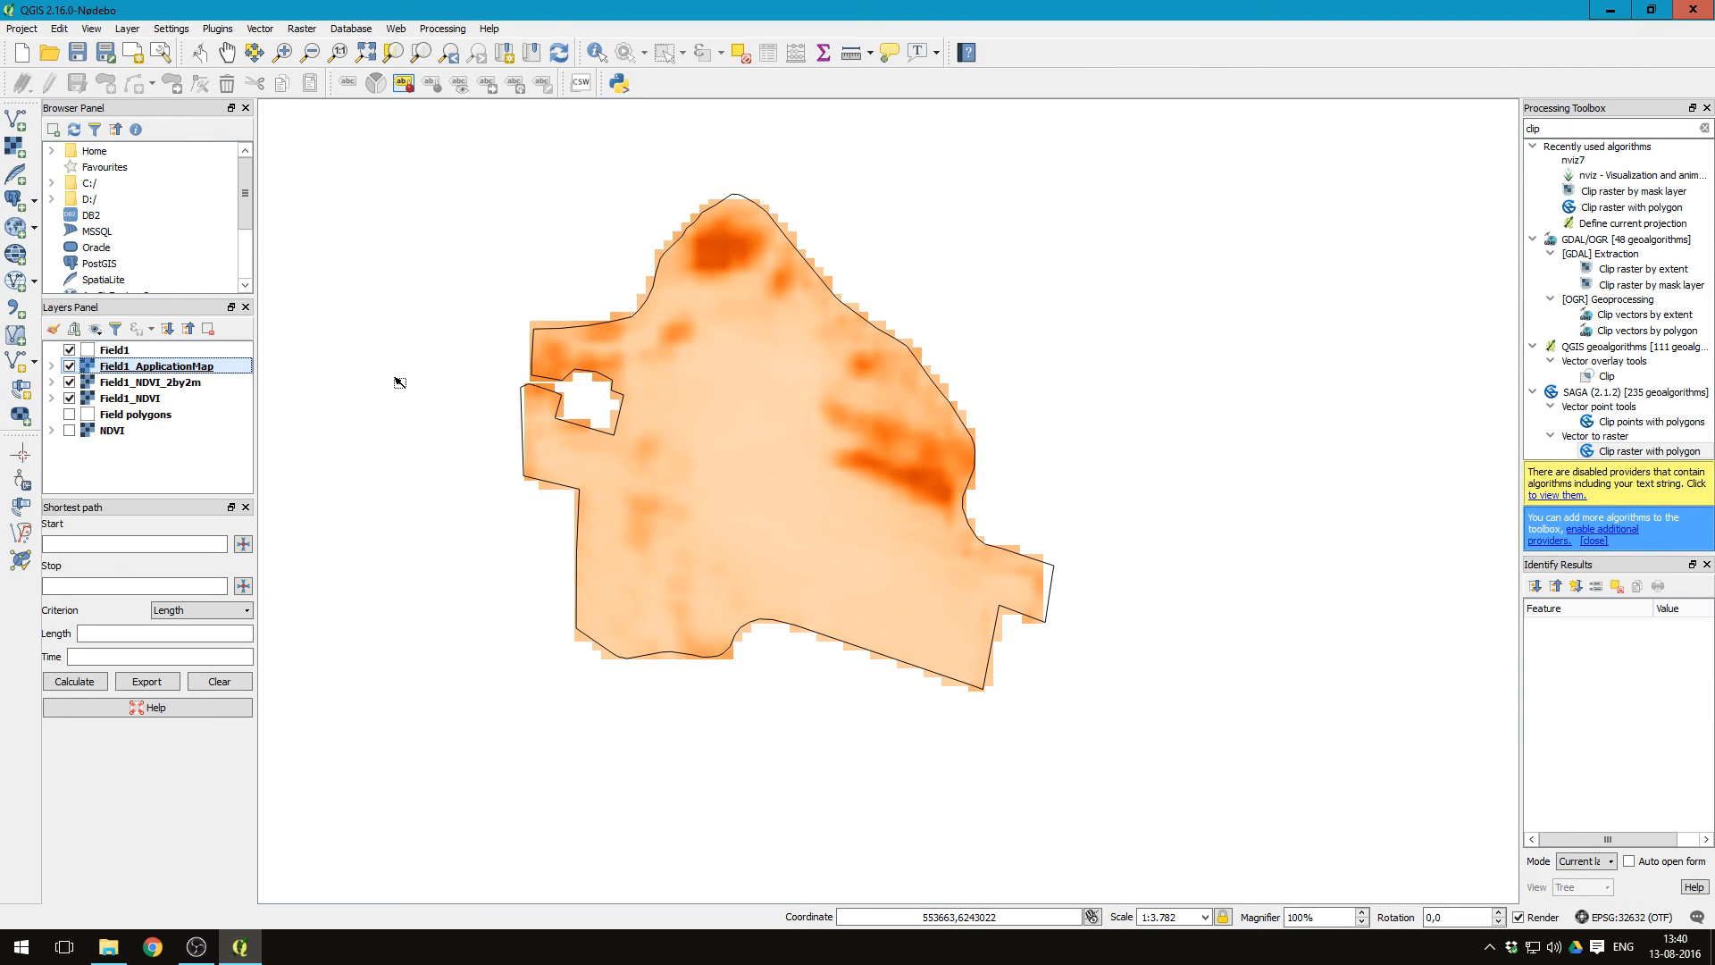
mouse_move(985, 351)
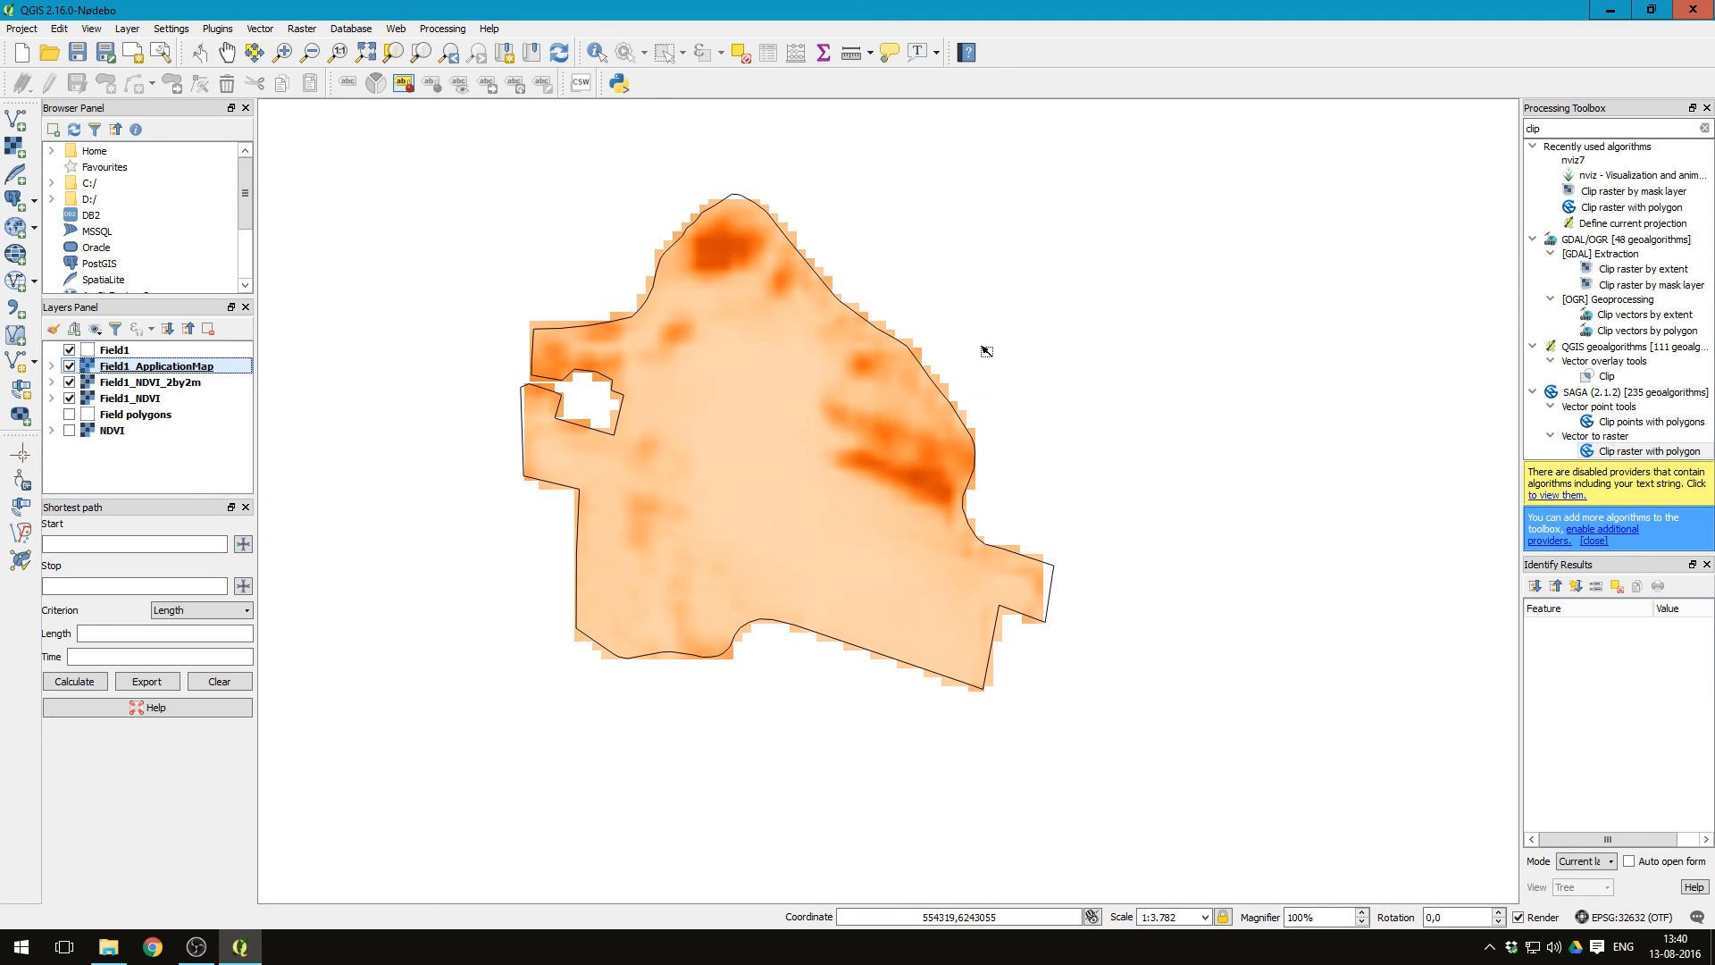
mouse_move(539, 486)
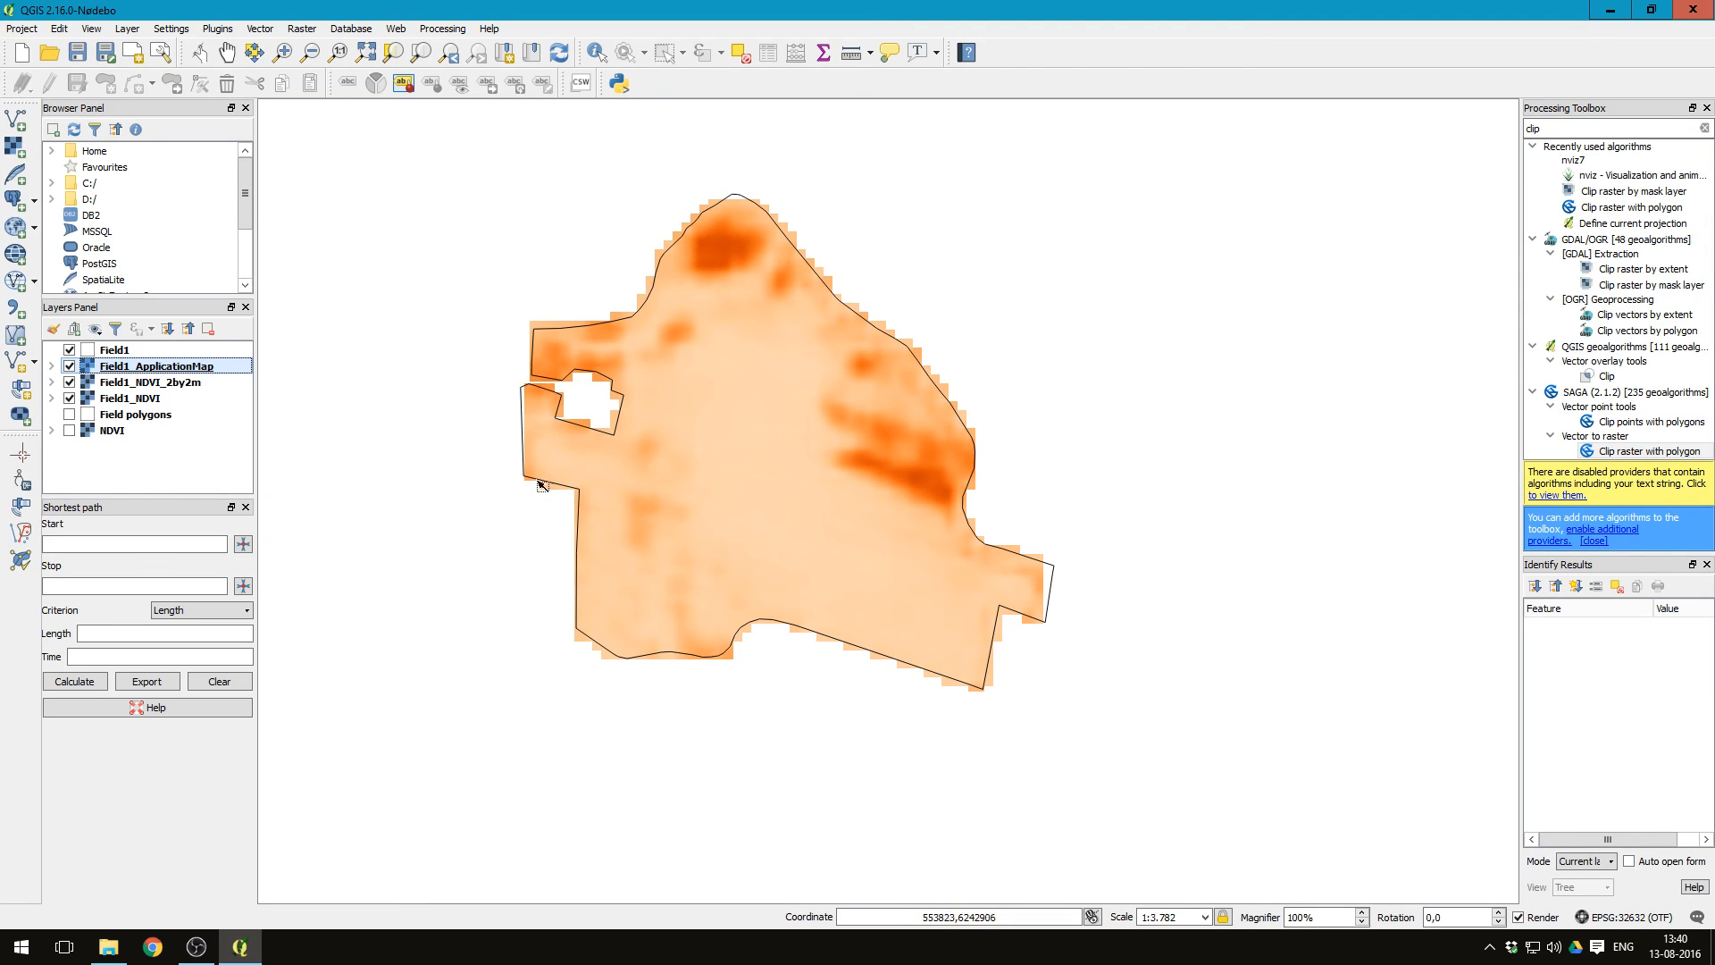